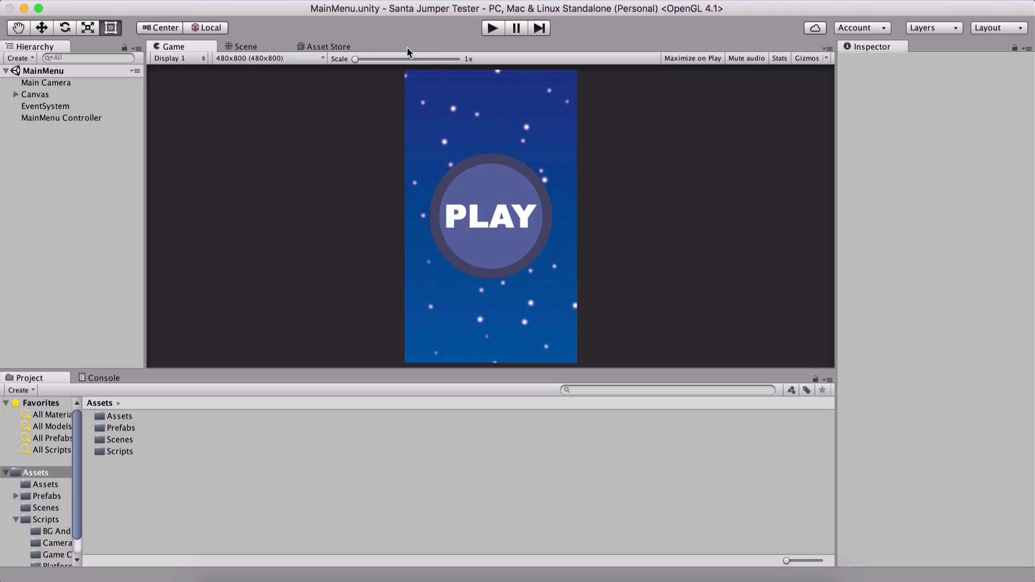
mouse_move(390, 124)
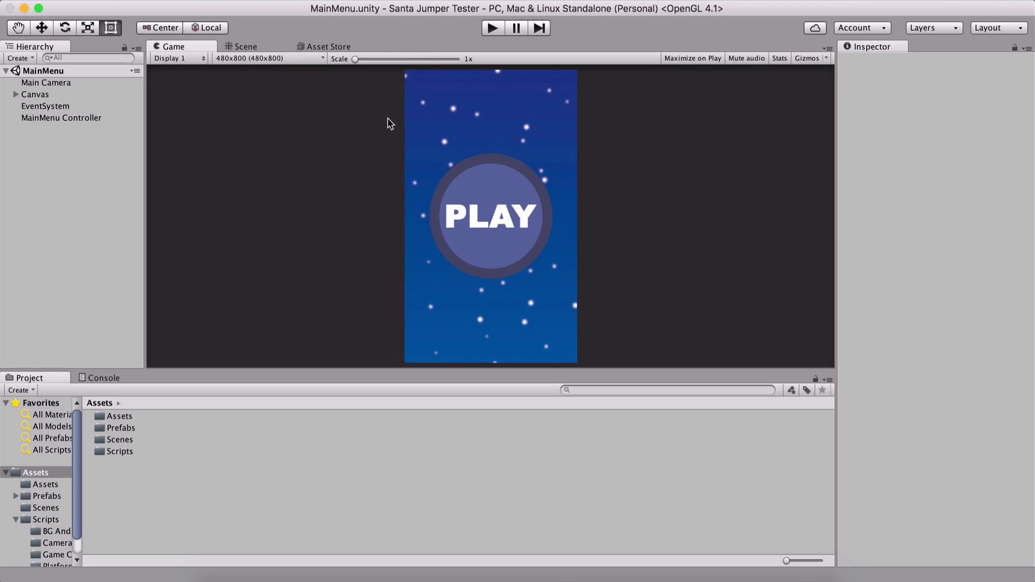
Enter play mode from the toolbar to run the MainMenu scene.
left_click(492, 27)
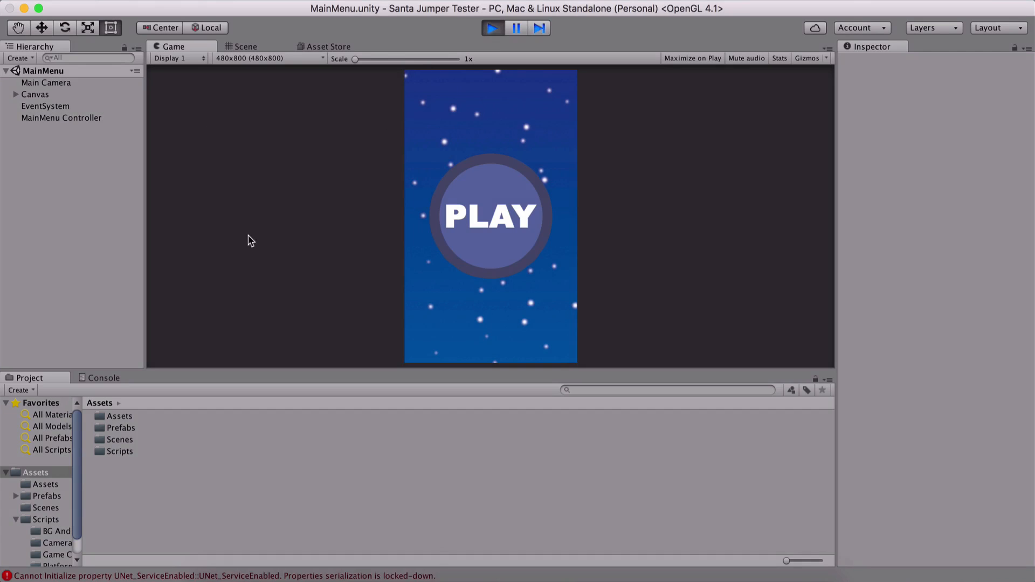
mouse_move(231, 200)
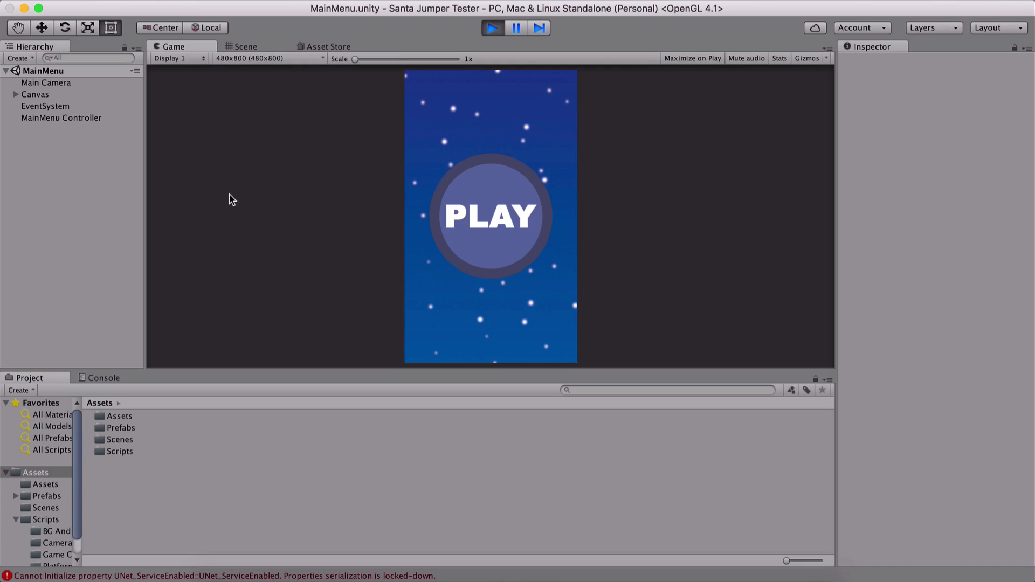
mouse_move(1031, 131)
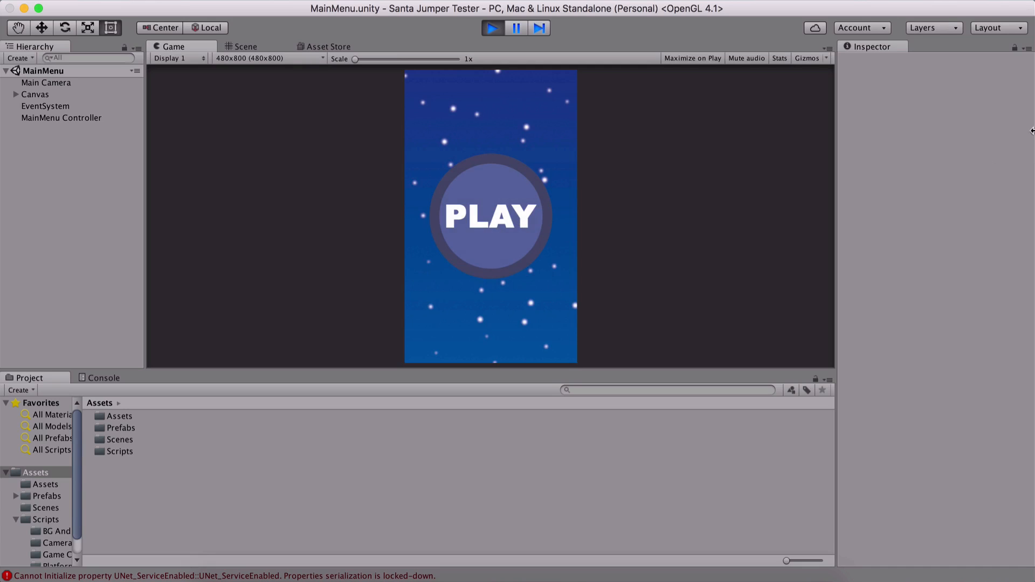
Start a Gameplay round from PLAY and restart it twice after game over.
left_click(491, 216)
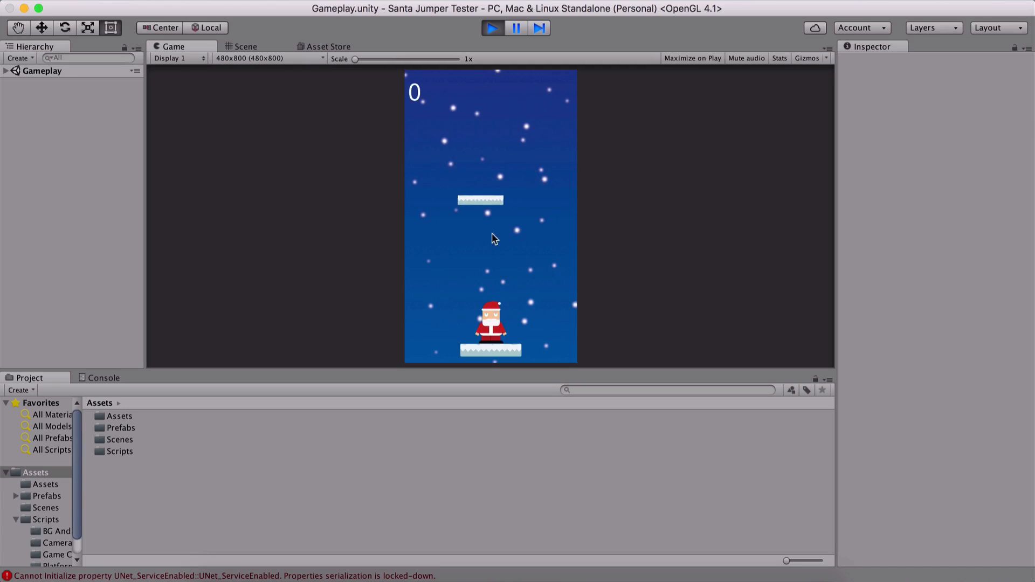
mouse_move(518, 322)
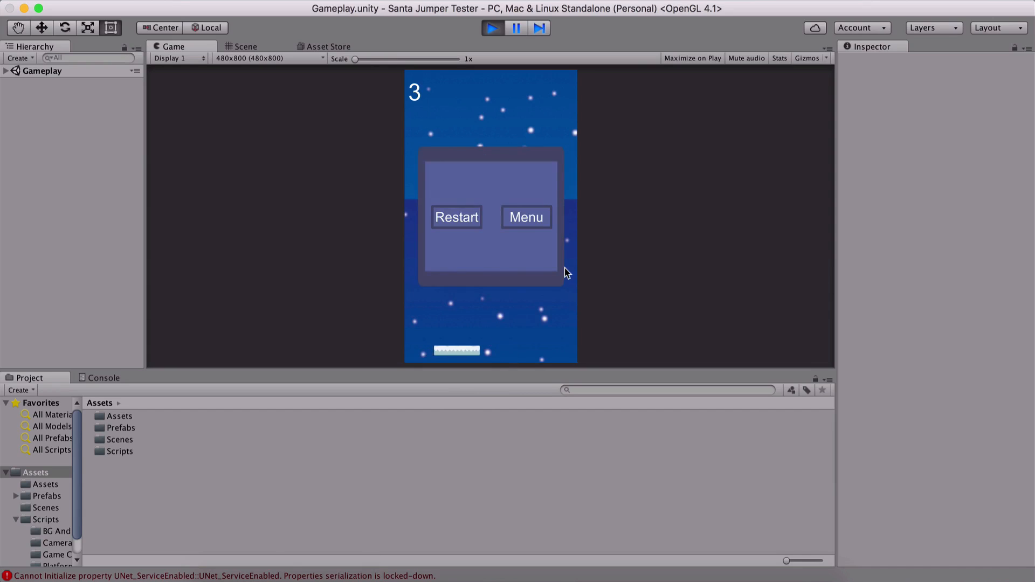
mouse_move(515, 164)
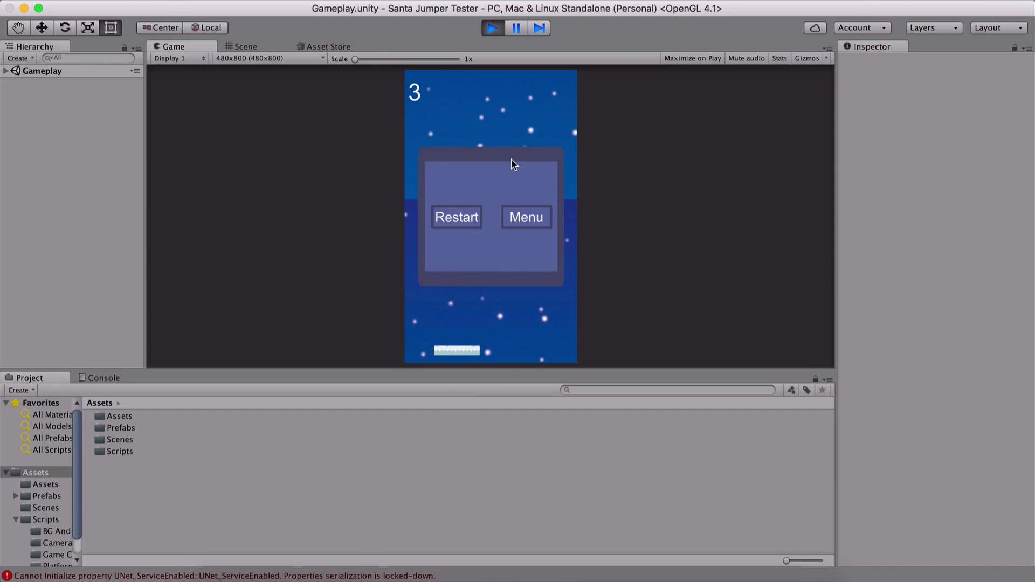
mouse_move(412, 114)
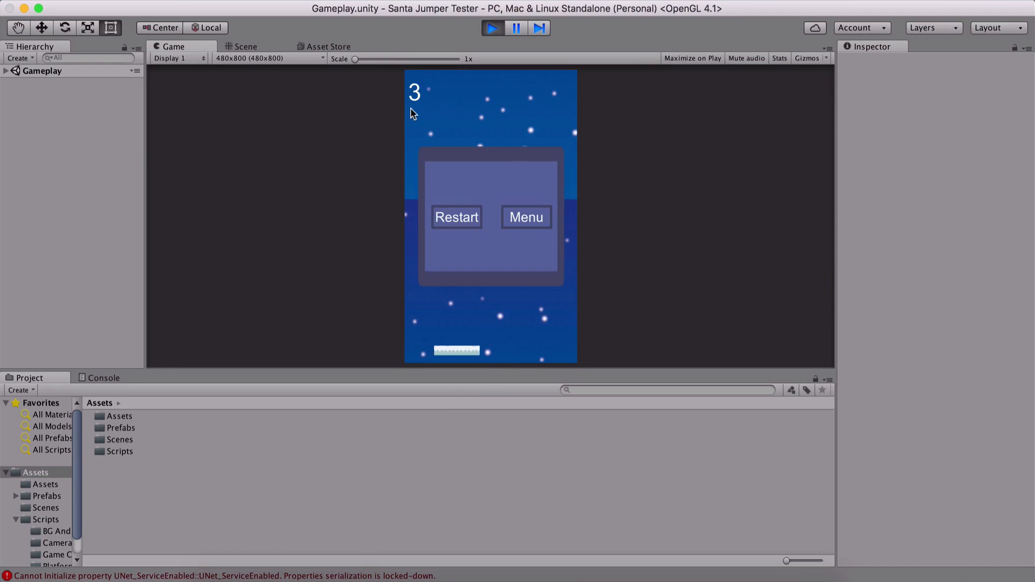
mouse_move(593, 237)
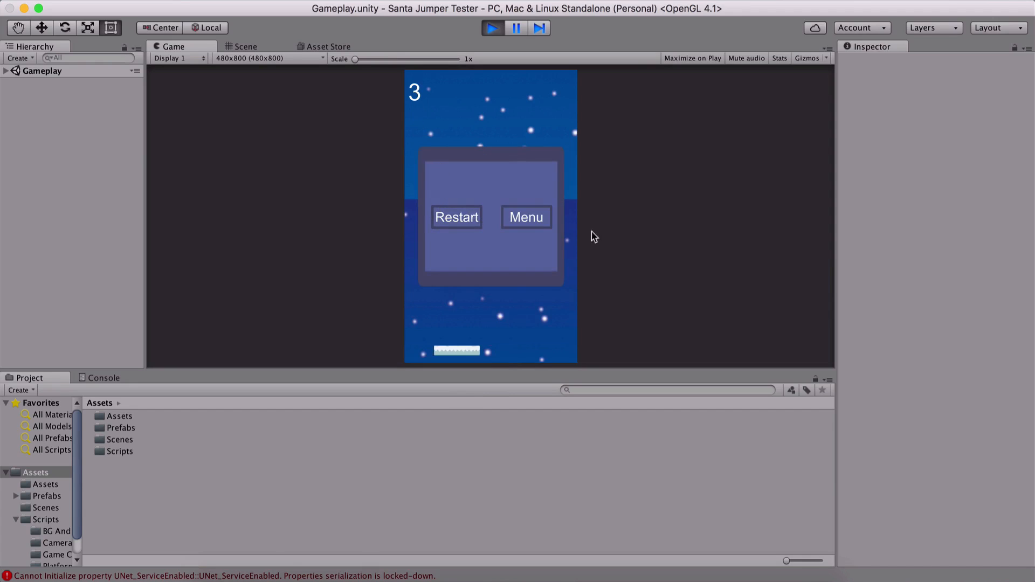
left_click(456, 217)
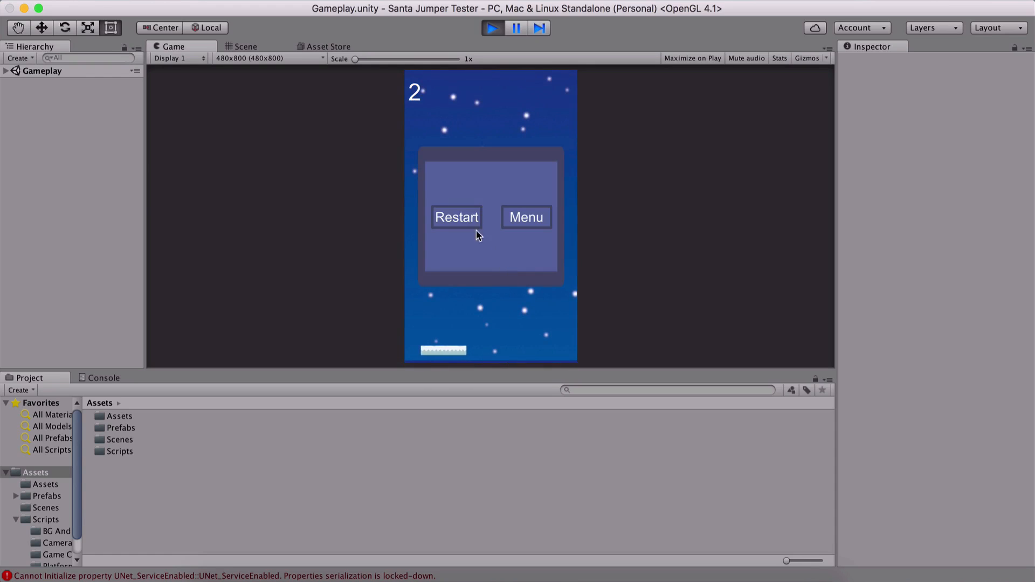
mouse_move(476, 220)
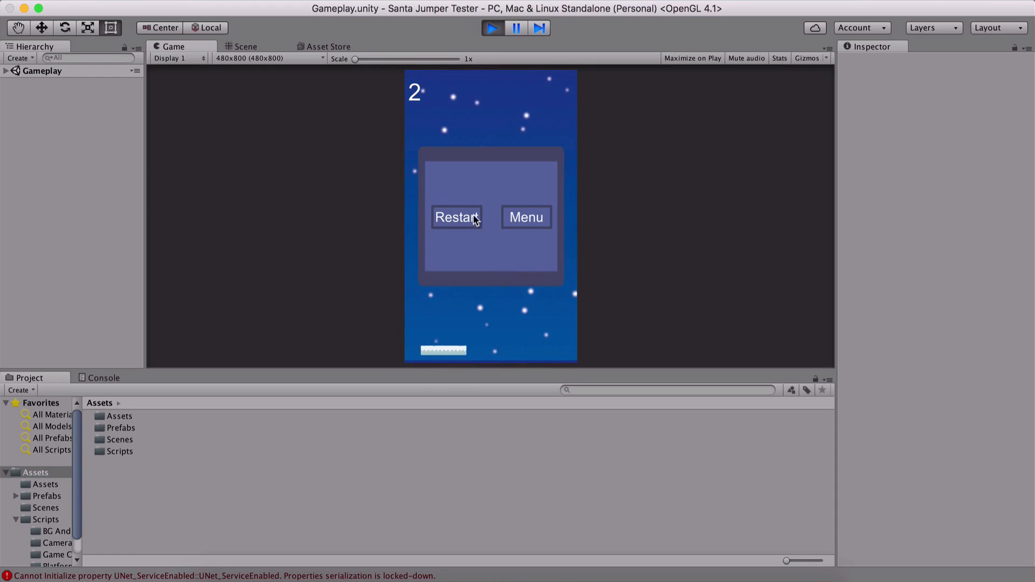
left_click(456, 218)
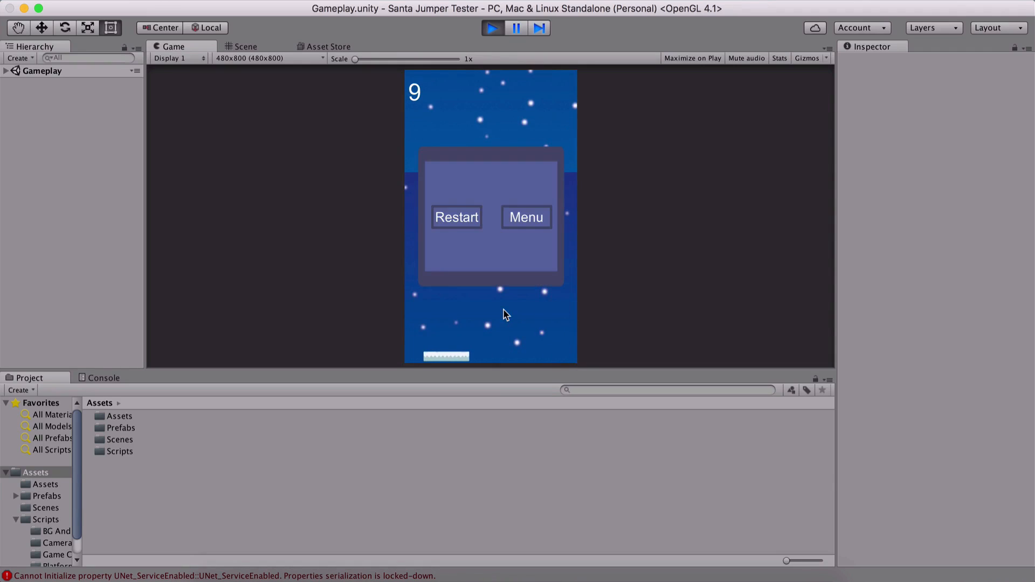
Check the logged errors in the Console, return to Project, and restart another round.
left_click(103, 377)
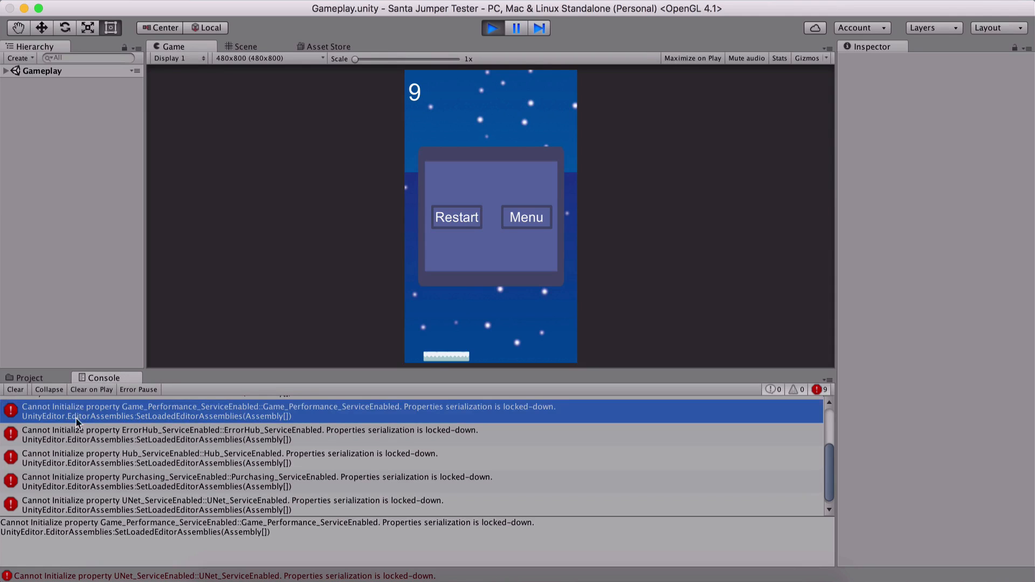
mouse_move(8, 430)
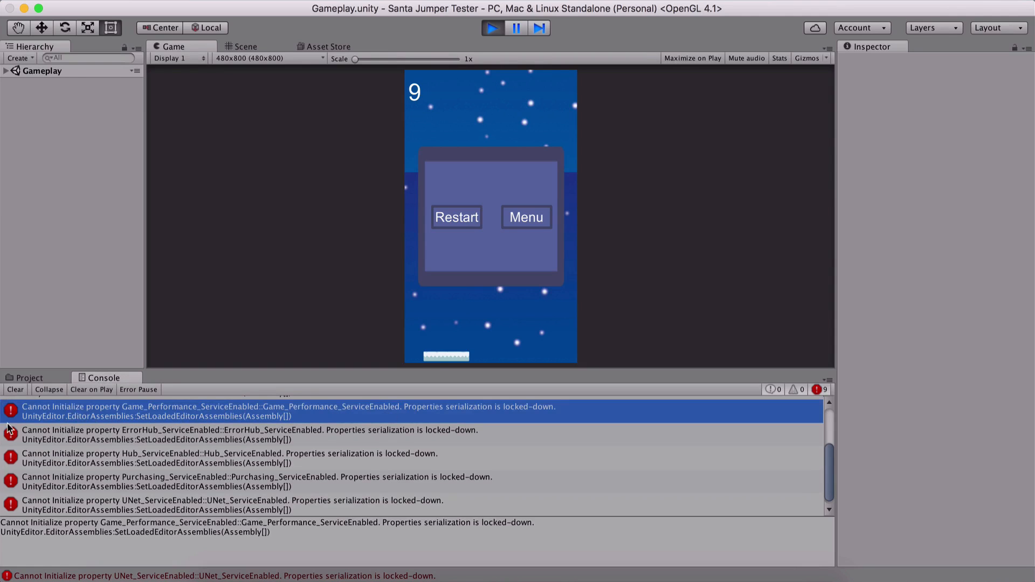
left_click(29, 377)
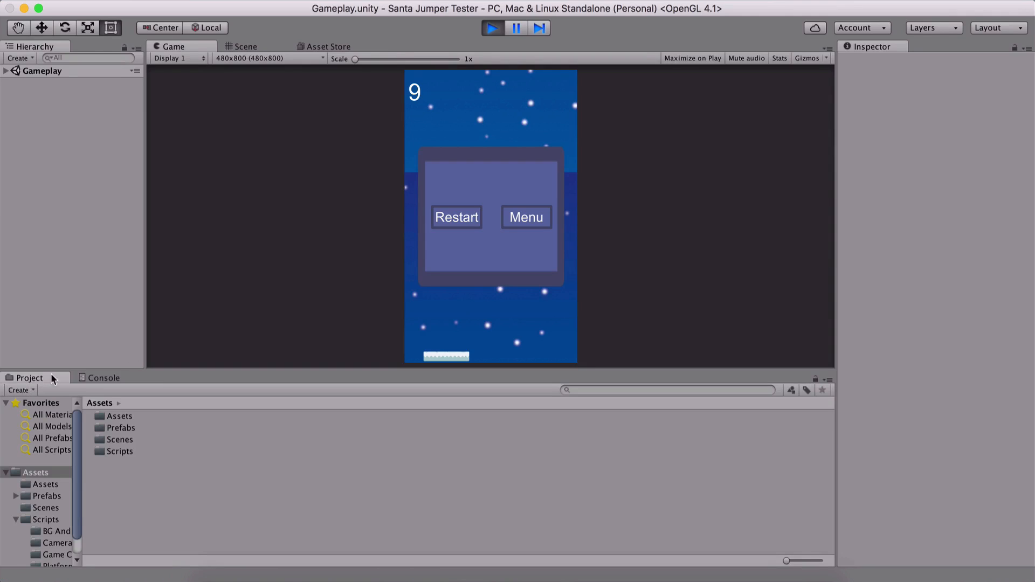
mouse_move(515, 97)
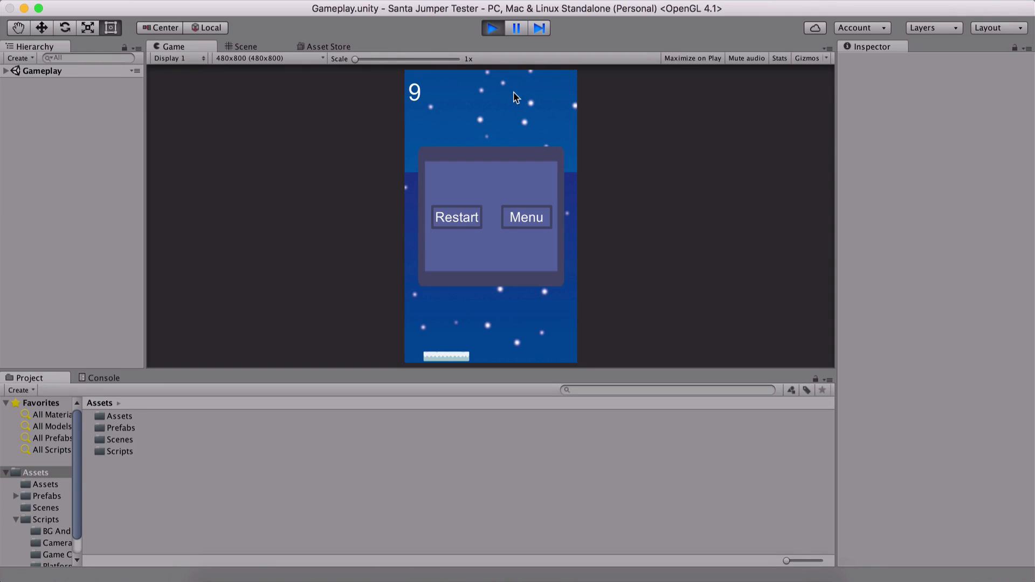
mouse_move(299, 215)
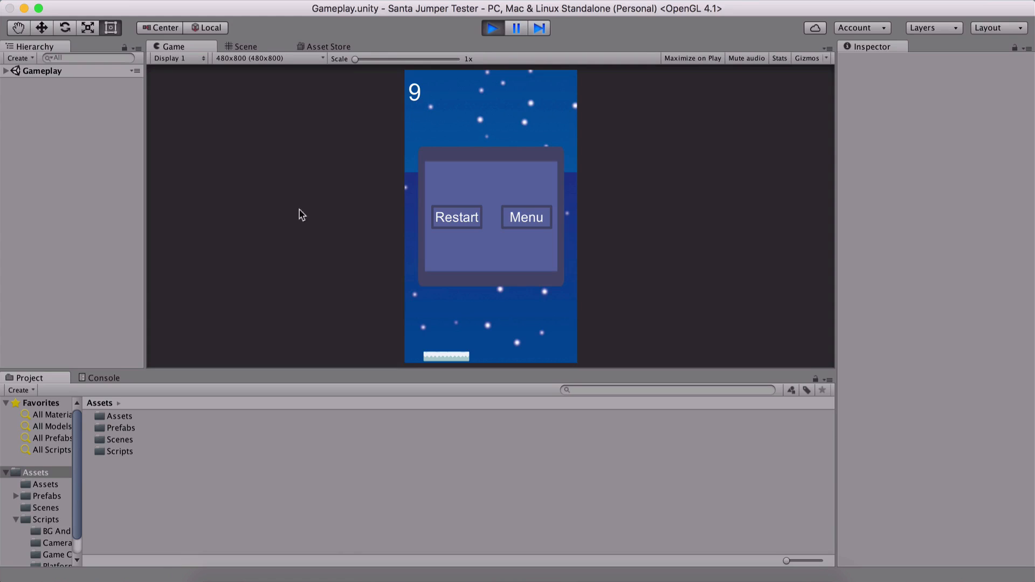
mouse_move(466, 226)
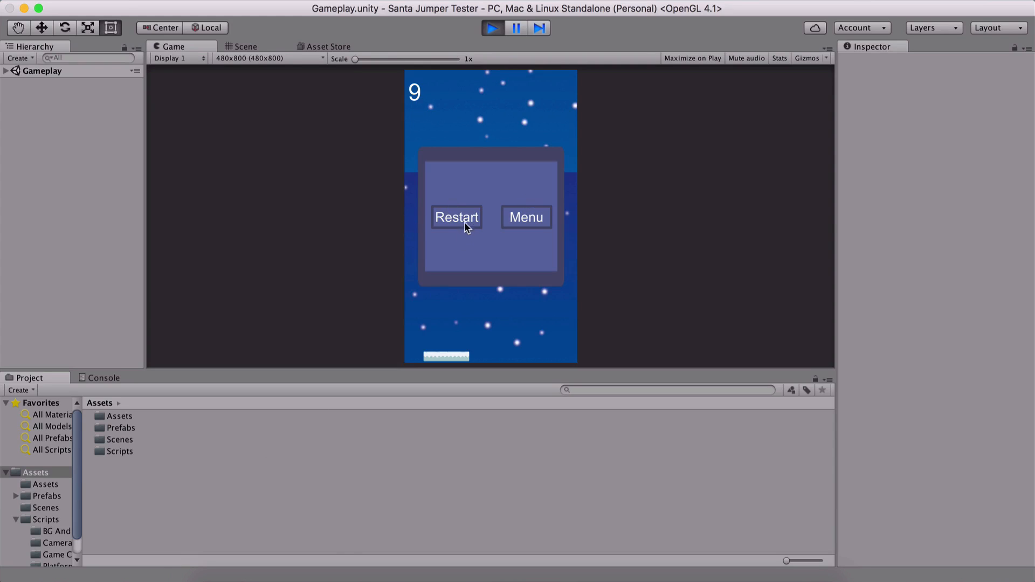
left_click(457, 218)
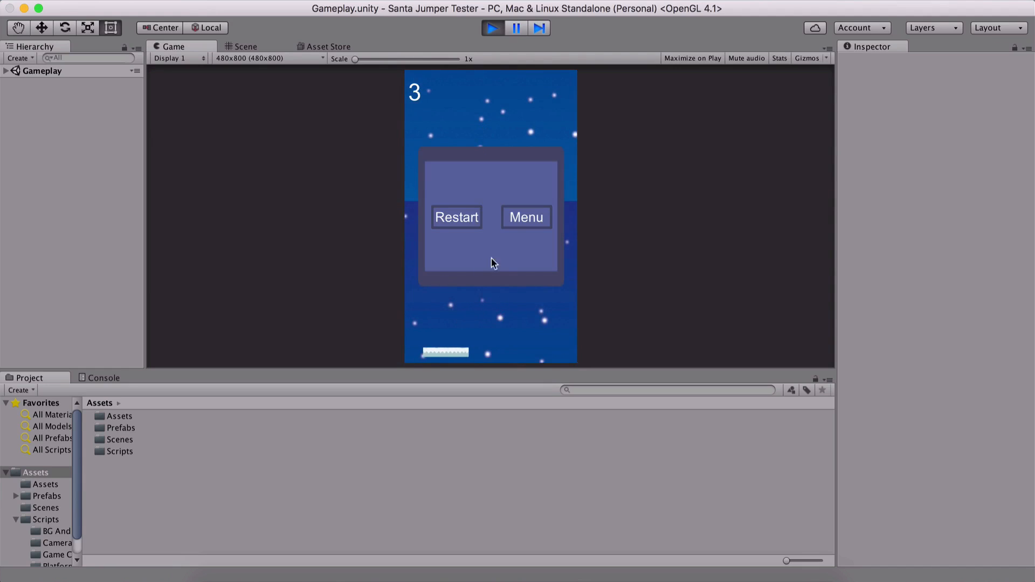
mouse_move(502, 254)
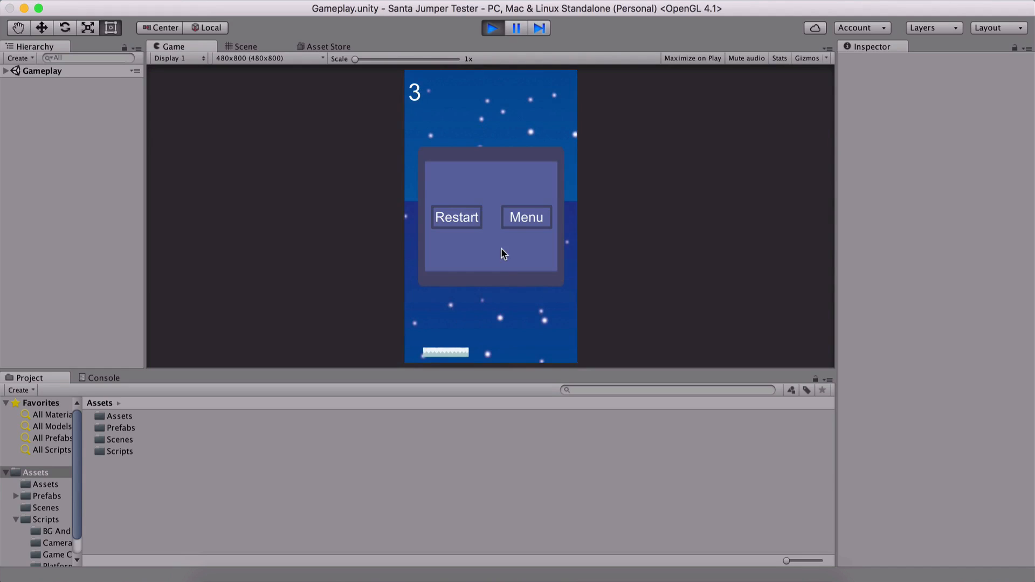
mouse_move(502, 232)
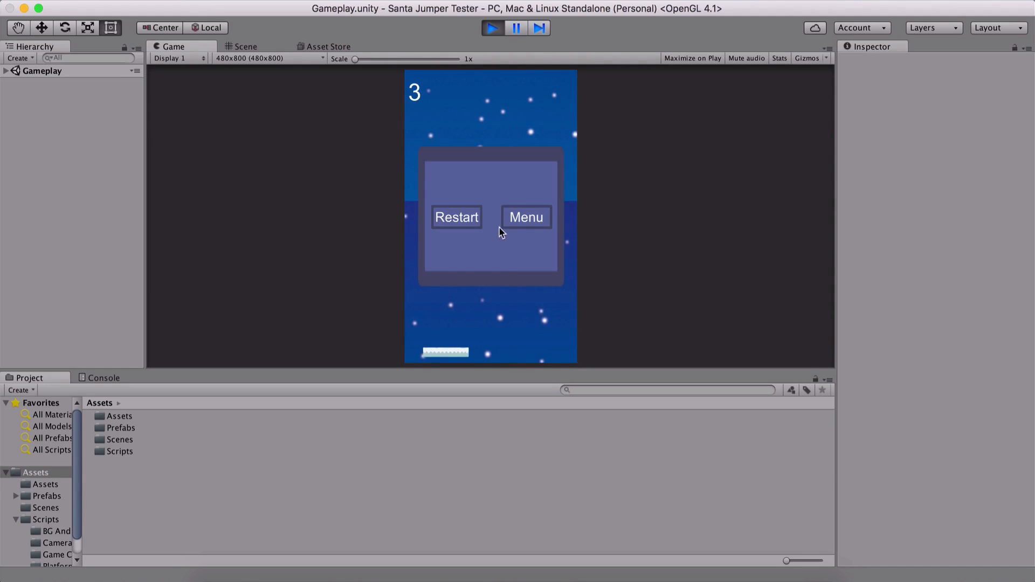
mouse_move(341, 241)
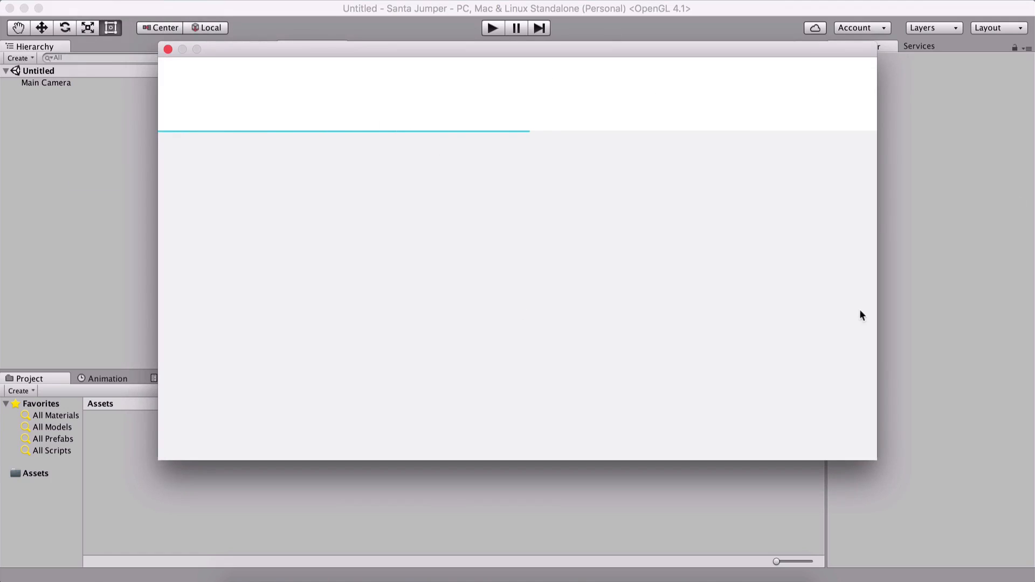
Open the new project form and choose the 2D template instead of 3D.
left_click(673, 105)
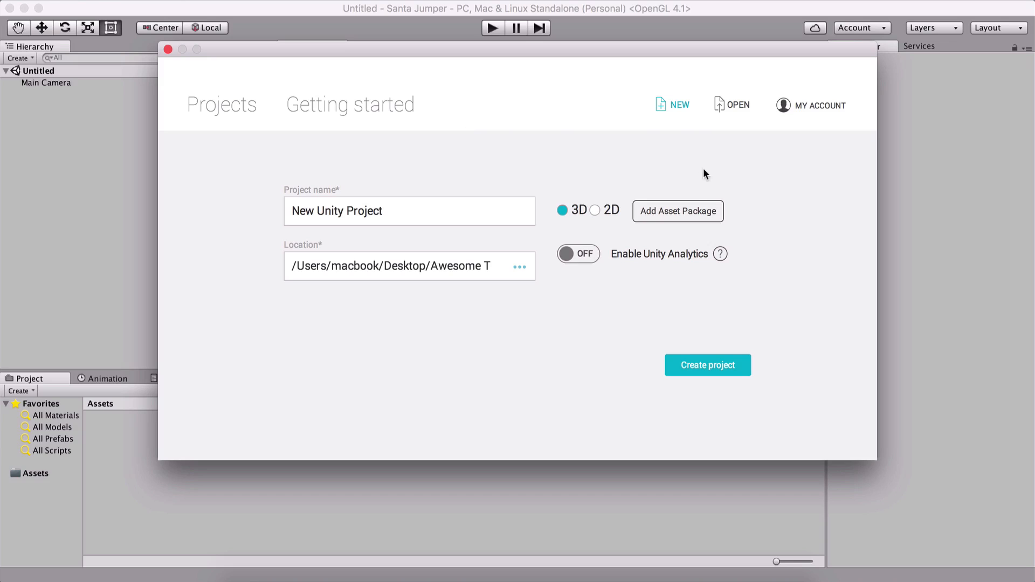
mouse_move(677, 112)
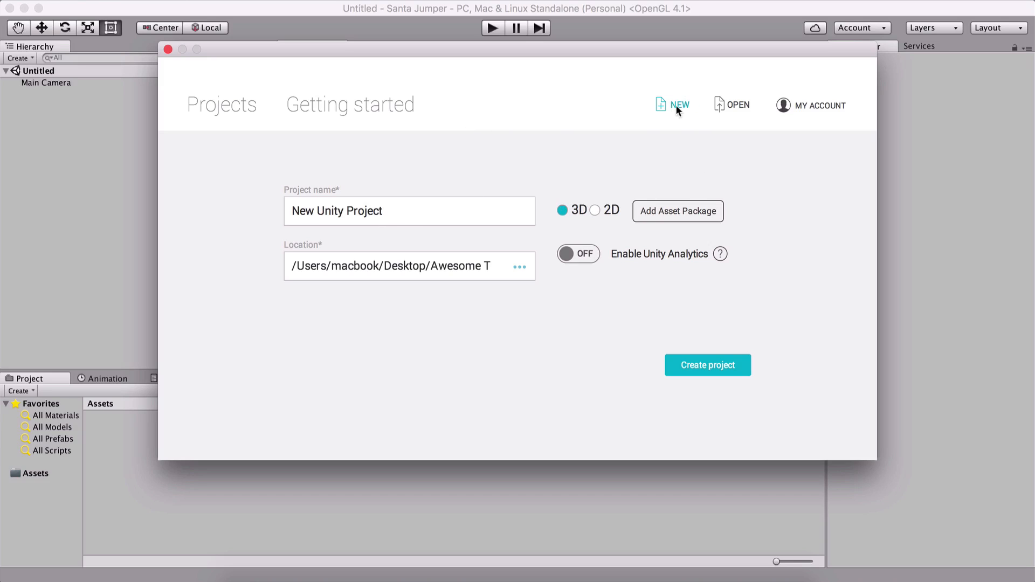
mouse_move(739, 106)
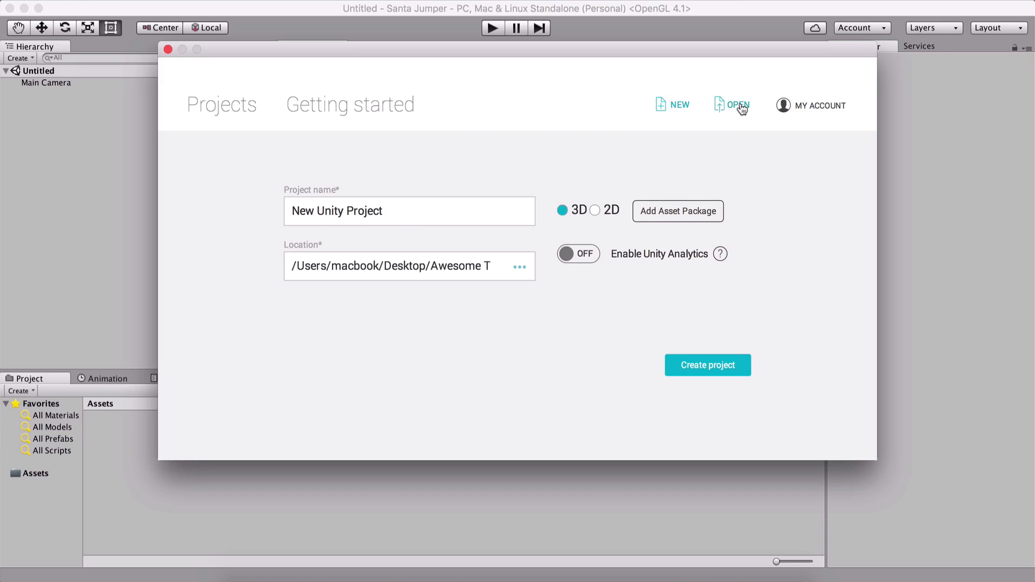
left_click(737, 105)
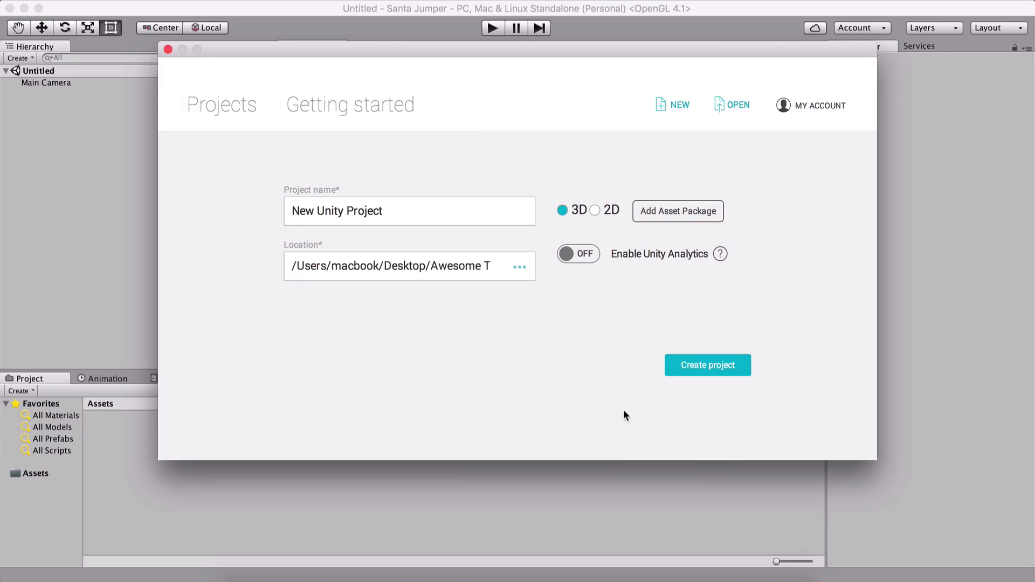
mouse_move(679, 105)
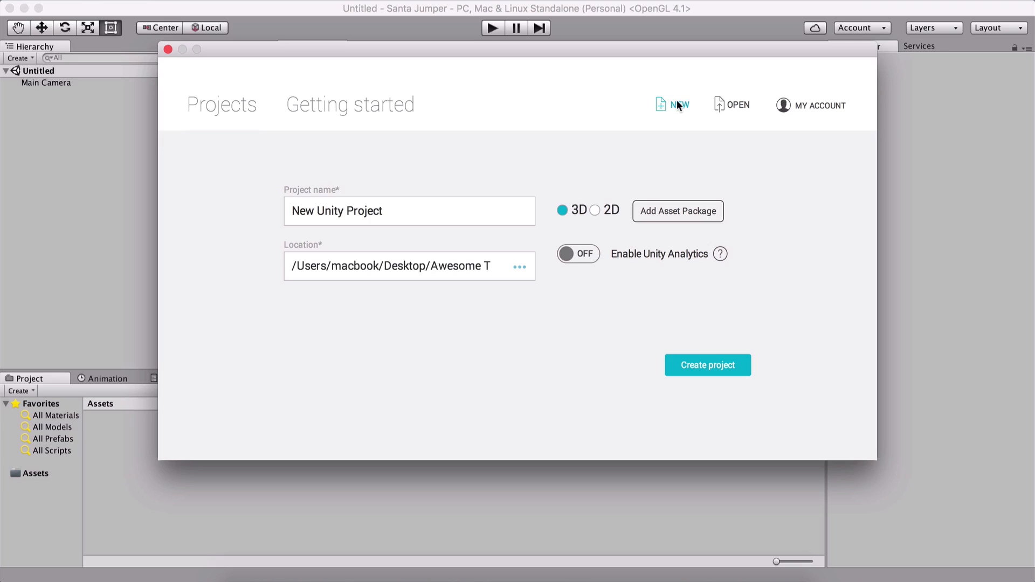
mouse_move(227, 202)
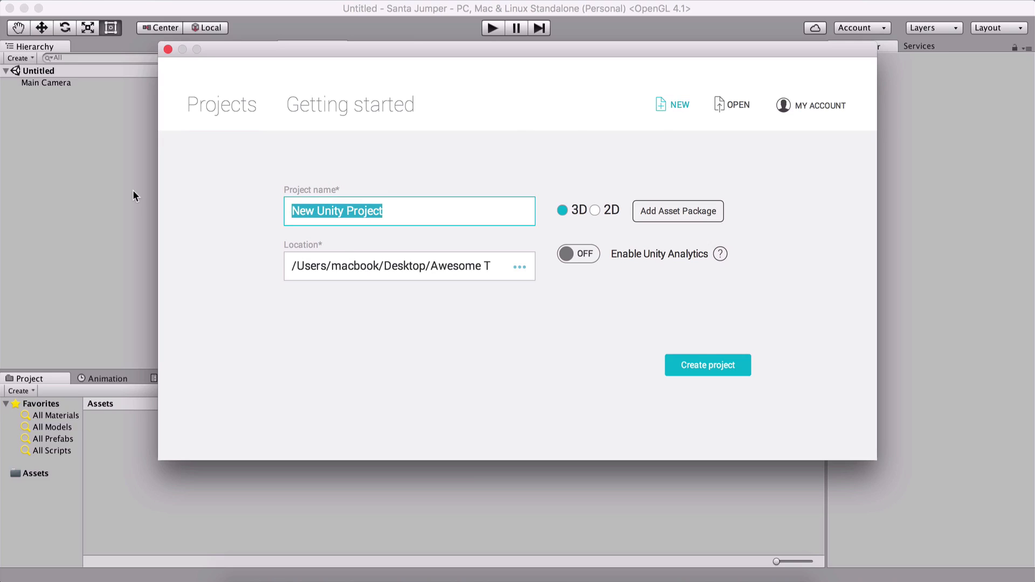
mouse_move(372, 27)
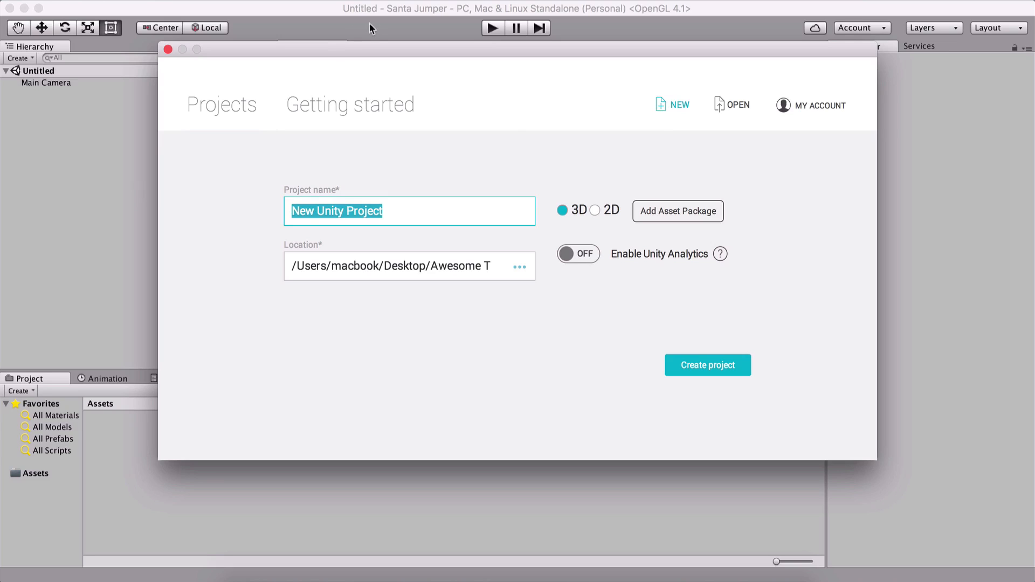
mouse_move(788, 215)
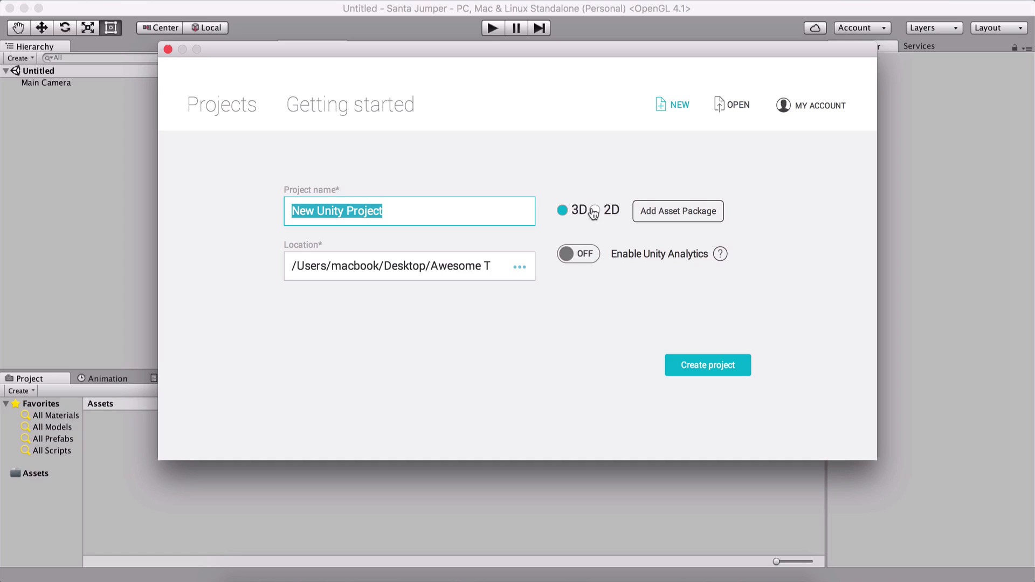
mouse_move(639, 184)
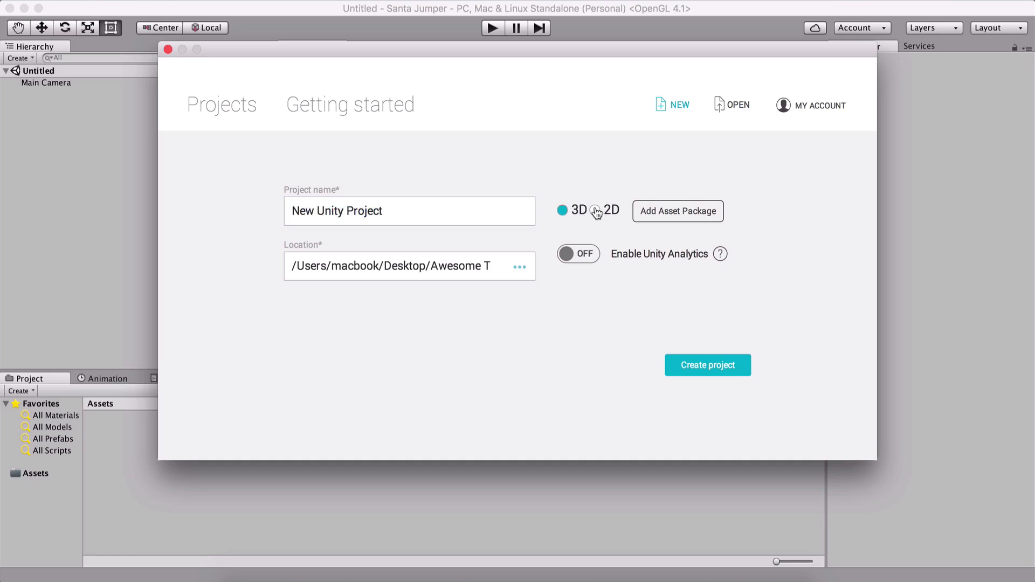
left_click(595, 210)
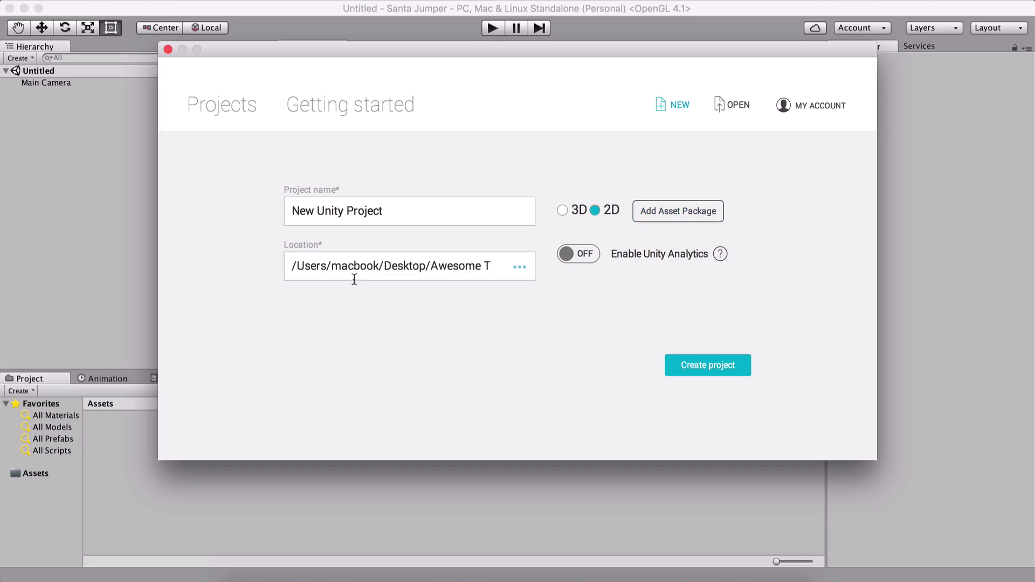
mouse_move(535, 274)
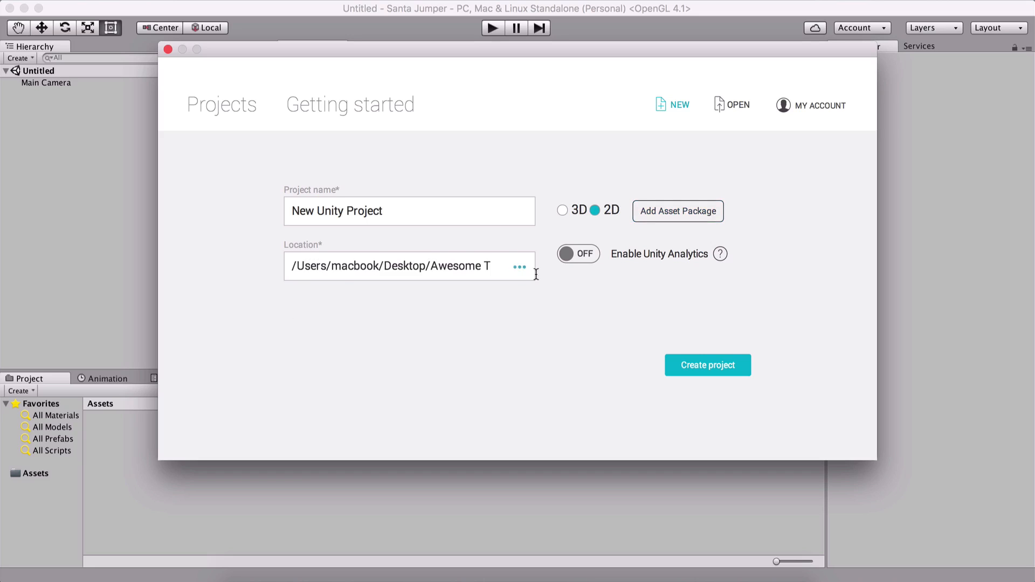
left_click(521, 266)
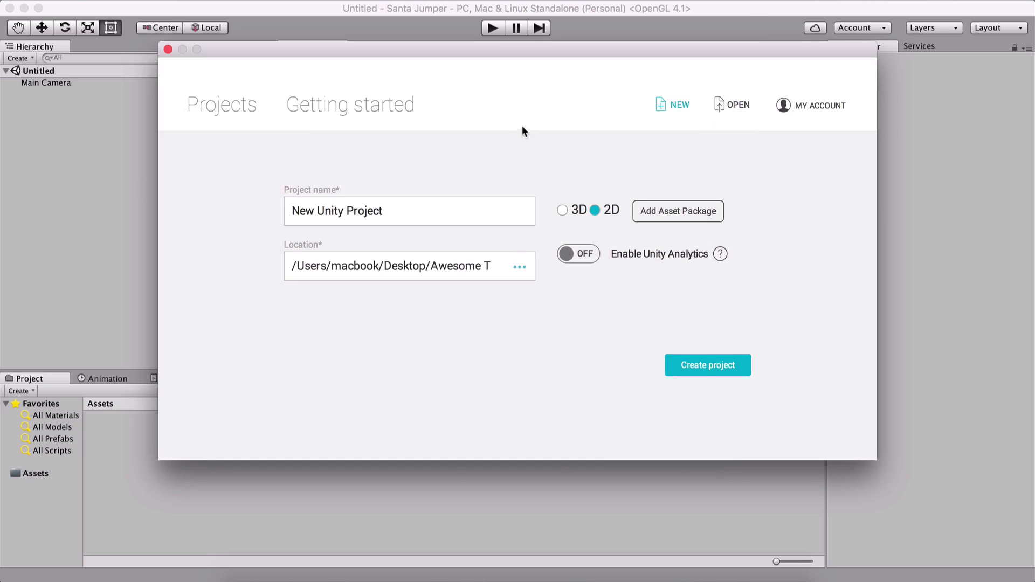
mouse_move(450, 154)
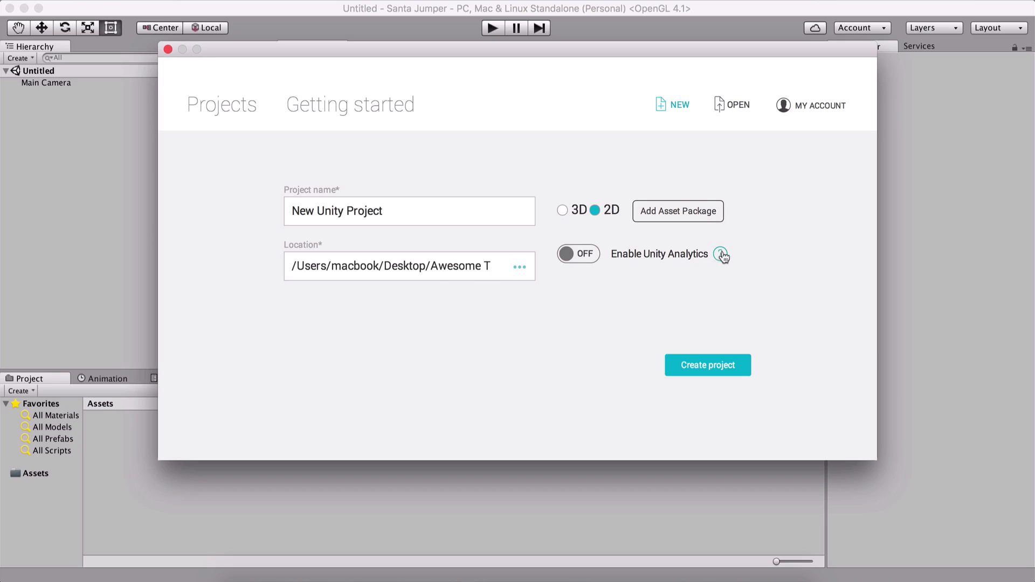
left_click(721, 253)
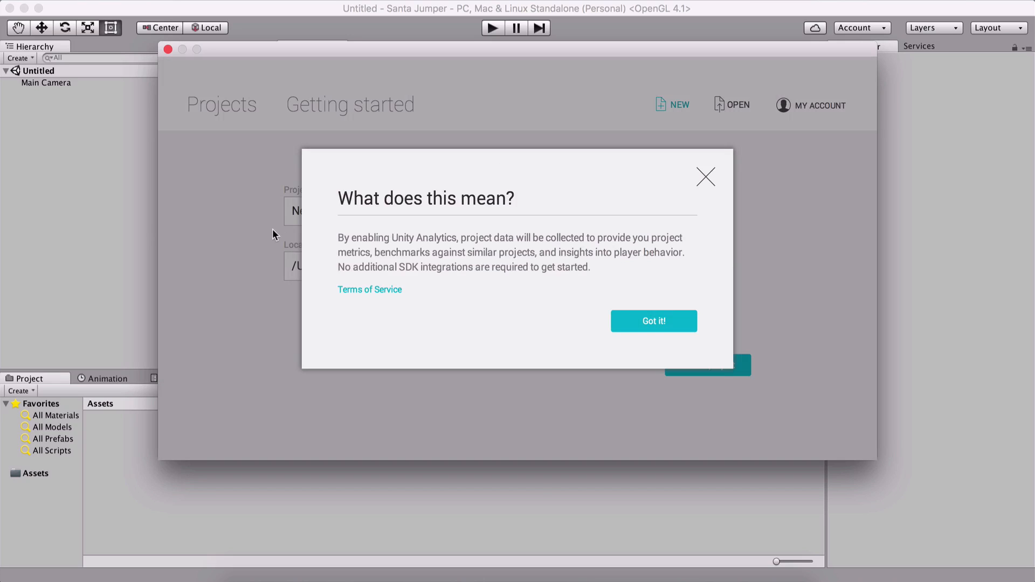
mouse_move(407, 244)
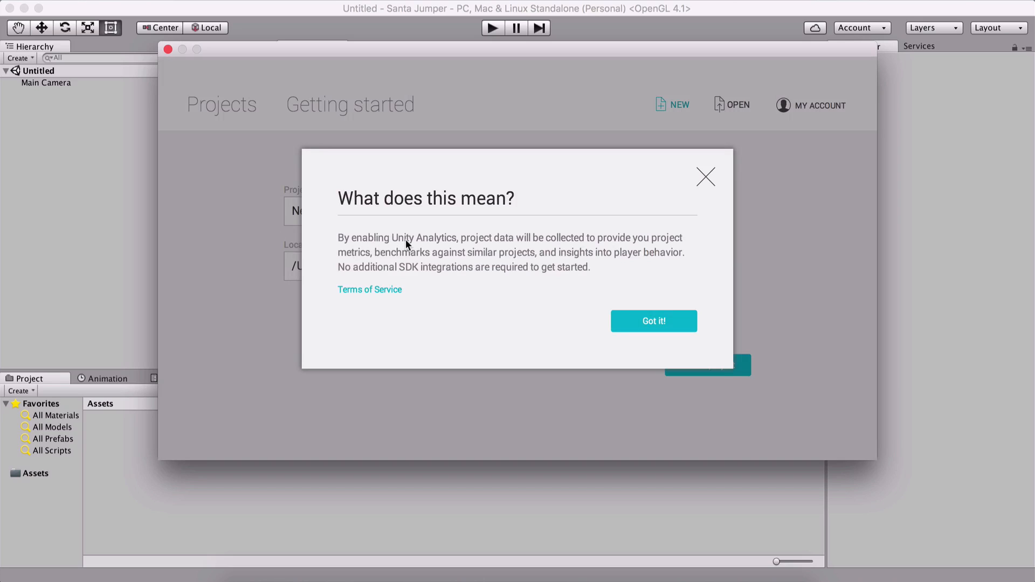
mouse_move(686, 237)
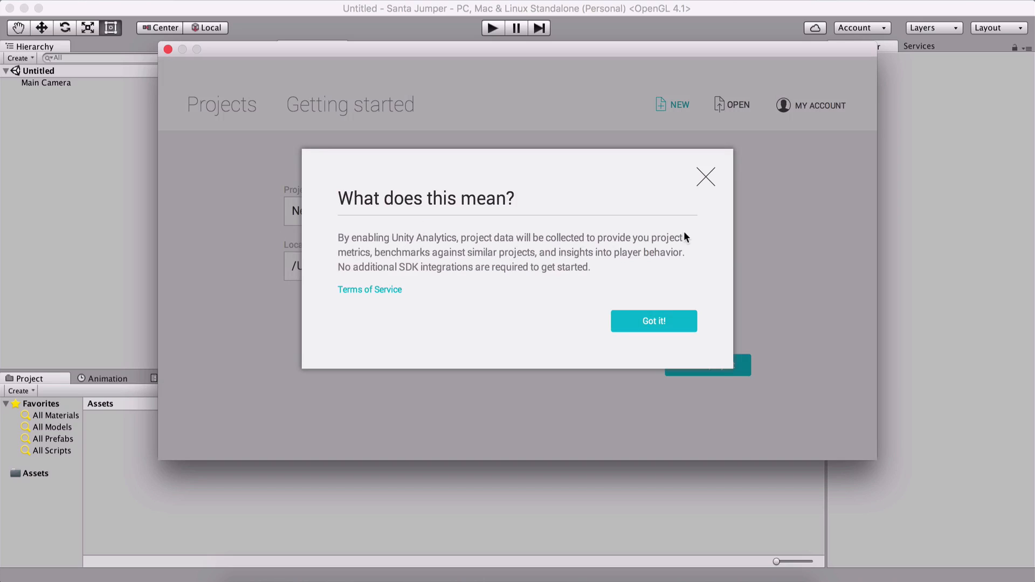
mouse_move(371, 266)
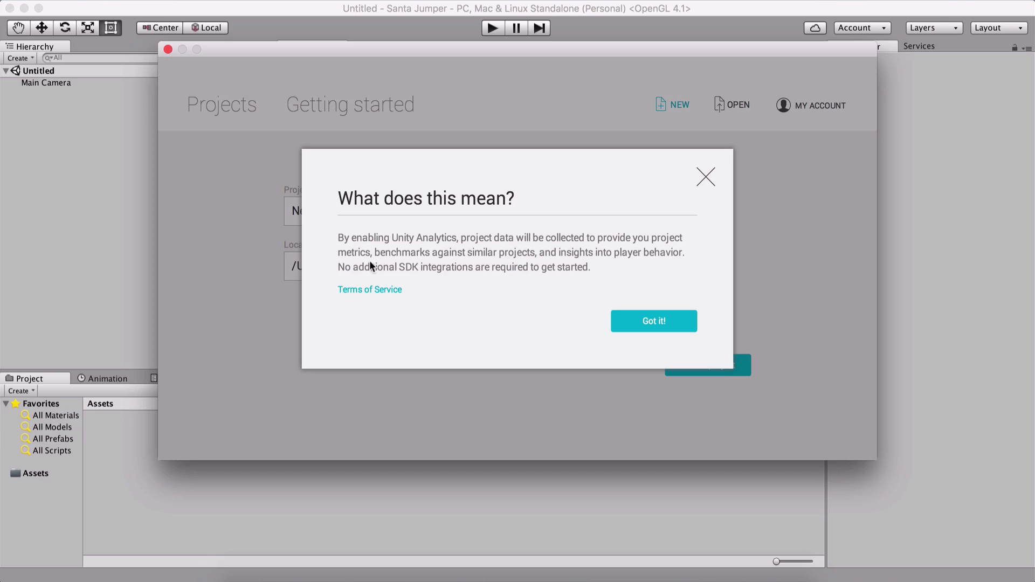
mouse_move(486, 258)
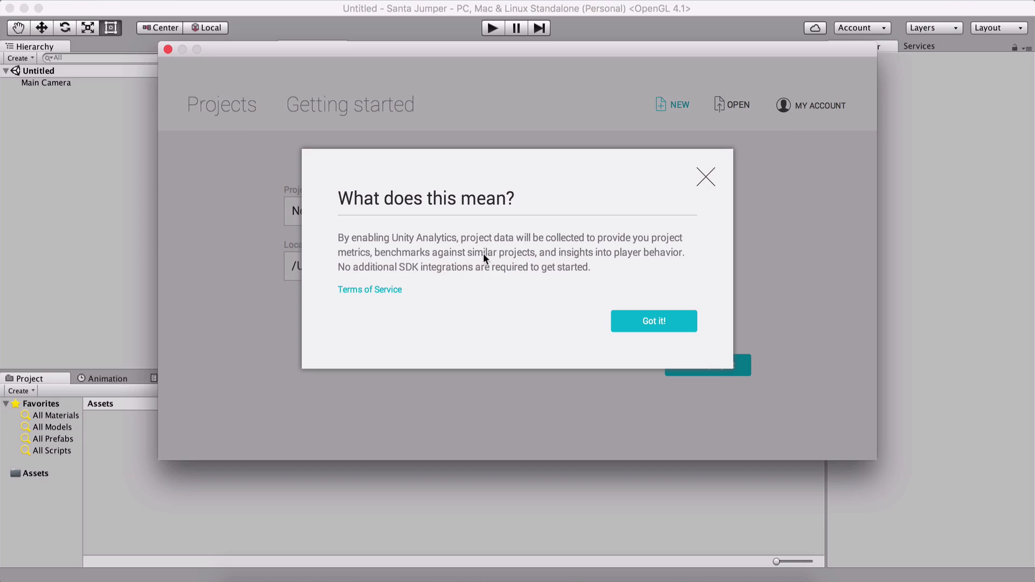
mouse_move(622, 270)
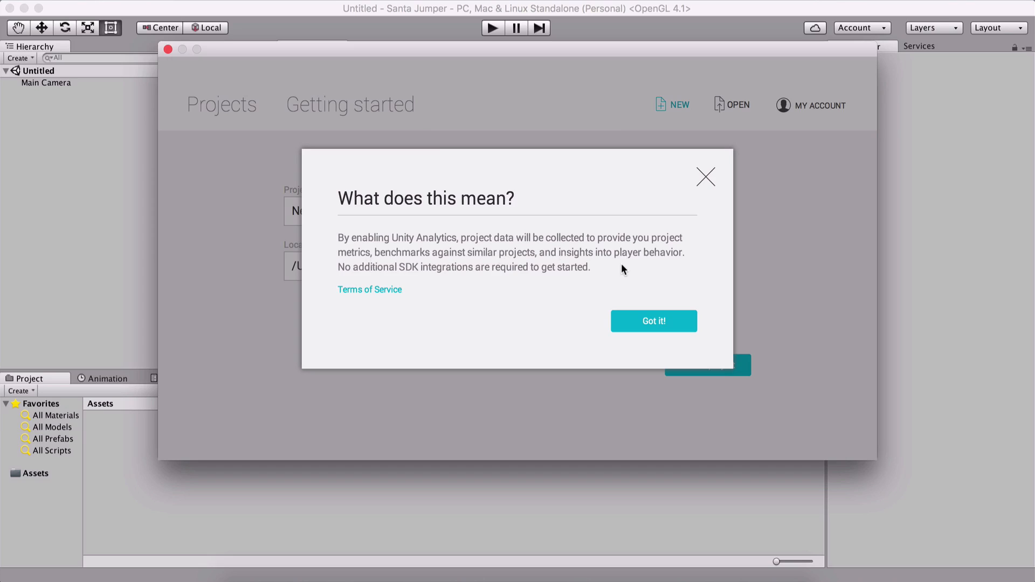
mouse_move(765, 261)
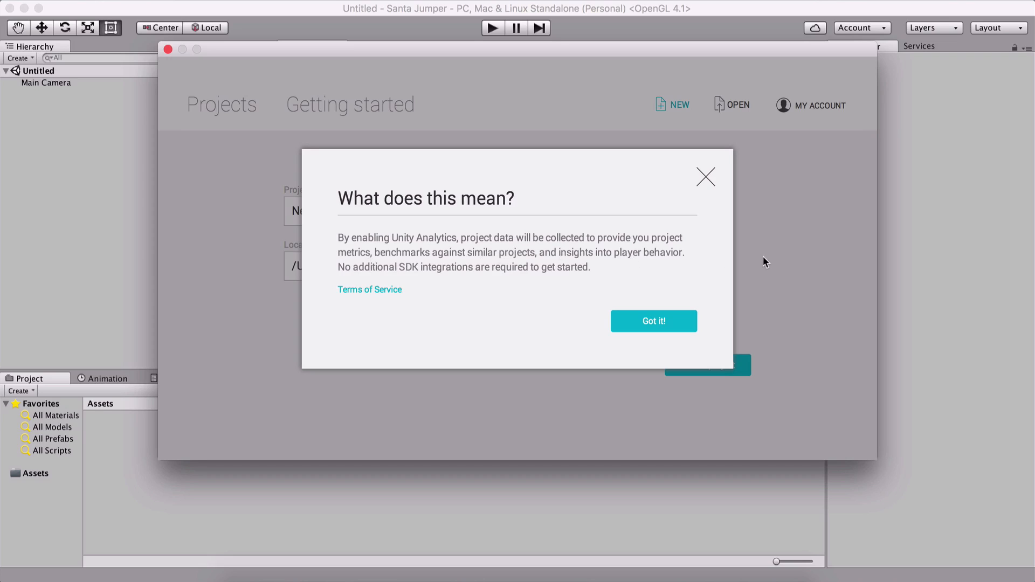
mouse_move(581, 217)
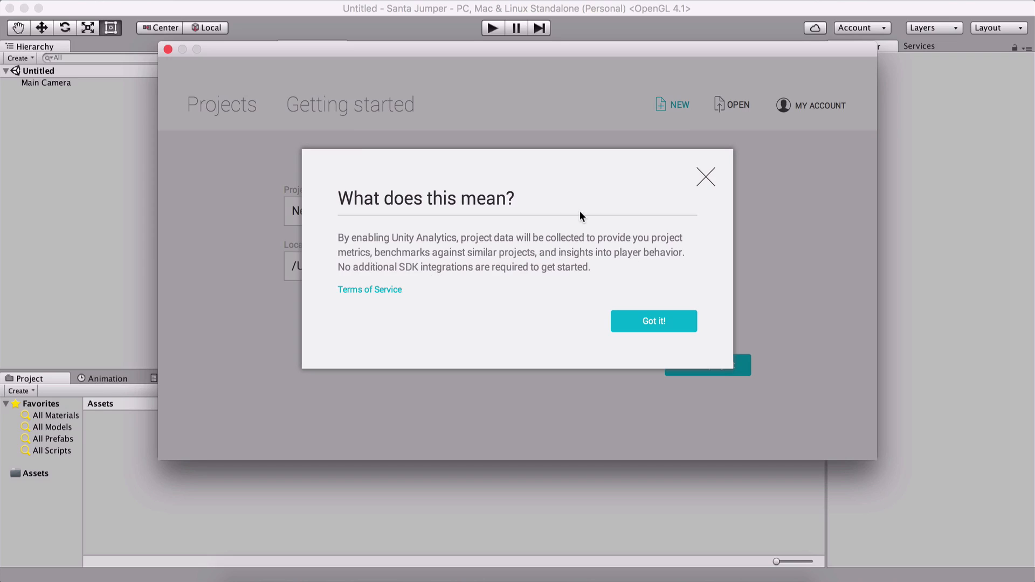
mouse_move(626, 297)
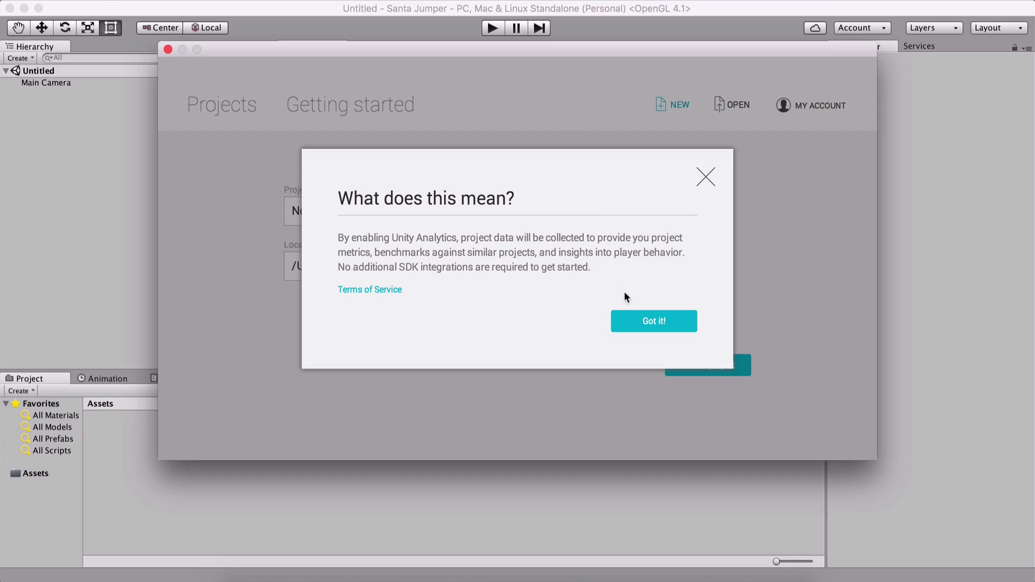
left_click(653, 320)
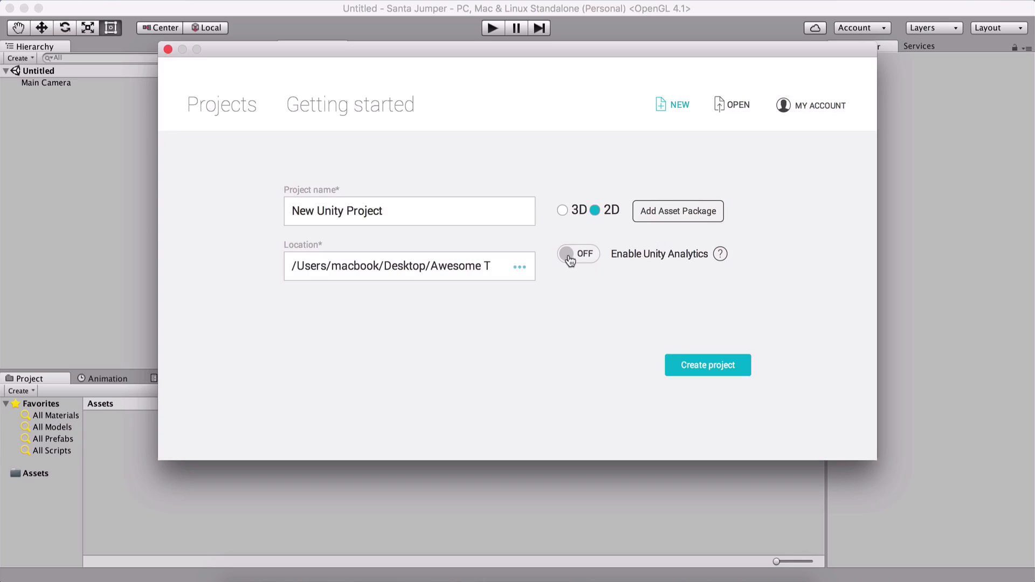
mouse_move(531, 324)
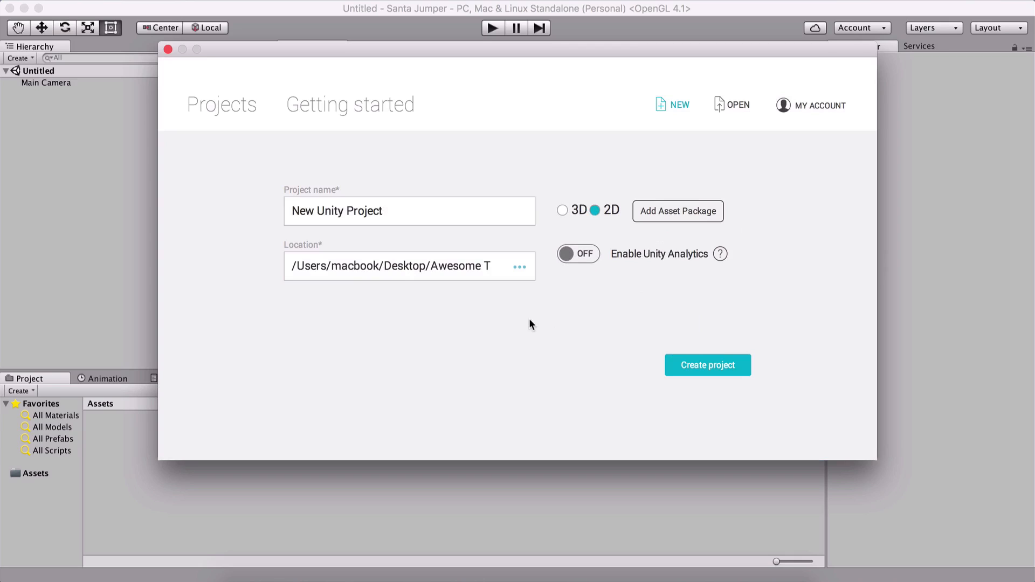
mouse_move(638, 267)
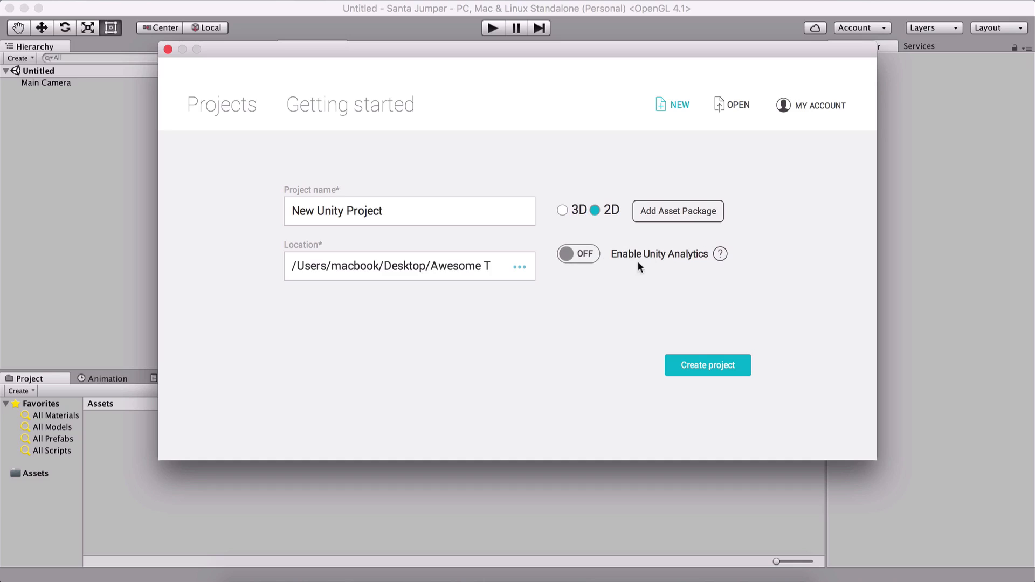
left_click(720, 253)
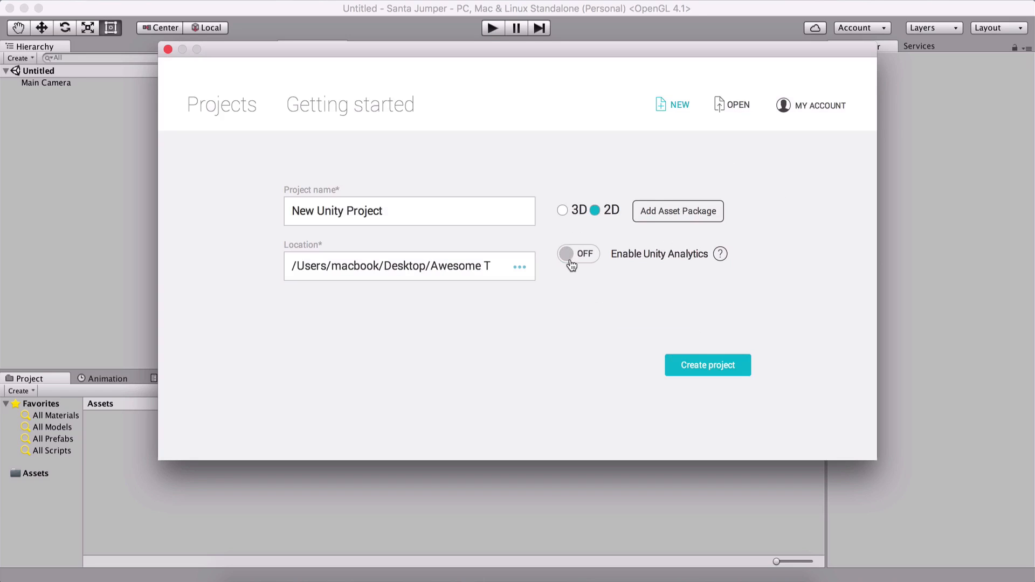
mouse_move(609, 318)
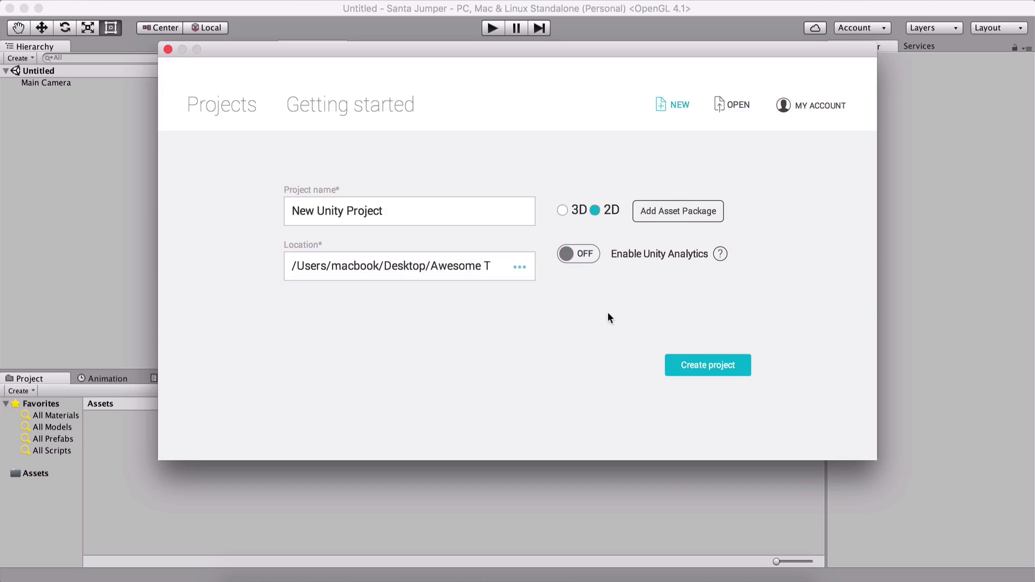
mouse_move(534, 167)
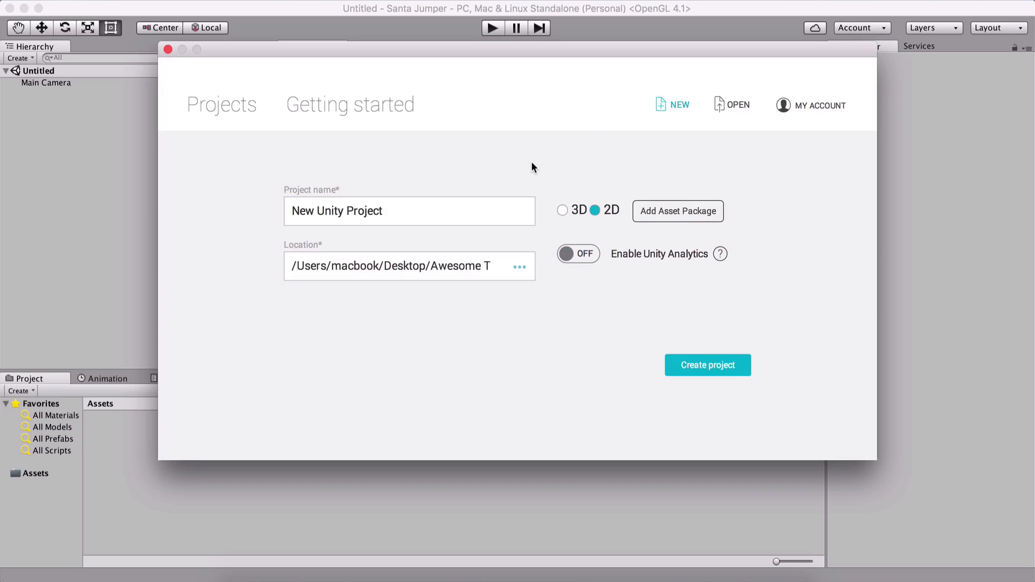
mouse_move(435, 122)
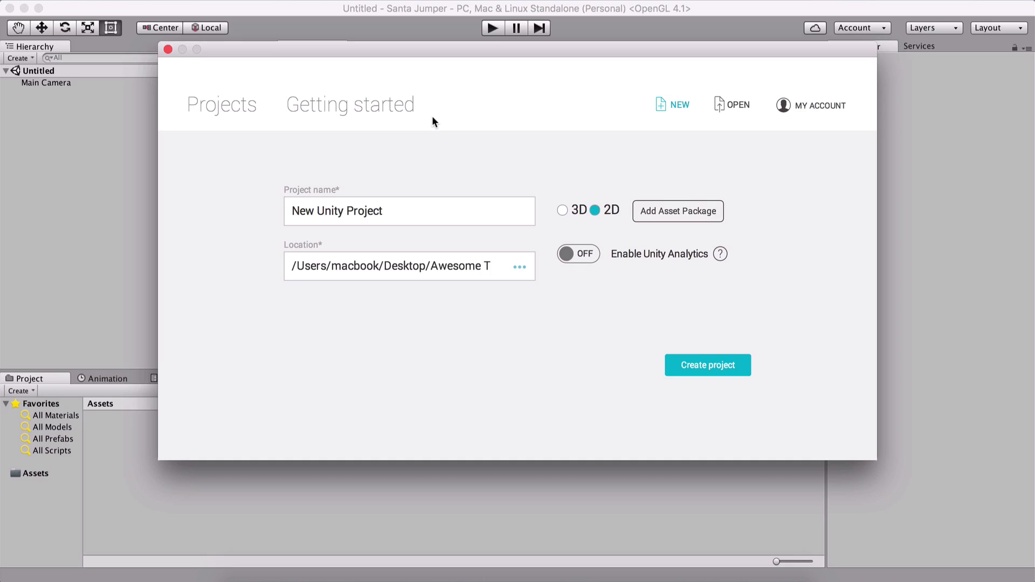
mouse_move(708, 248)
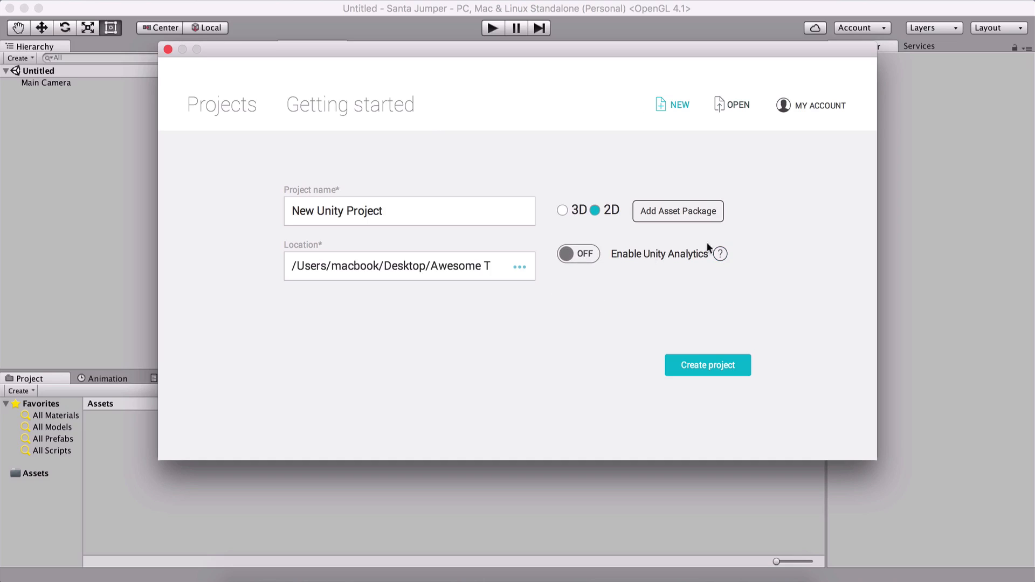
mouse_move(731, 397)
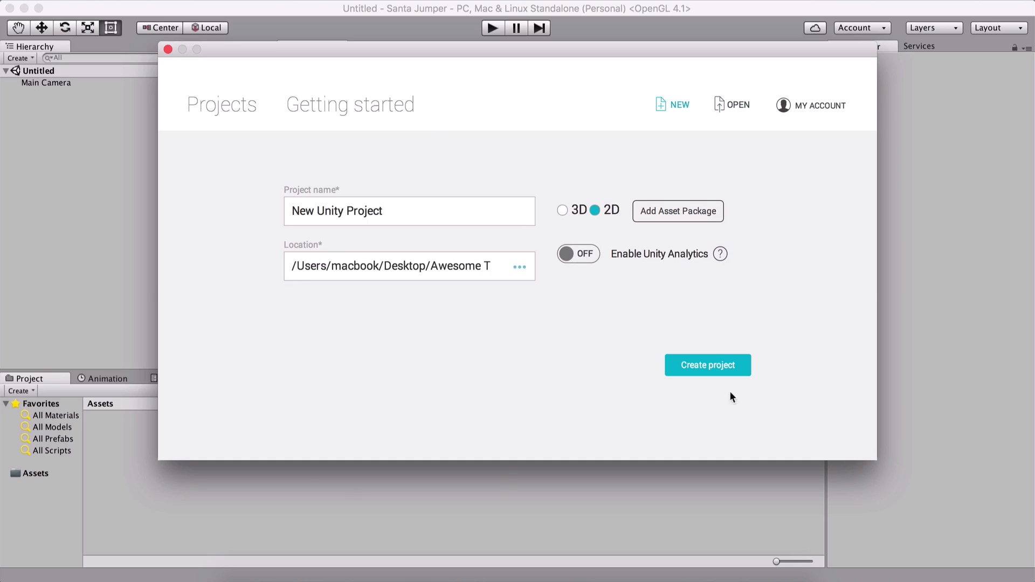
mouse_move(828, 89)
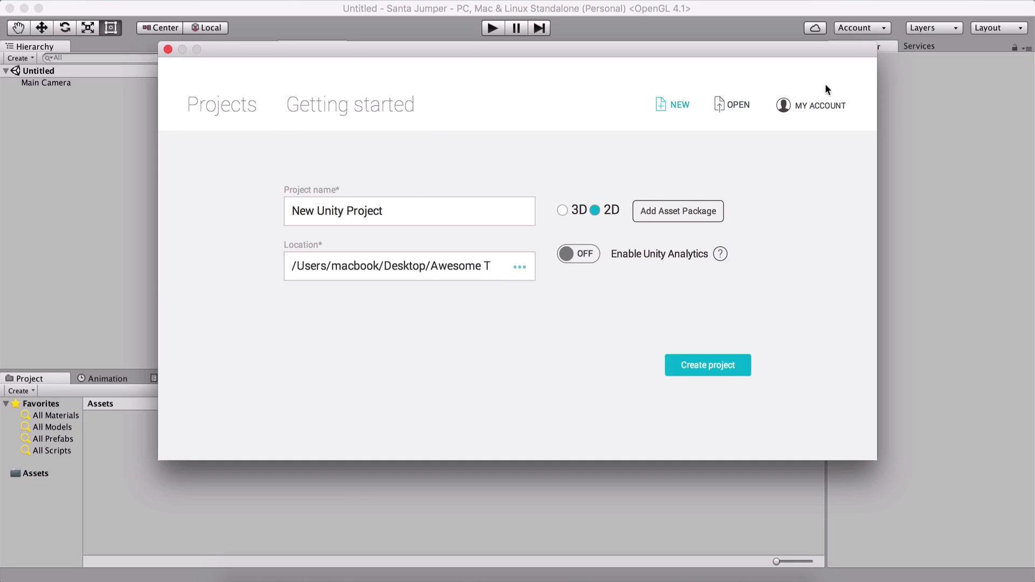
Create the 2D Santa Jumper project and select Main Camera in the Hierarchy.
left_click(706, 365)
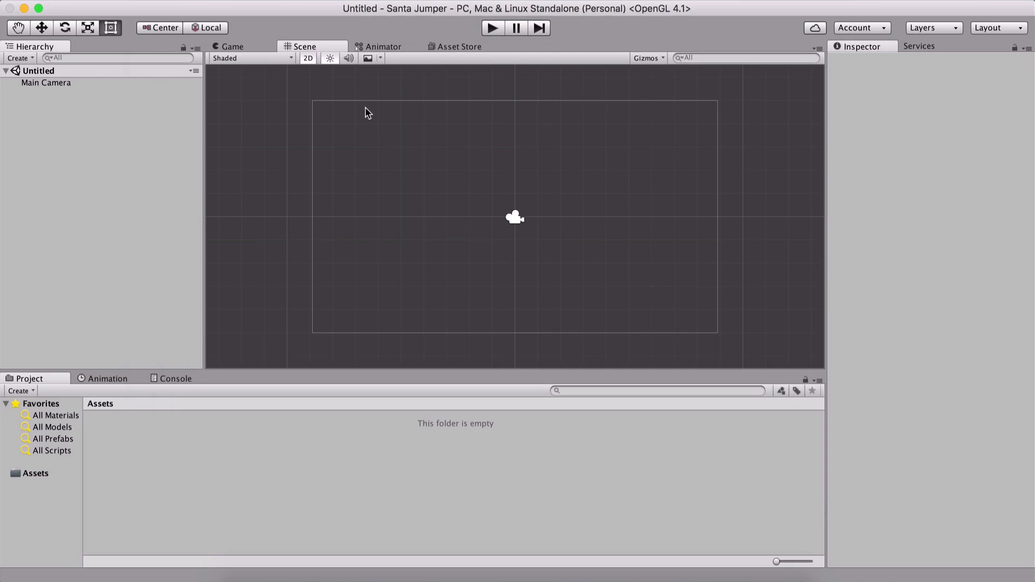
mouse_move(115, 199)
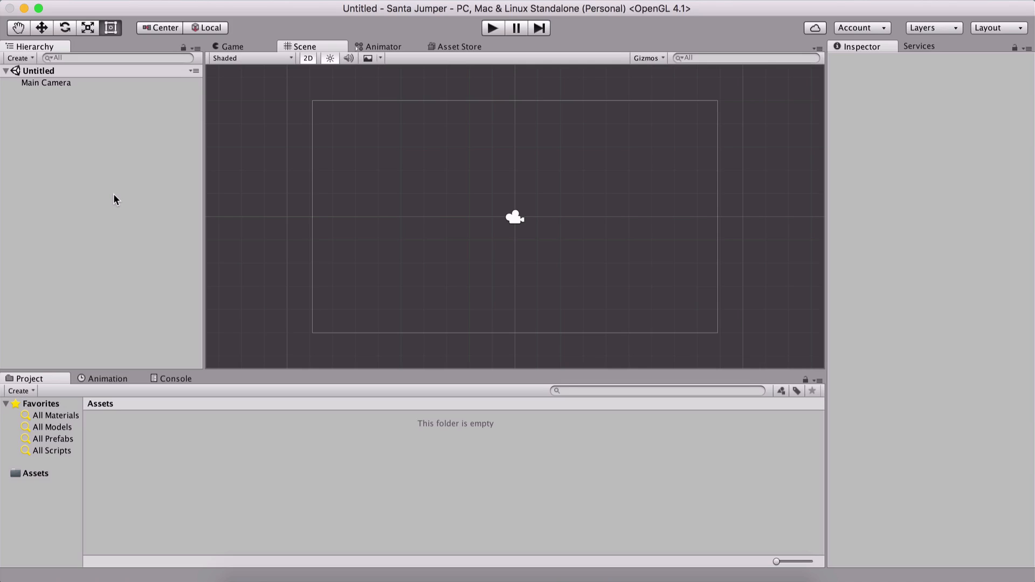
mouse_move(159, 202)
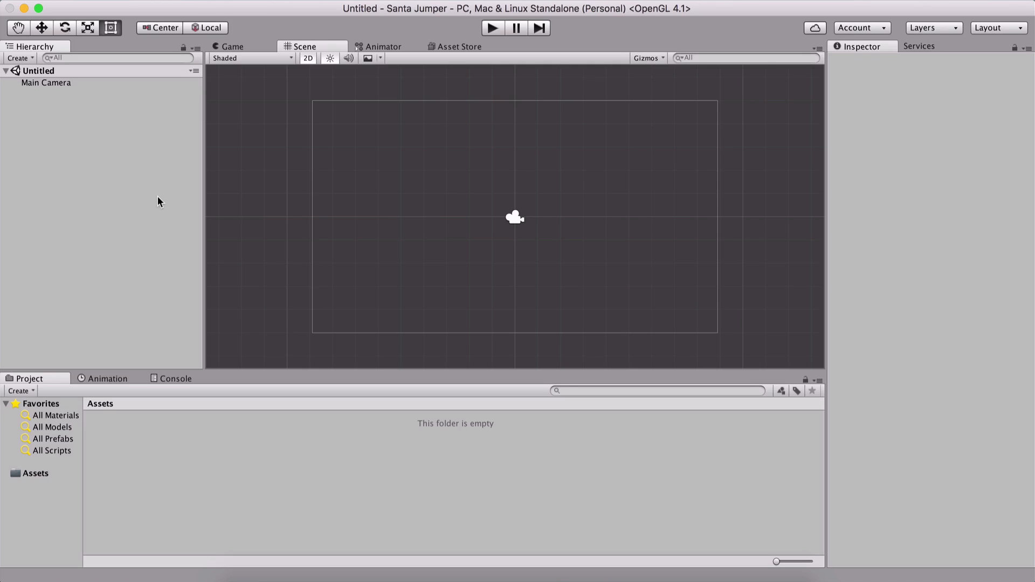
mouse_move(109, 199)
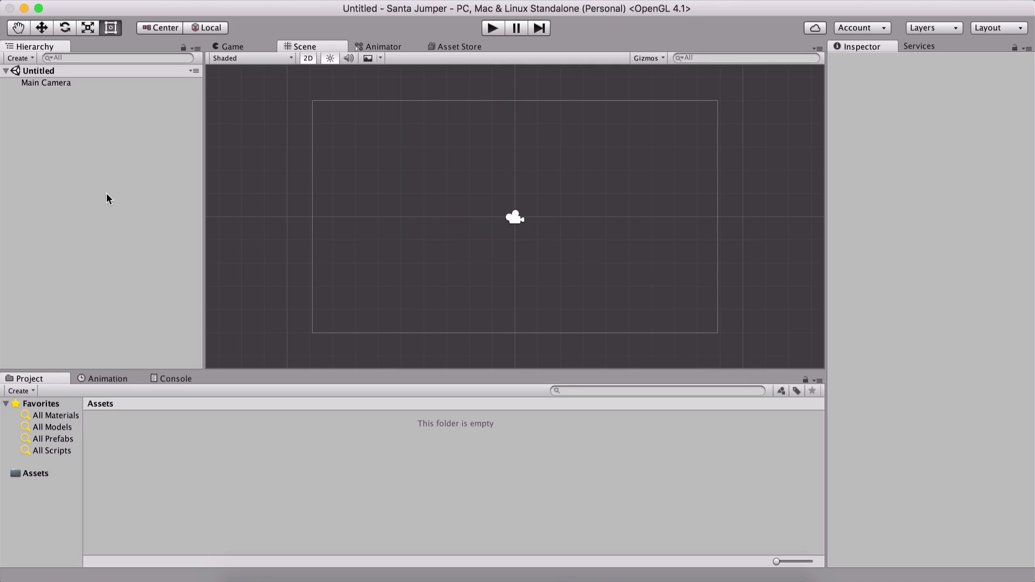
mouse_move(9, 171)
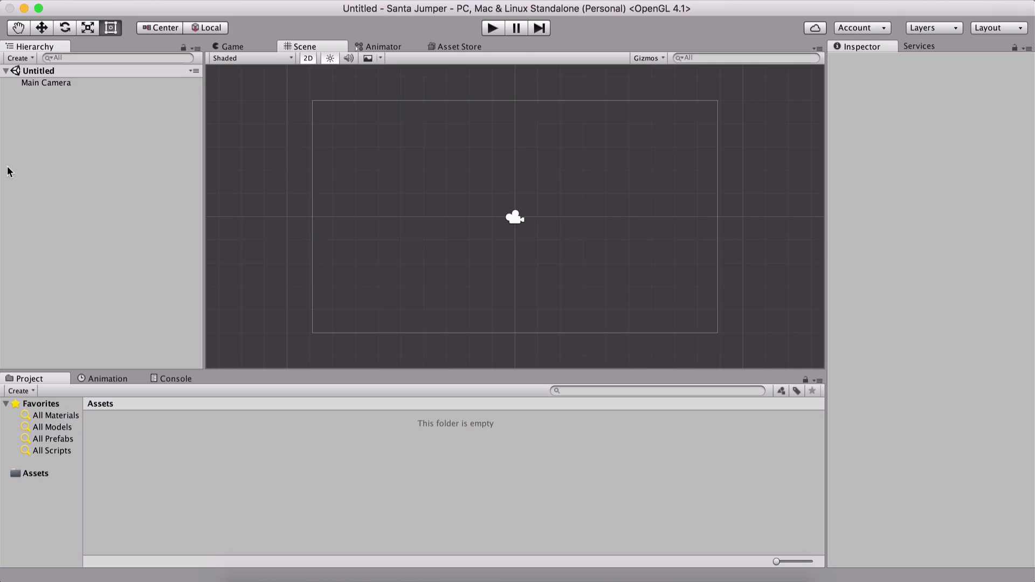
mouse_move(31, 206)
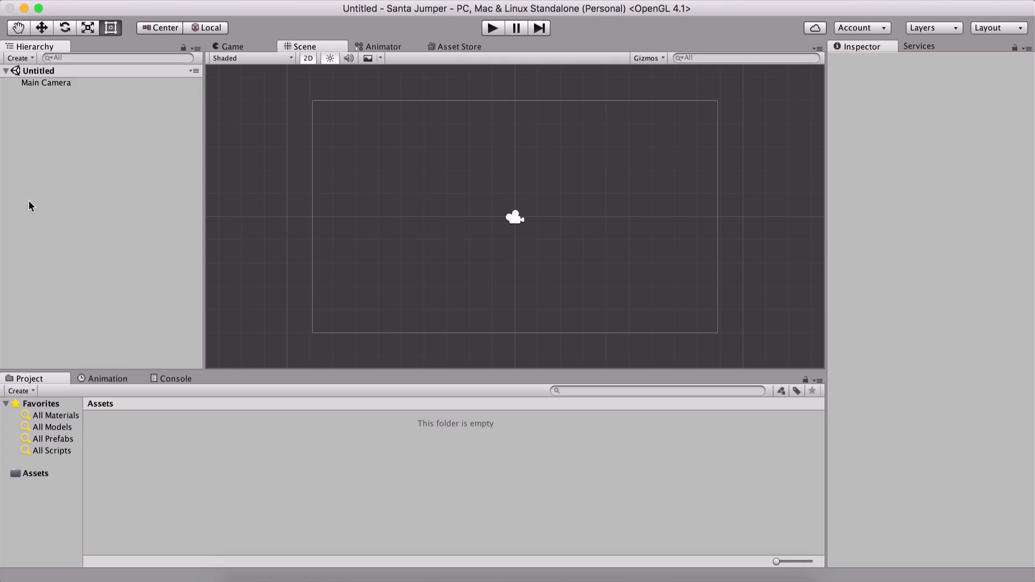
mouse_move(182, 105)
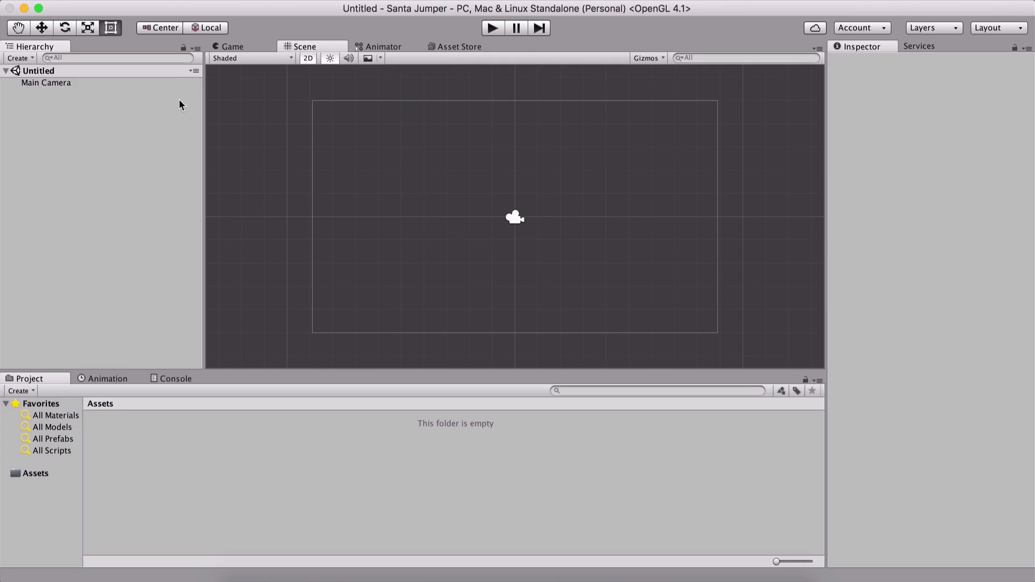
mouse_move(138, 253)
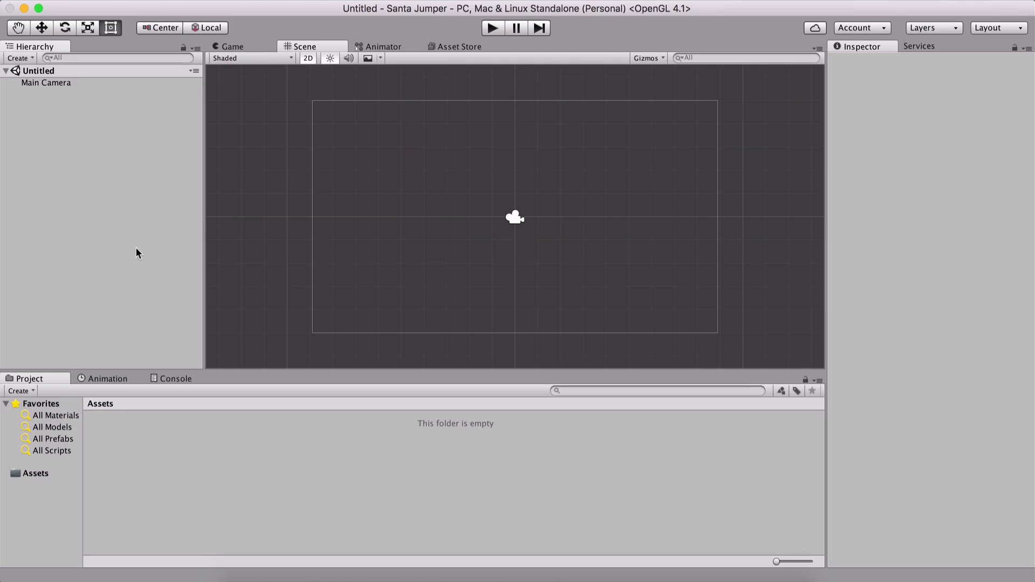
mouse_move(129, 235)
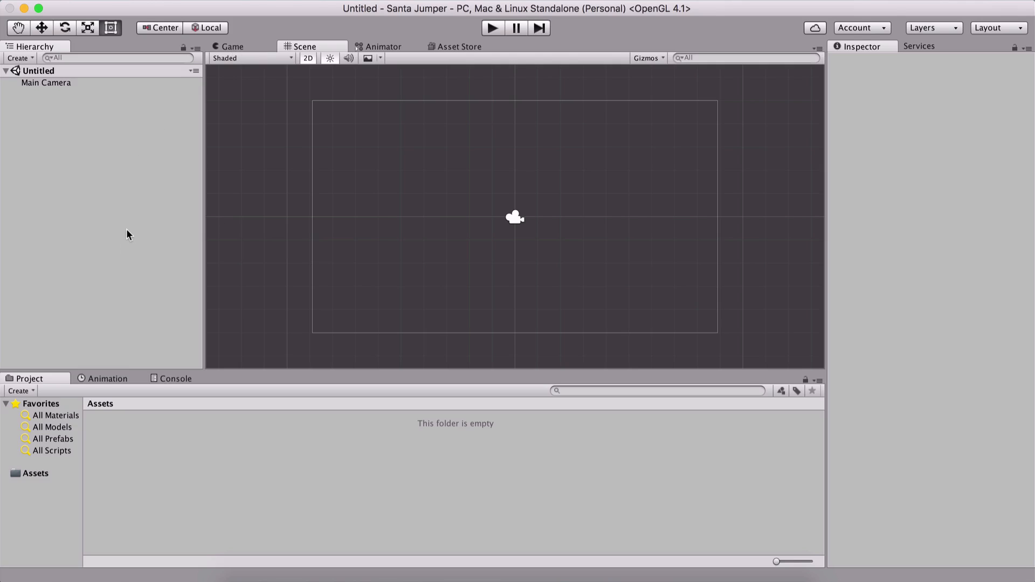
mouse_move(27, 94)
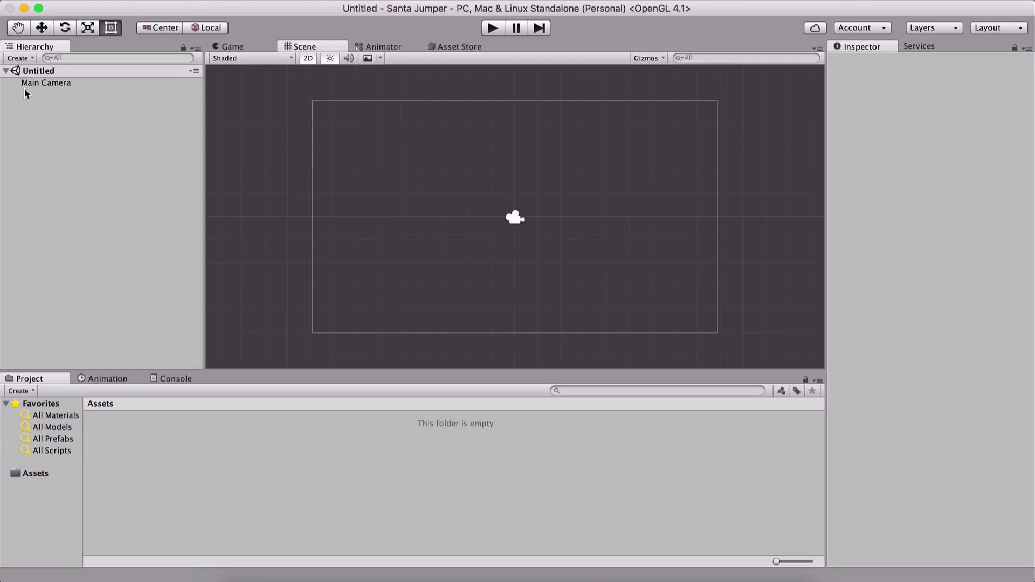
left_click(46, 82)
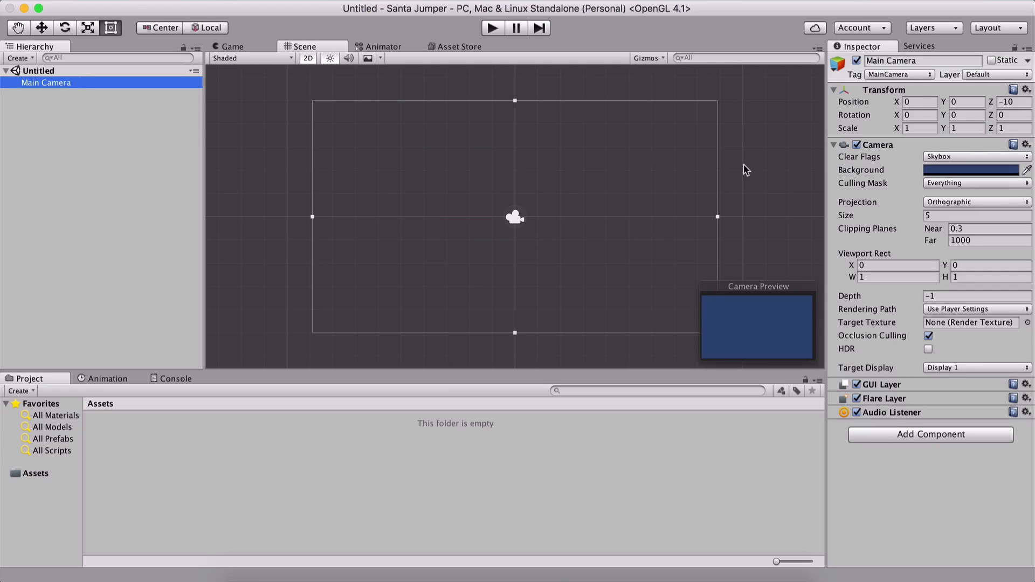
mouse_move(349, 406)
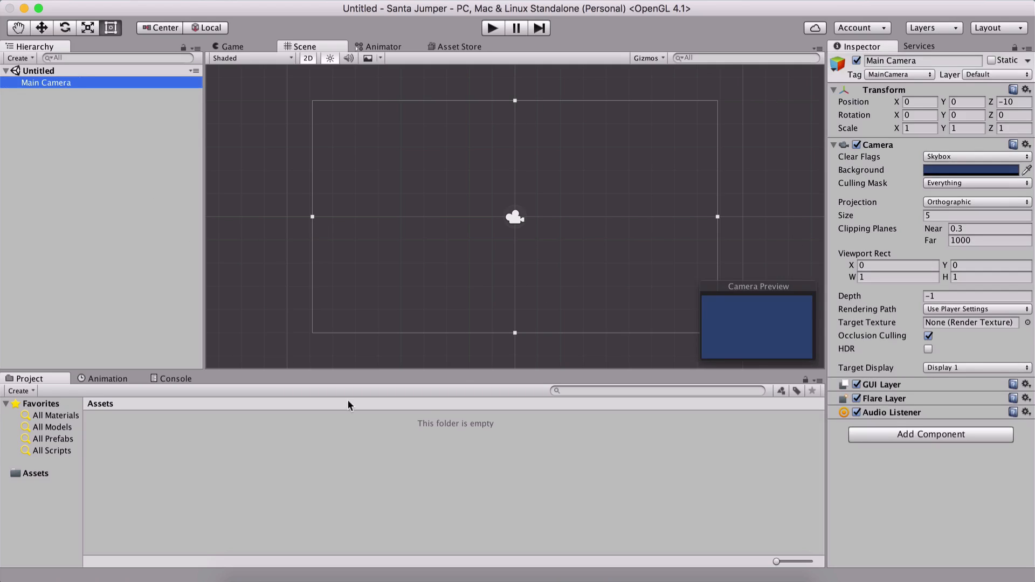
mouse_move(259, 53)
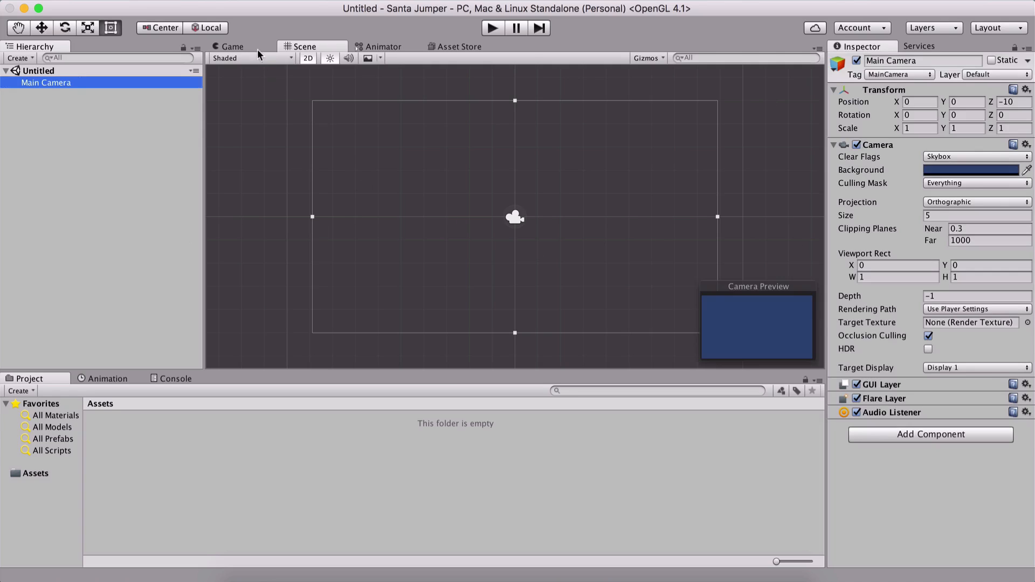
In the Game view, relabel the 'asd' resolution preset to '1280x720'.
left_click(232, 46)
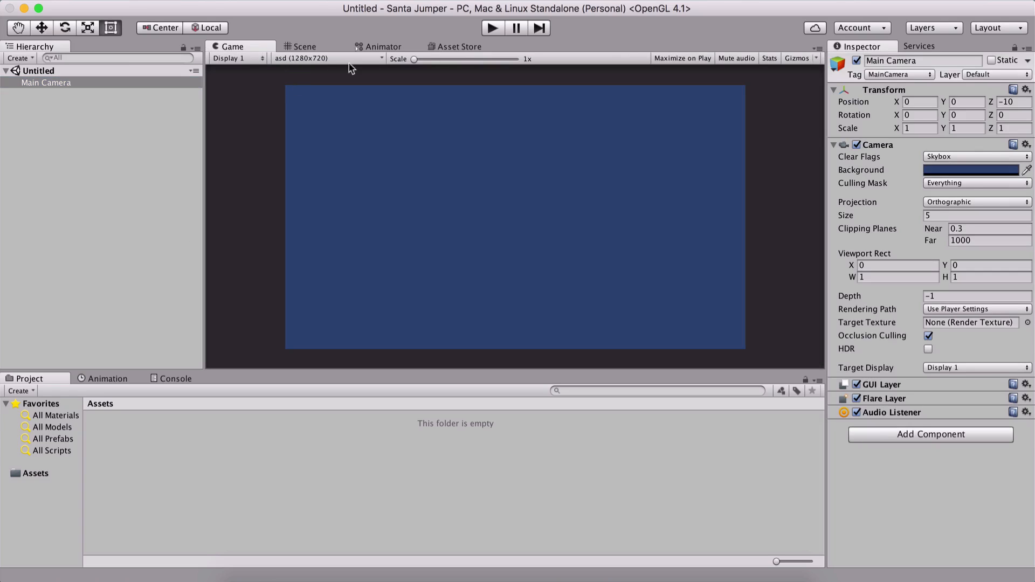
mouse_move(536, 246)
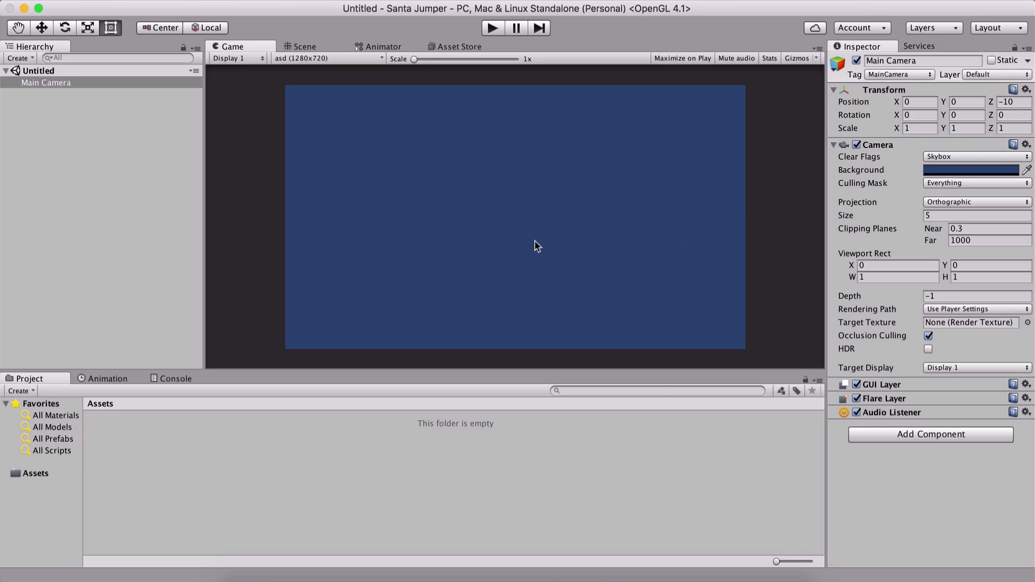
mouse_move(535, 224)
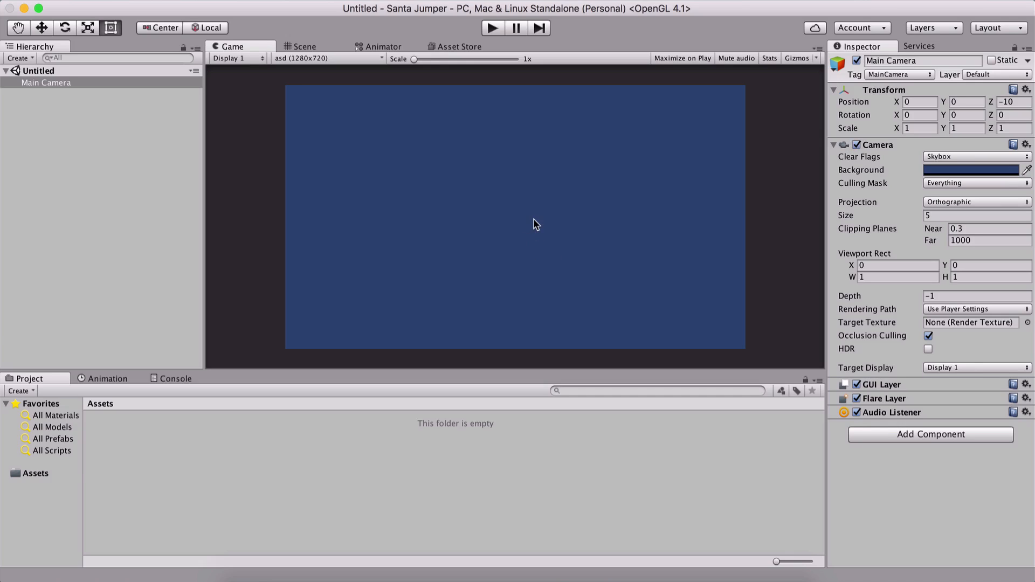
left_click(327, 58)
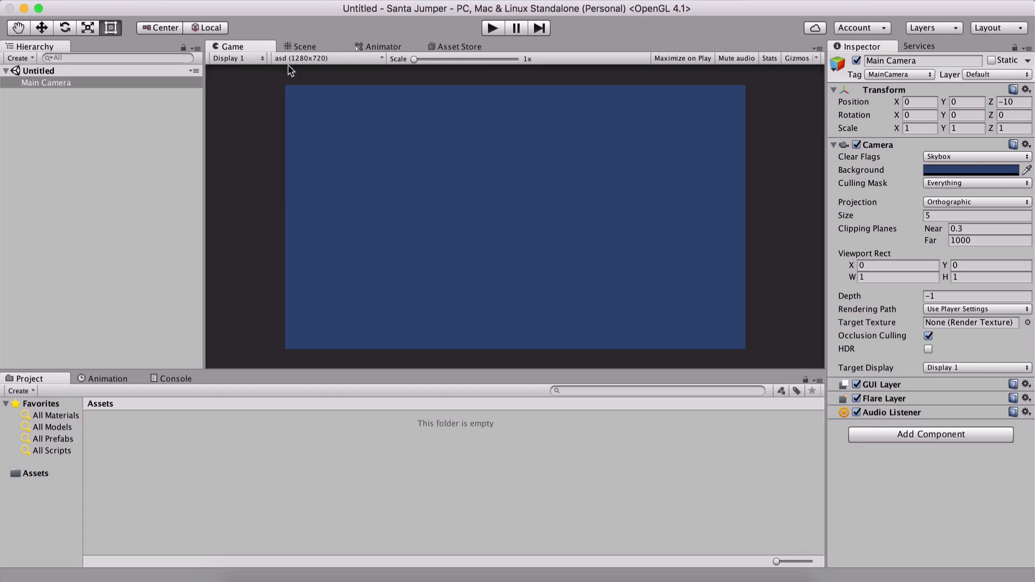
left_click(327, 58)
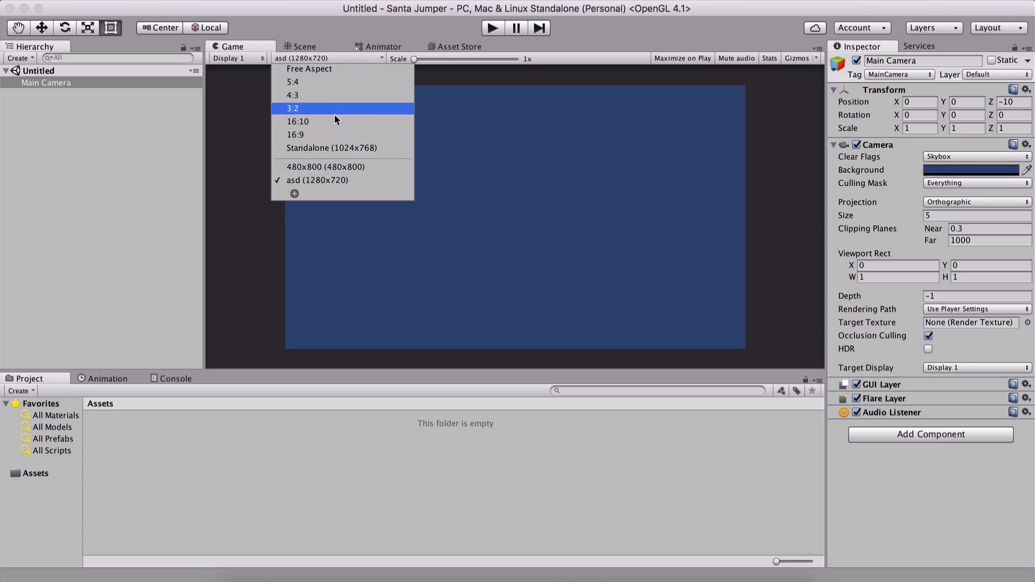
mouse_move(317, 180)
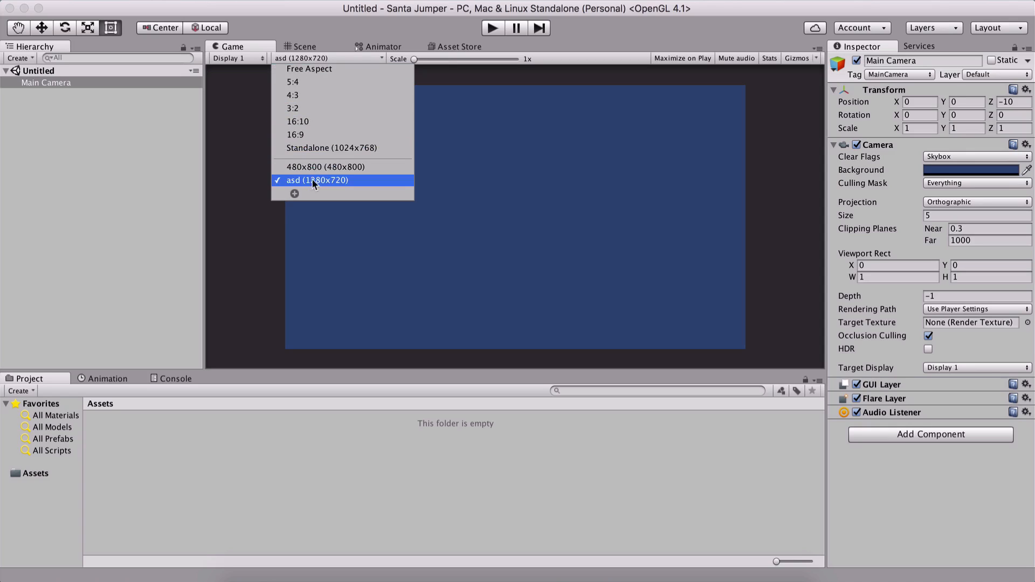
mouse_move(295, 198)
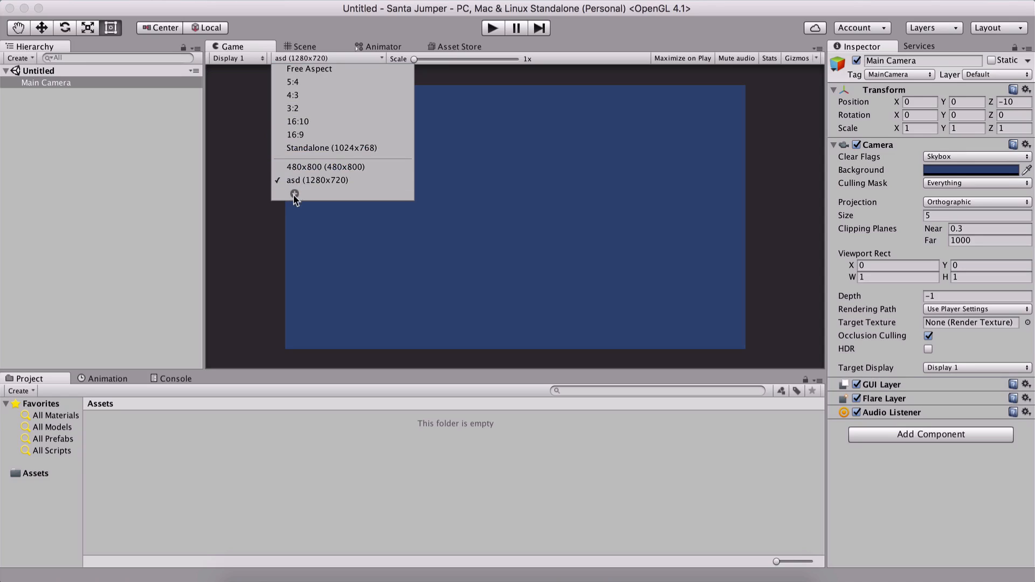
mouse_move(335, 183)
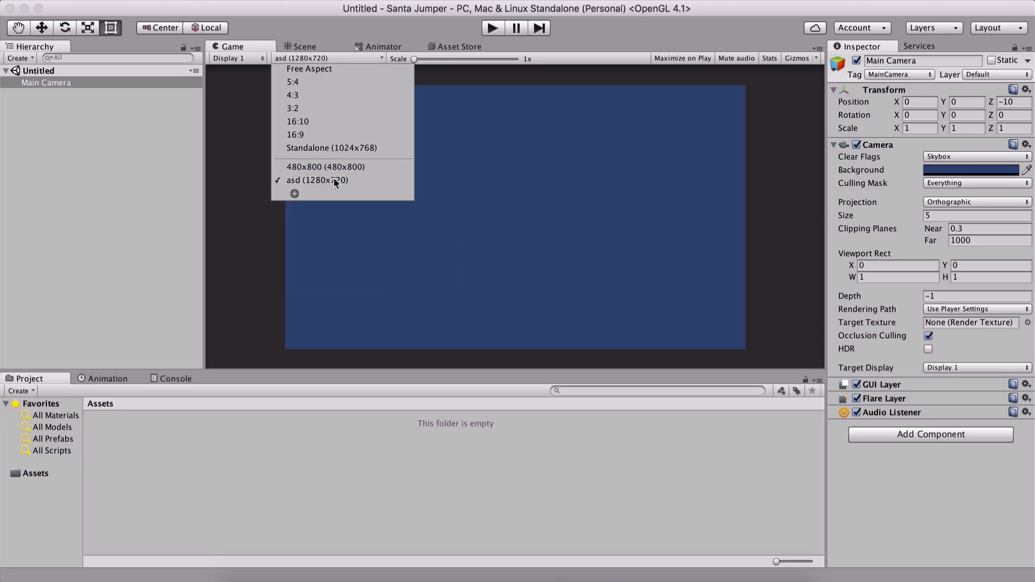
right_click(317, 179)
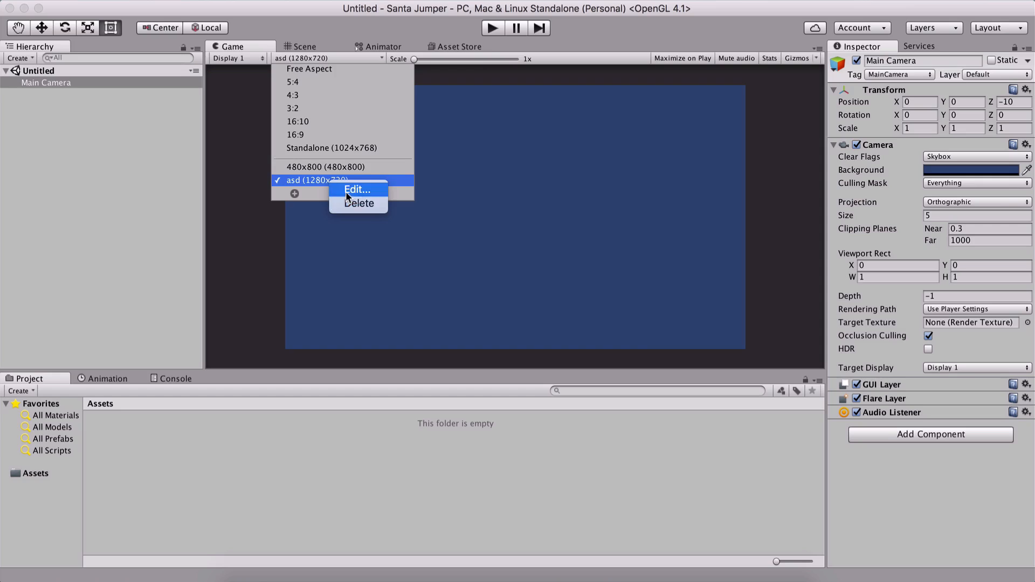
left_click(357, 191)
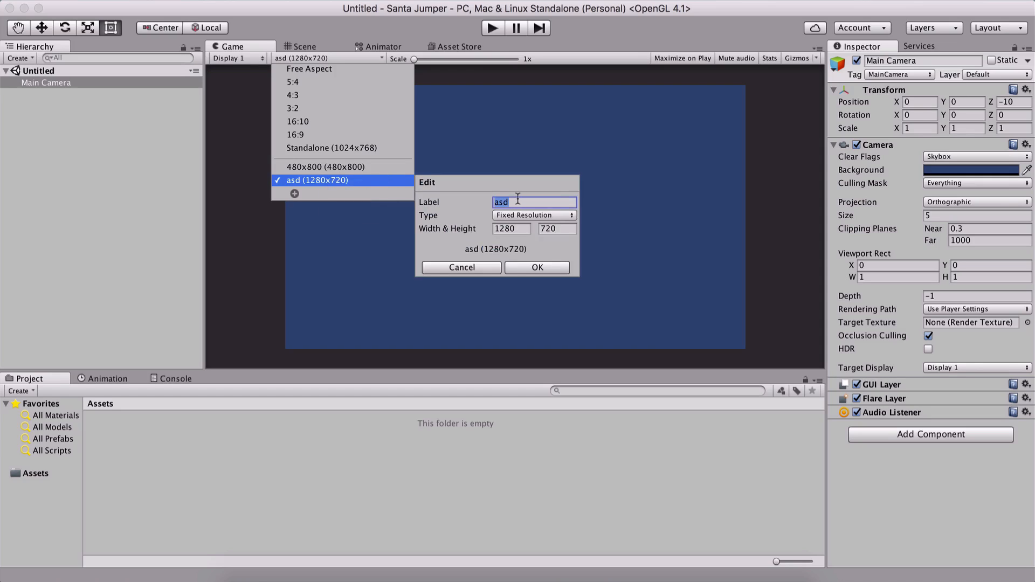
type("1280x")
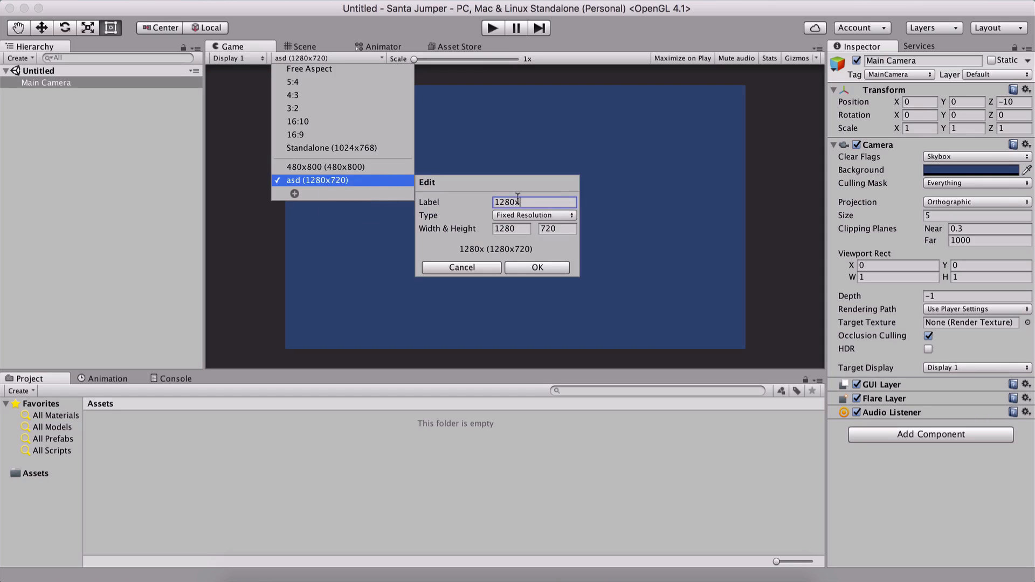
type("720")
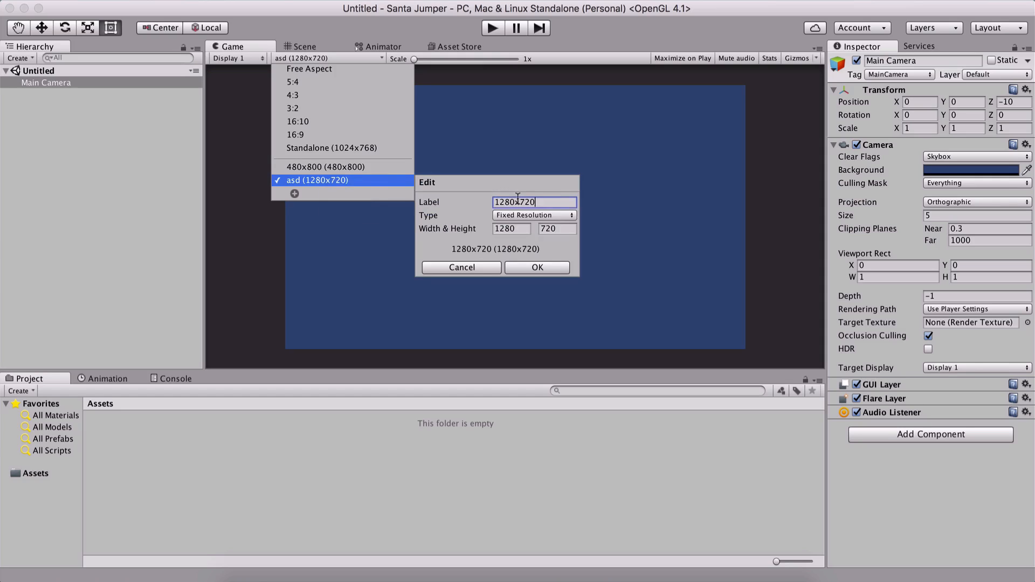
left_click(536, 268)
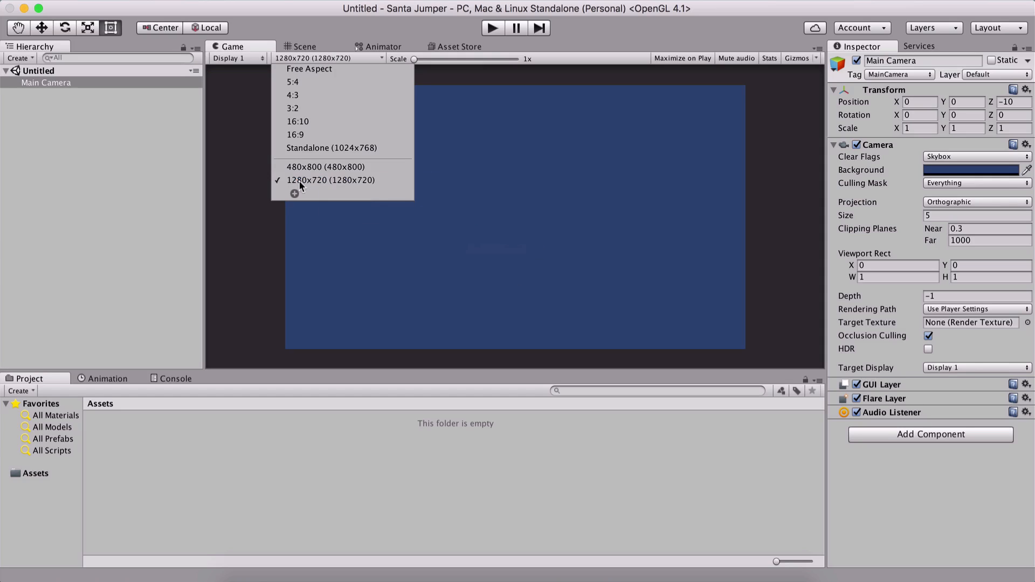
mouse_move(295, 191)
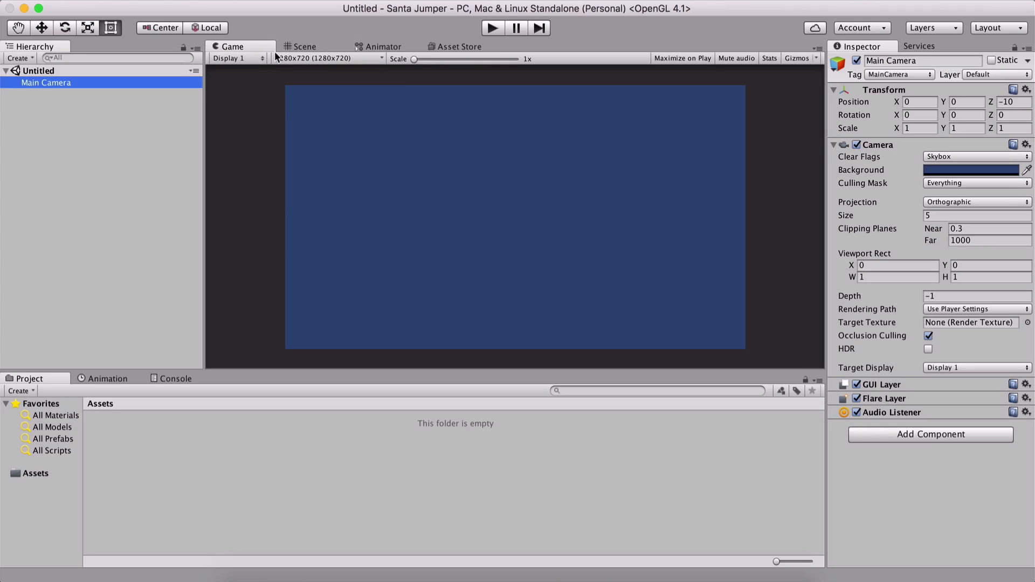
Add a Fixed Resolution Game view preset labelled 1920x1080, width 1920, height 1080.
left_click(326, 58)
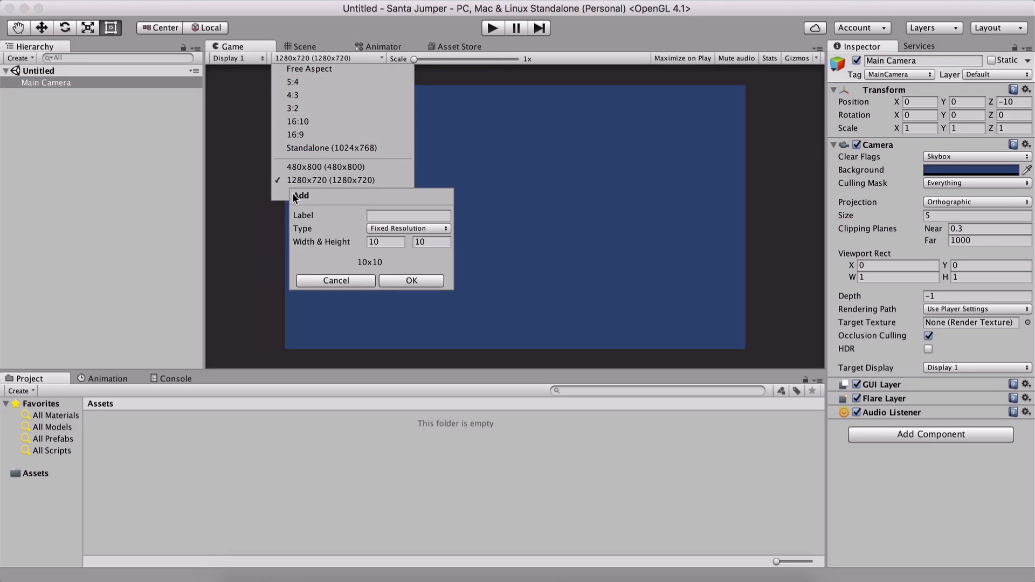
left_click(409, 215)
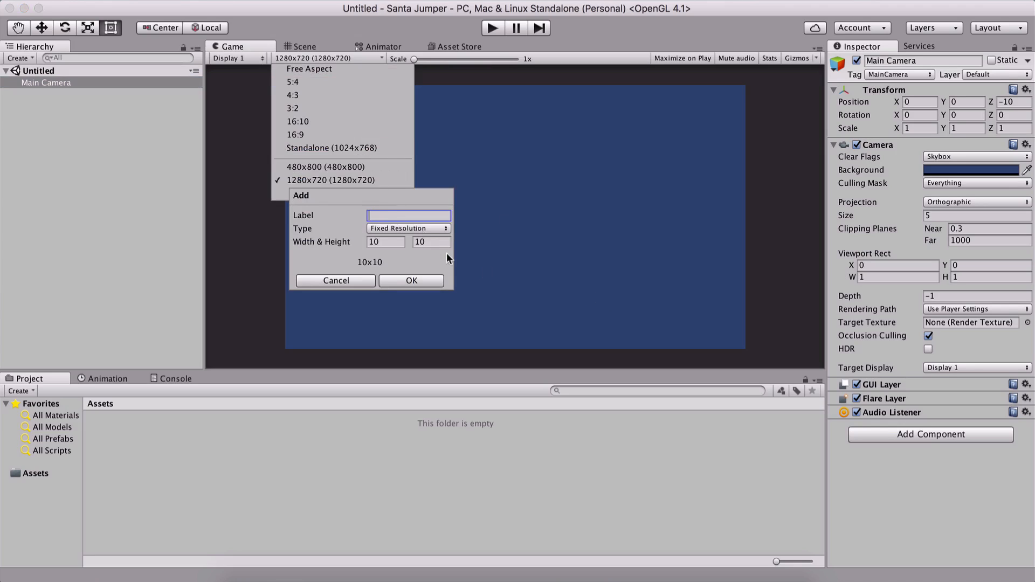
mouse_move(341, 229)
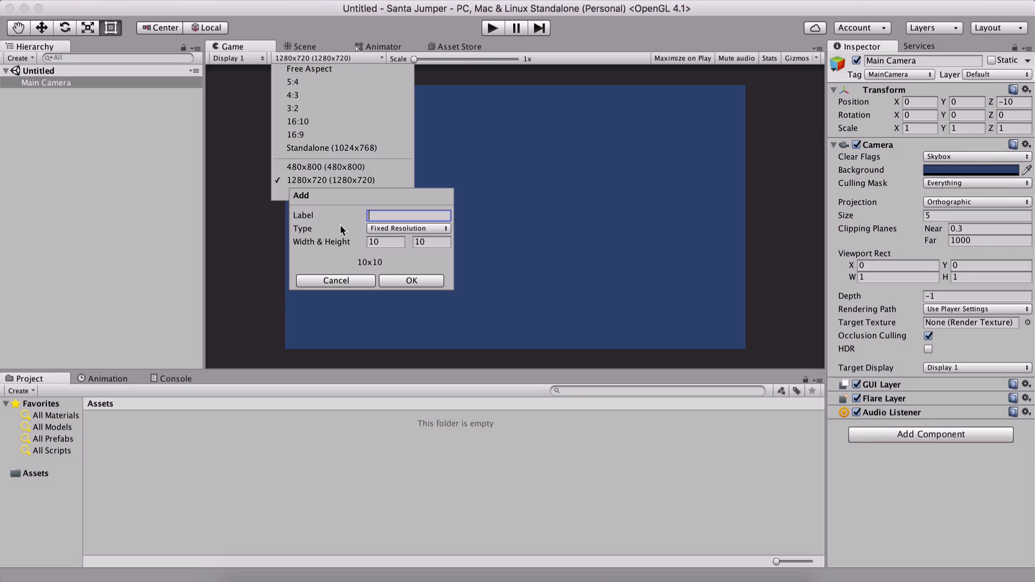
type("90")
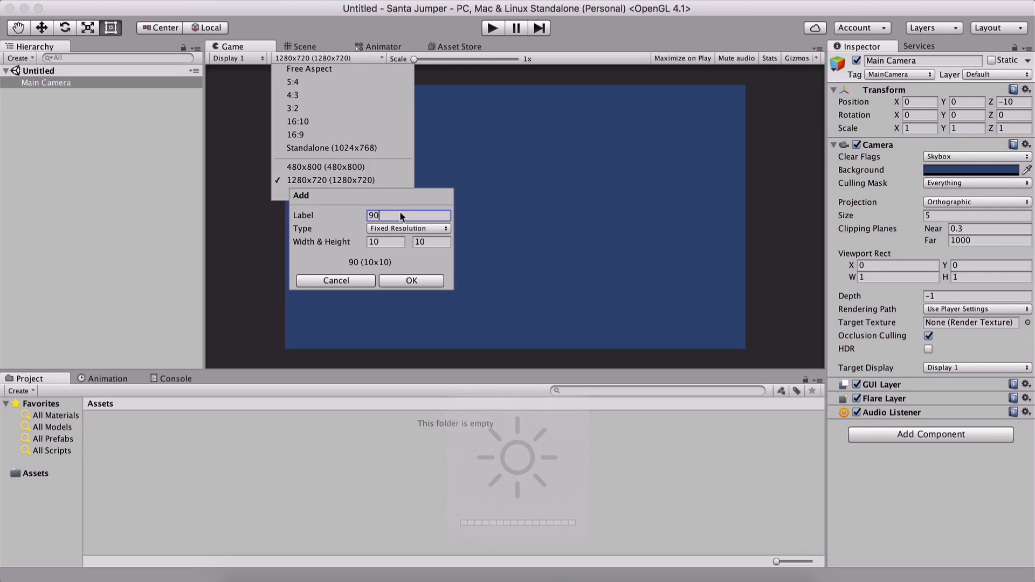
type("1920x")
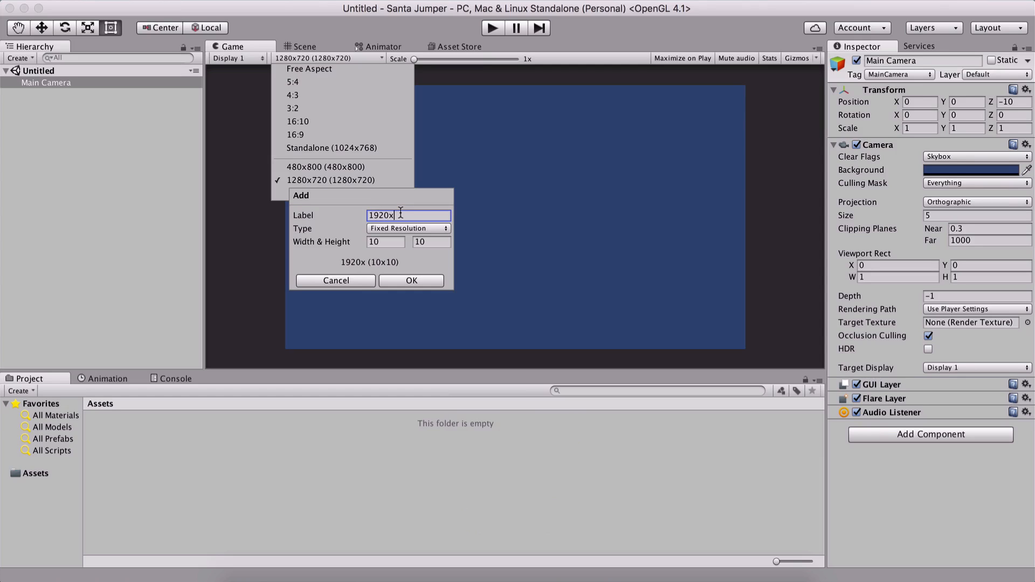
type("1080")
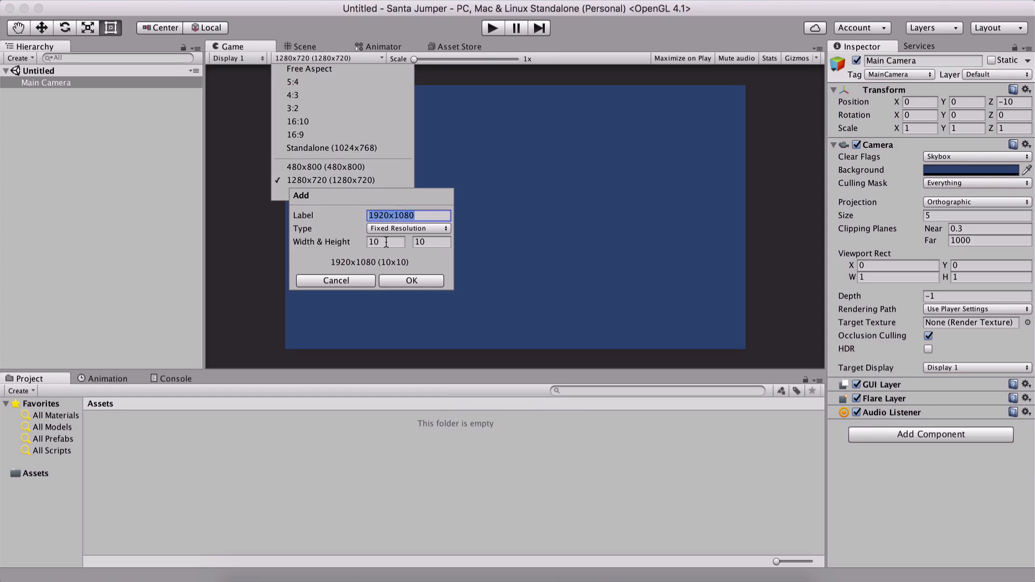
left_click(408, 228)
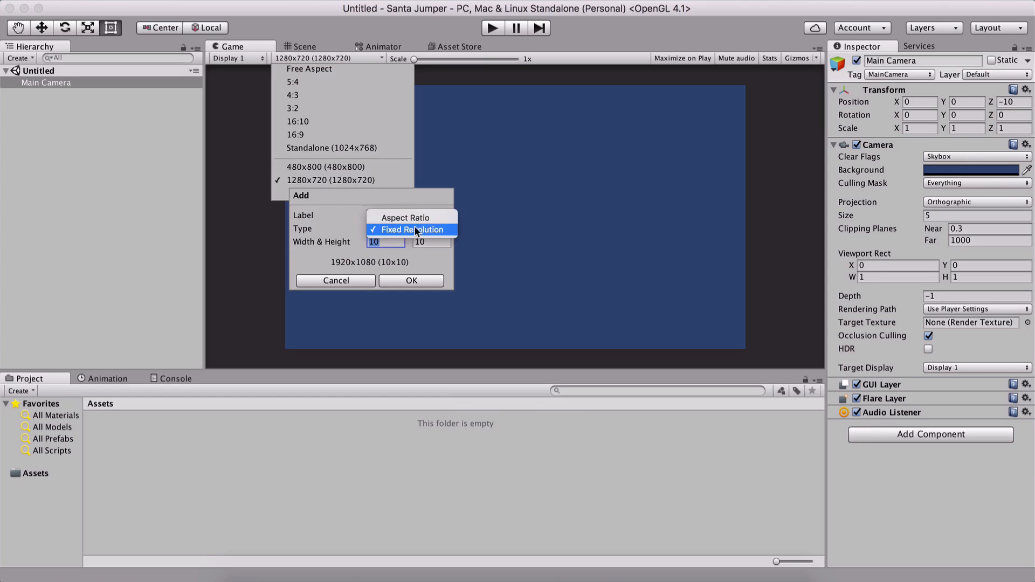
left_click(410, 229)
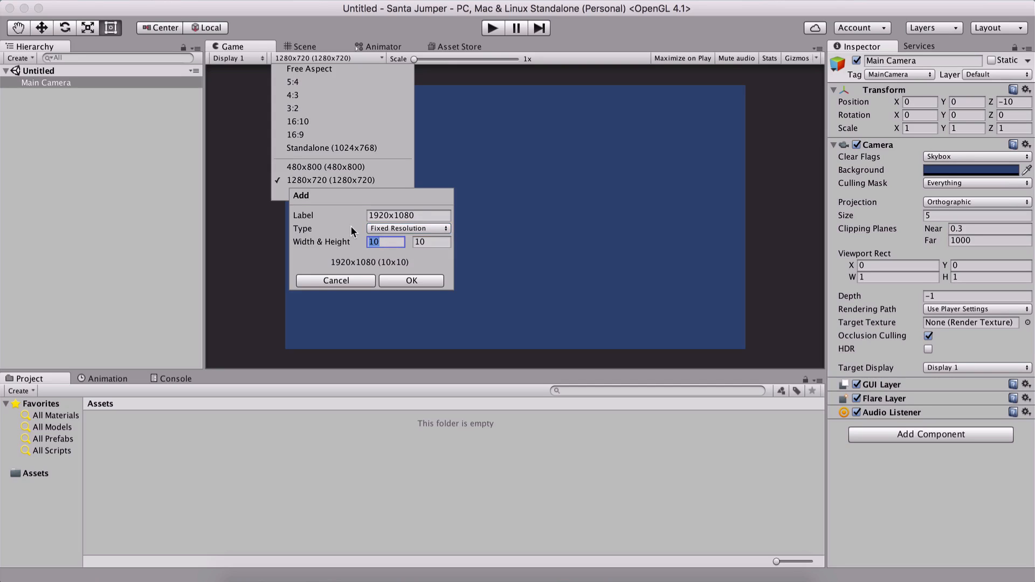
type("92")
left_click(431, 242)
type("80")
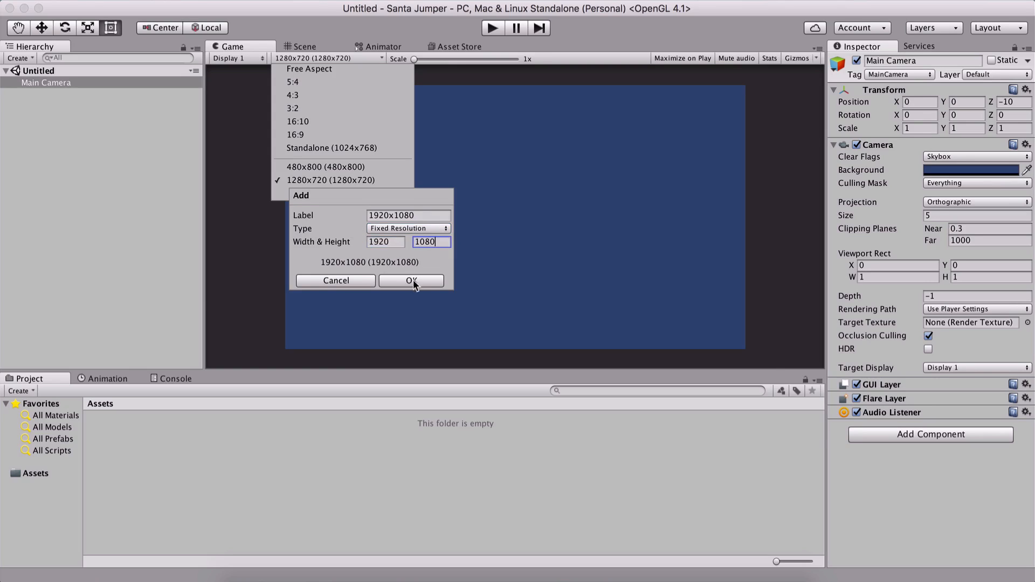
left_click(410, 281)
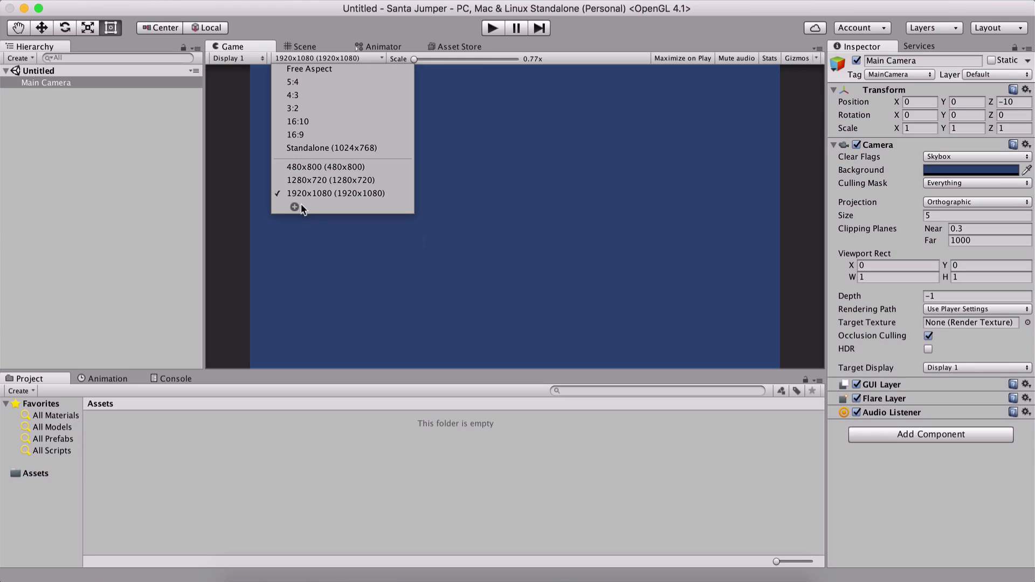
mouse_move(324, 195)
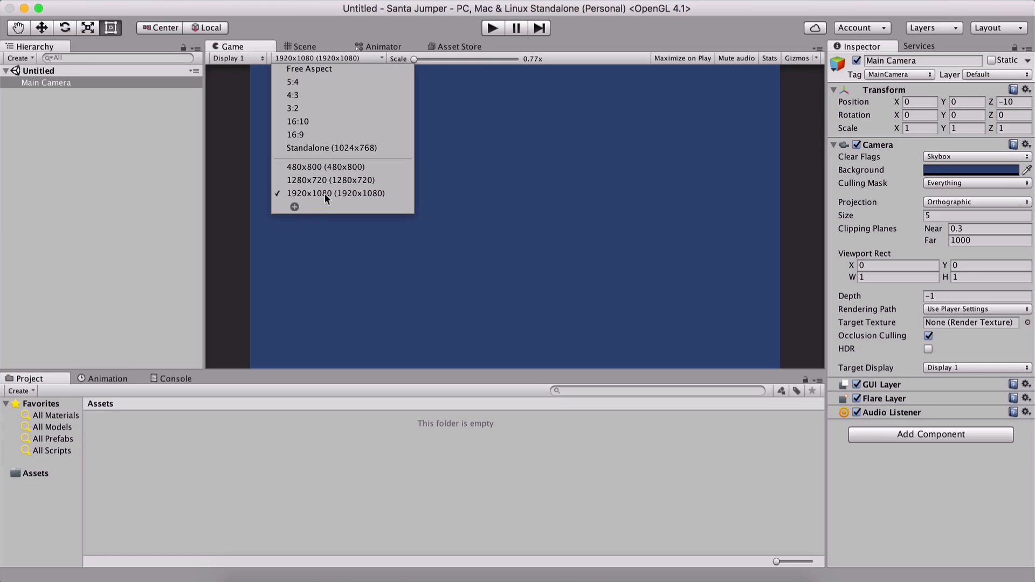
mouse_move(335, 190)
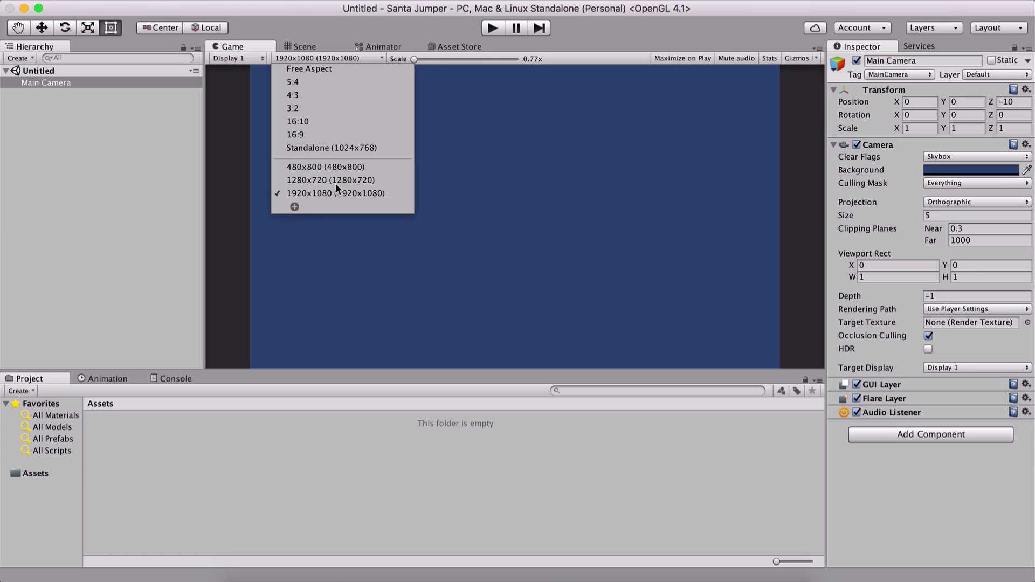
Compare the 480x800 portrait and 1280x720 Game view presets, ending on 1280x720.
left_click(330, 180)
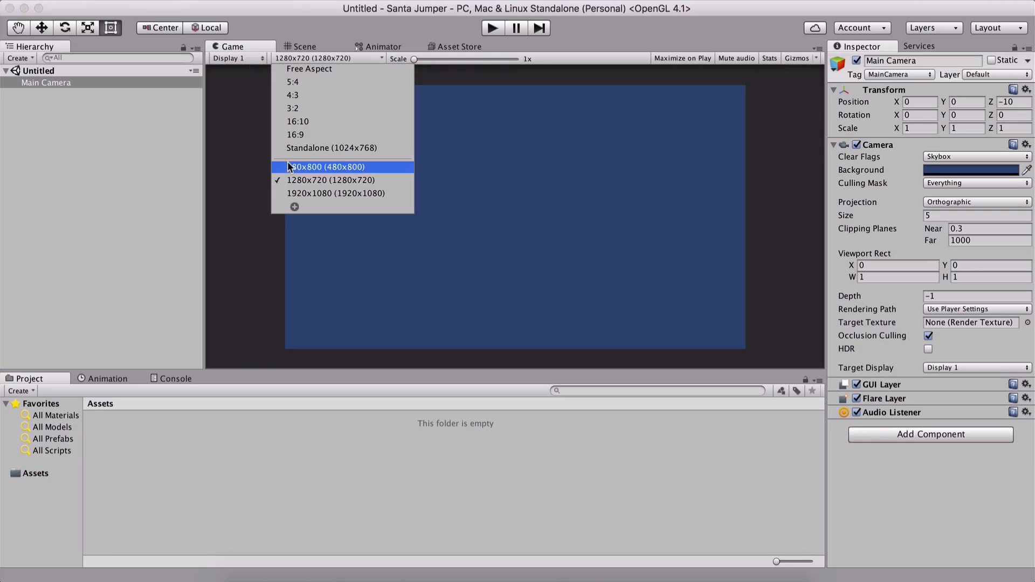
left_click(304, 46)
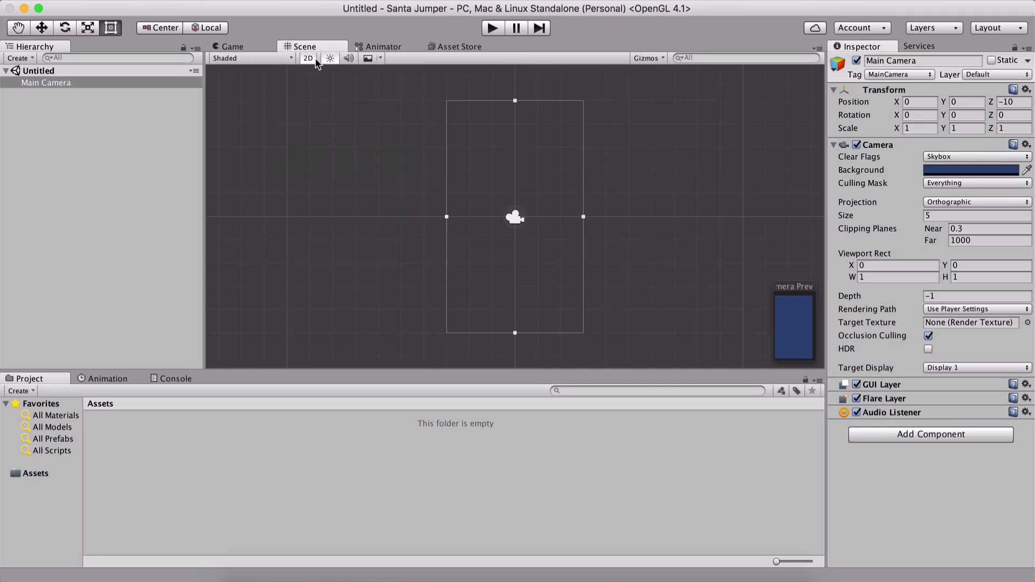
mouse_move(266, 141)
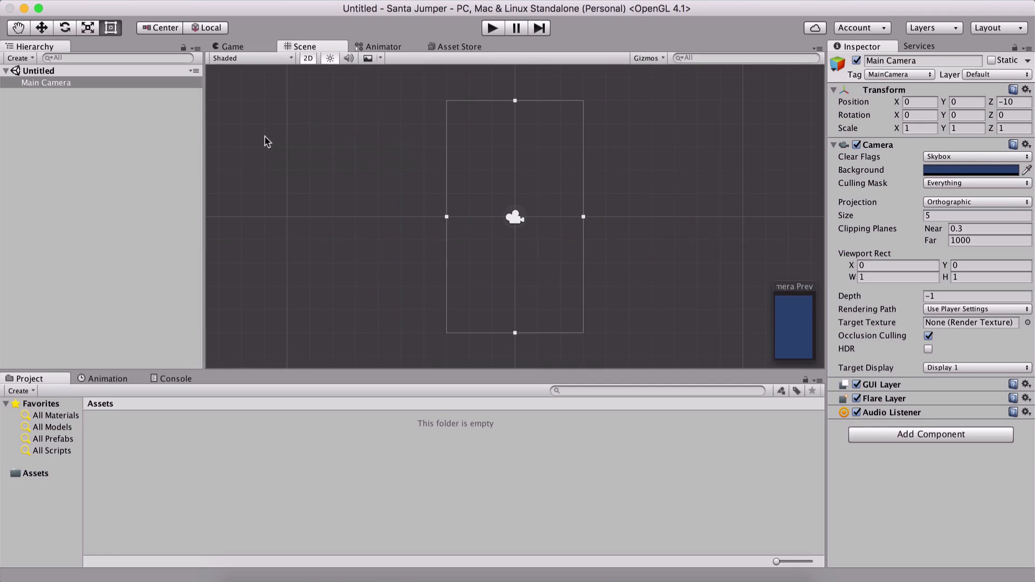
mouse_move(490, 196)
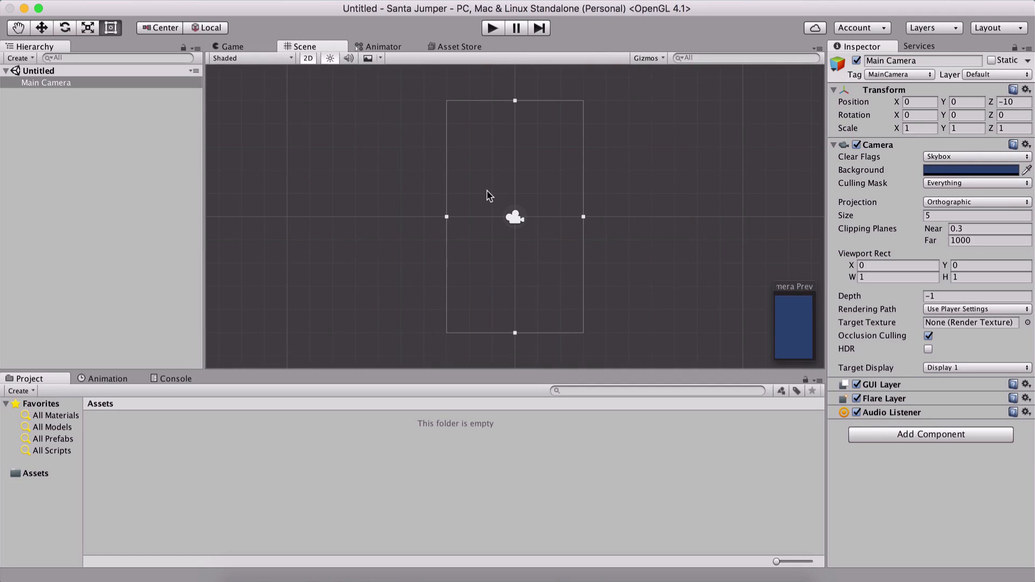
left_click(232, 46)
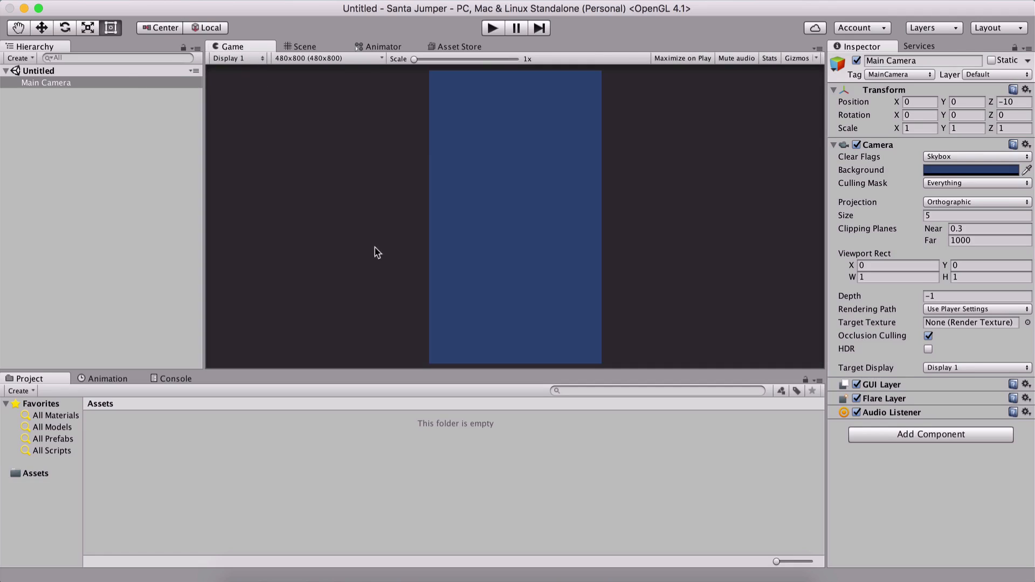
left_click(326, 58)
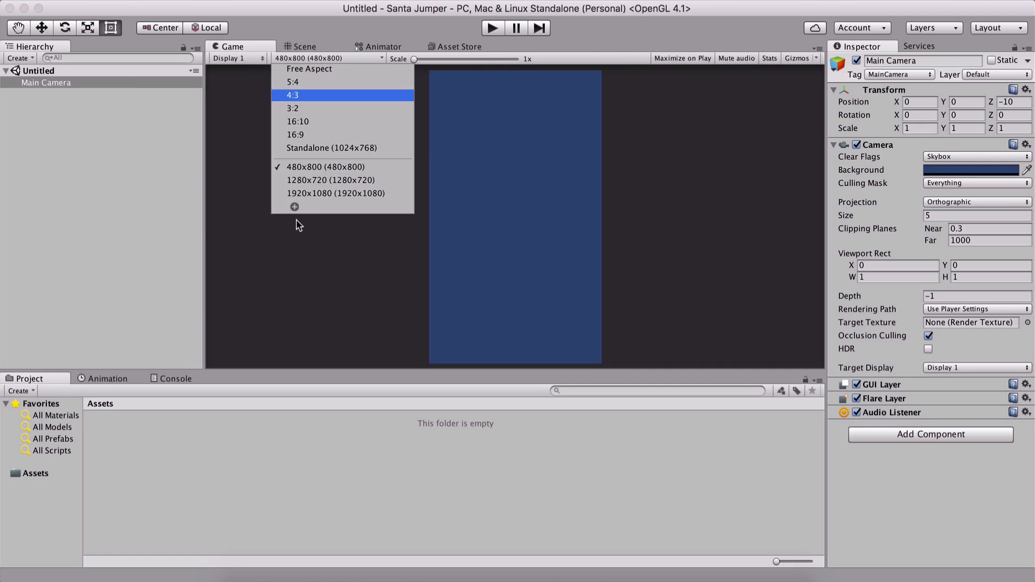
left_click(331, 180)
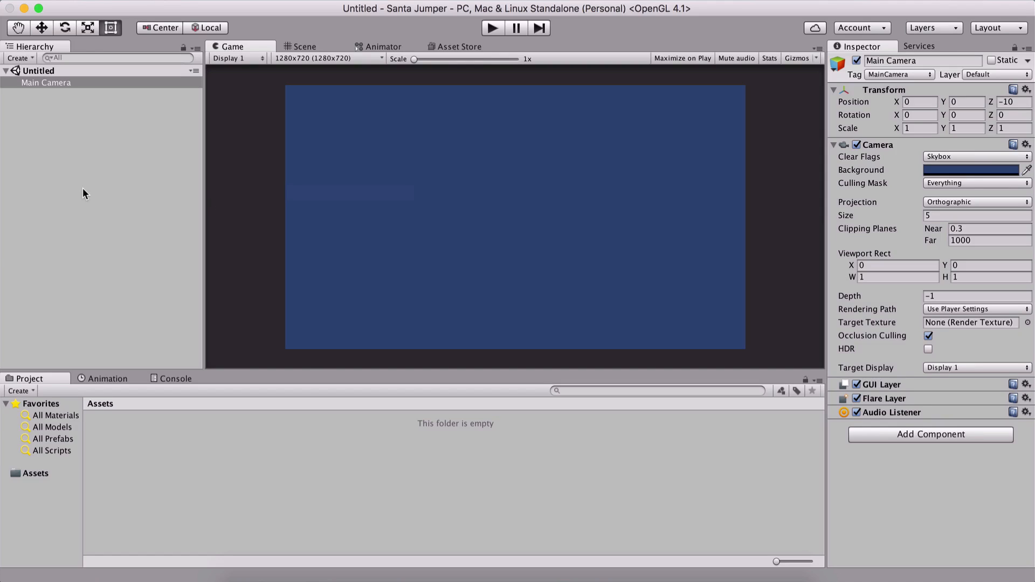
mouse_move(318, 52)
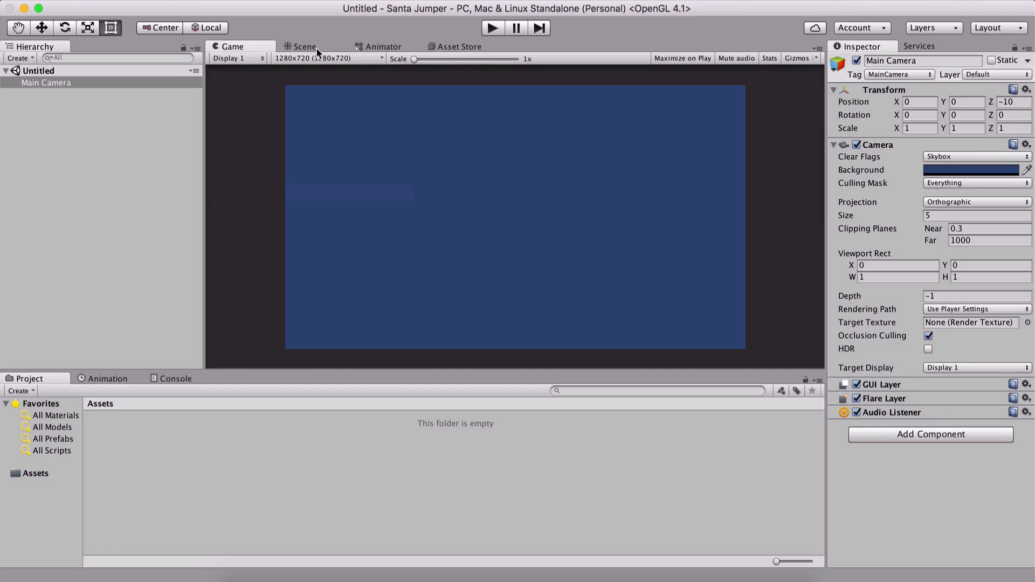
left_click(327, 58)
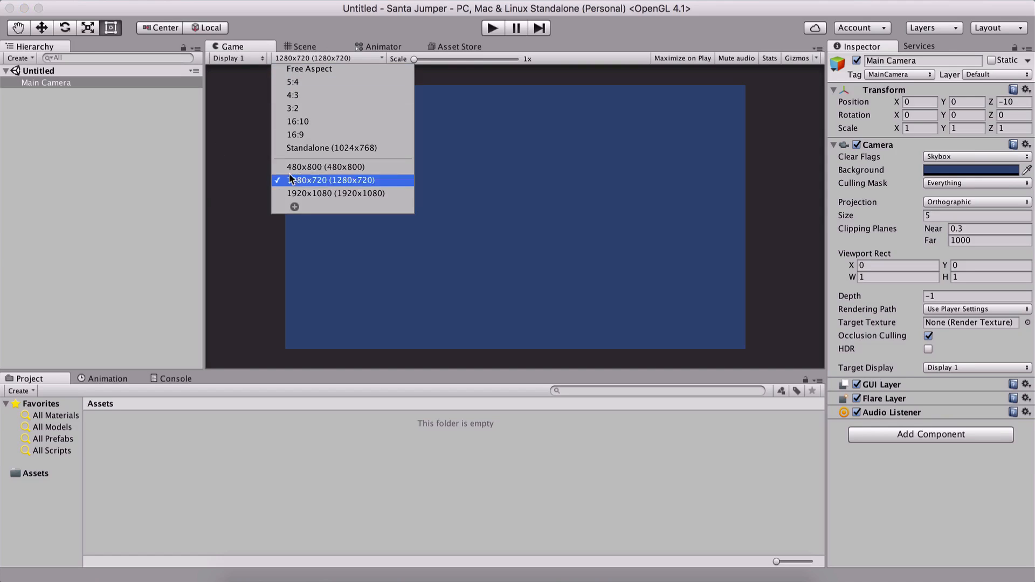
left_click(303, 46)
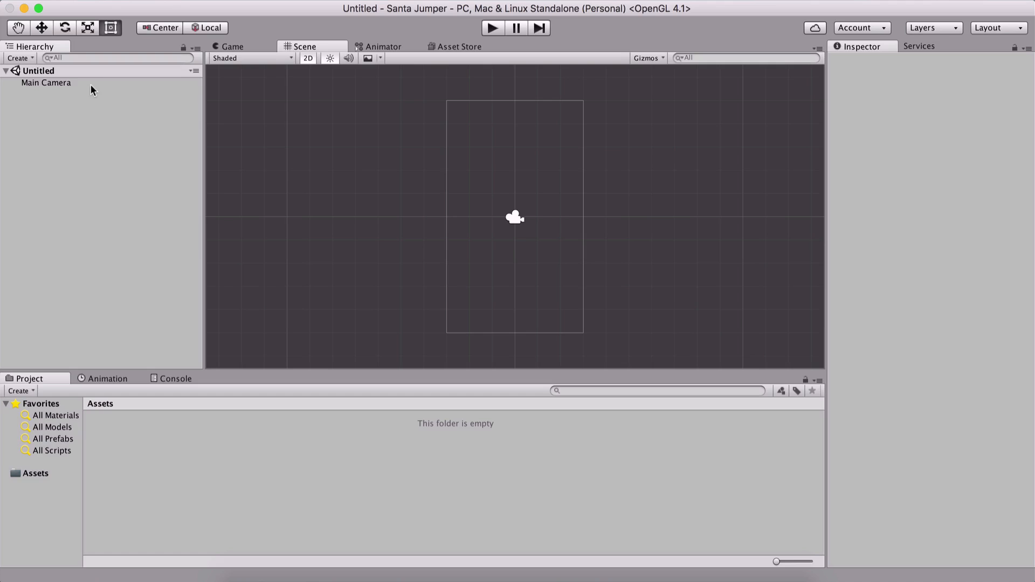
left_click(45, 82)
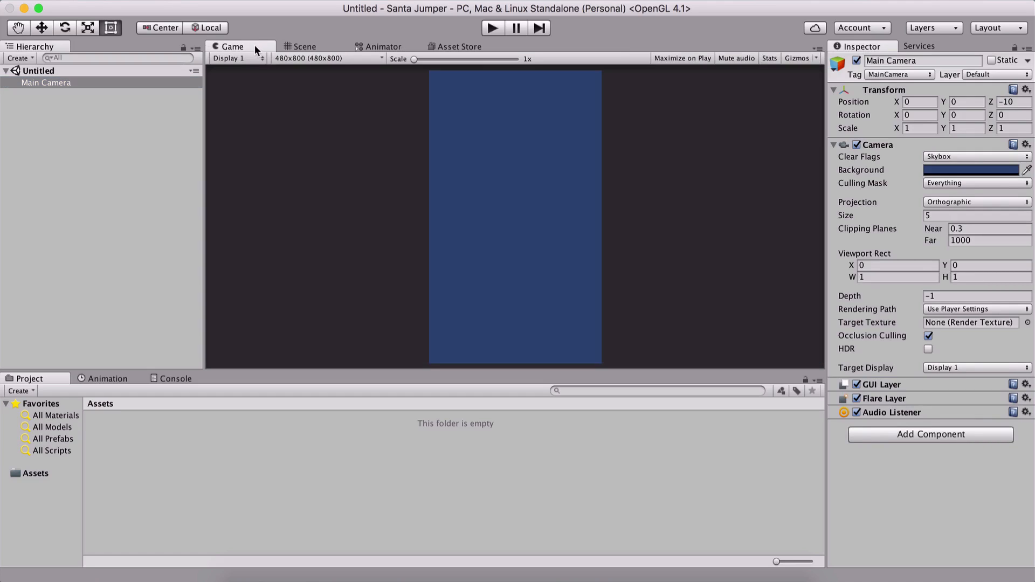
left_click(326, 58)
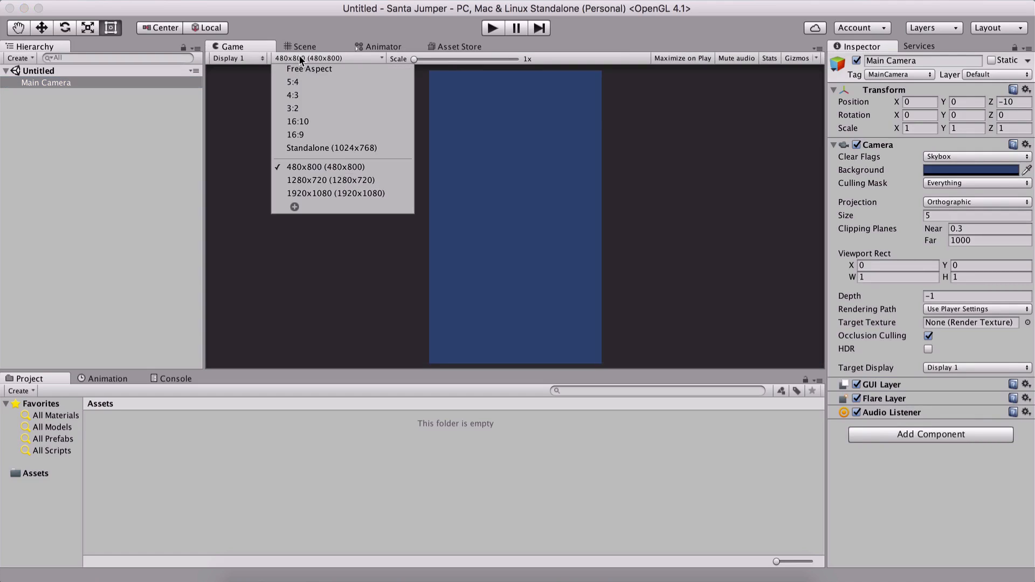
left_click(304, 46)
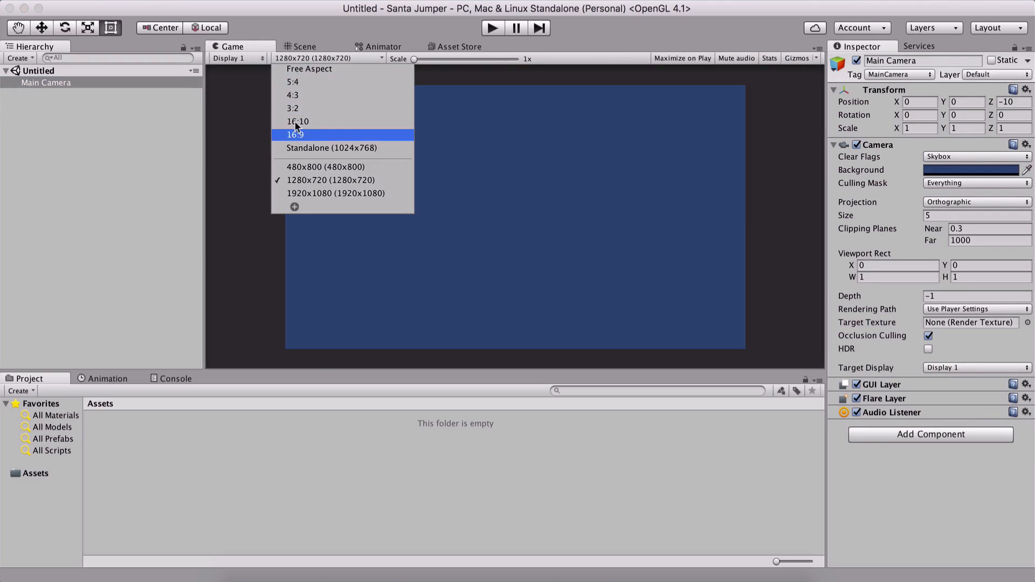
mouse_move(335, 194)
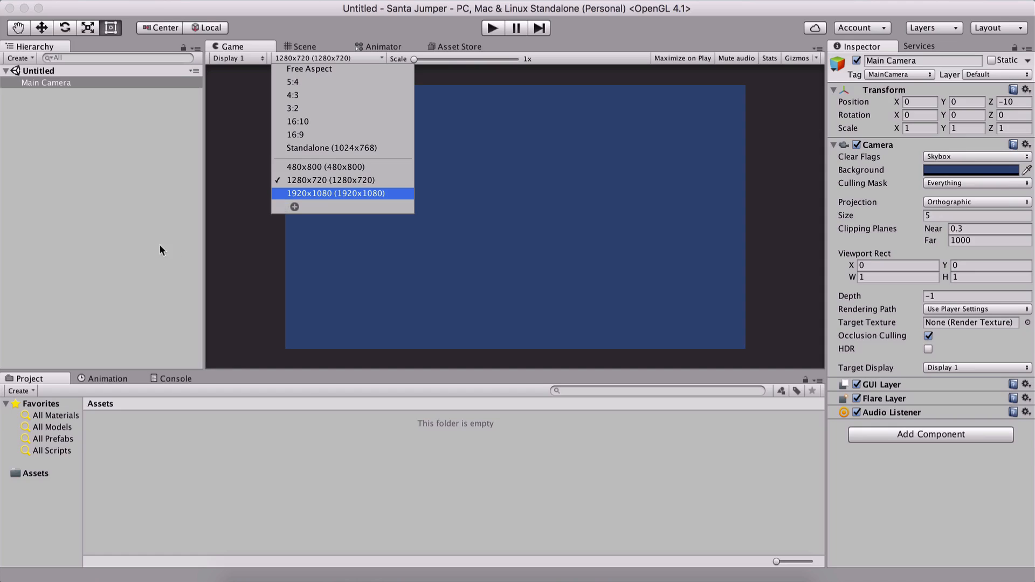
mouse_move(294, 214)
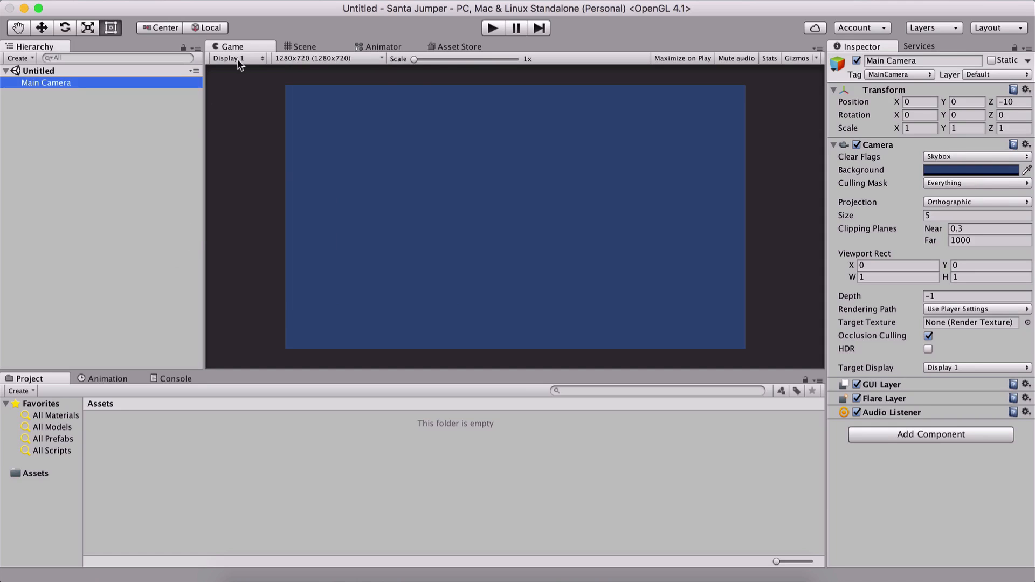
Select Main Camera in the Scene view and keep its orthographic size at 5.
left_click(304, 46)
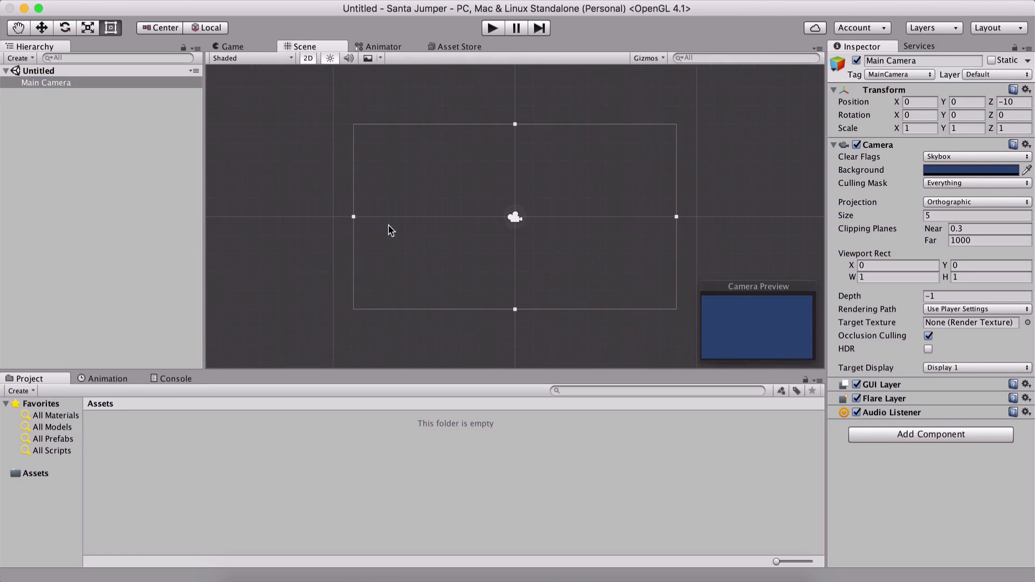
mouse_move(277, 205)
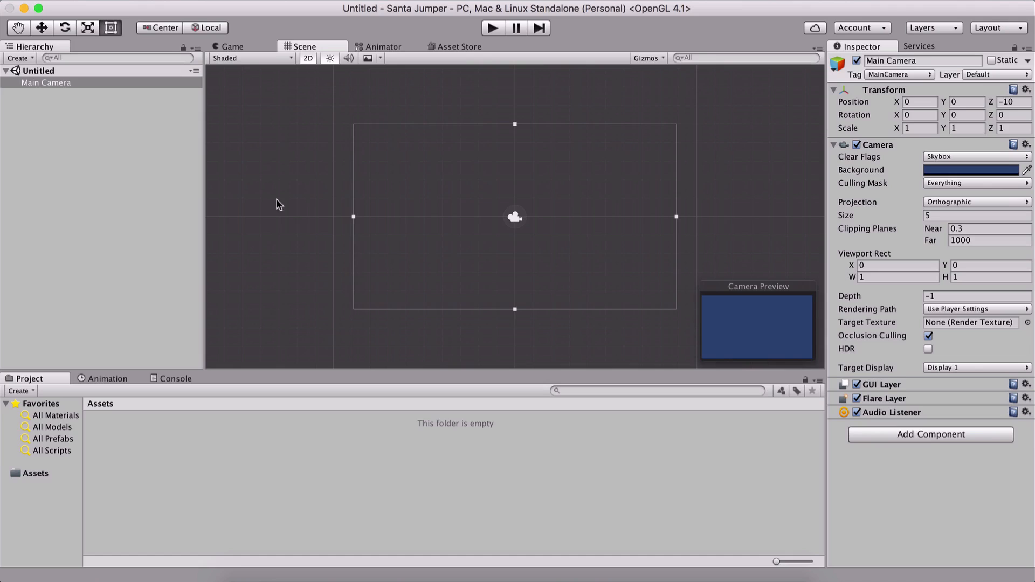
left_click(45, 82)
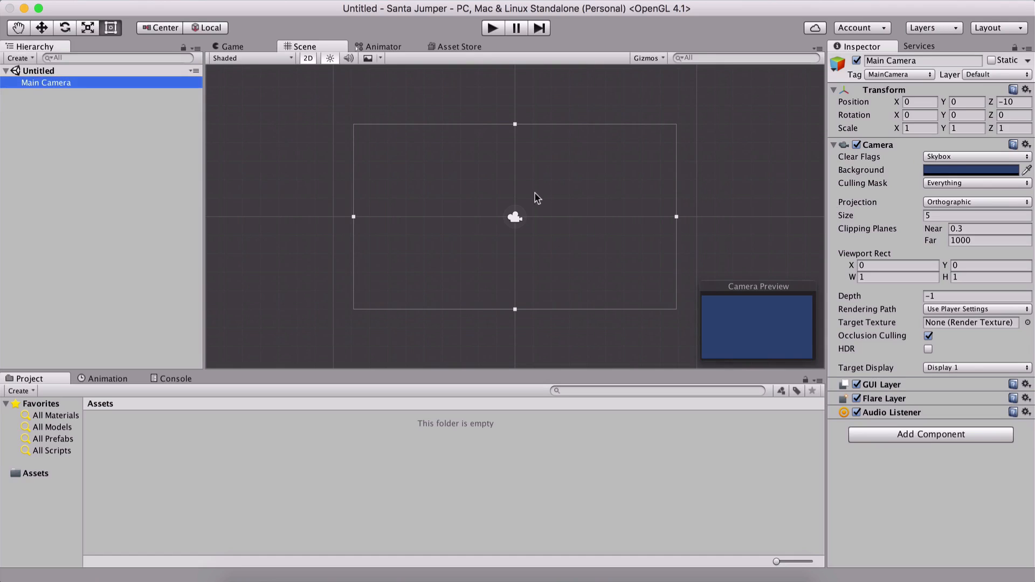
mouse_move(650, 236)
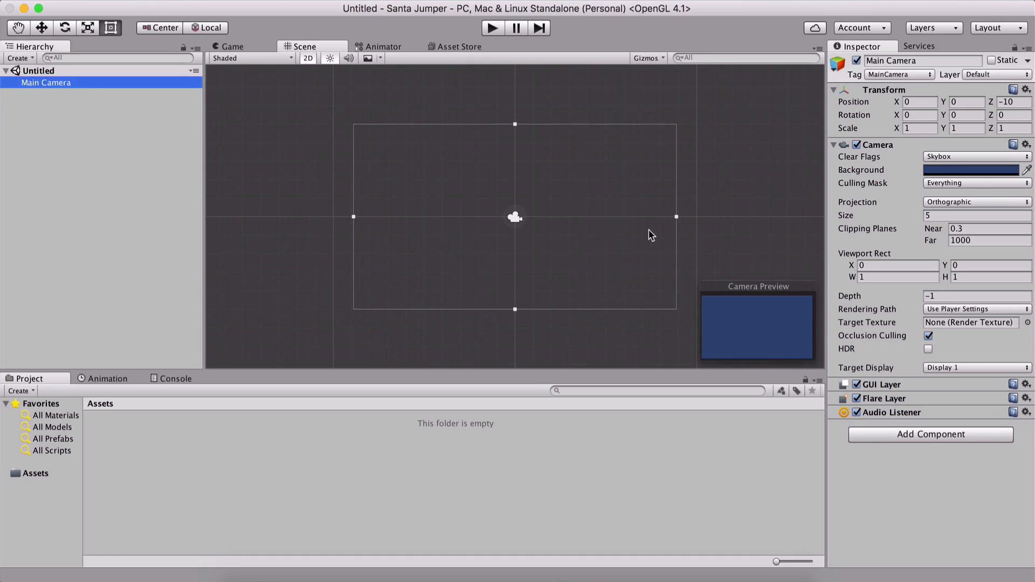
mouse_move(859, 238)
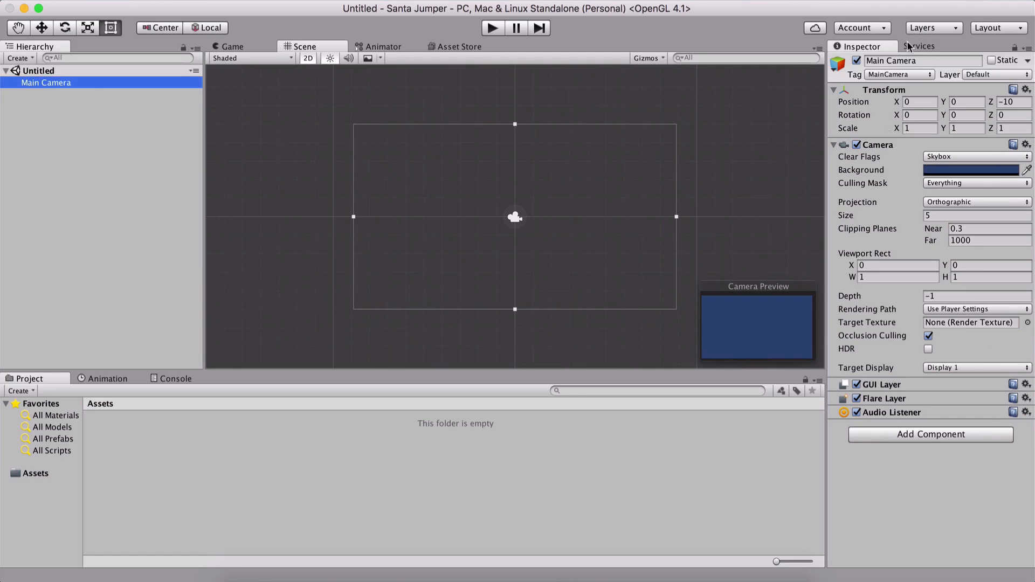
mouse_move(854, 212)
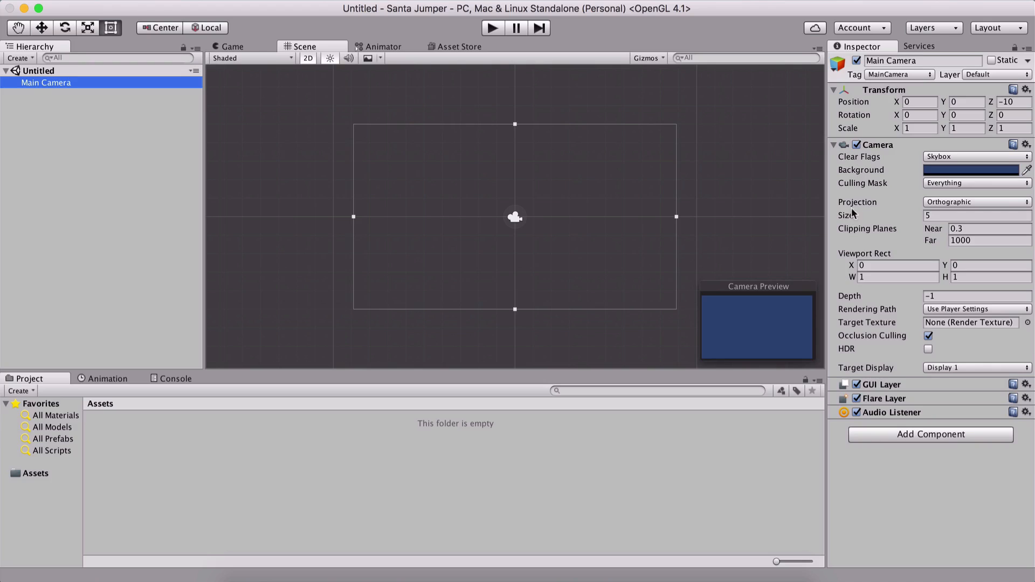
left_click(977, 215)
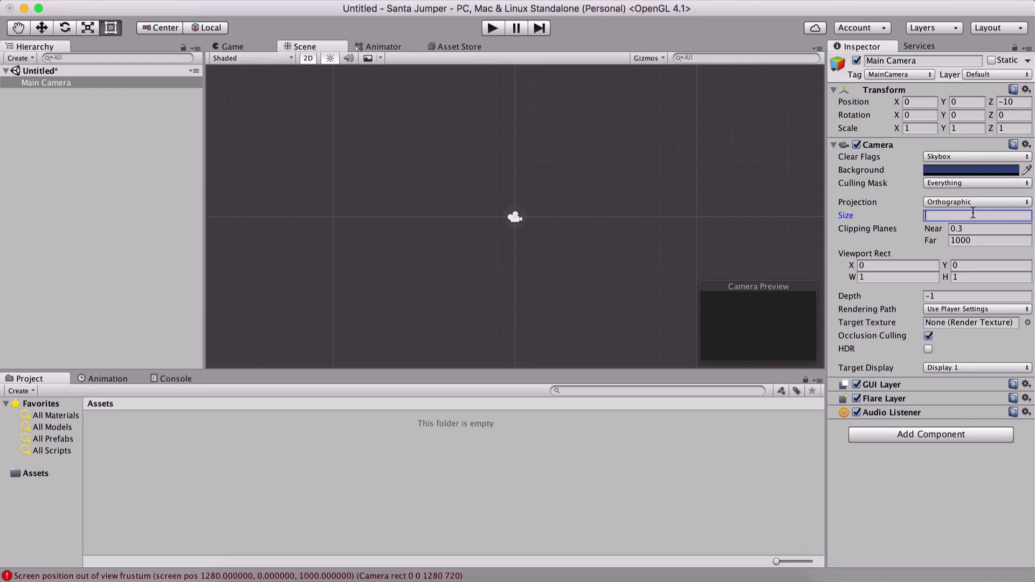
type("5")
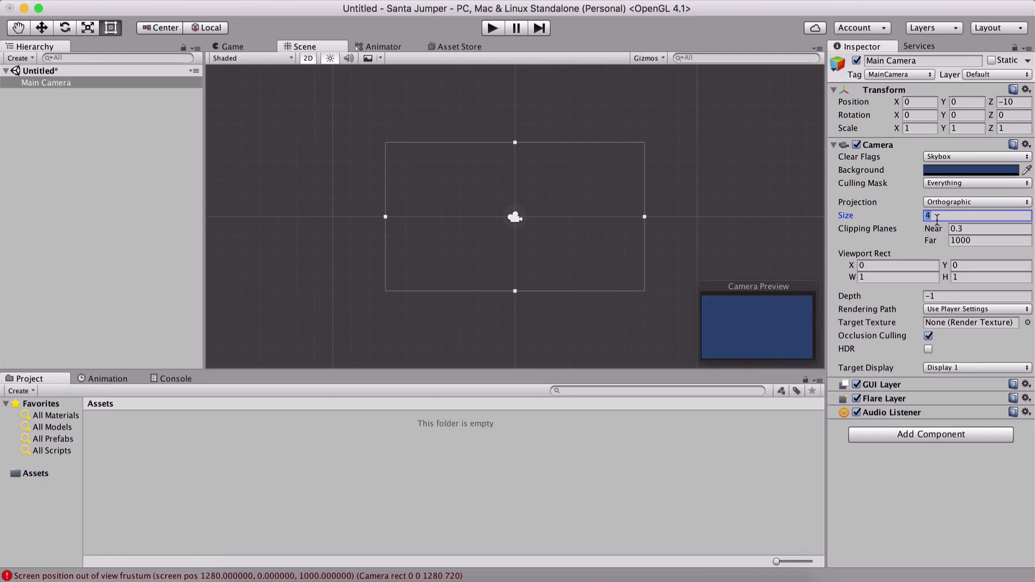
type("5")
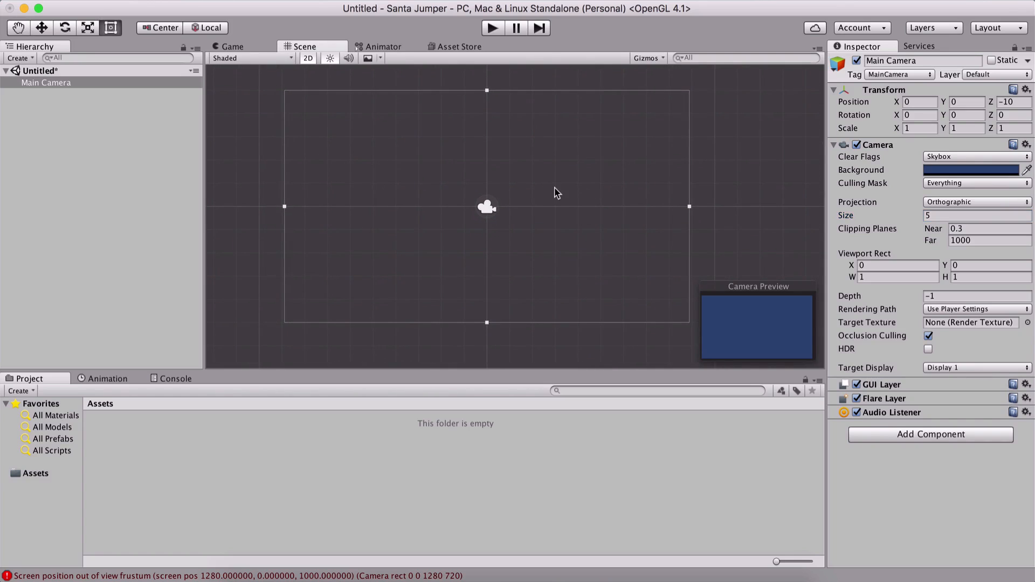
Check the Animation and Console panels, then return to the Project panel.
left_click(108, 379)
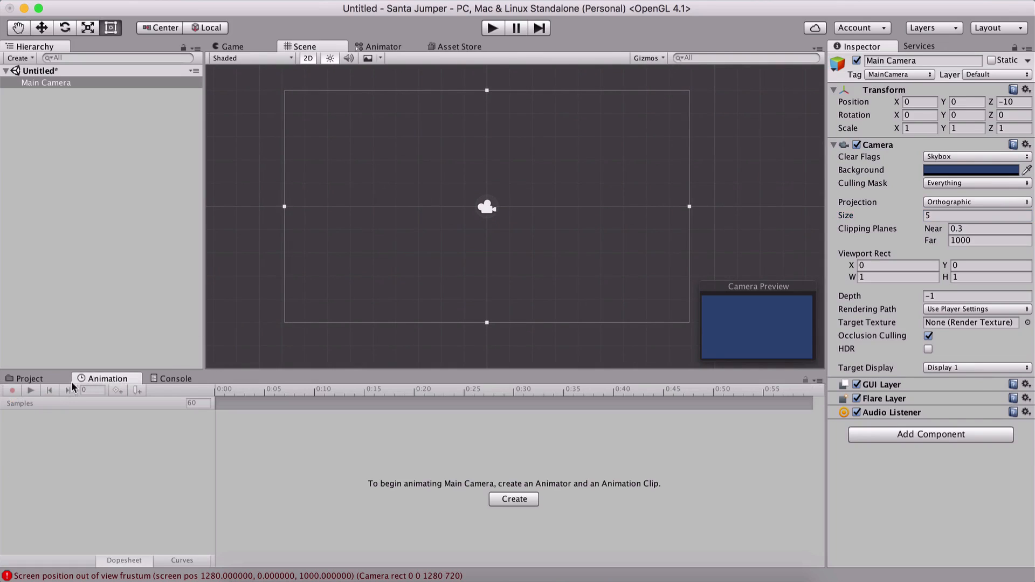
left_click(175, 379)
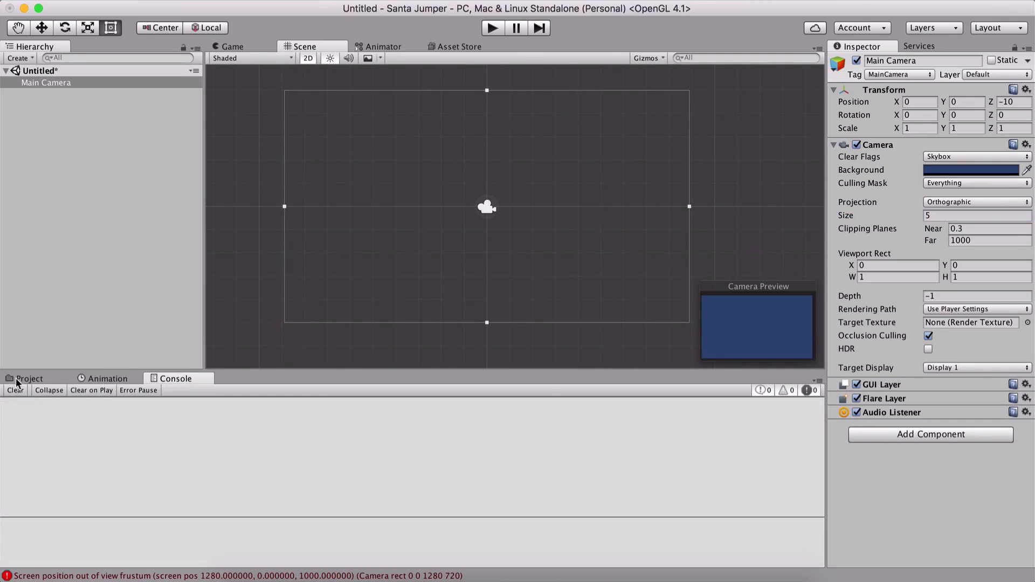
left_click(30, 379)
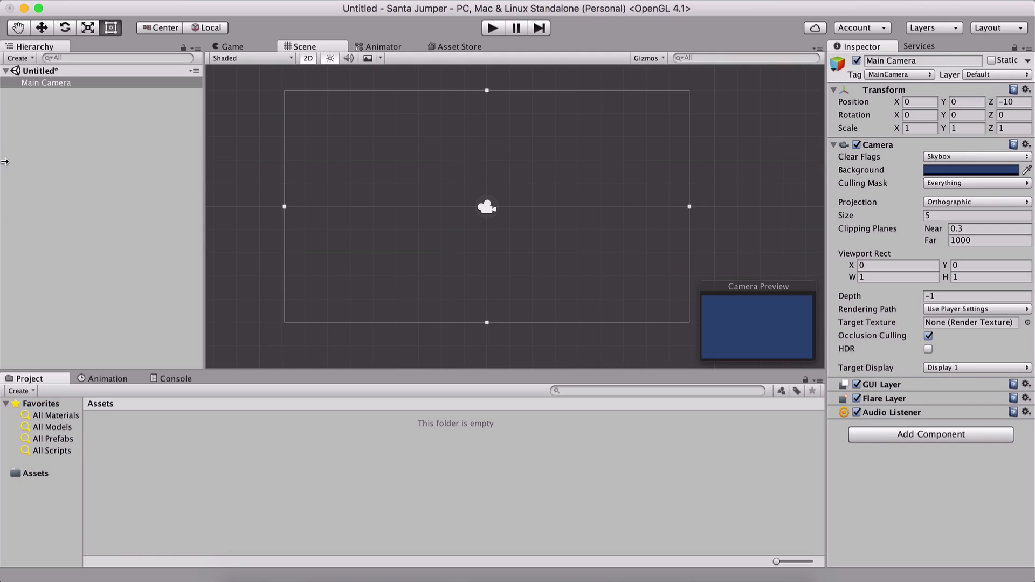
mouse_move(8, 211)
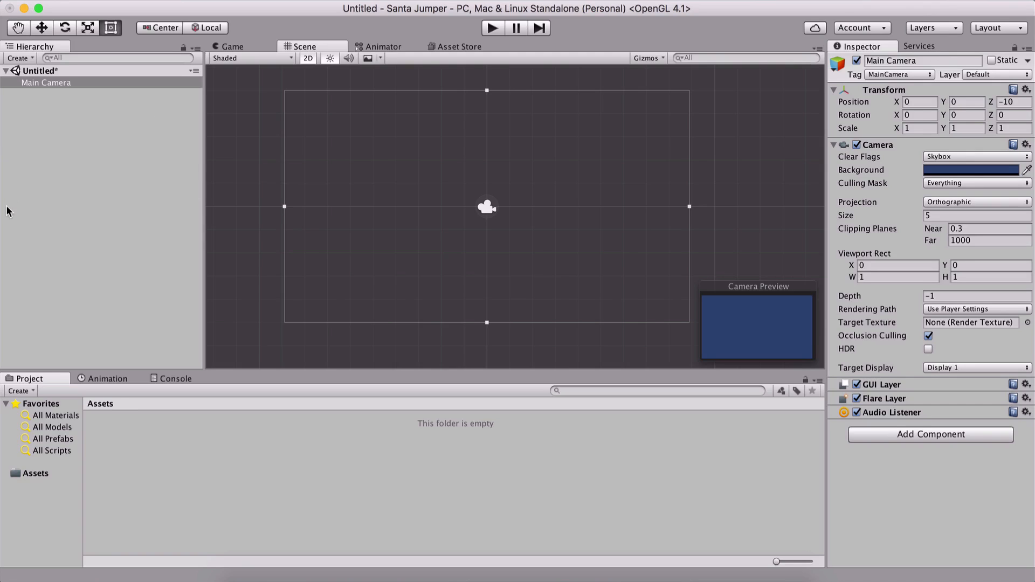
mouse_move(111, 320)
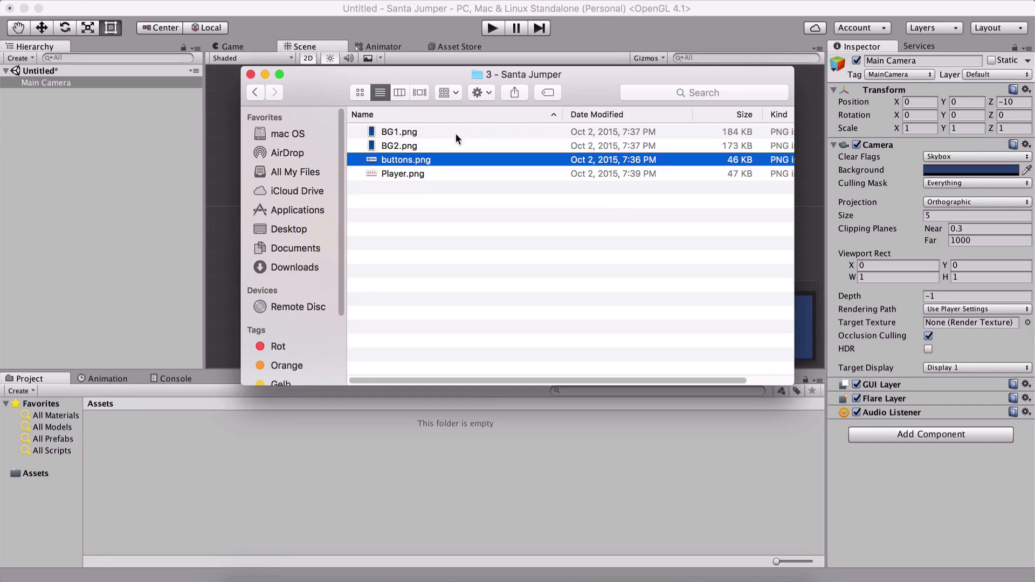
Inside the top-level Assets folder, create subfolders named 'Assets' and 'Scenes'.
left_click(251, 74)
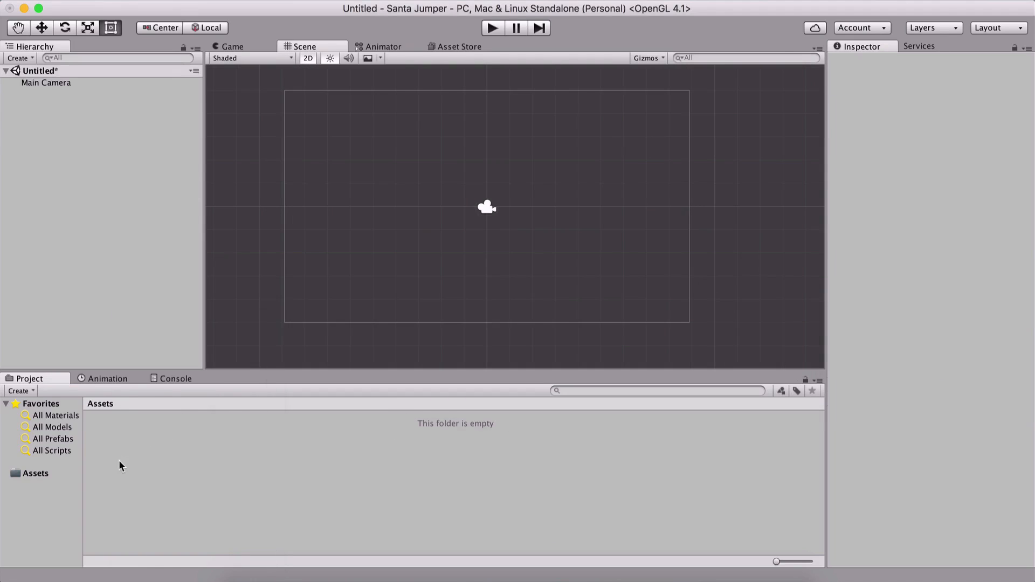
left_click(35, 473)
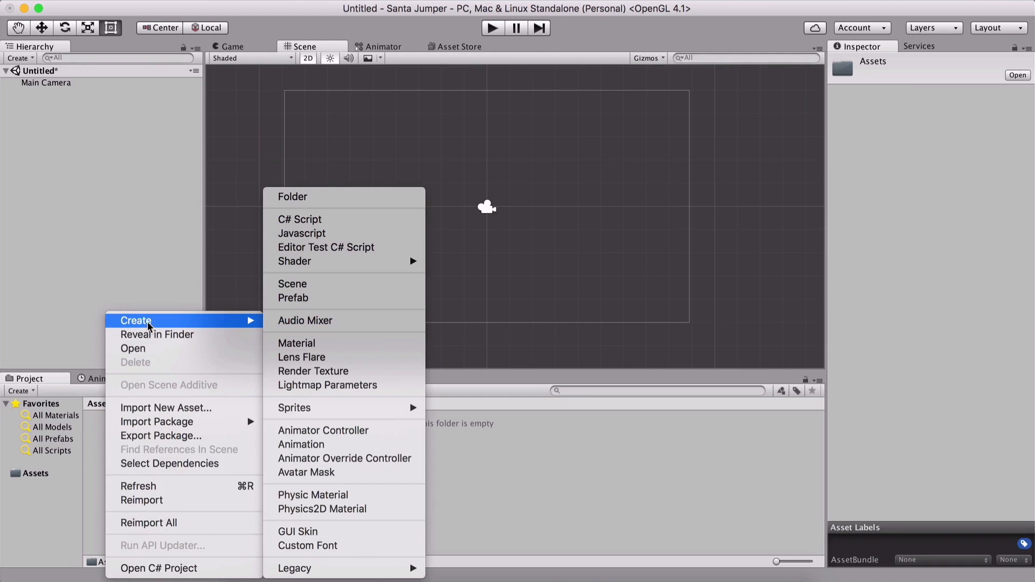
left_click(291, 197)
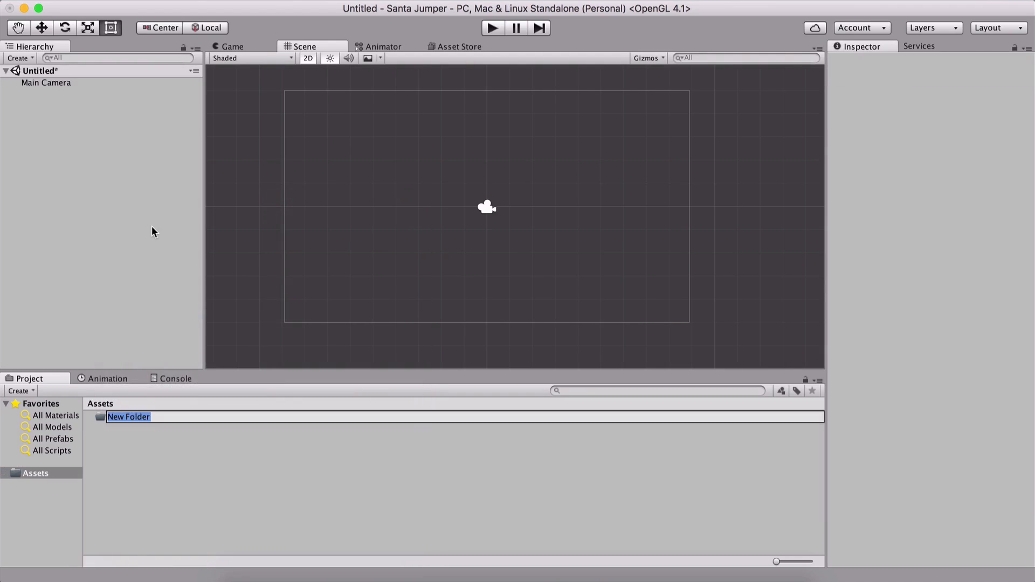
type("Assets")
key("Return")
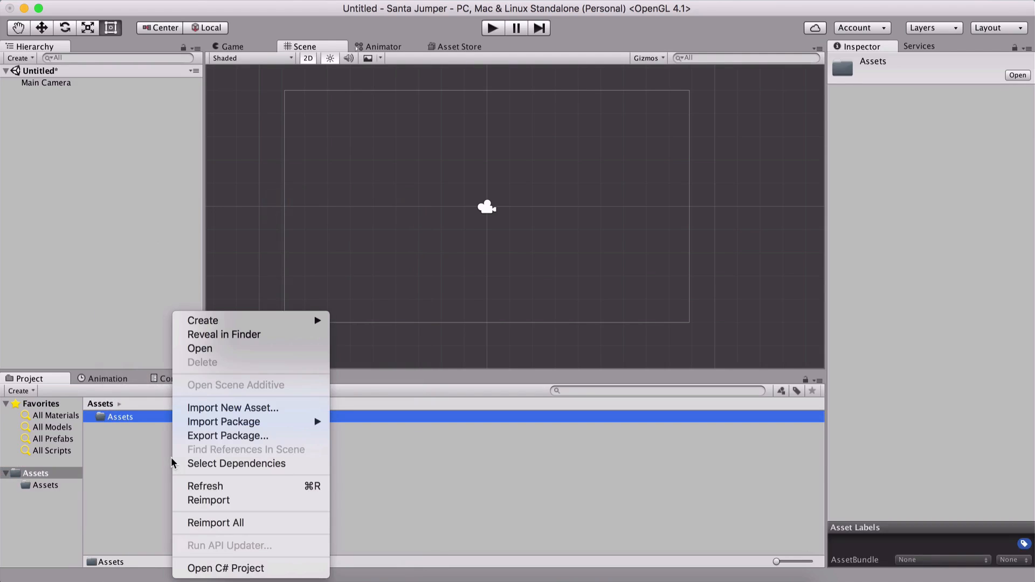
mouse_move(248, 316)
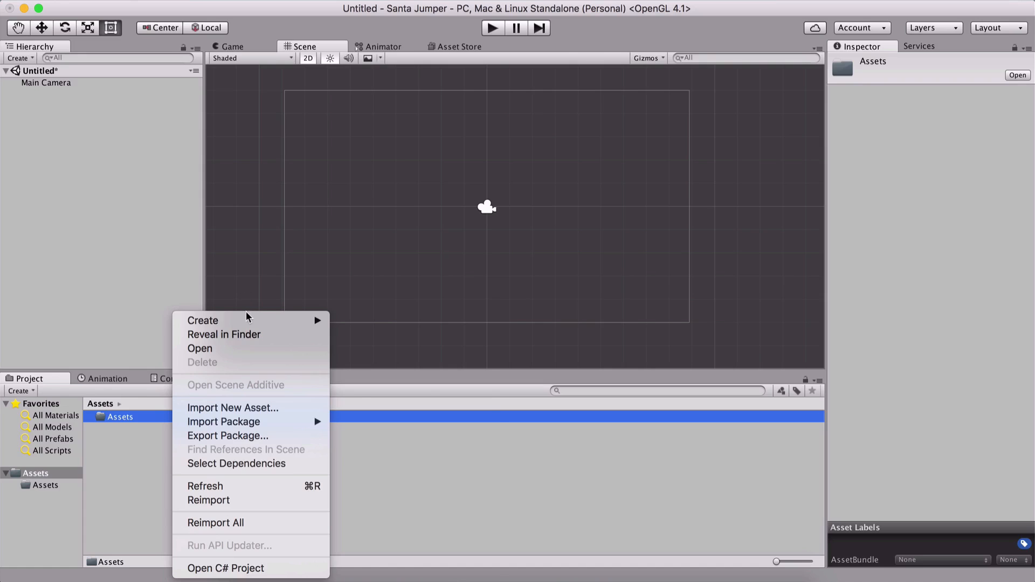
left_click(202, 321)
type("Scenes")
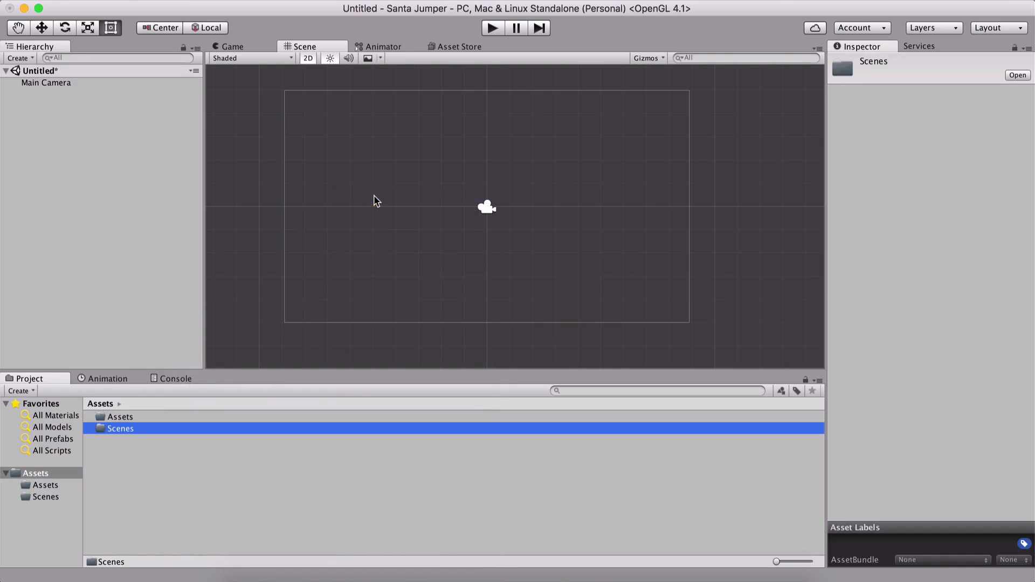
mouse_move(455, 177)
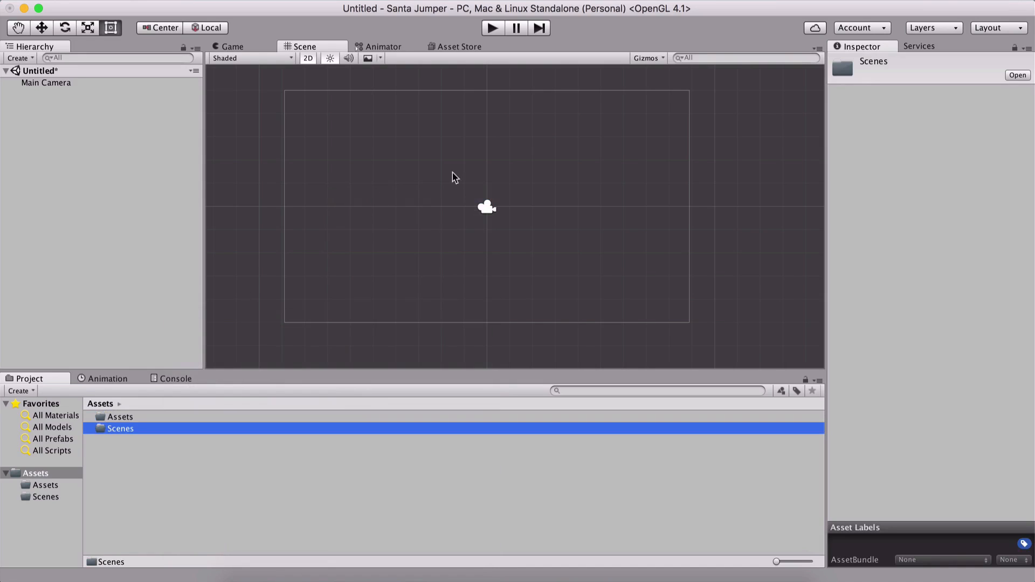
mouse_move(264, 143)
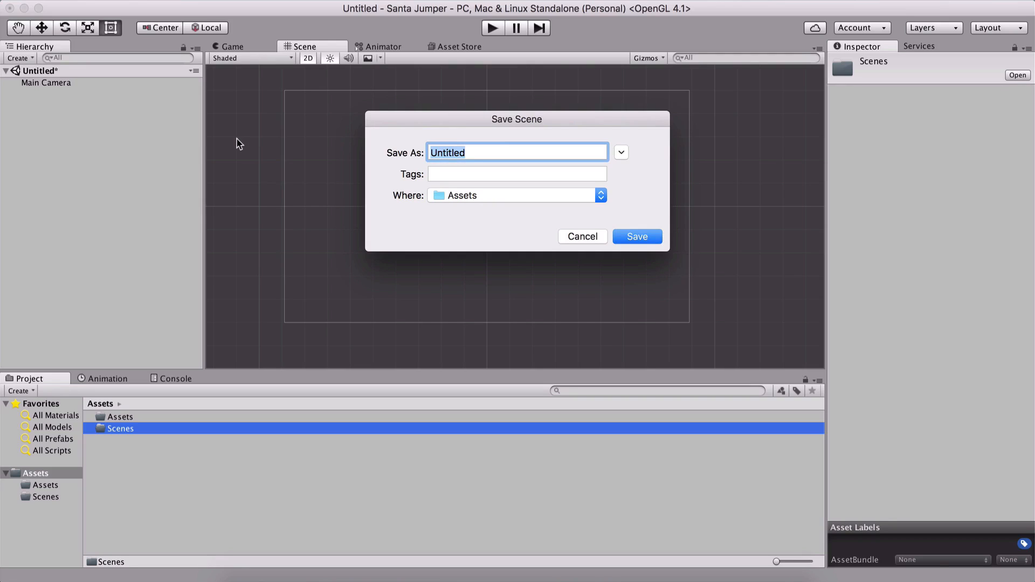
Dismiss the save prompt and save the scene as 'Gameplay' in the Scenes folder.
left_click(636, 236)
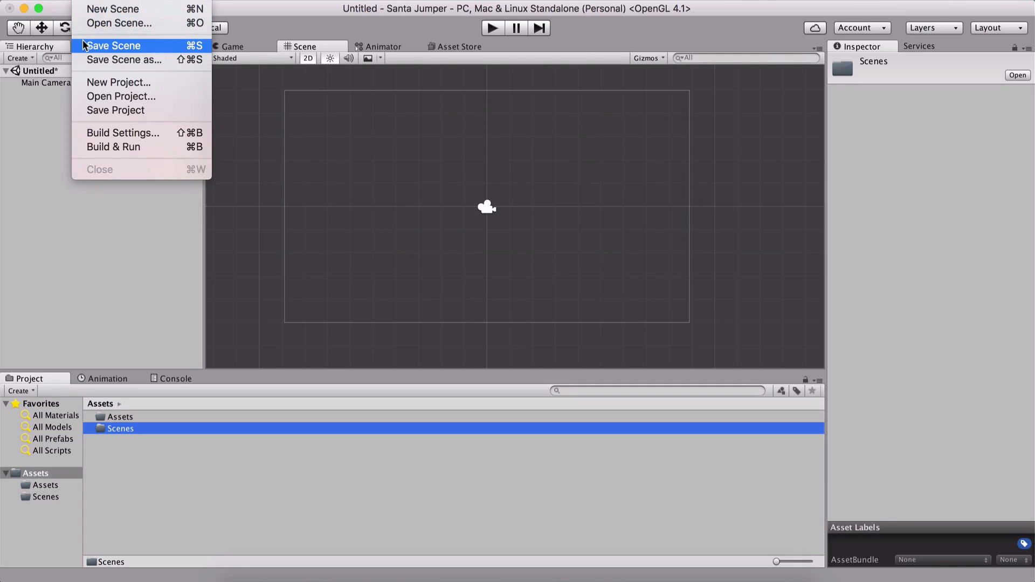
left_click(113, 46)
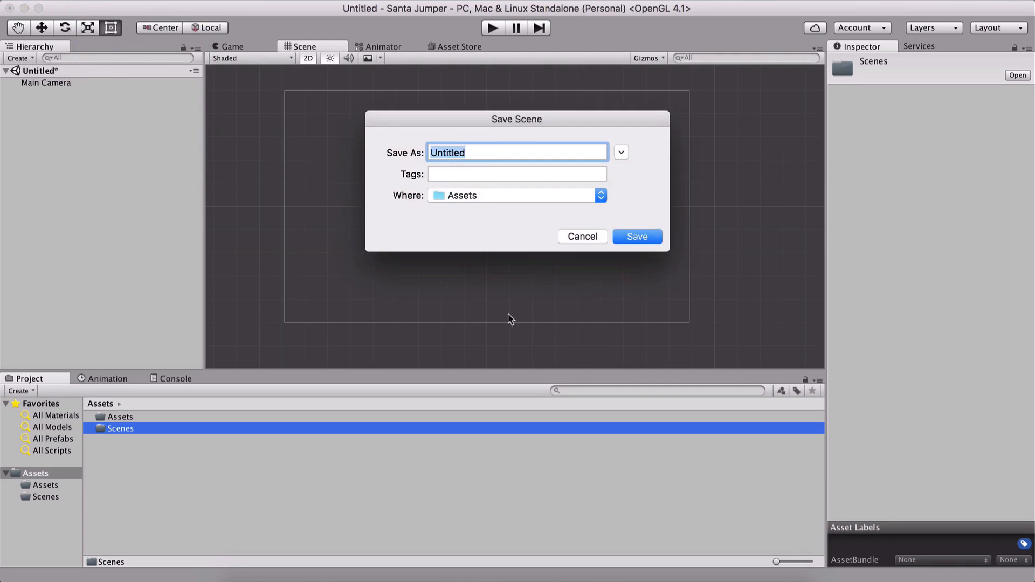
type("Gamepla")
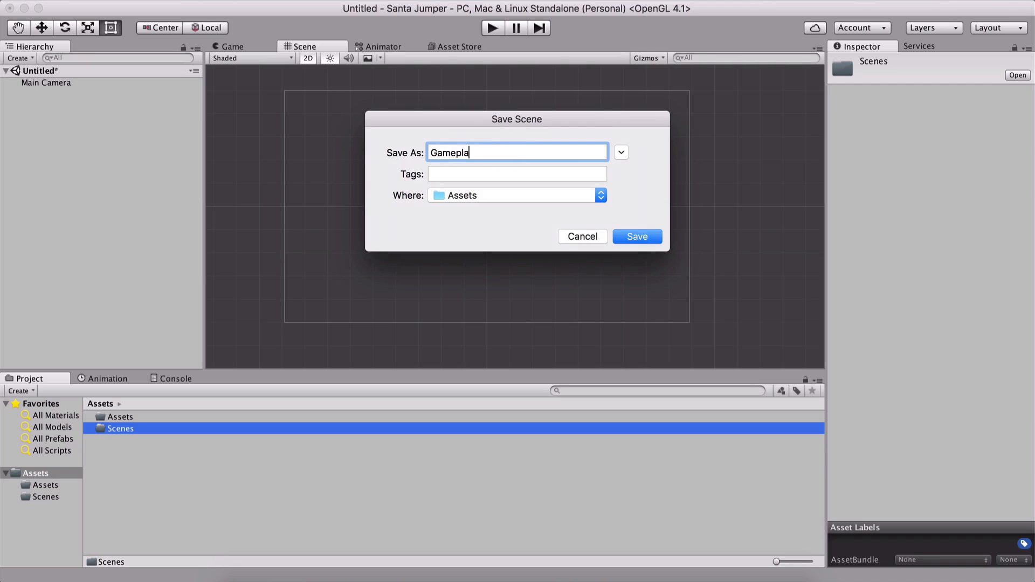
type("y")
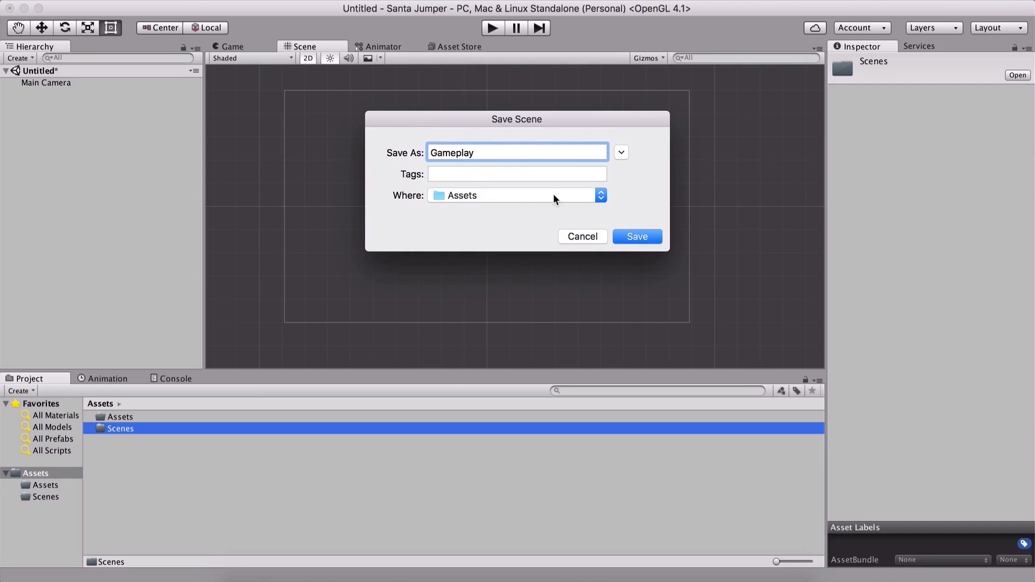
left_click(620, 152)
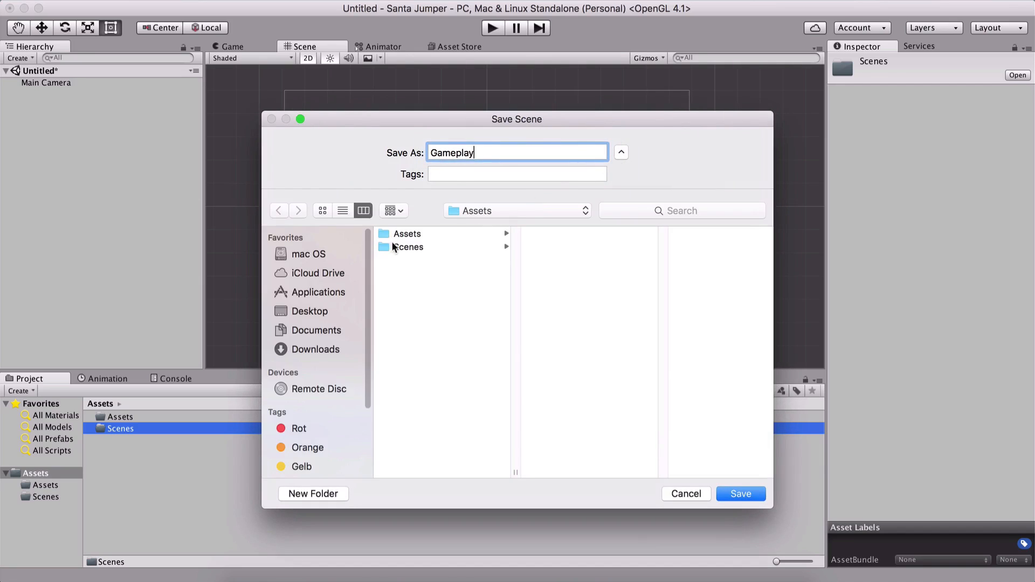
left_click(408, 246)
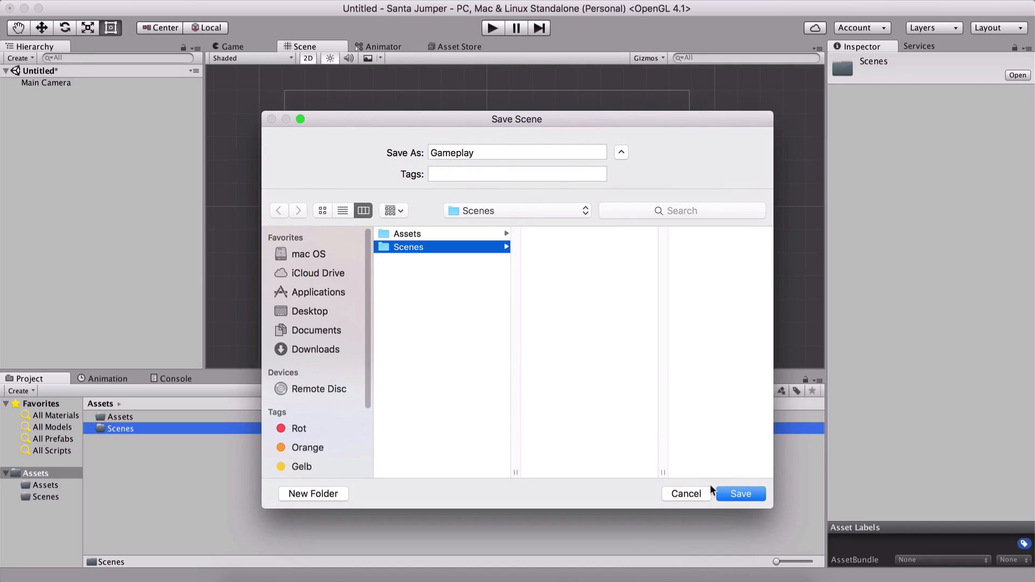
left_click(741, 494)
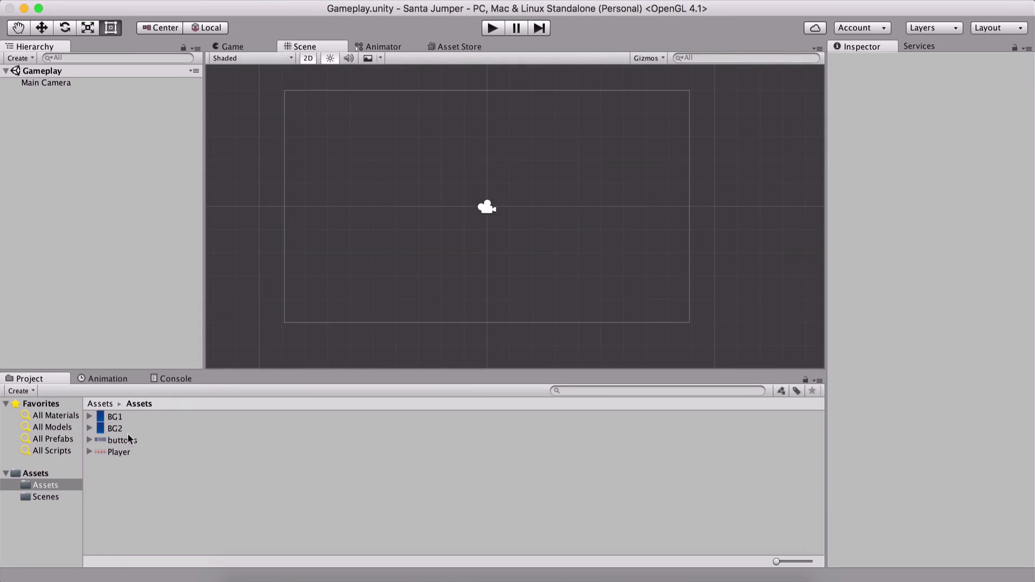
left_click(114, 416)
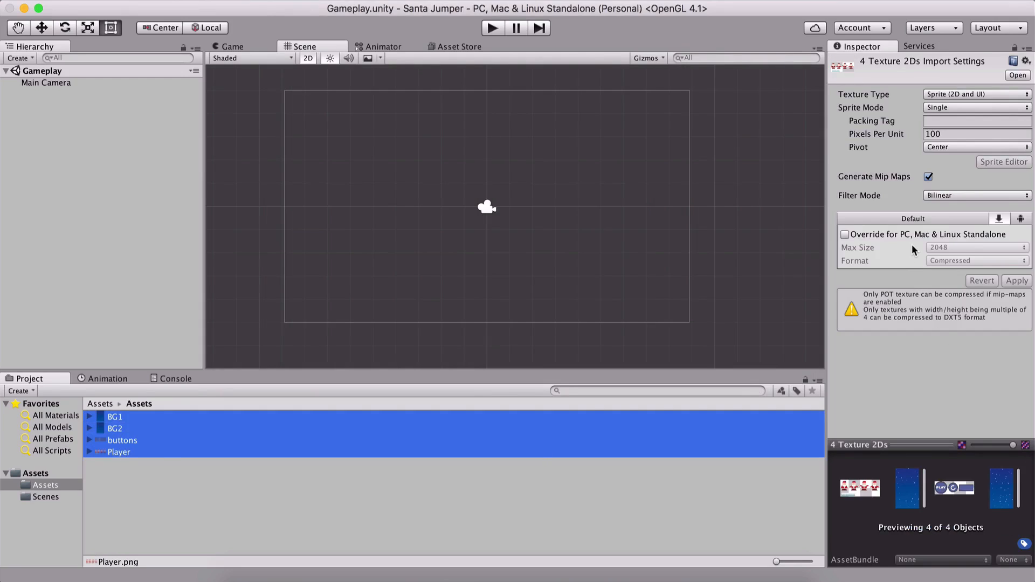
left_click(844, 234)
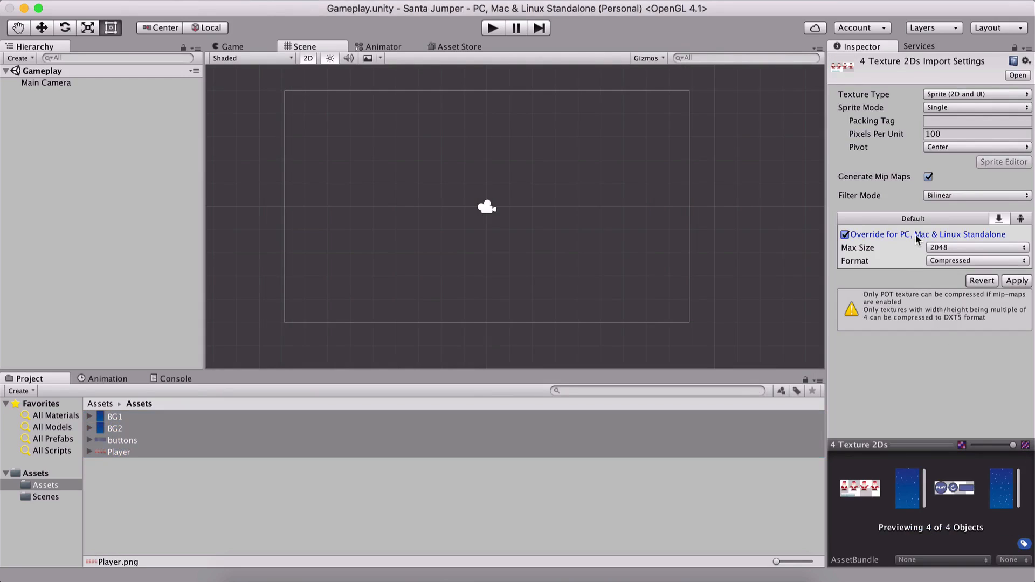
mouse_move(988, 241)
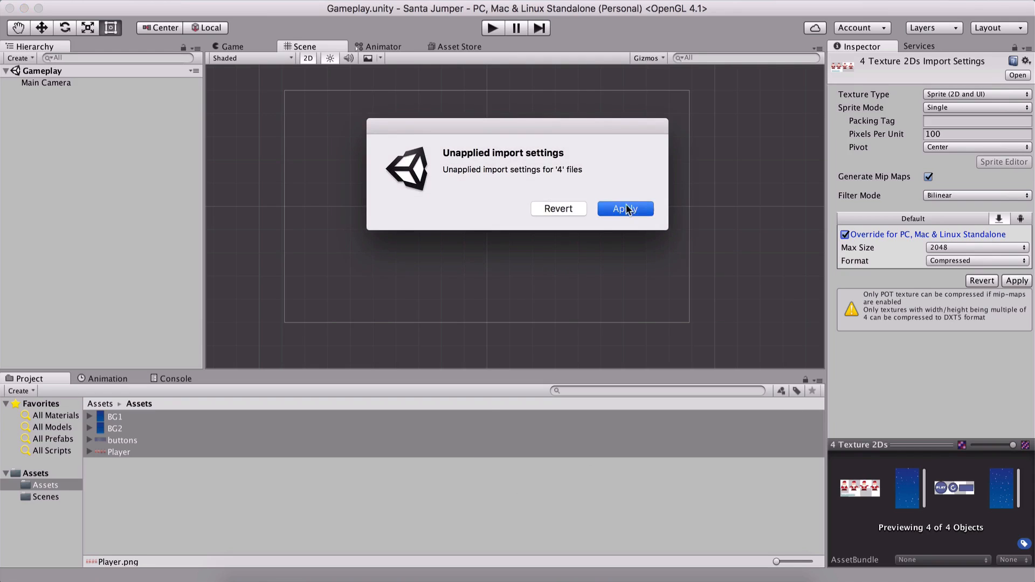
left_click(624, 209)
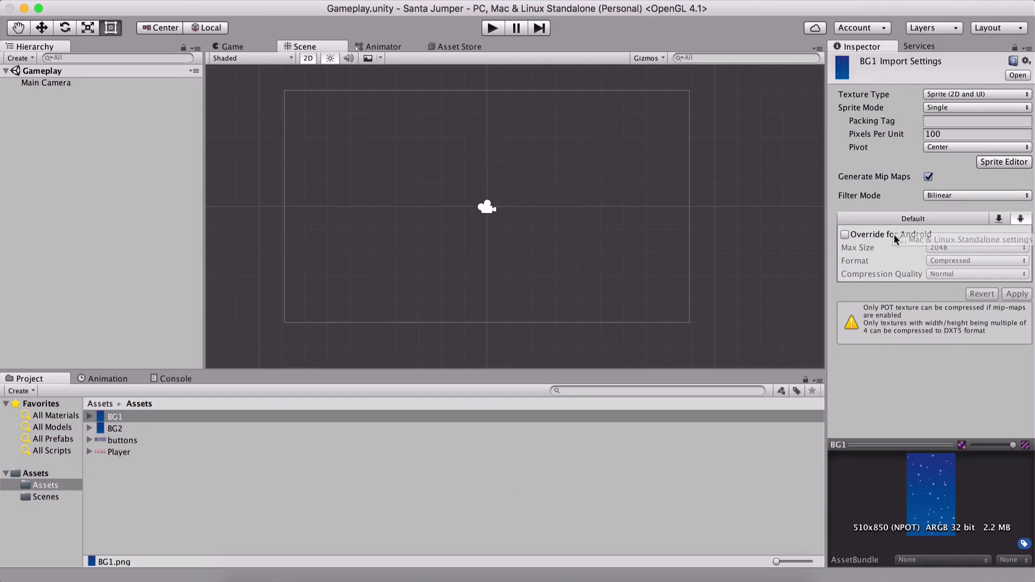
left_click(844, 235)
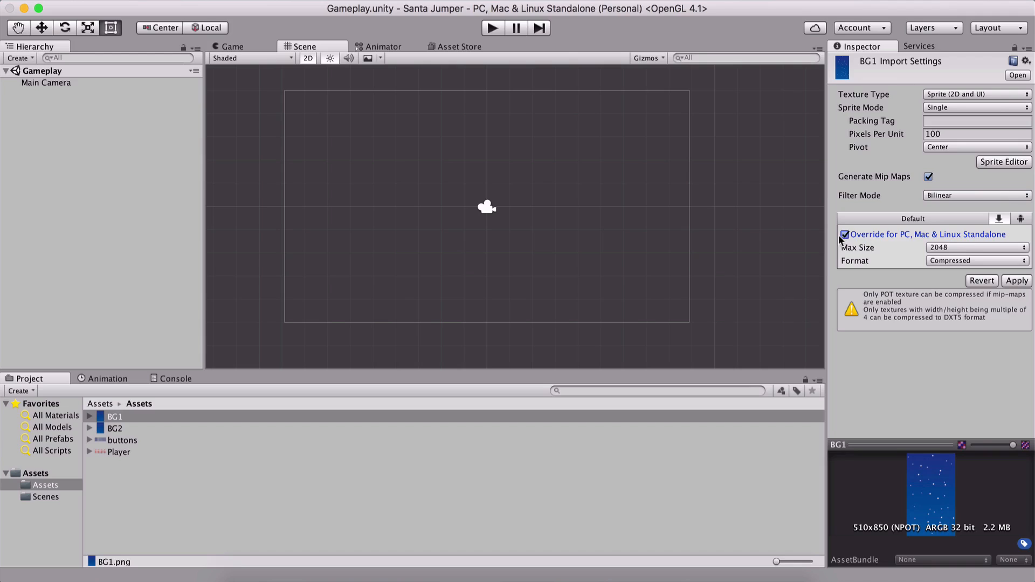
left_click(845, 234)
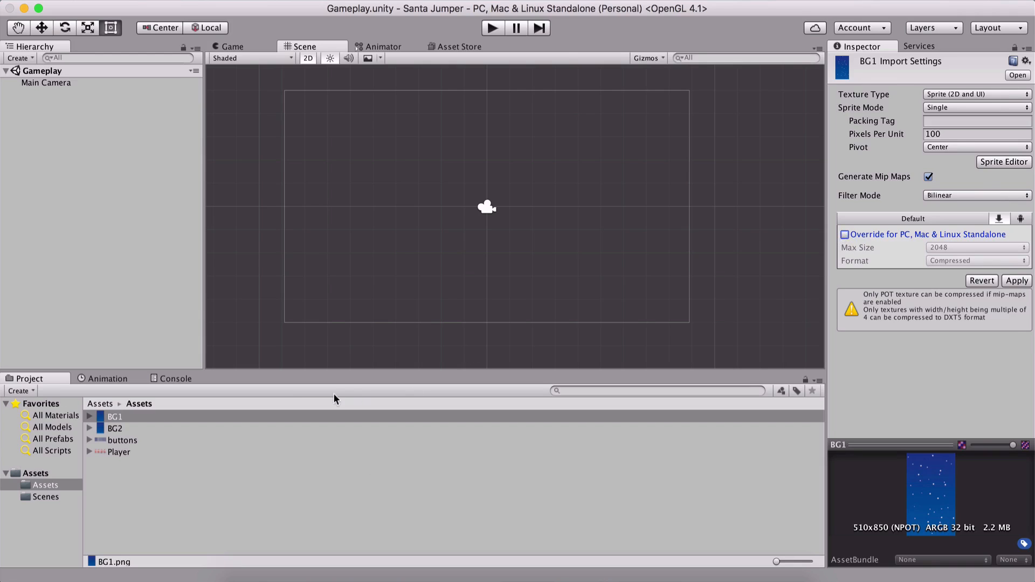
left_click(114, 427)
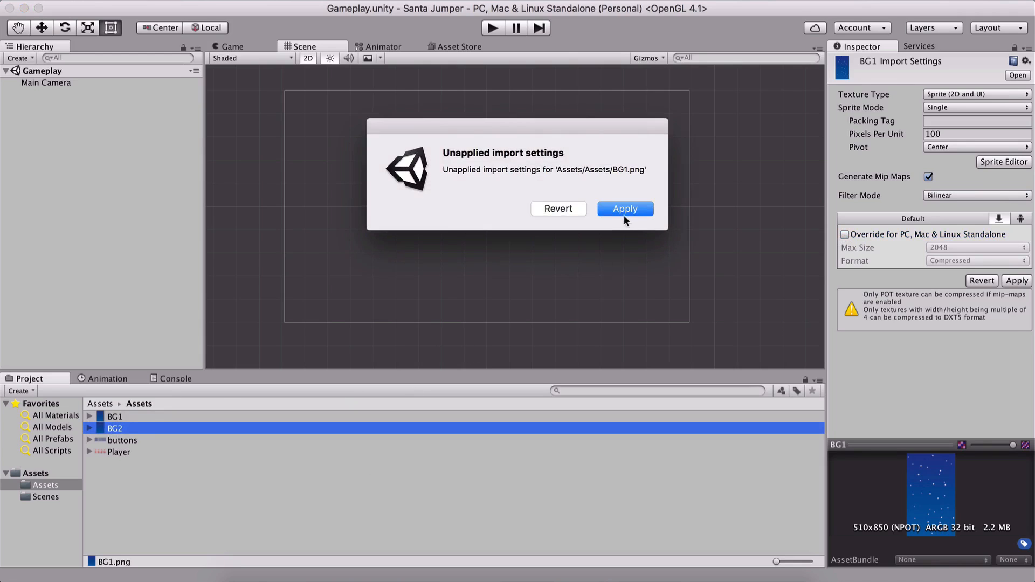
left_click(624, 209)
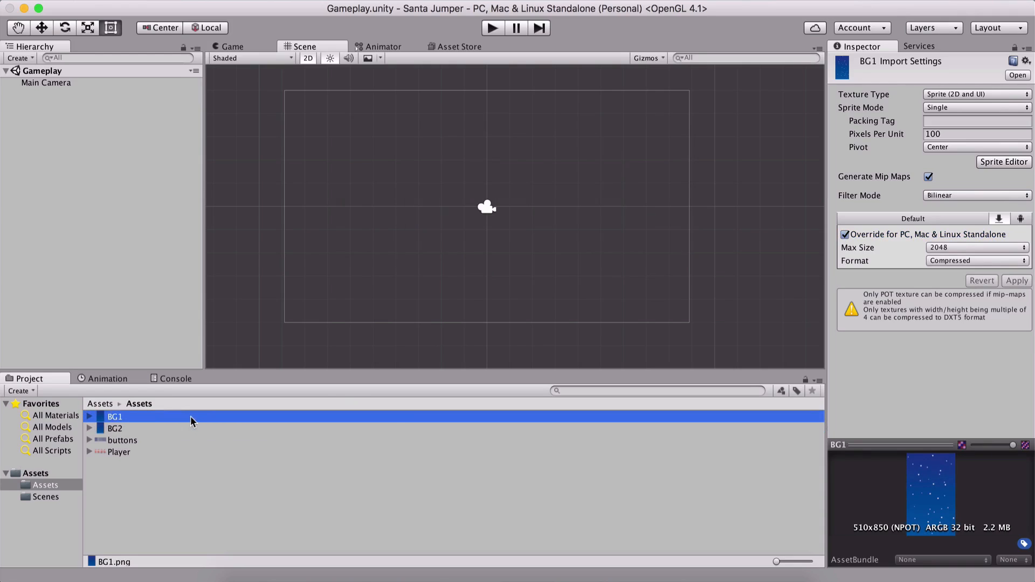
mouse_move(196, 421)
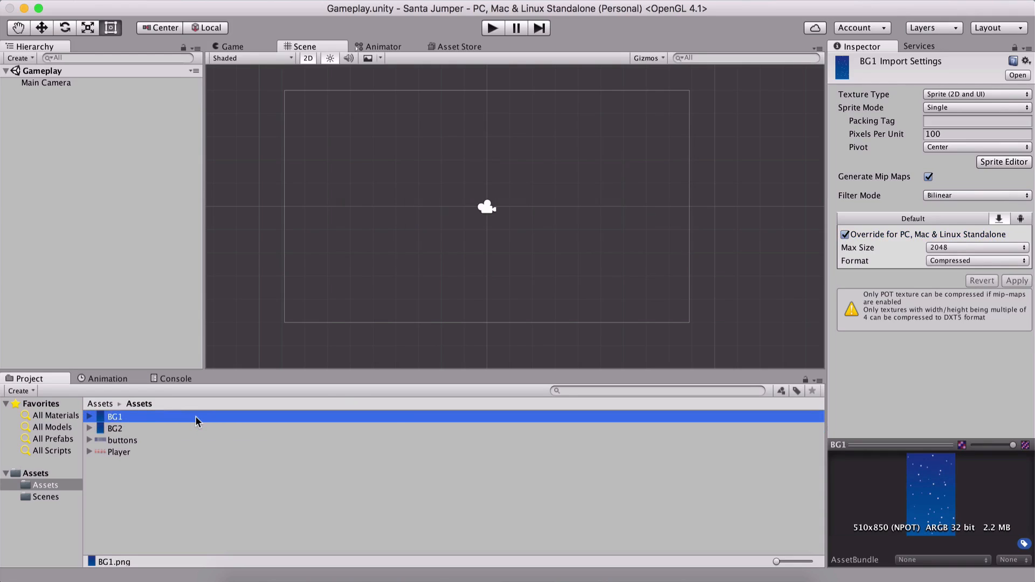
mouse_move(225, 420)
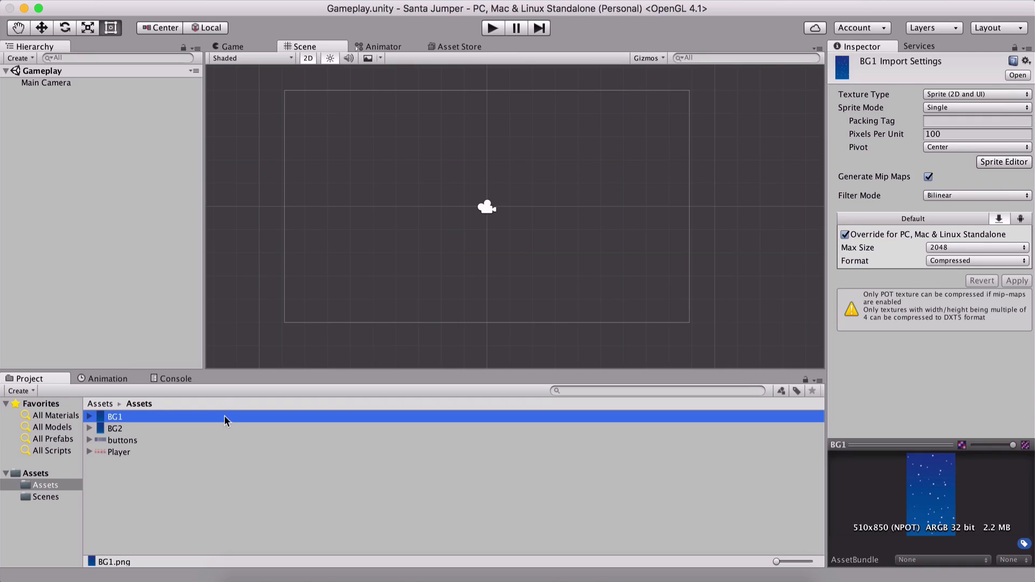
mouse_move(227, 456)
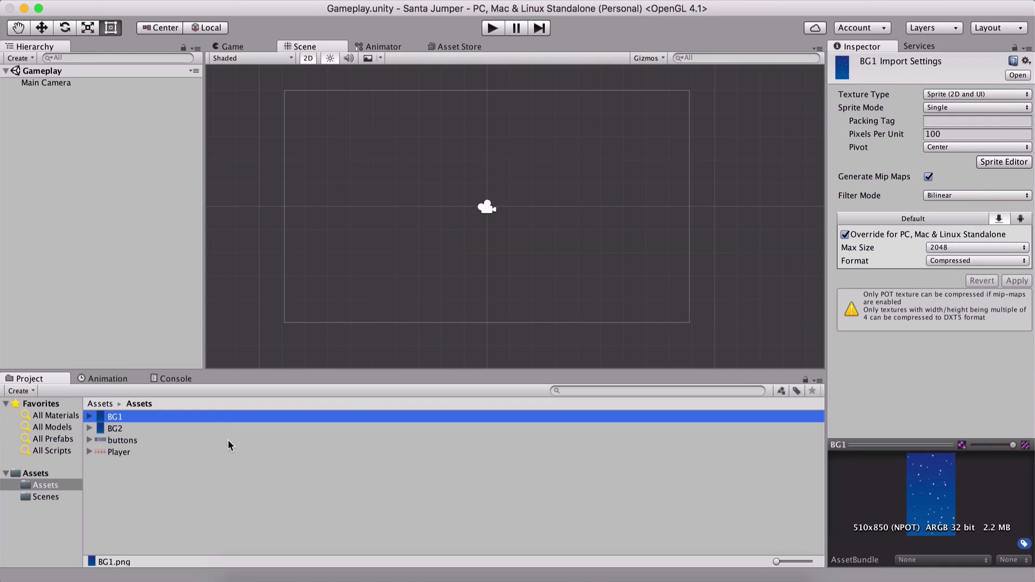
mouse_move(148, 470)
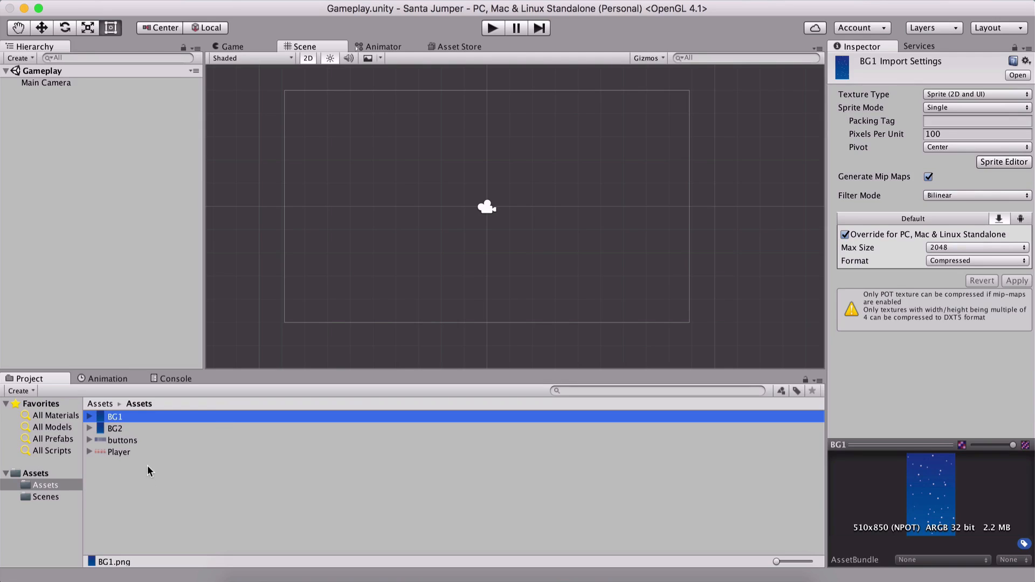
mouse_move(1030, 321)
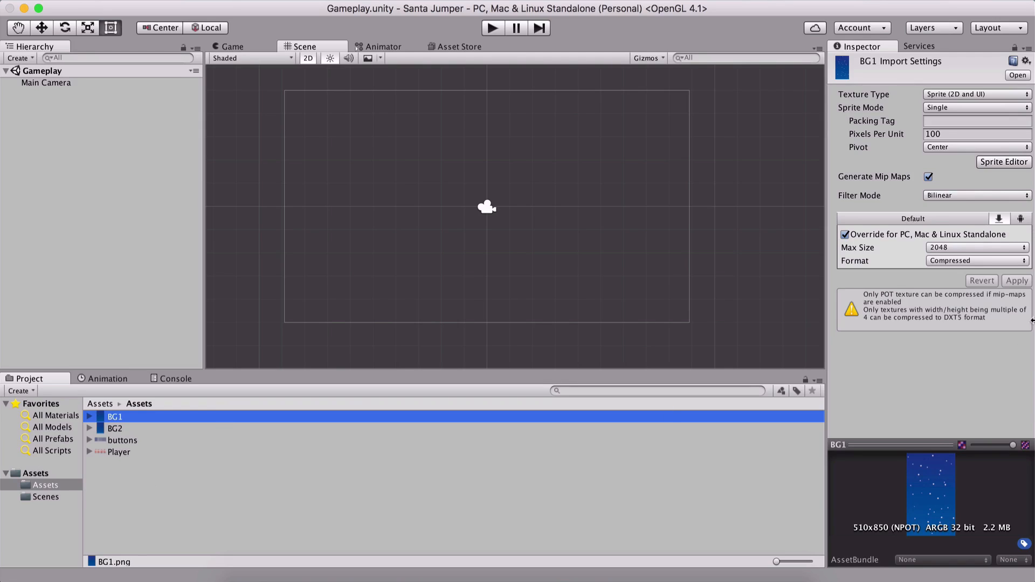
mouse_move(853, 537)
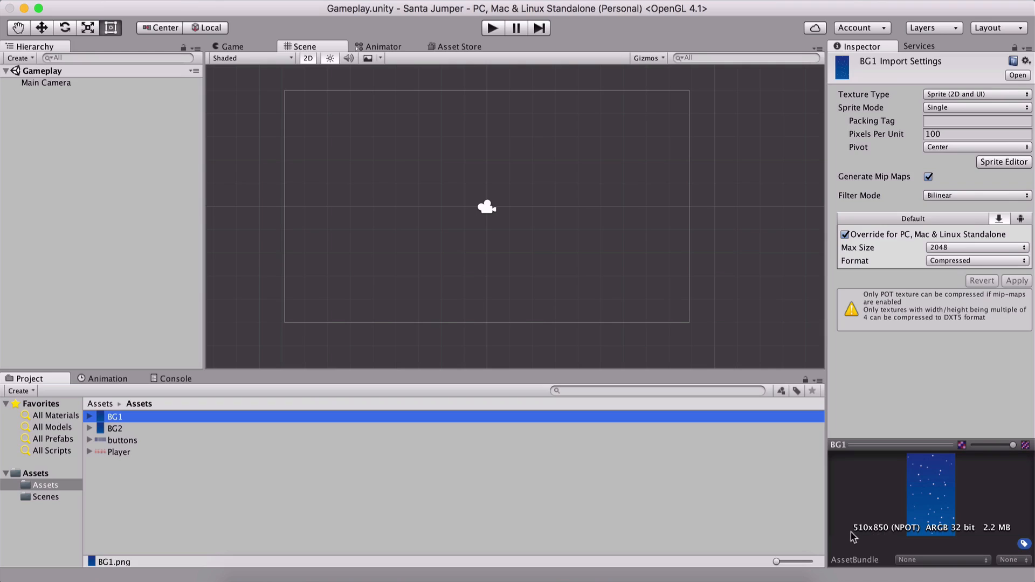
mouse_move(878, 544)
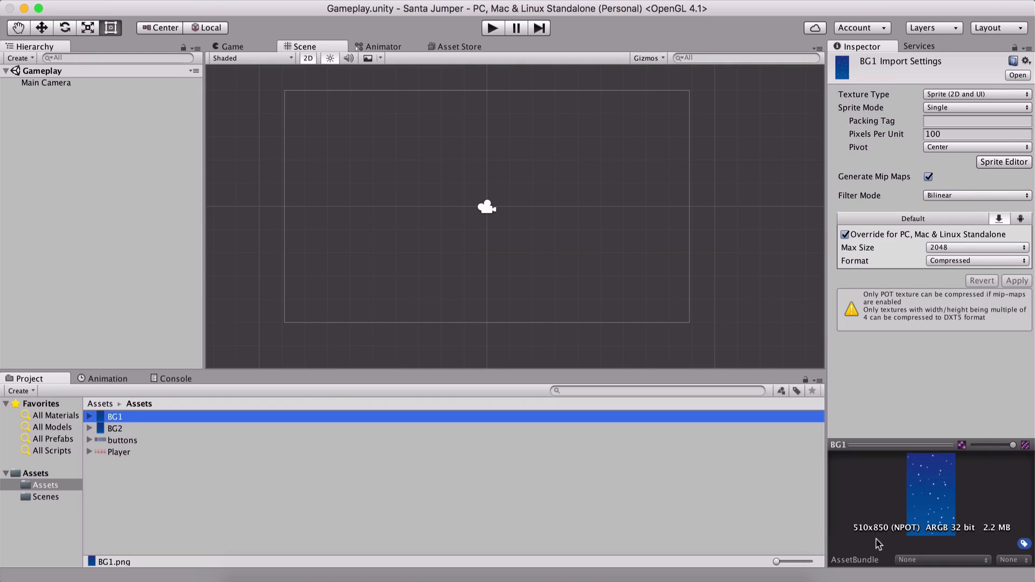
mouse_move(865, 540)
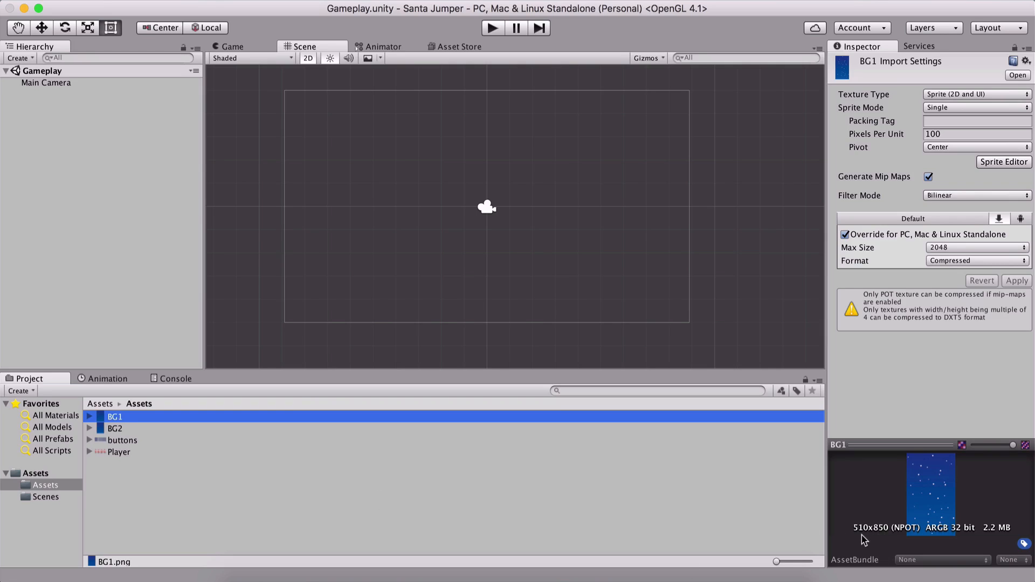
mouse_move(883, 538)
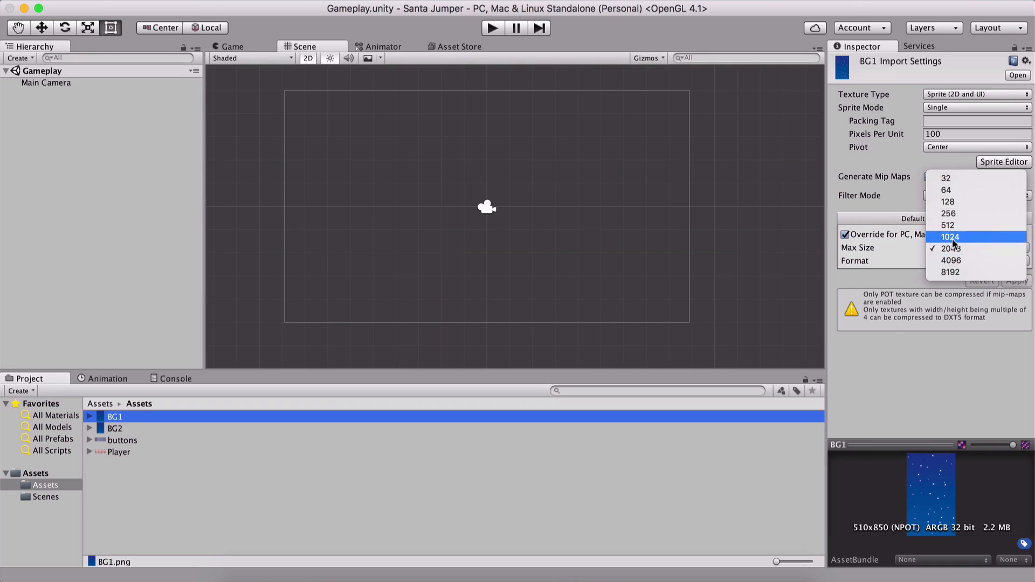
Give BG1 and BG2 a 1024 max size with Truecolor format.
left_click(949, 236)
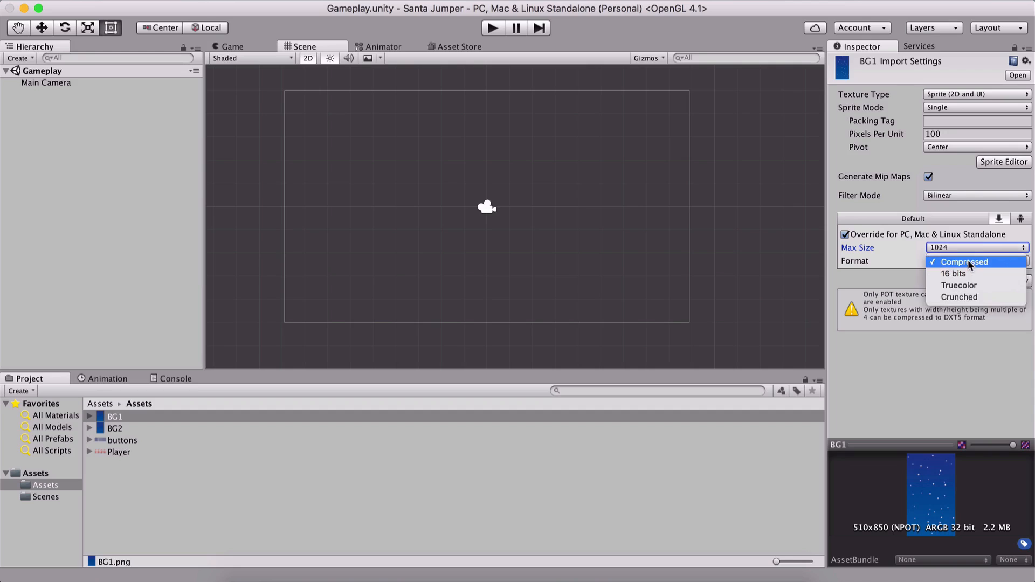
left_click(959, 285)
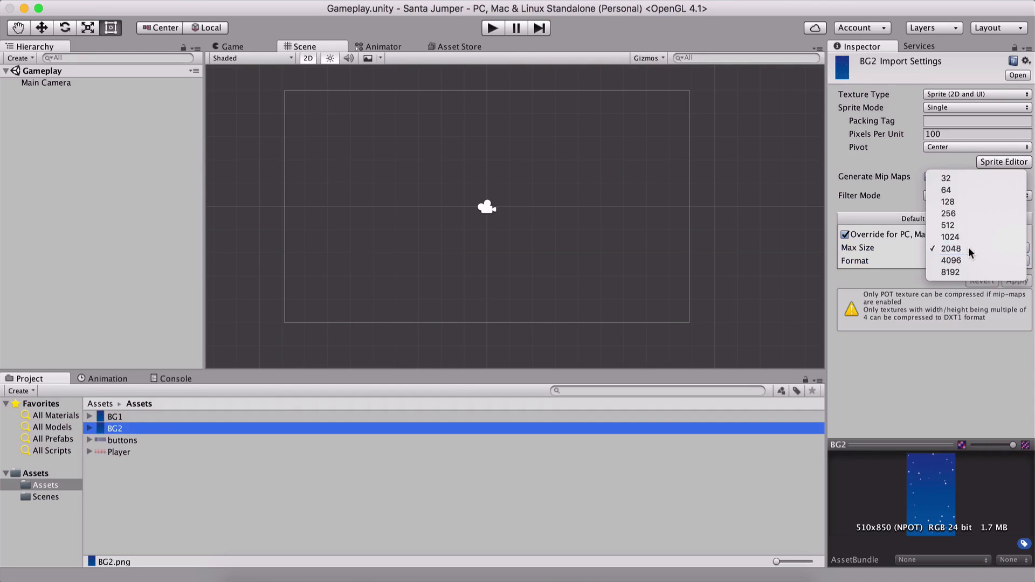
left_click(950, 236)
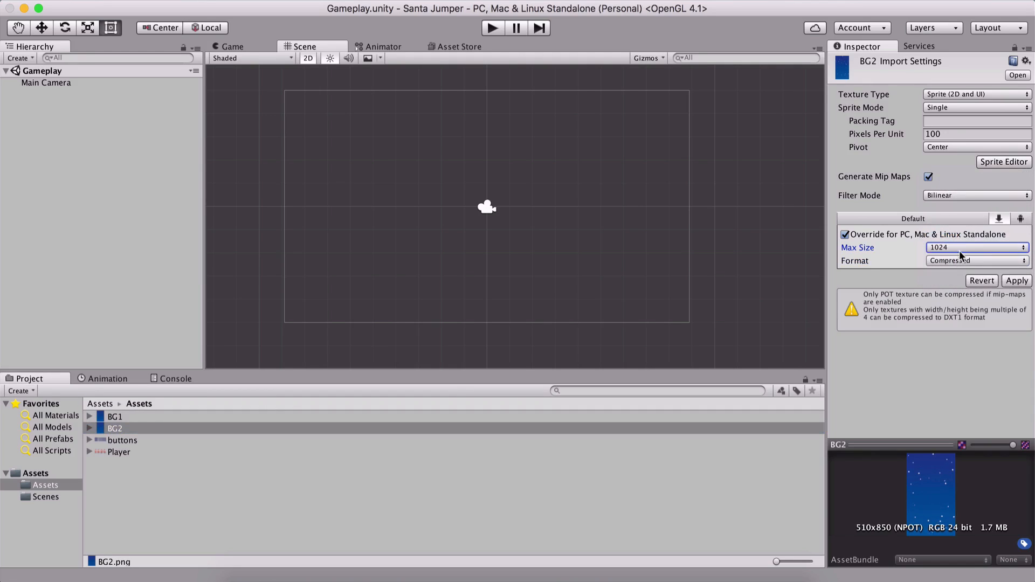
left_click(976, 259)
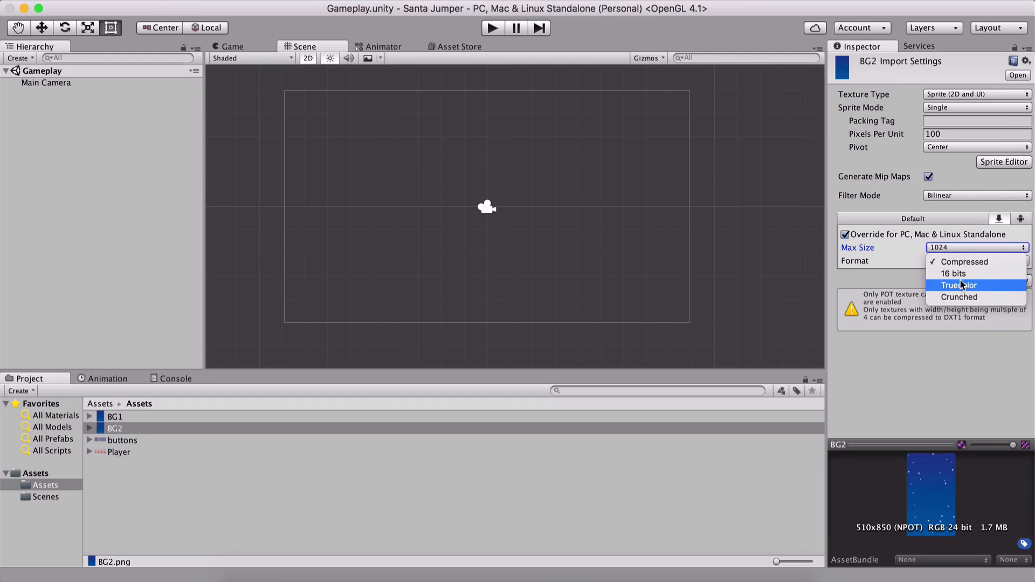
left_click(959, 285)
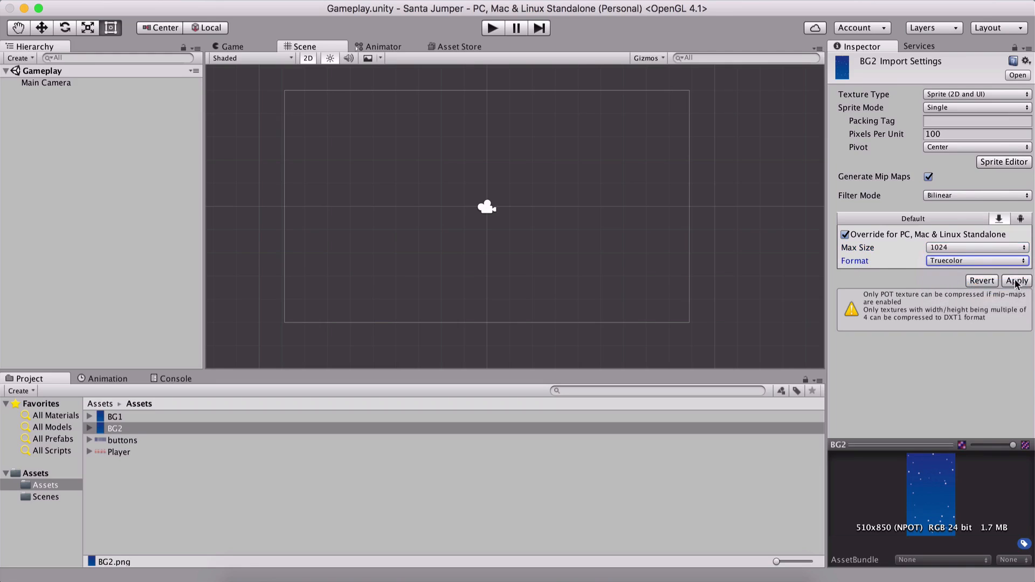
left_click(976, 260)
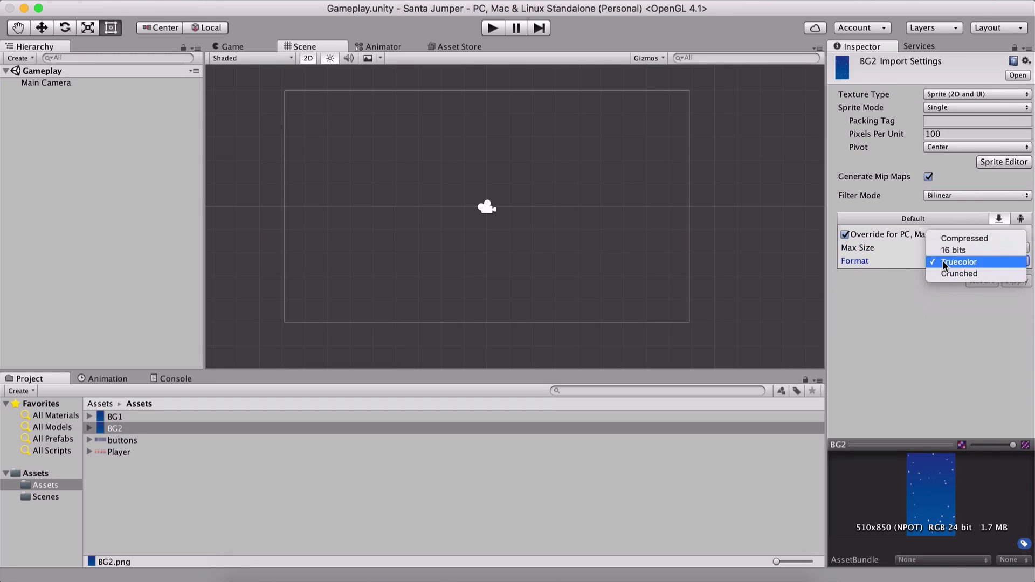
left_click(958, 262)
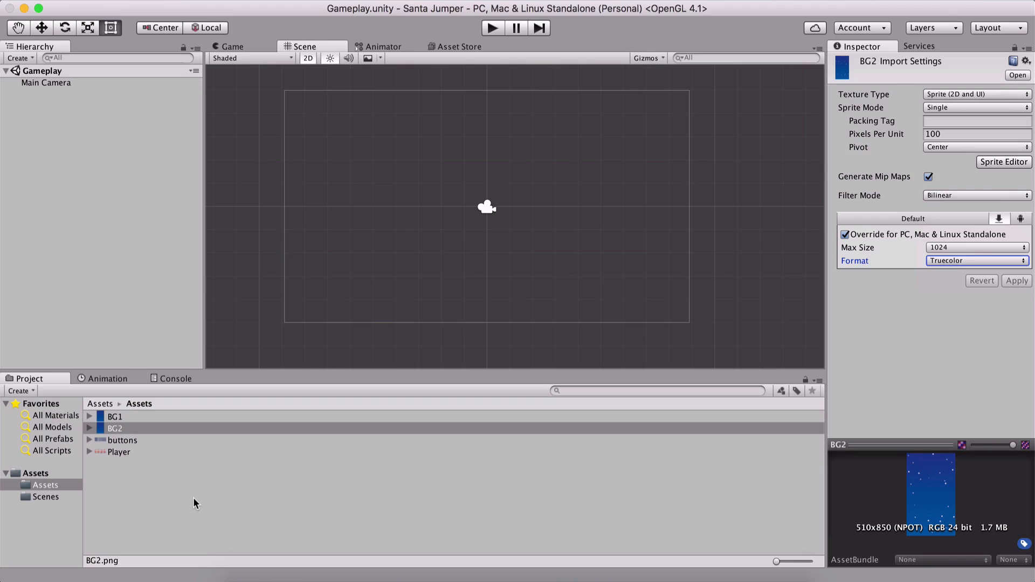
mouse_move(979, 553)
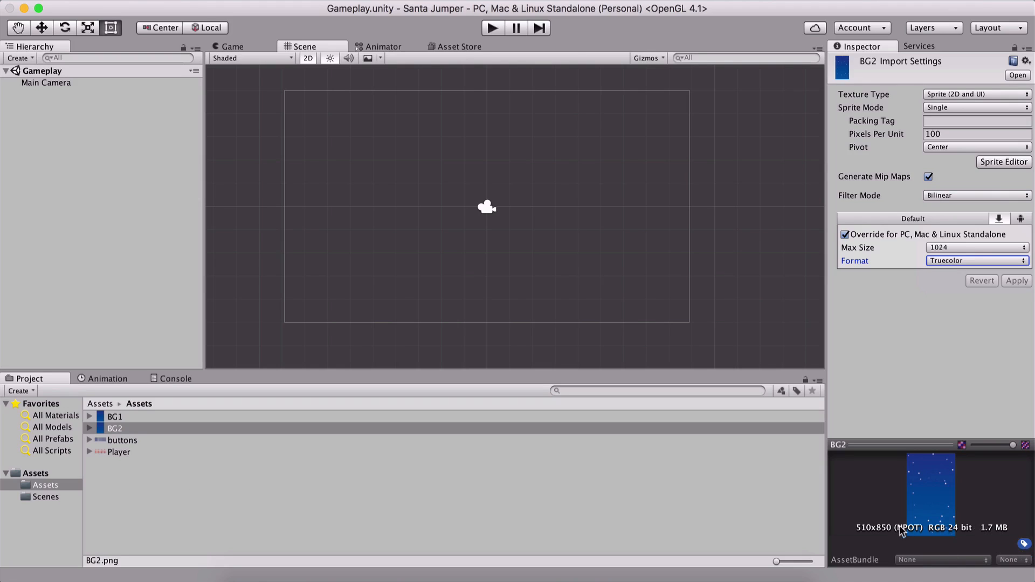
mouse_move(942, 537)
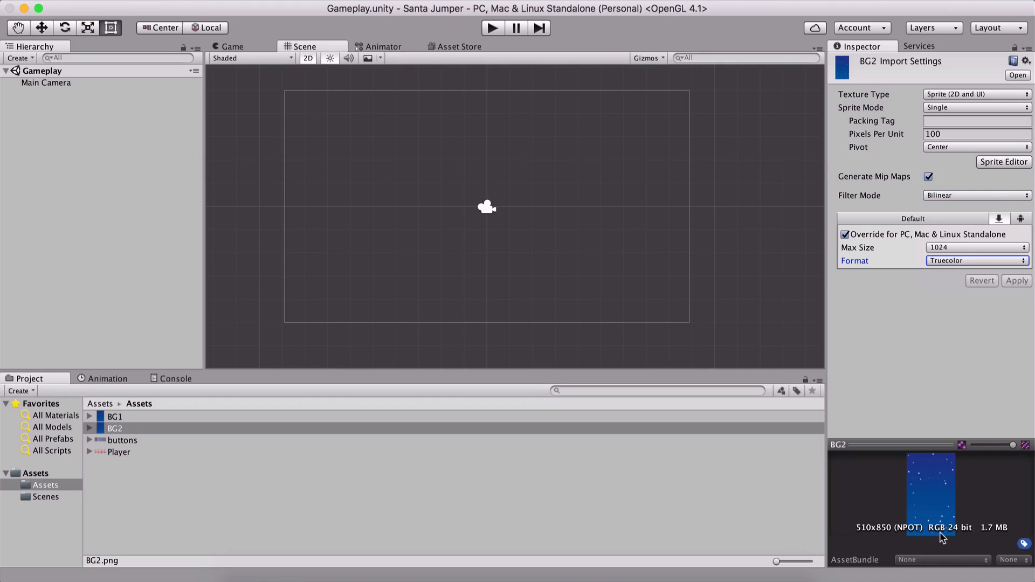
mouse_move(985, 532)
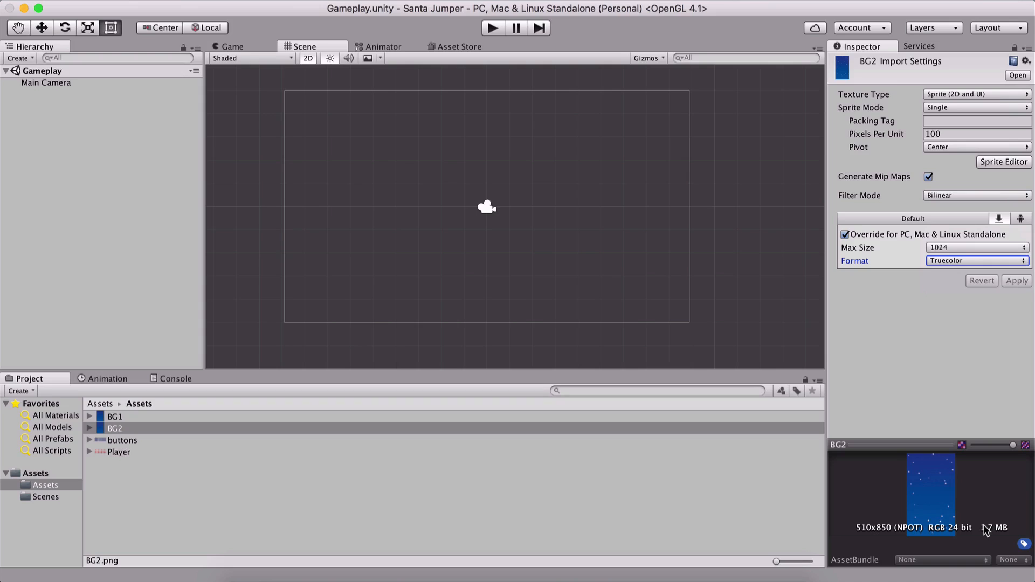
mouse_move(986, 532)
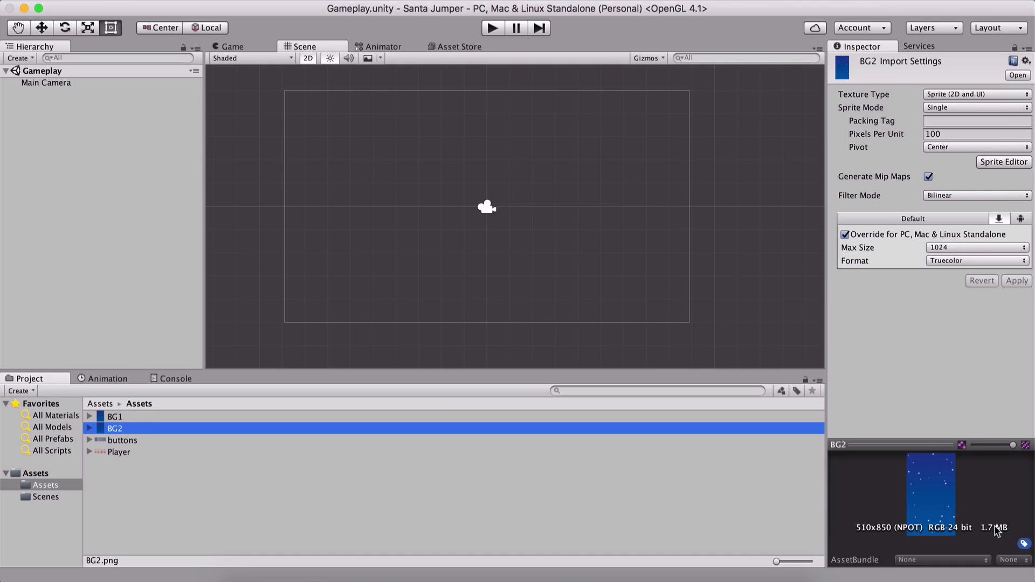
mouse_move(324, 298)
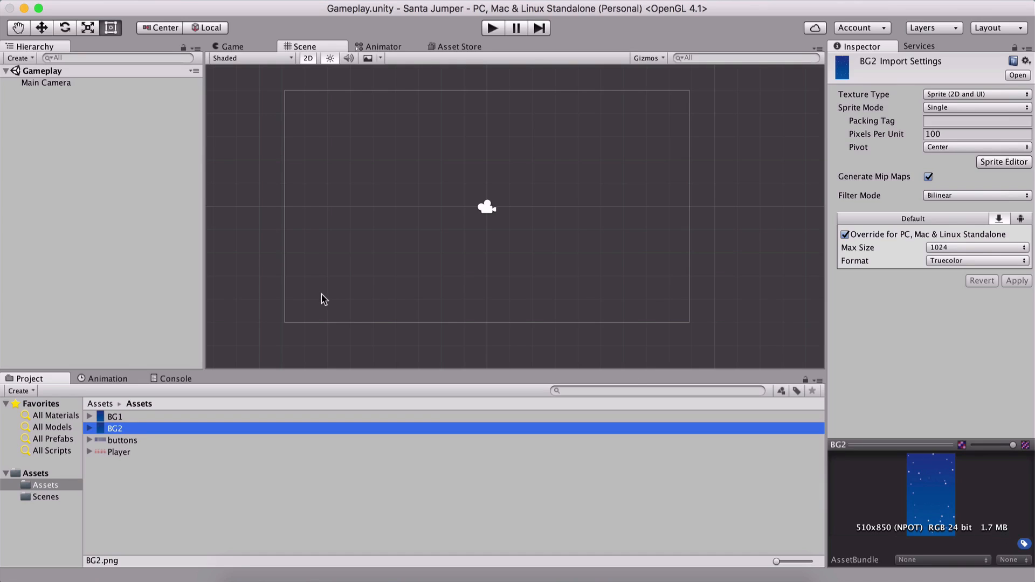
mouse_move(103, 426)
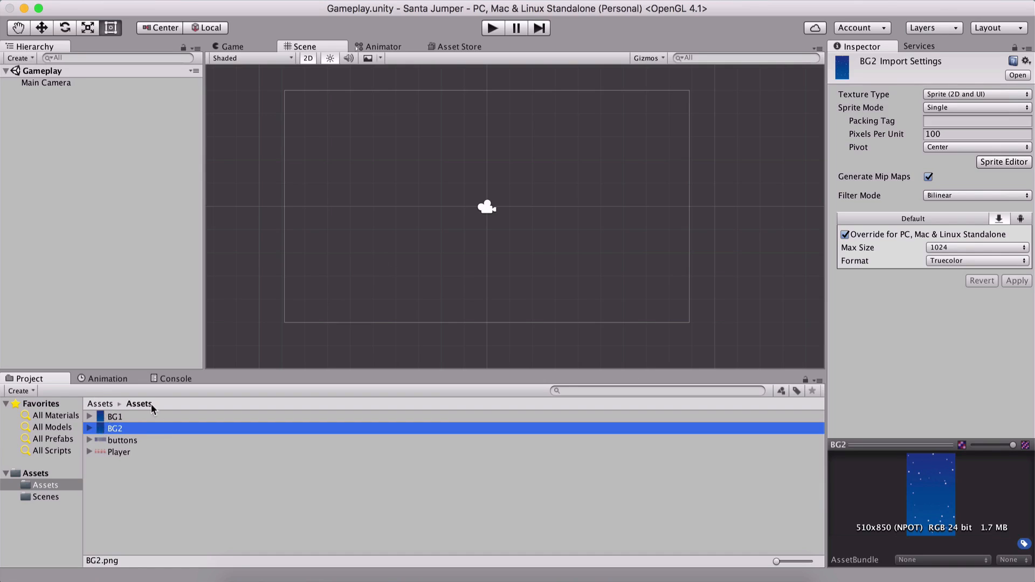
Apply 1024 max size and Truecolor format to the buttons and Player textures.
left_click(123, 440)
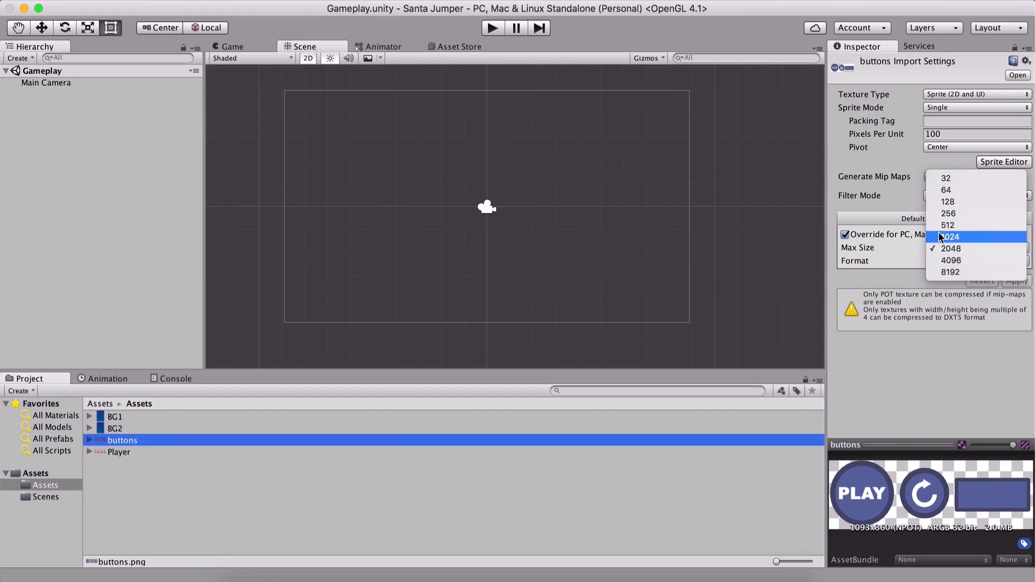
left_click(950, 236)
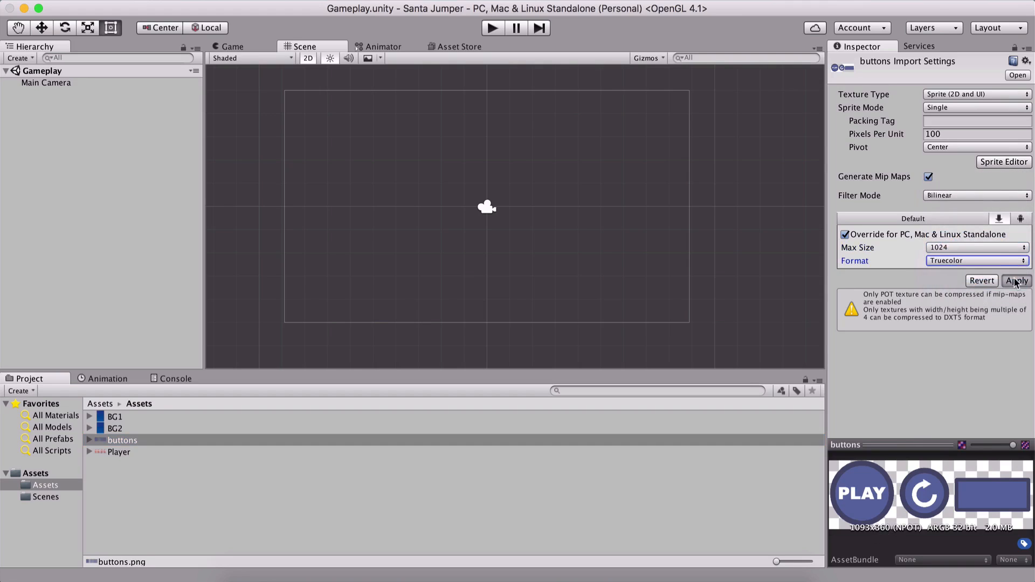
left_click(118, 452)
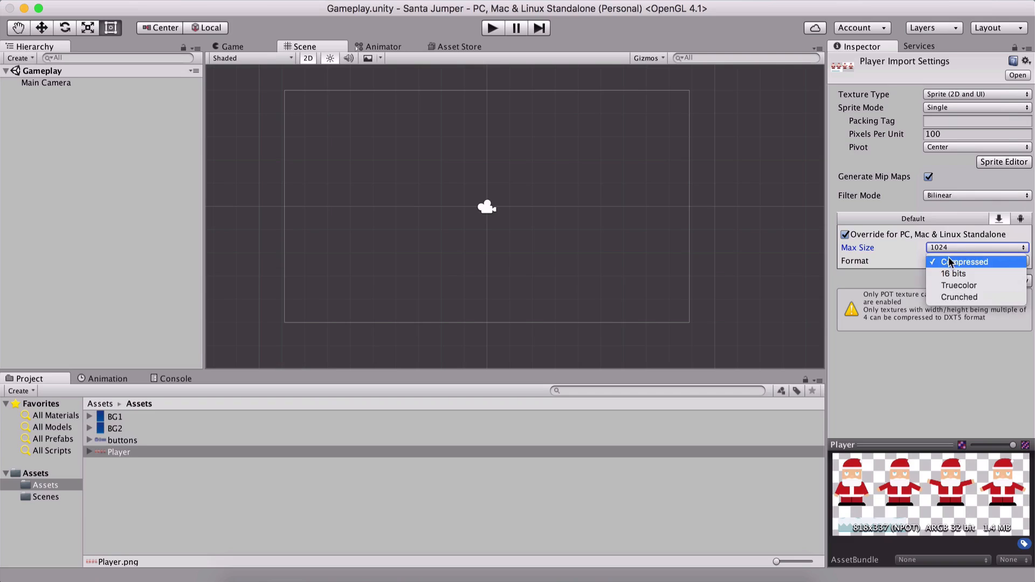
left_click(960, 285)
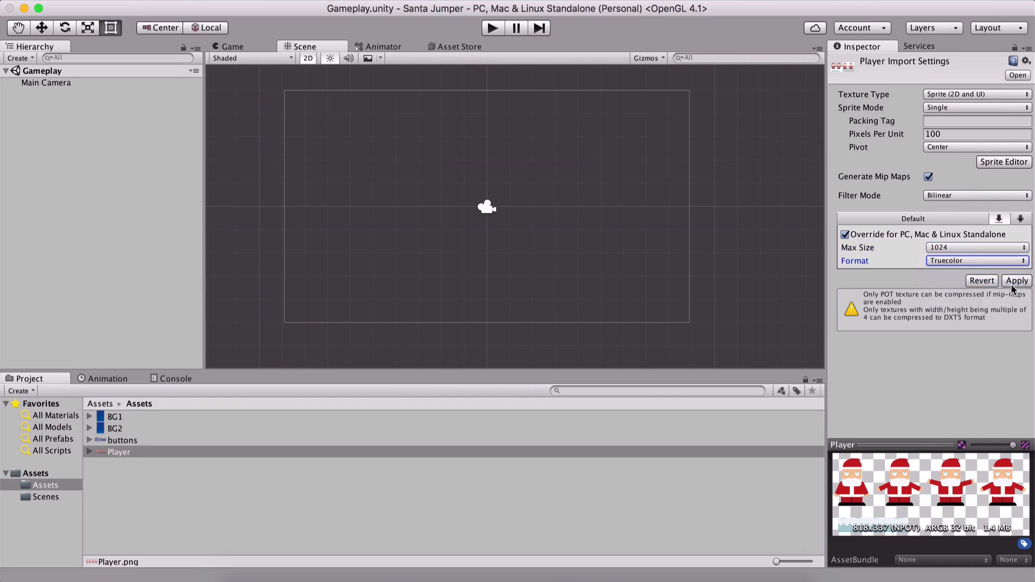
left_click(1016, 280)
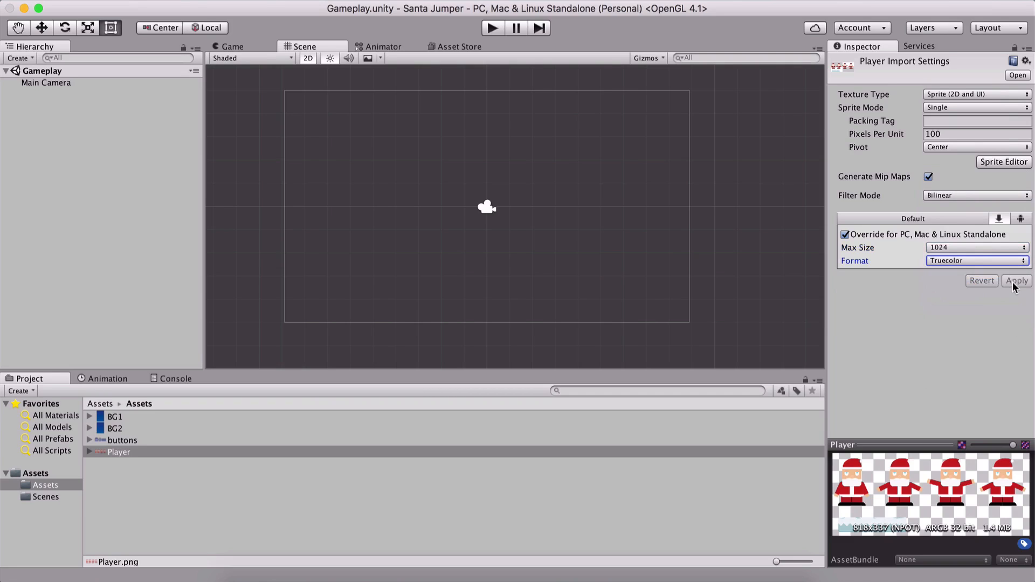
left_click(1015, 280)
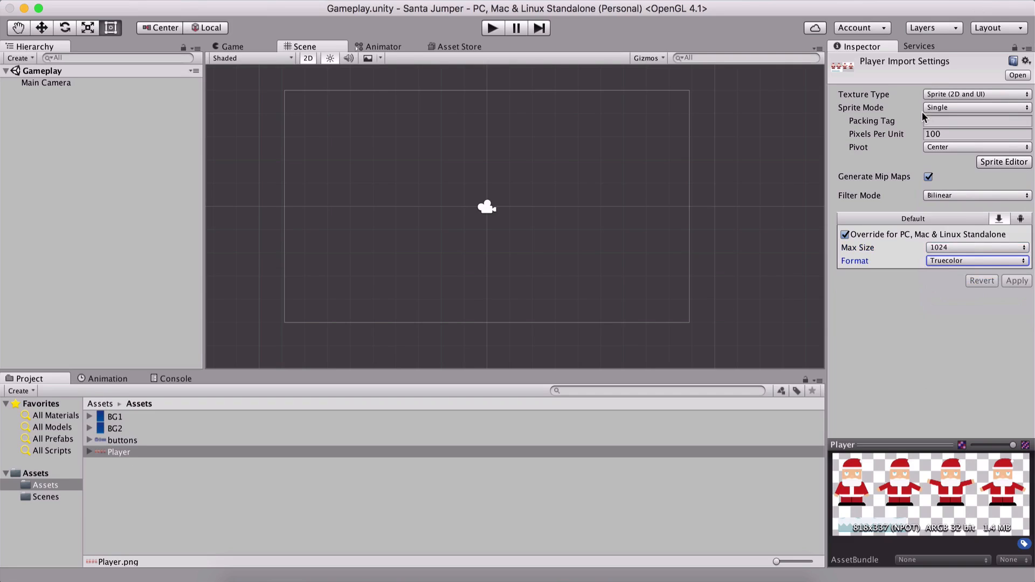
mouse_move(872, 55)
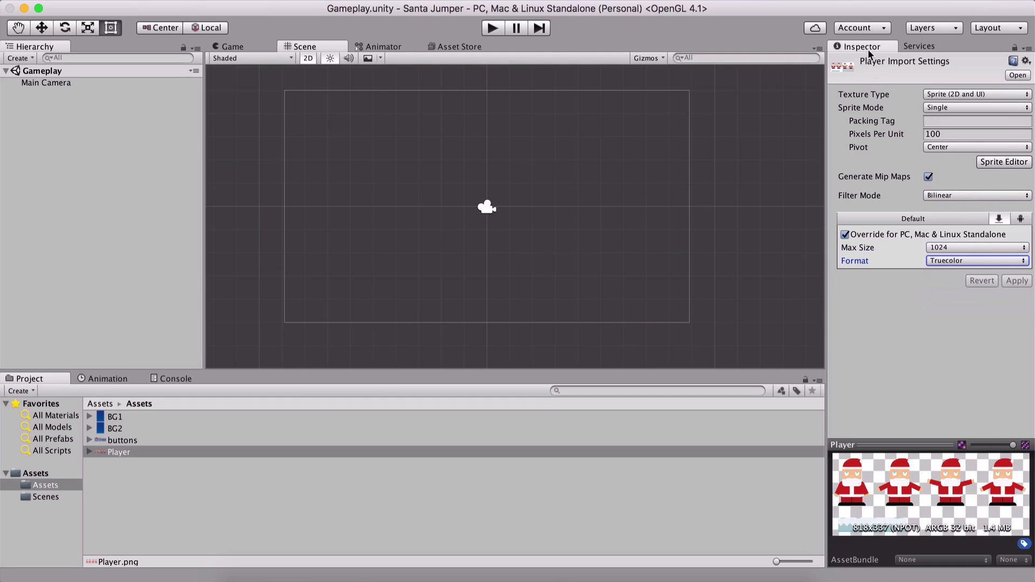
Switch Player's Sprite Mode to Multiple and apply.
left_click(976, 107)
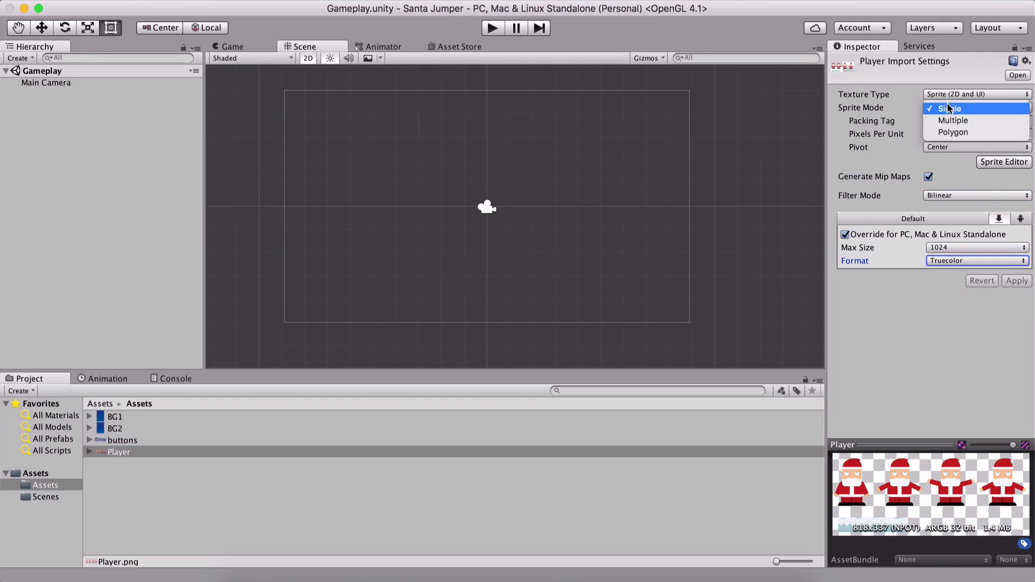
left_click(953, 120)
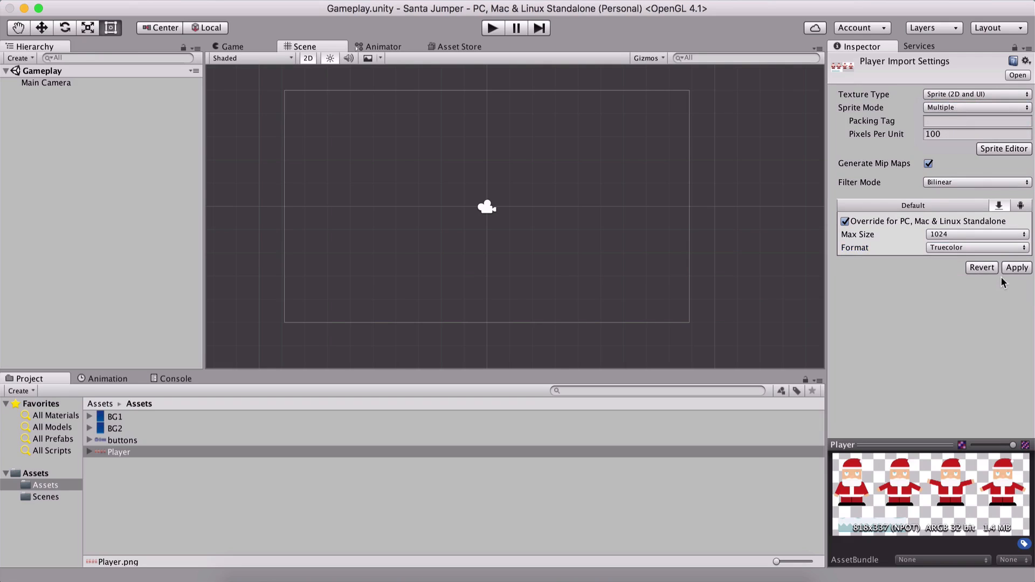
left_click(1015, 268)
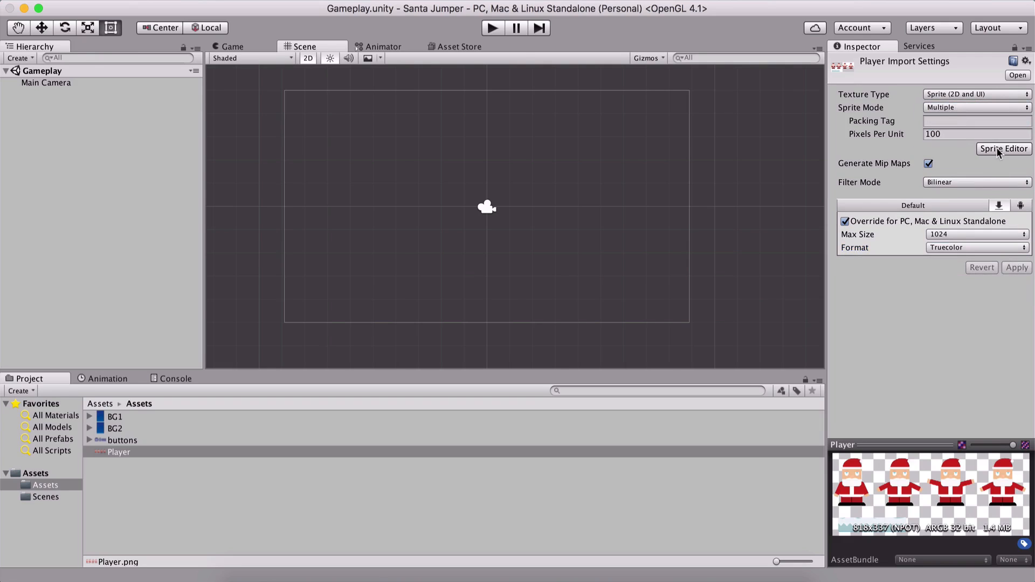
Slice the Player sheet in the Sprite Editor and rename the first sprite Player Idle.
left_click(1003, 149)
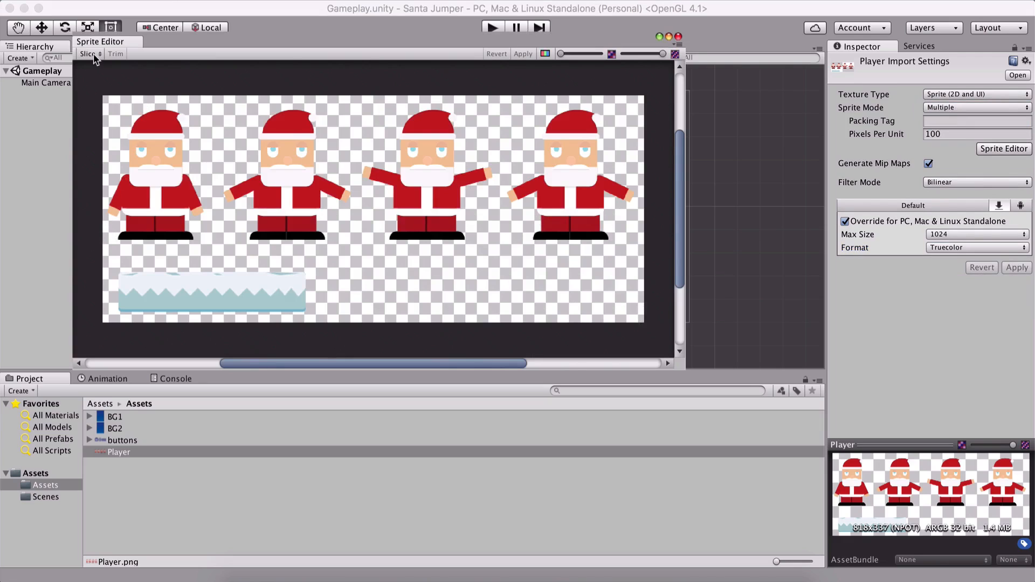
left_click(89, 53)
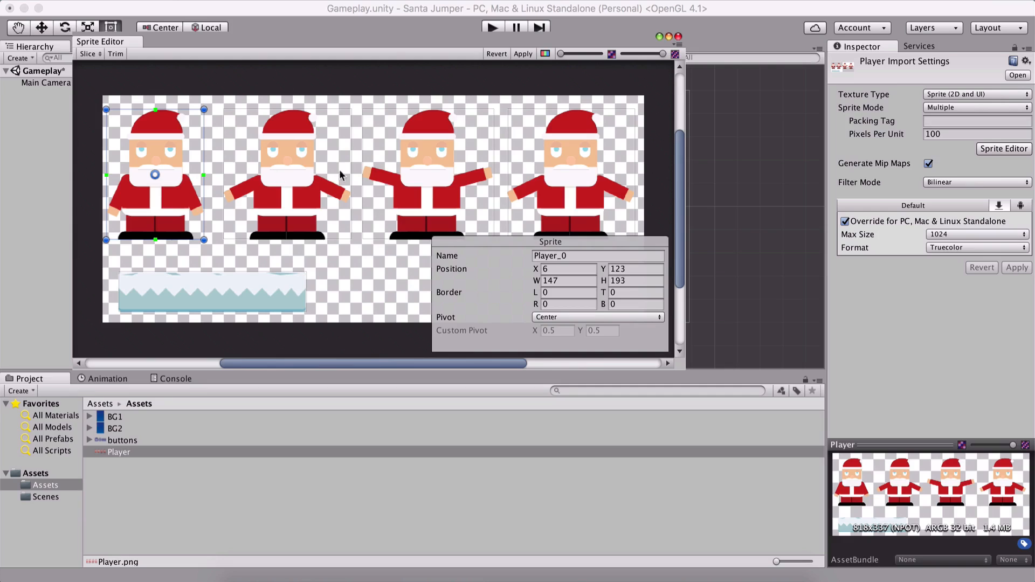
left_click(597, 256)
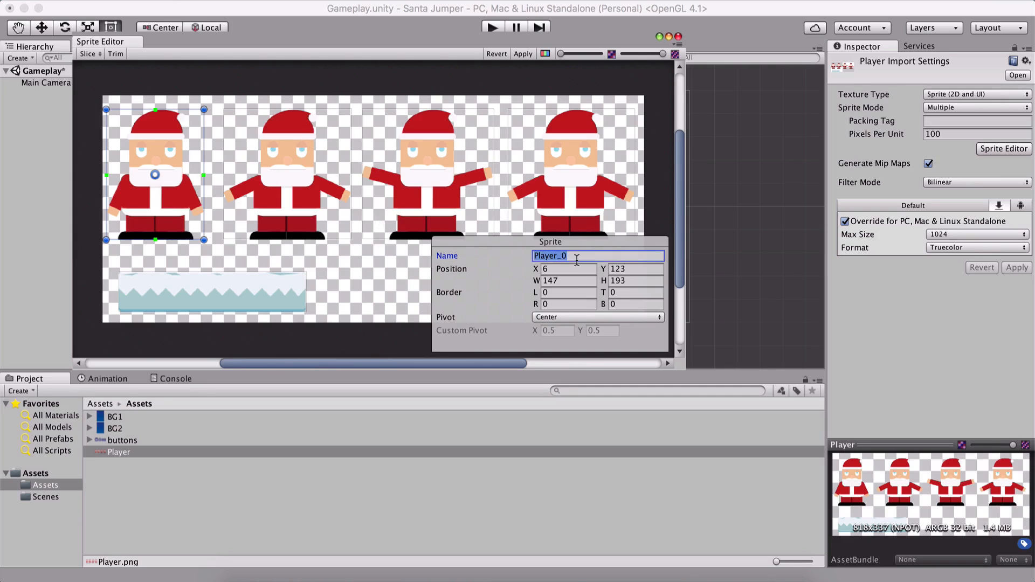
key("Backspace")
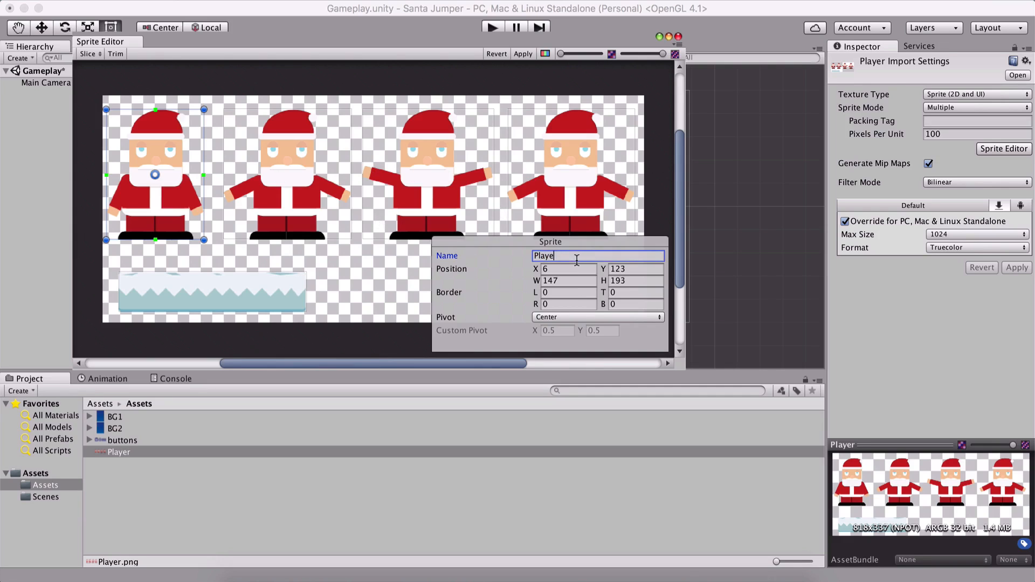
type("Idle")
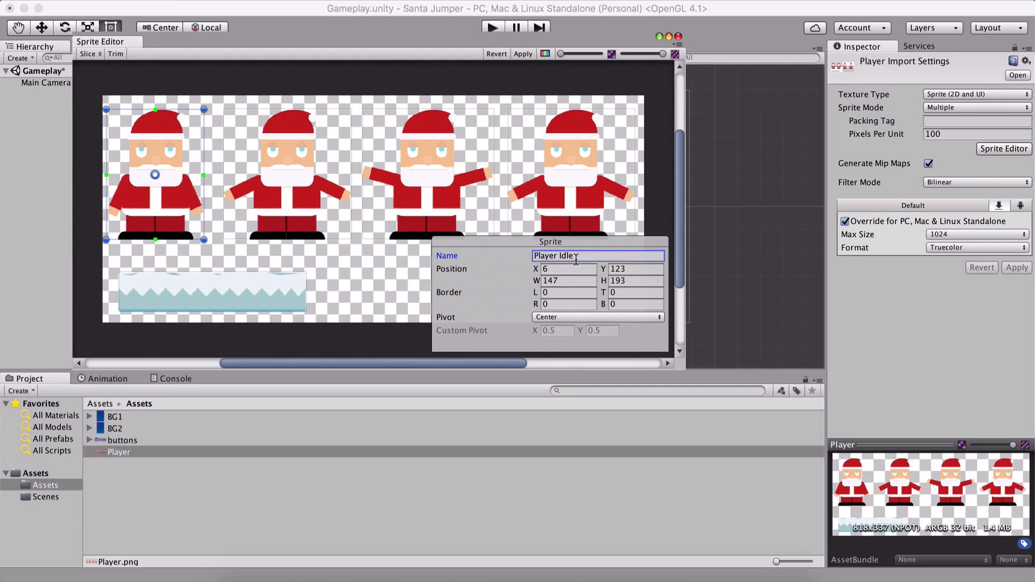
Rename the other slices Player Jump, Player Jump 2, Player Jump 3 and Platform, and apply.
left_click(285, 174)
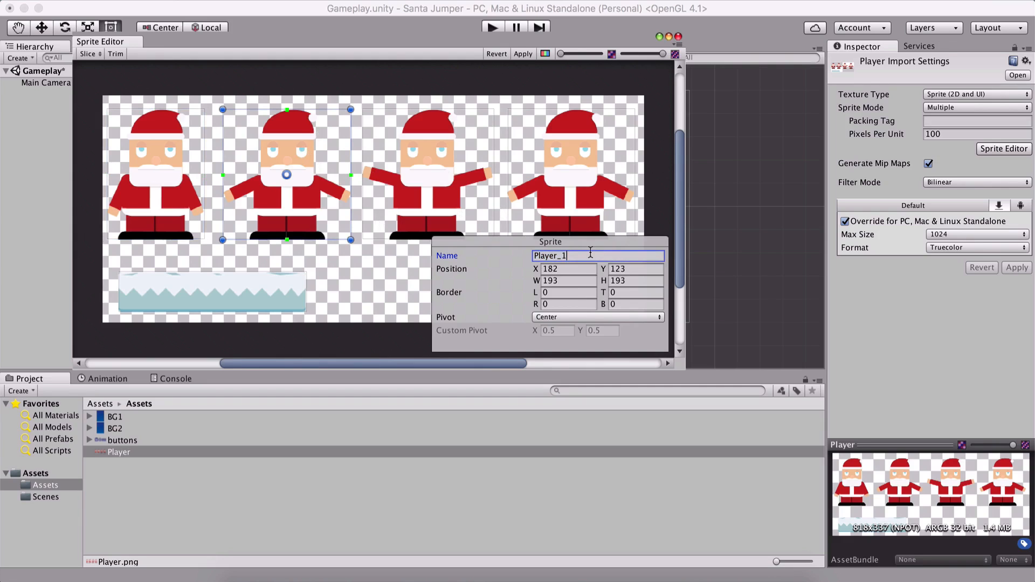
type("Player Jump")
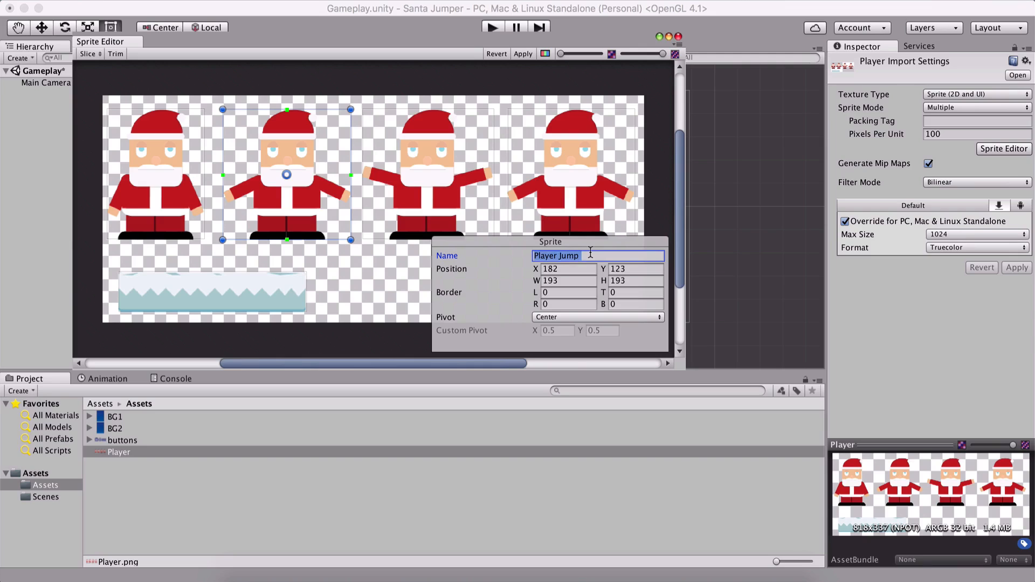
left_click(427, 174)
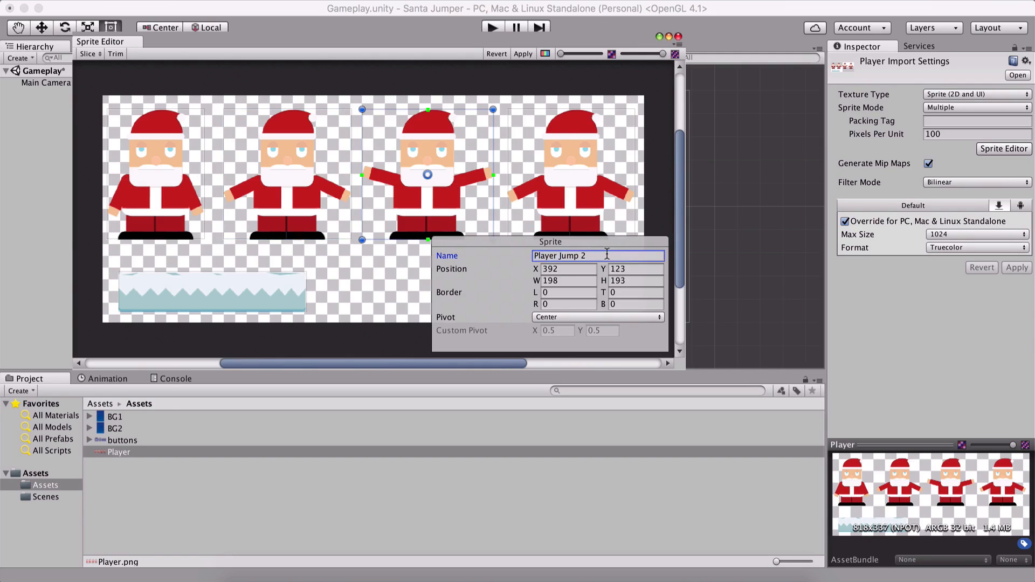
left_click(570, 174)
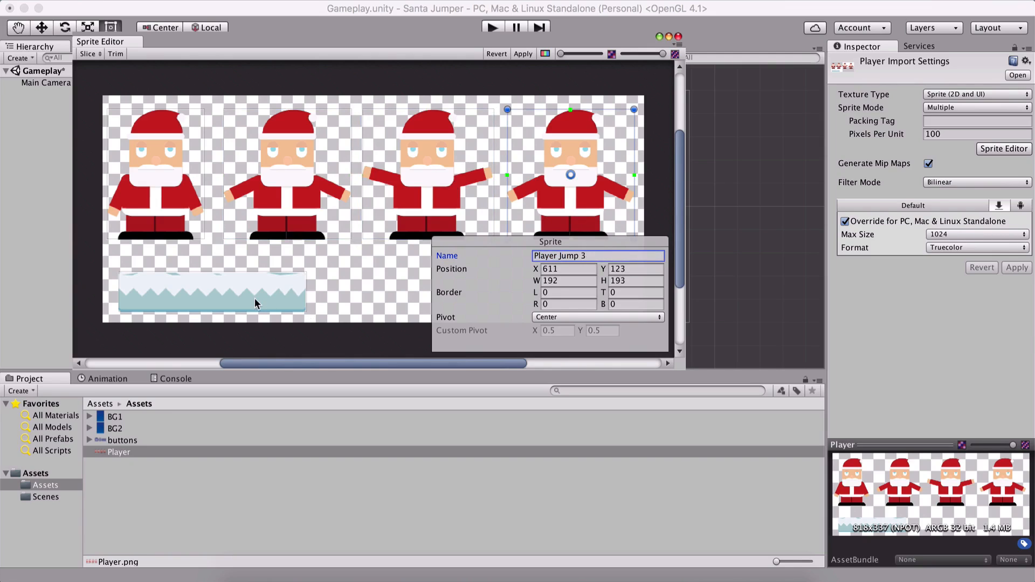
left_click(211, 293)
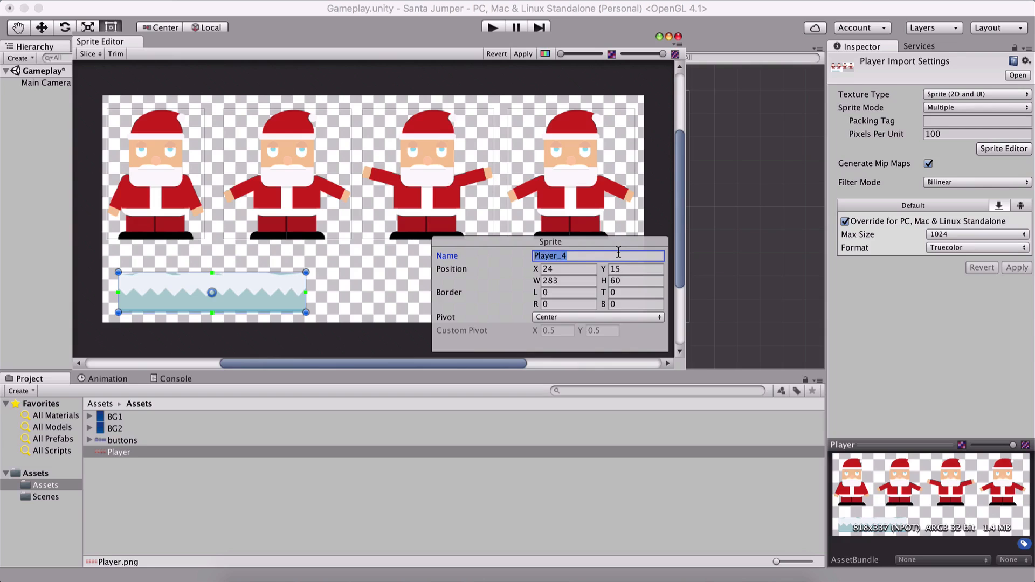
type("Platform")
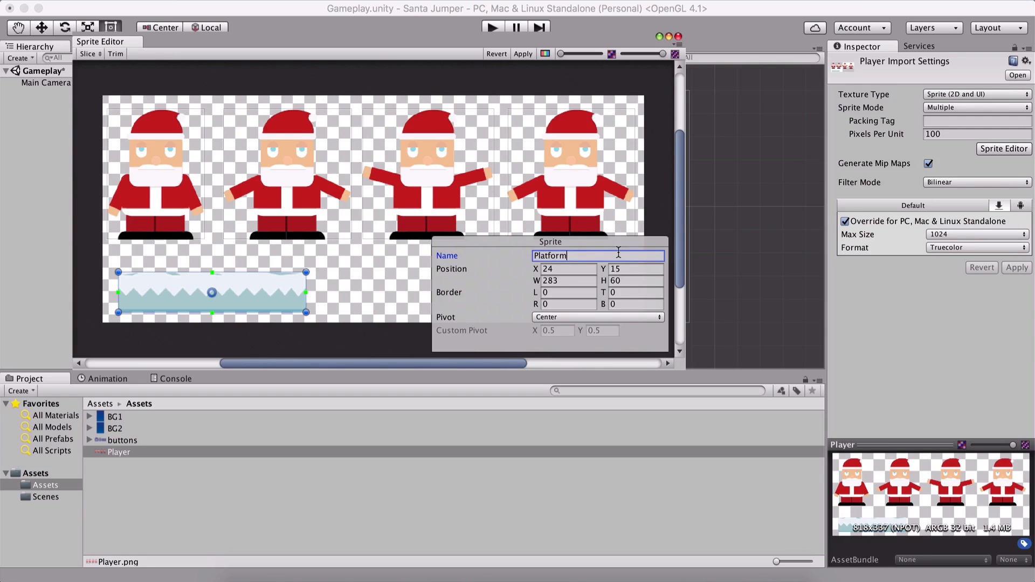
left_click(522, 53)
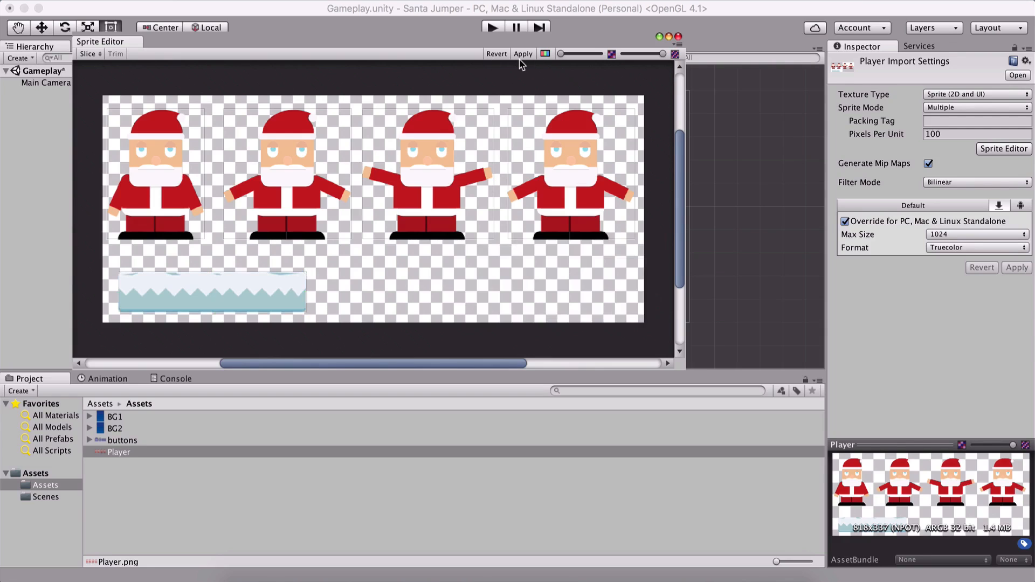
left_click(211, 292)
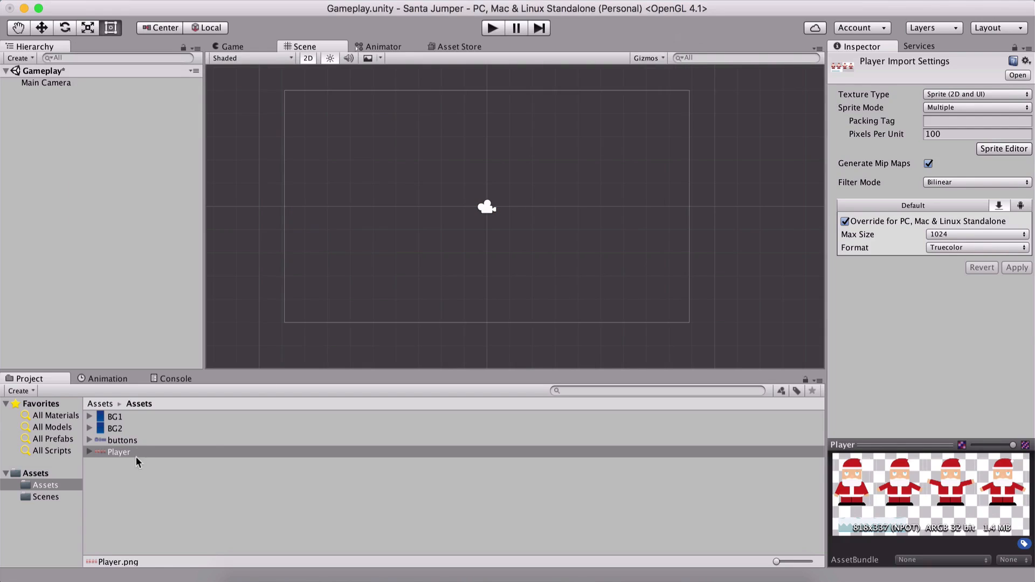
Set the buttons texture's Sprite Mode to Multiple and open buttons.png in Preview.
left_click(121, 440)
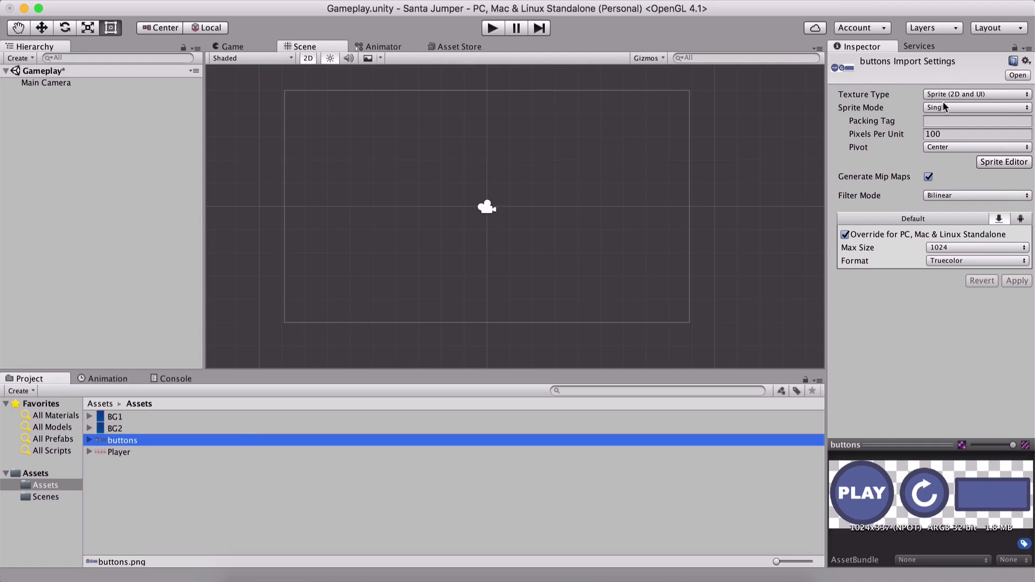
mouse_move(938, 109)
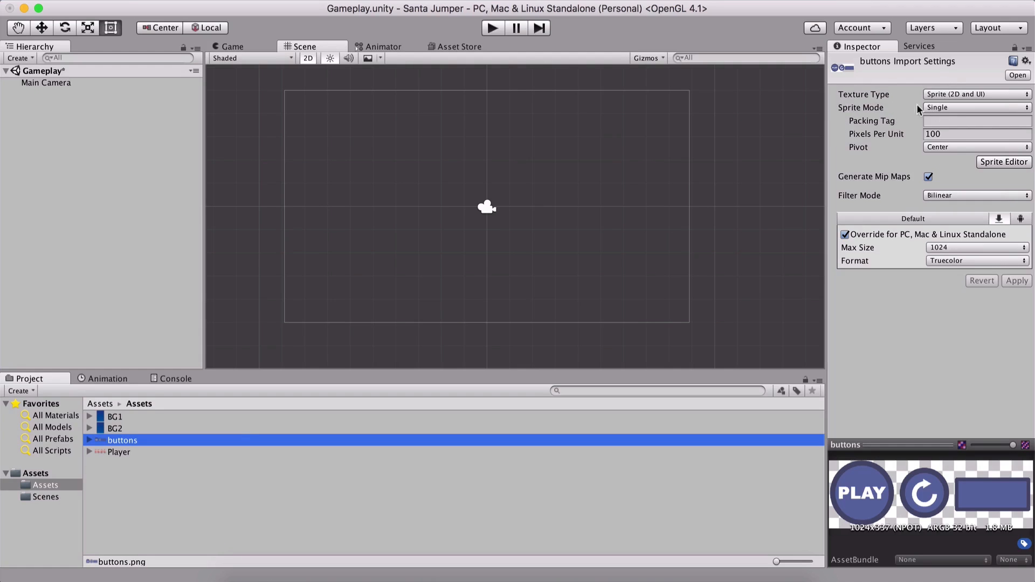
left_click(977, 107)
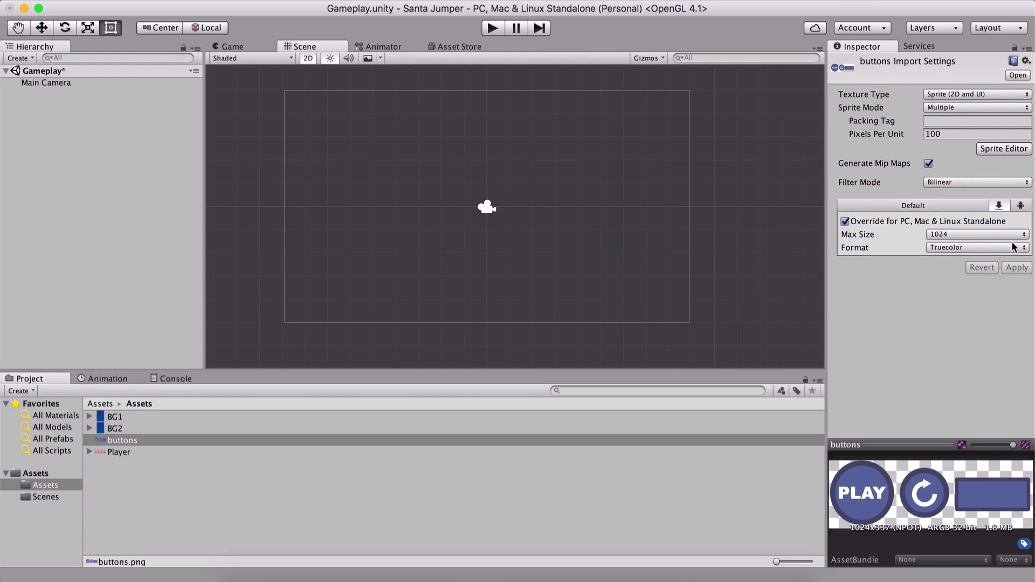
mouse_move(138, 456)
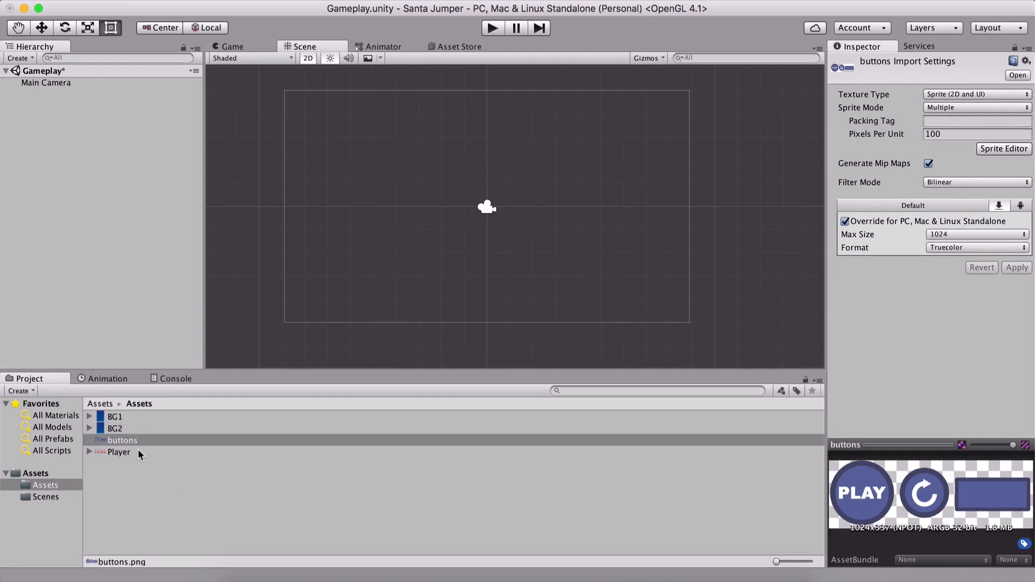
double_click(123, 440)
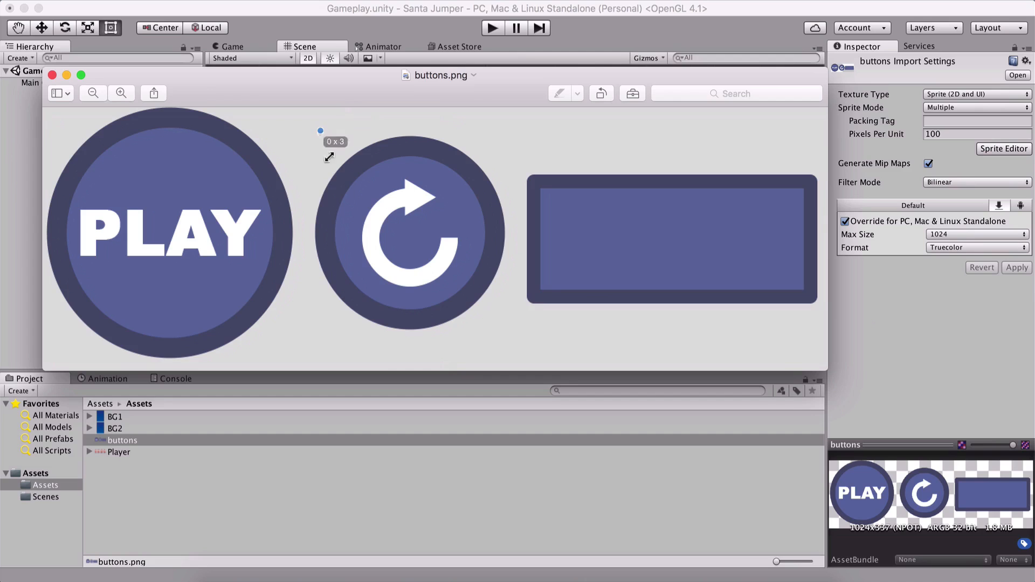
Close buttons.png in Preview and return to the Unity editor.
left_click(414, 226)
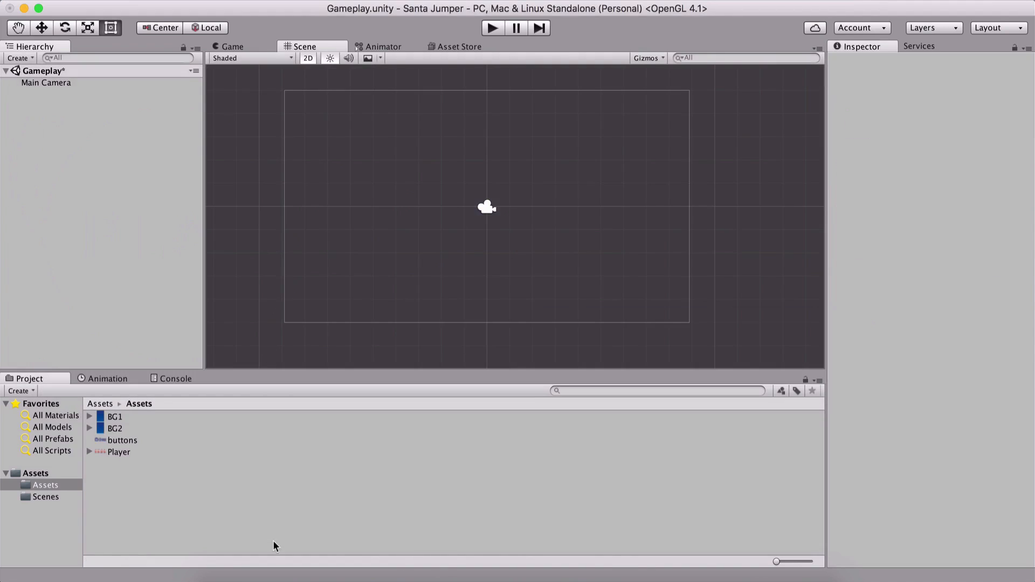
double_click(122, 440)
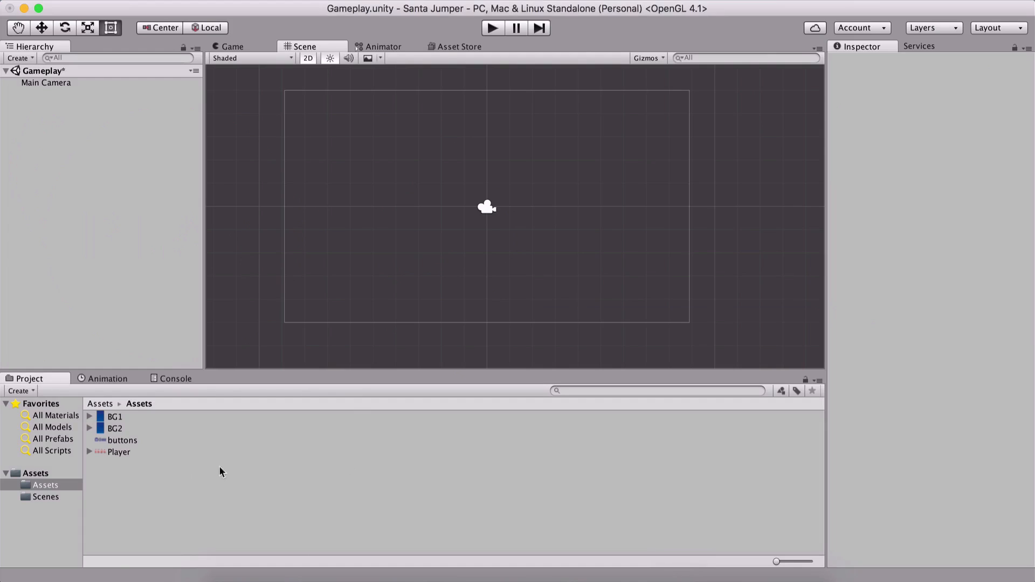
Open the buttons texture in the Sprite Editor and undock it into a floating window.
left_click(122, 441)
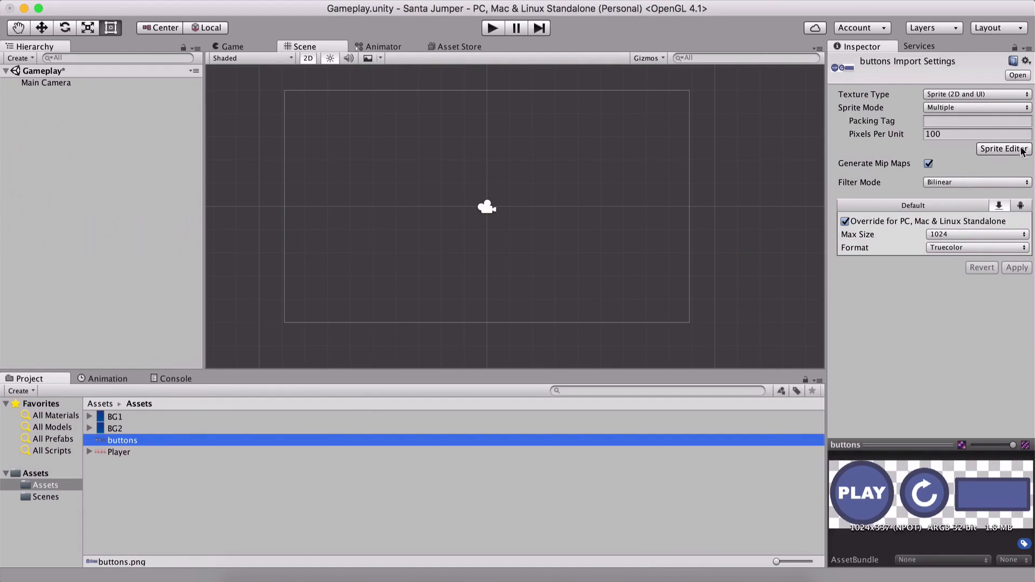
left_click(1004, 149)
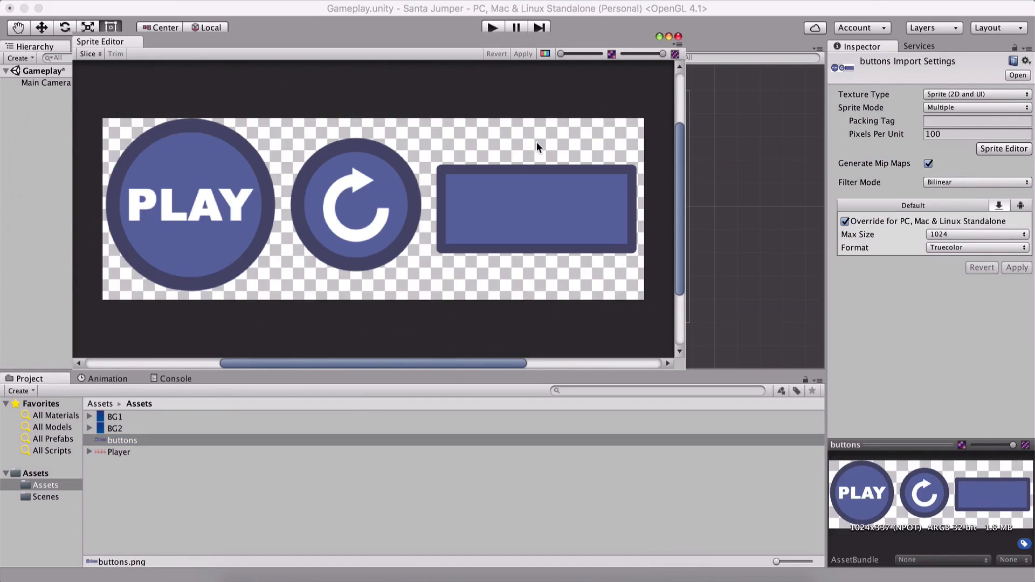
mouse_move(395, 122)
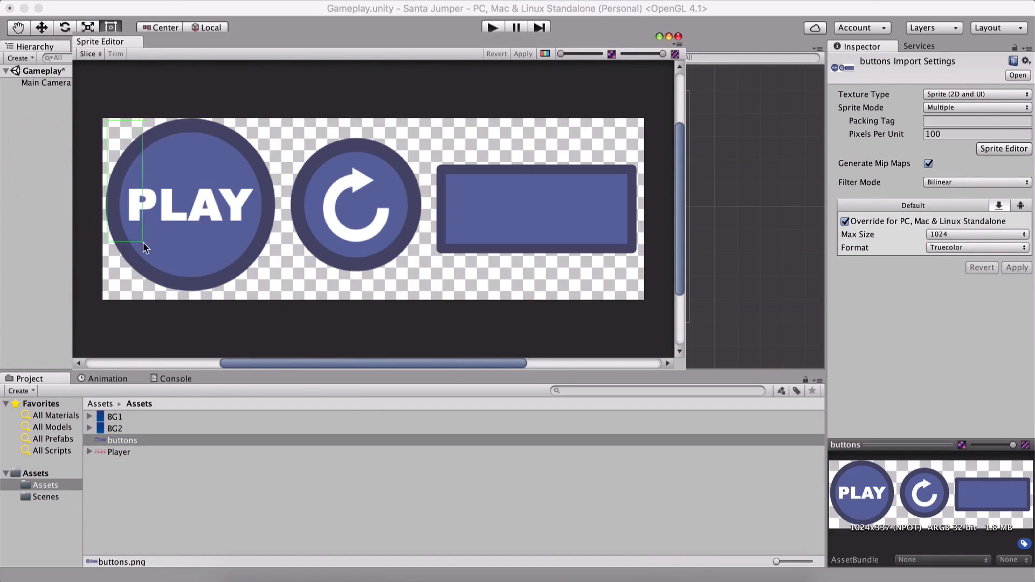
left_click(197, 202)
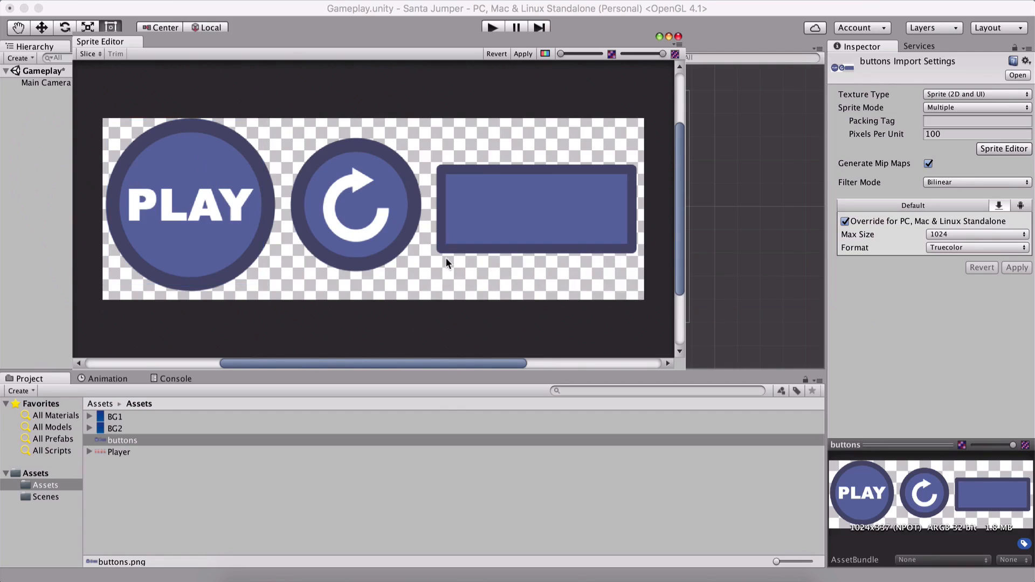
mouse_move(173, 253)
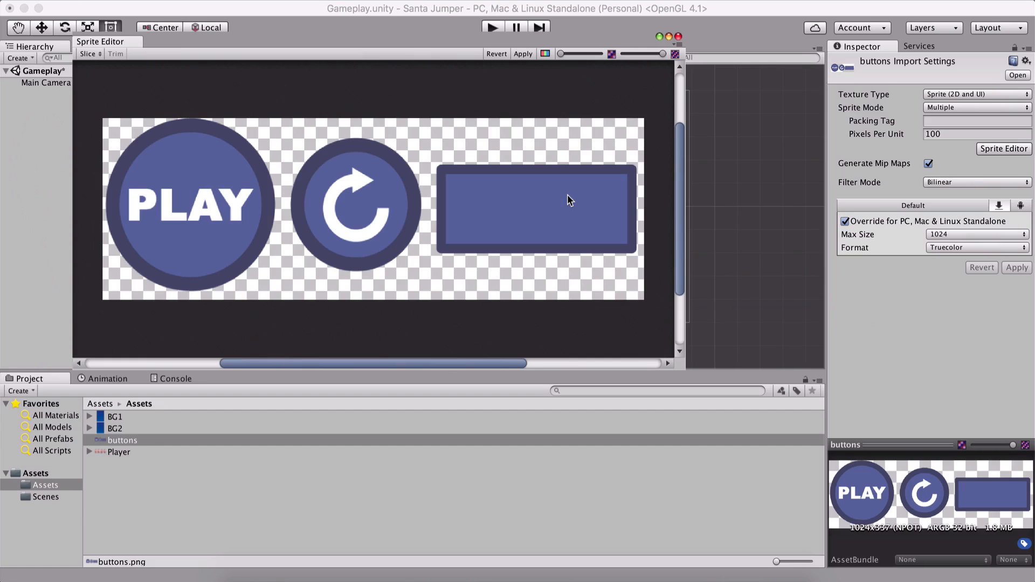
left_click_drag(99, 41, 255, 130)
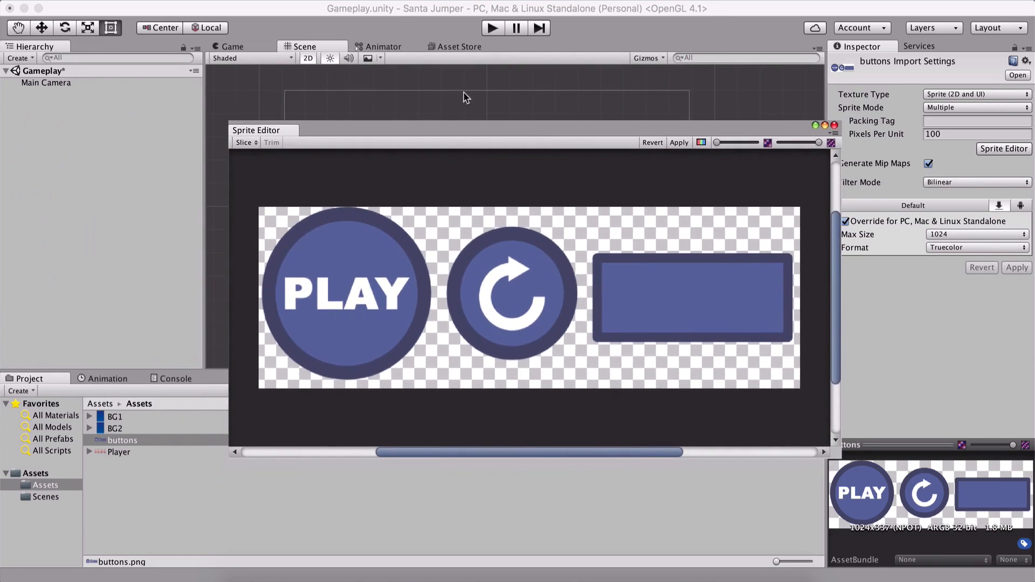
mouse_move(84, 177)
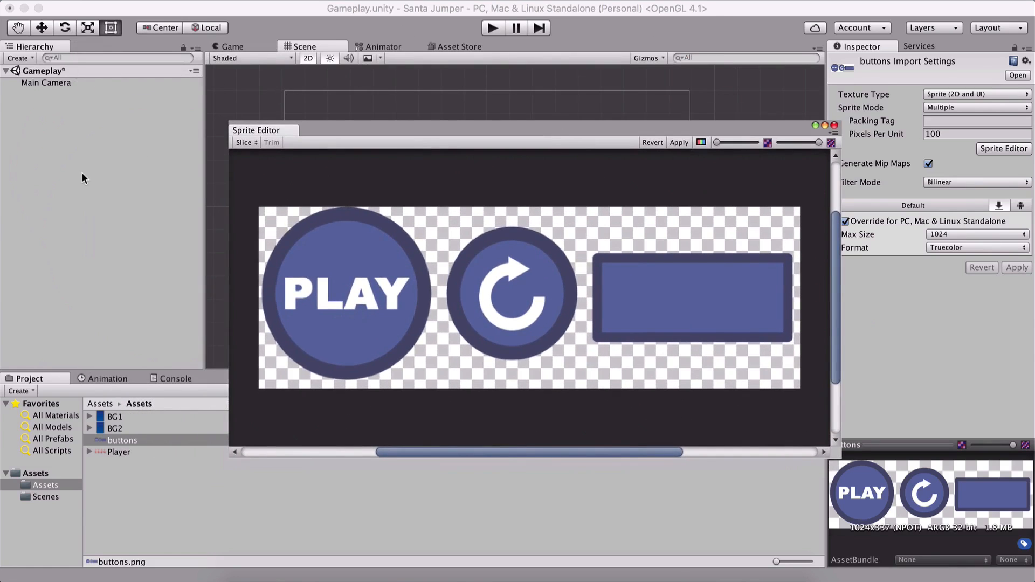
mouse_move(404, 118)
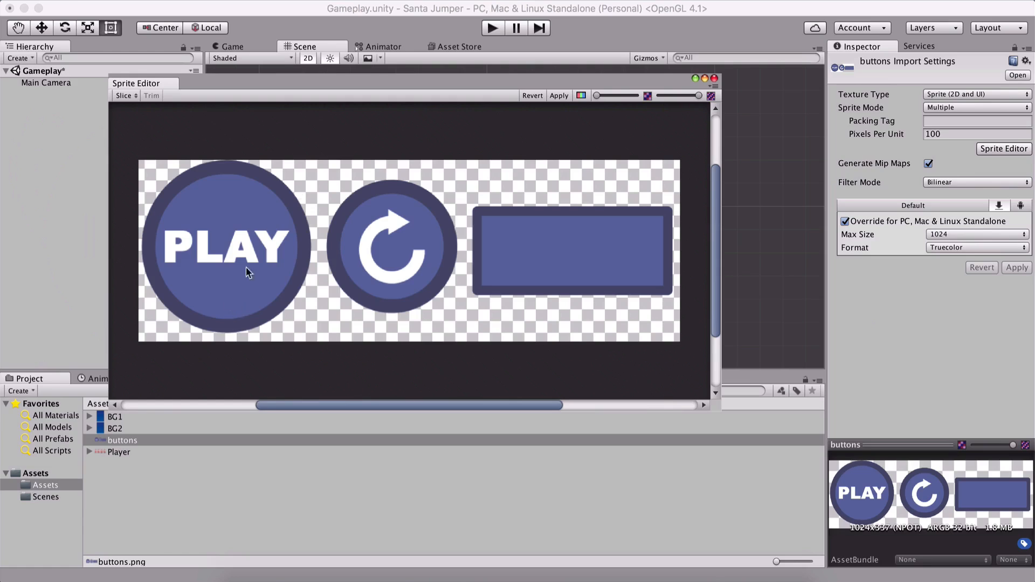
mouse_move(485, 150)
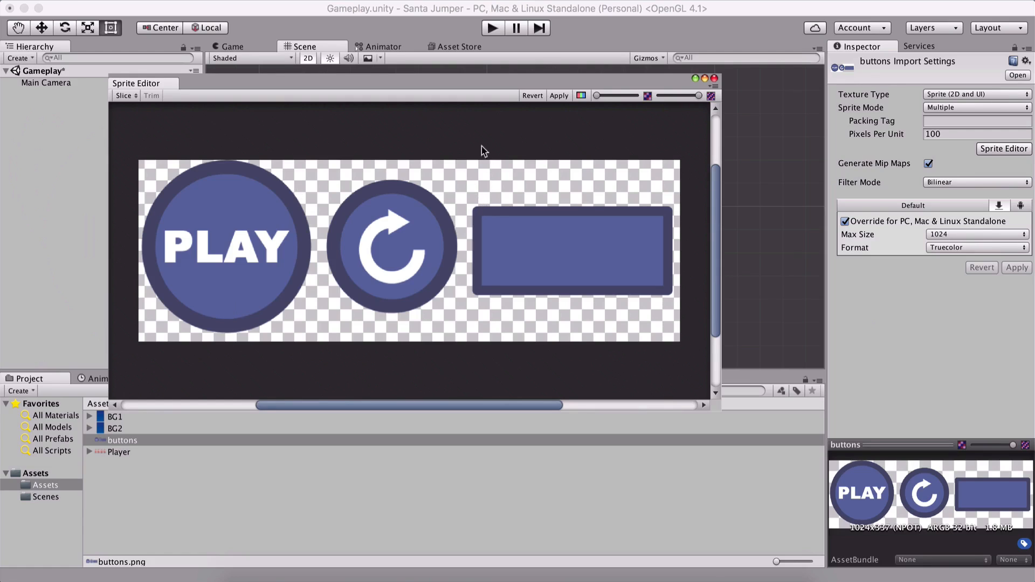
mouse_move(463, 125)
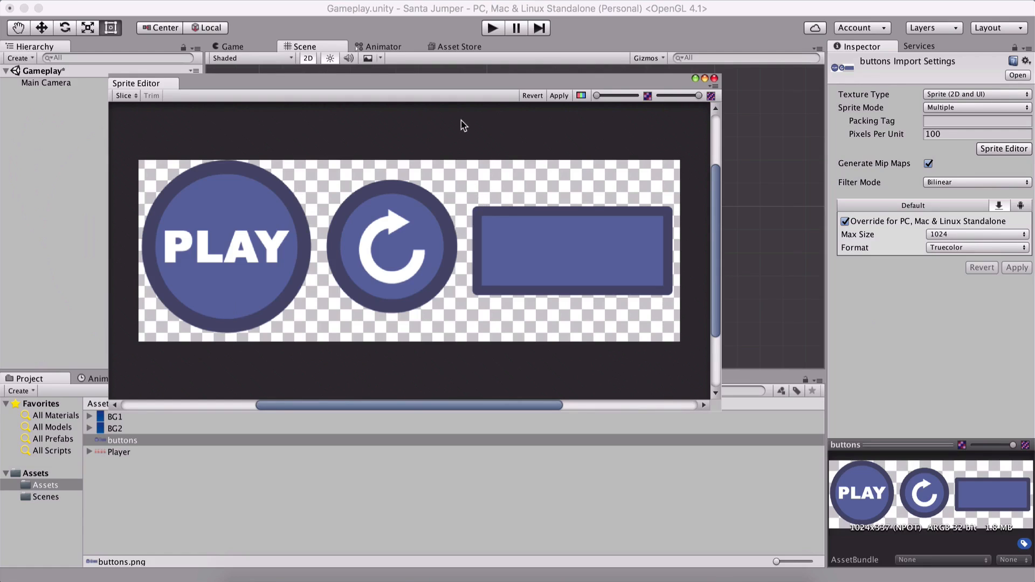
mouse_move(303, 212)
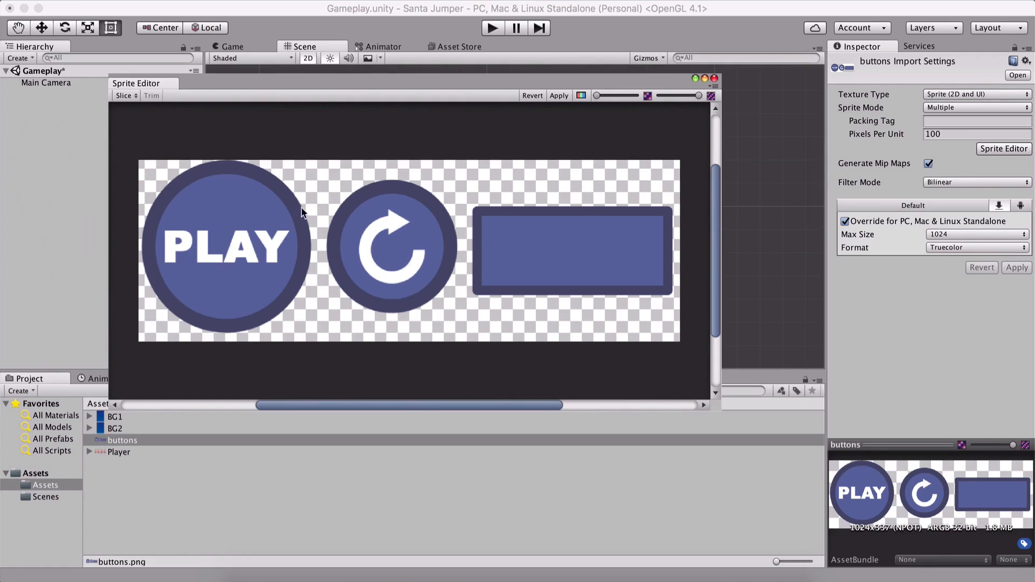
mouse_move(114, 242)
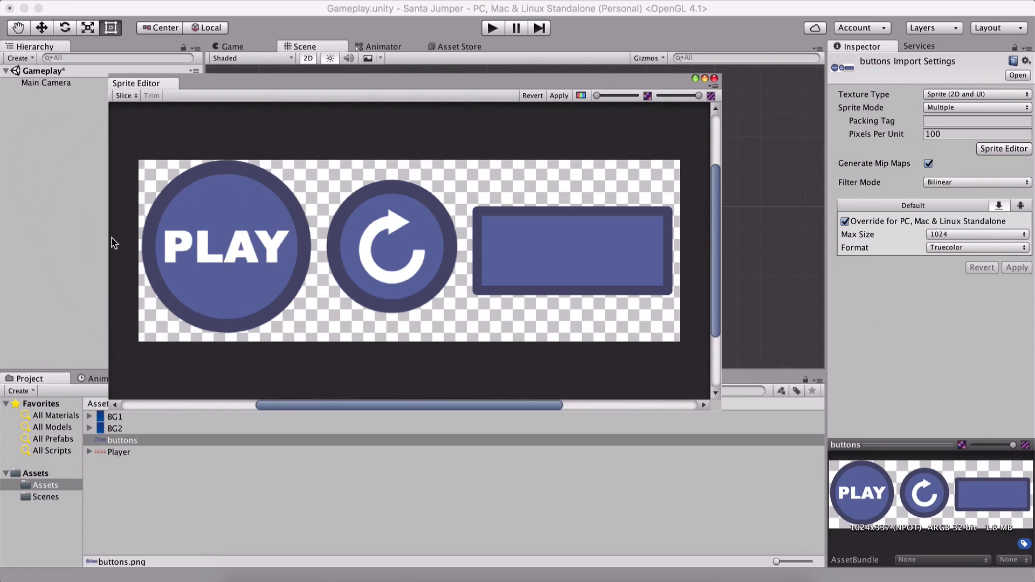
mouse_move(147, 179)
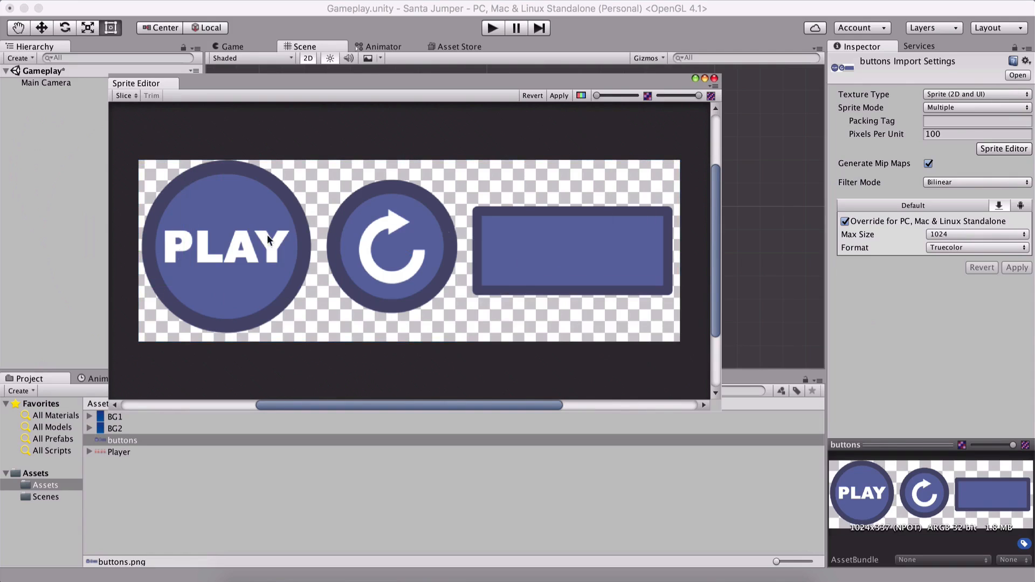
Auto-slice the buttons sheet and name the sprites Play Button, Restart Button and Panel.
left_click(124, 96)
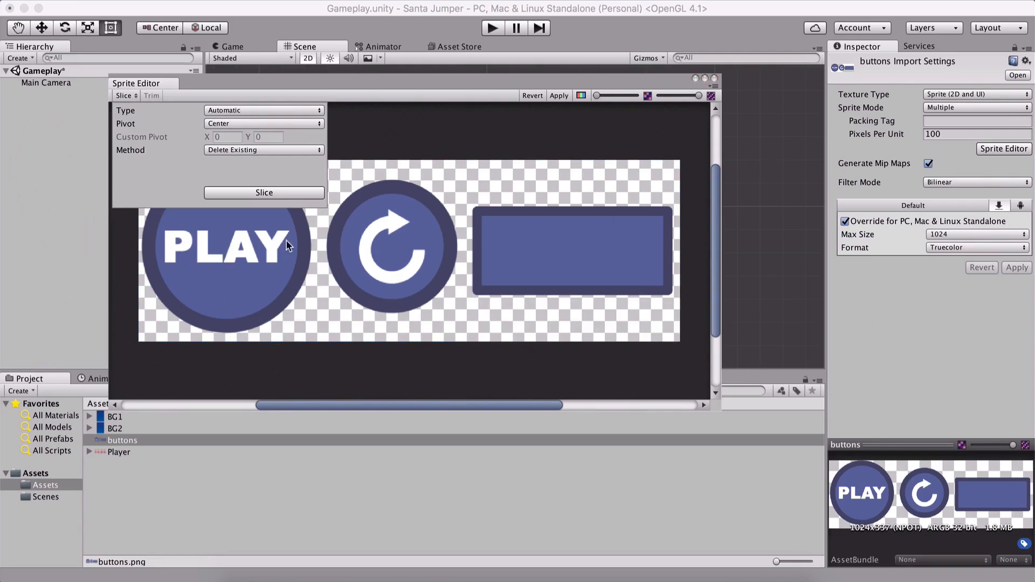
left_click(263, 192)
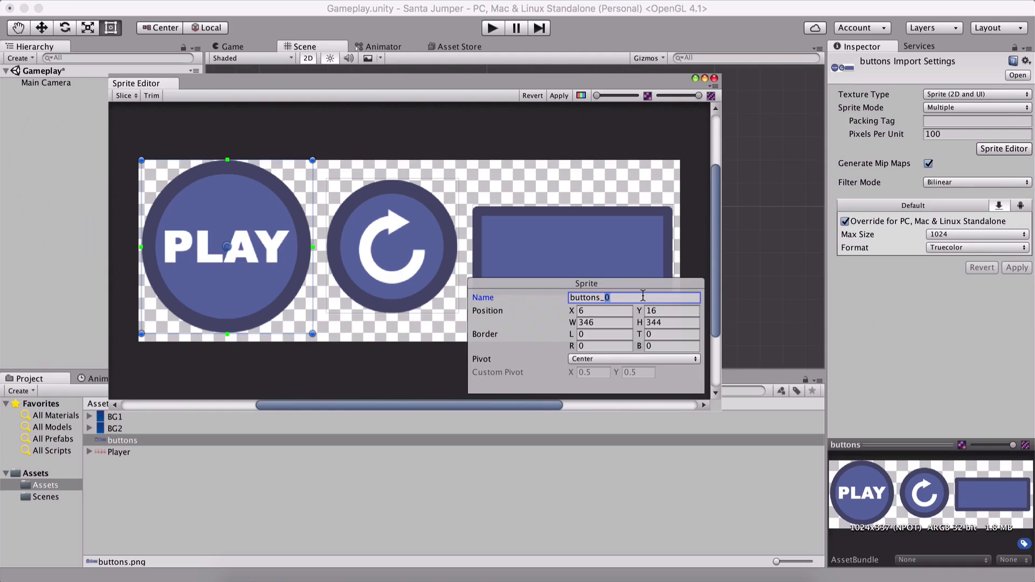
type("Play v")
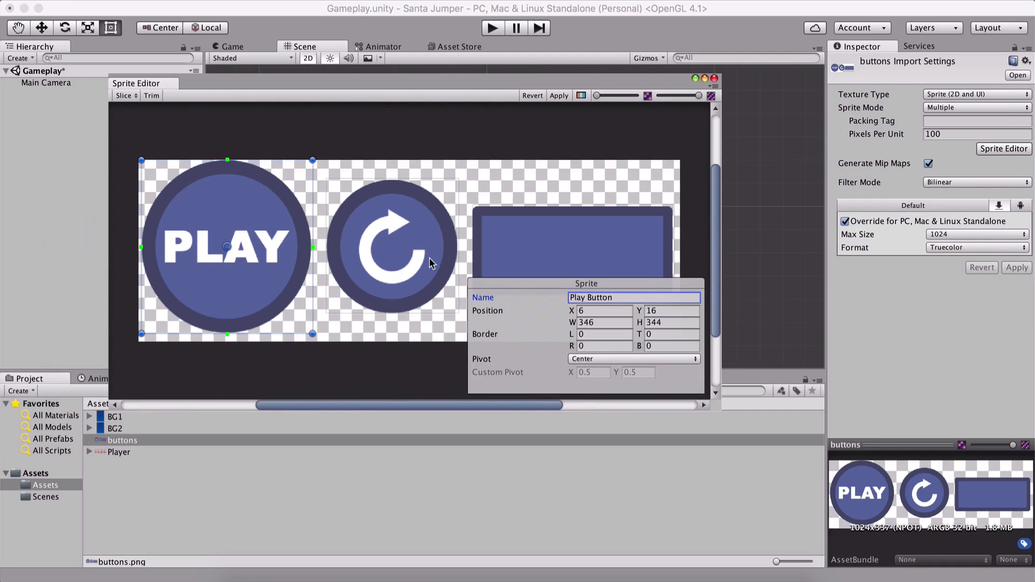
left_click(391, 246)
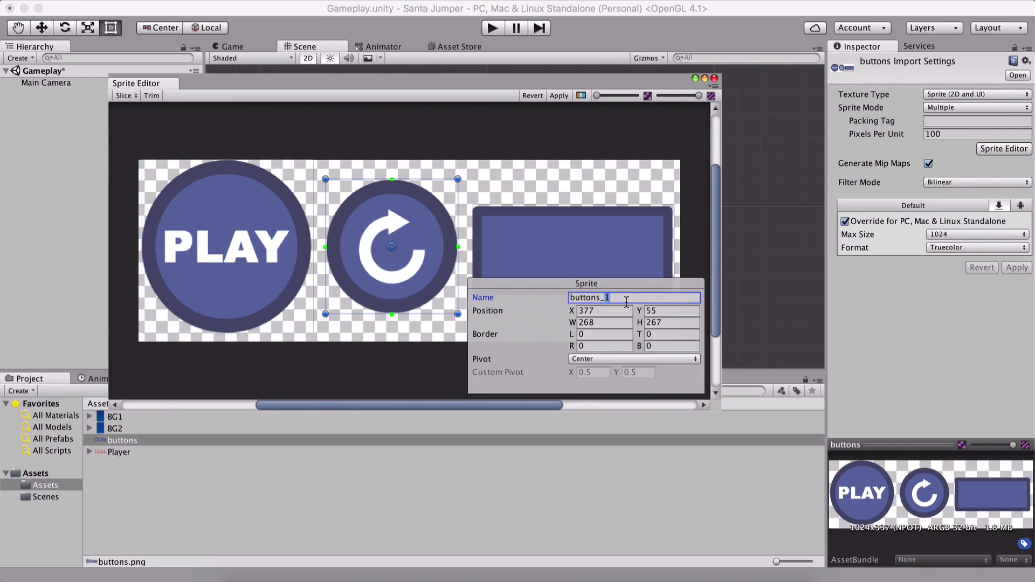
type("Restart Butt")
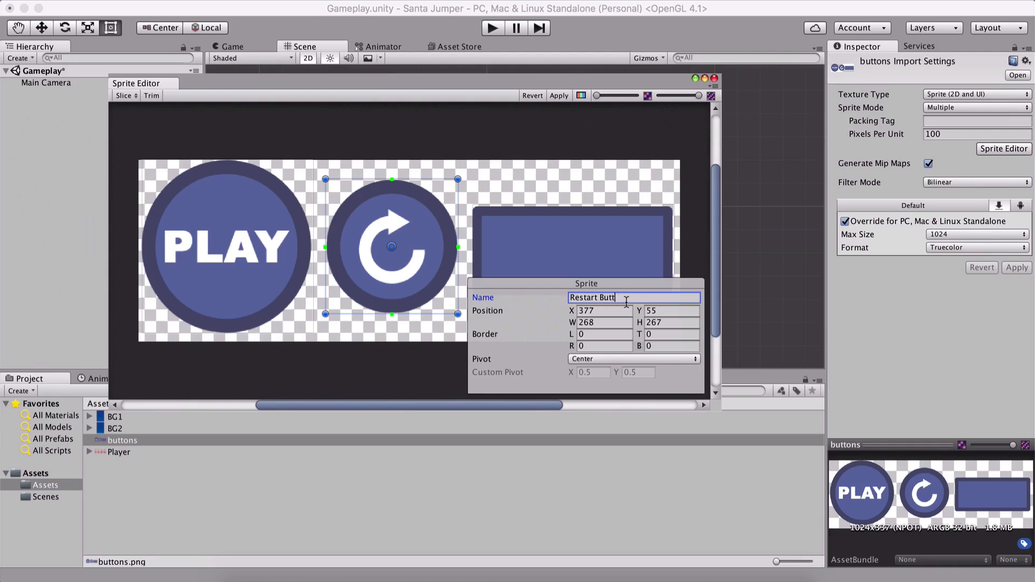
left_click(572, 250)
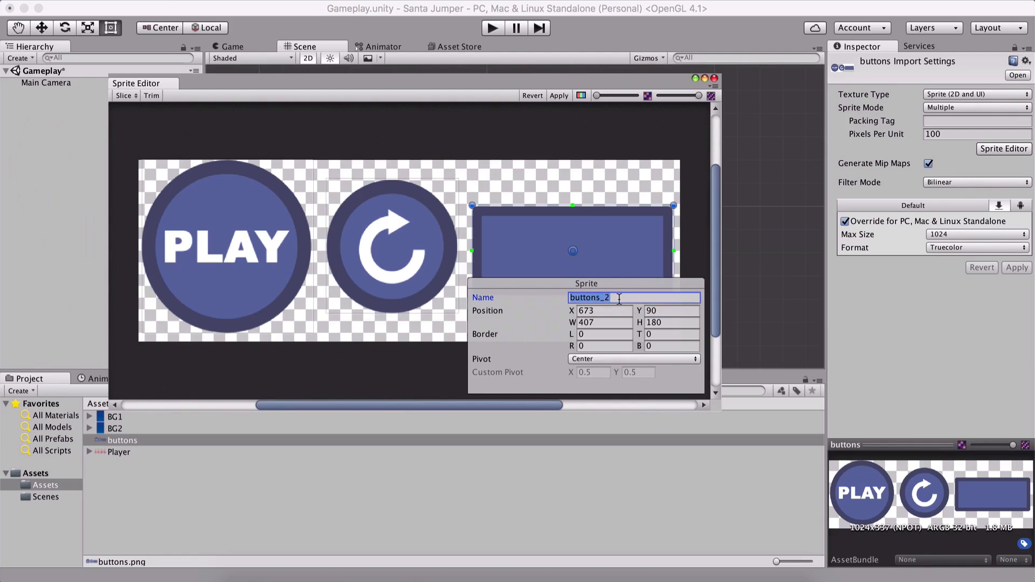
type("Panel")
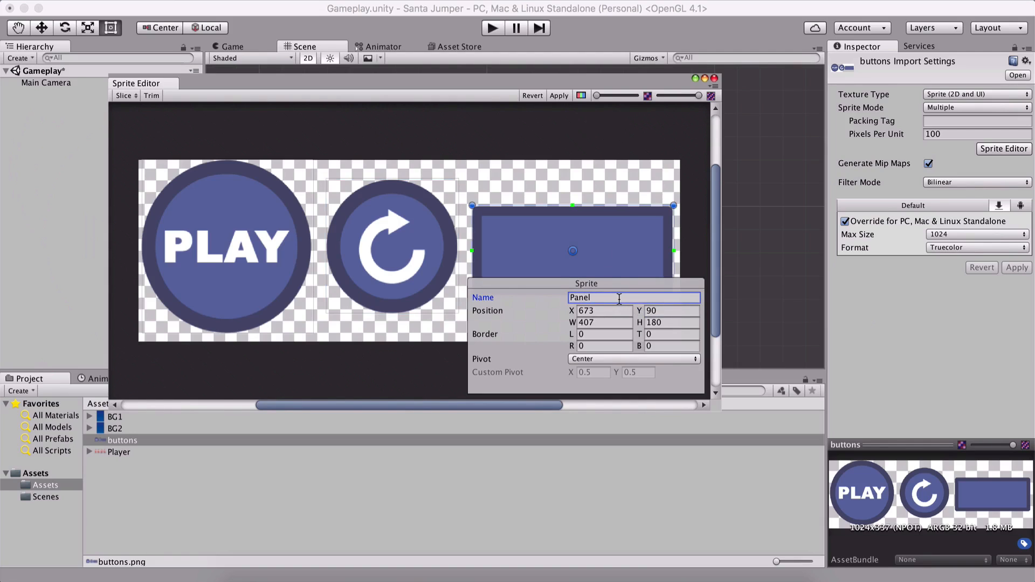
left_click(536, 258)
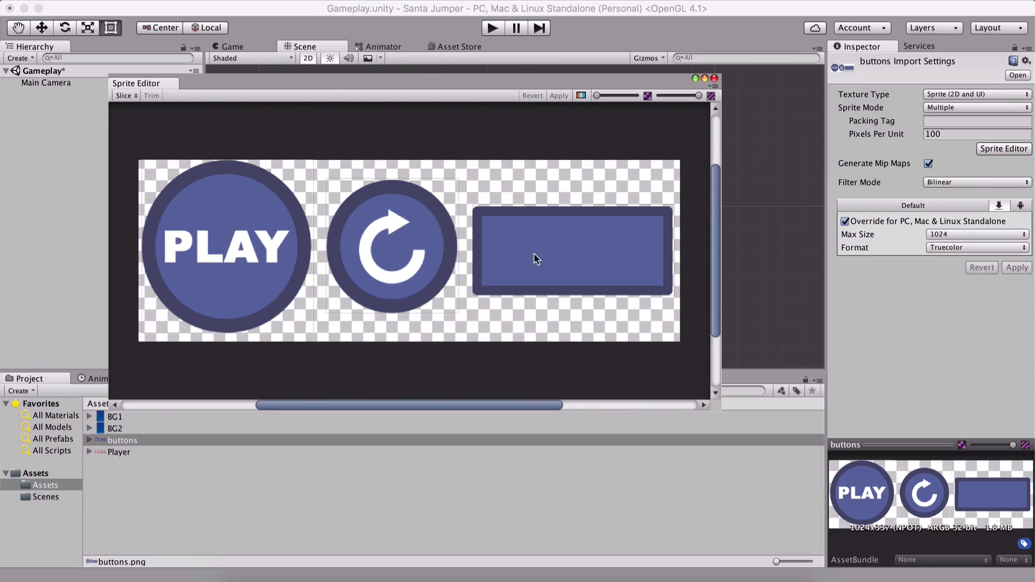
mouse_move(277, 298)
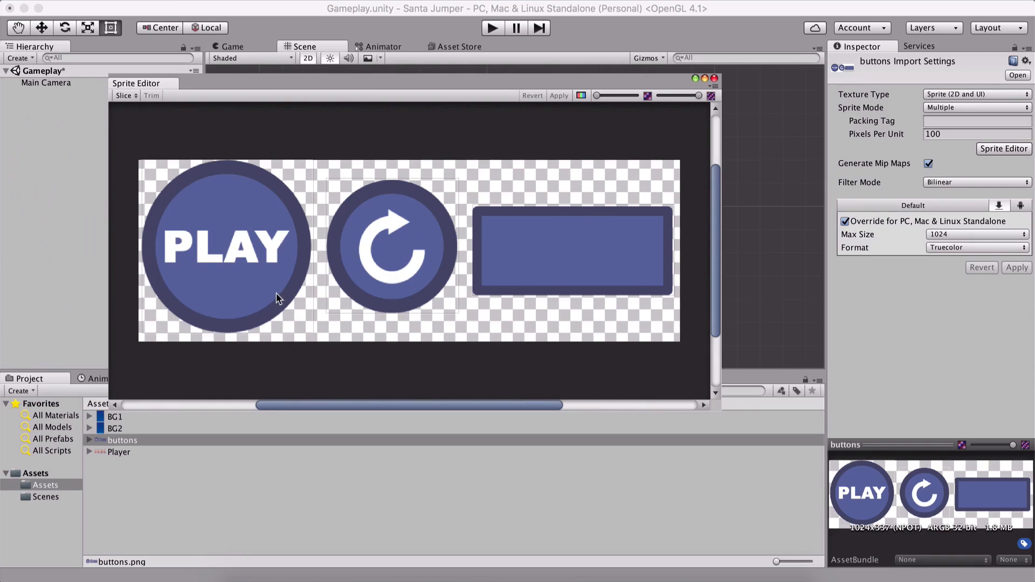
Reopen the slice options and select the Restart Button and Panel sprites to check their bounds.
left_click(124, 96)
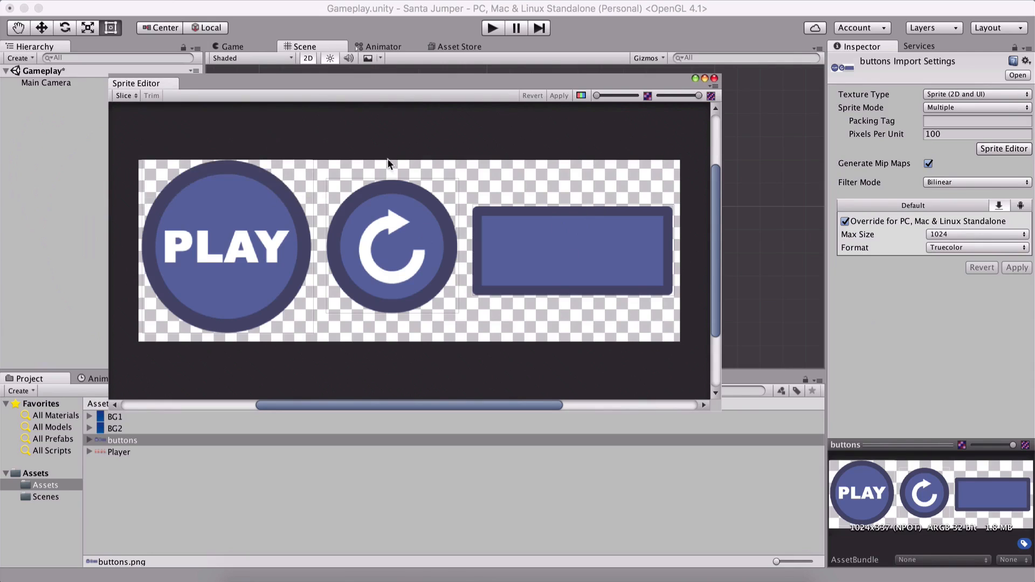
mouse_move(386, 155)
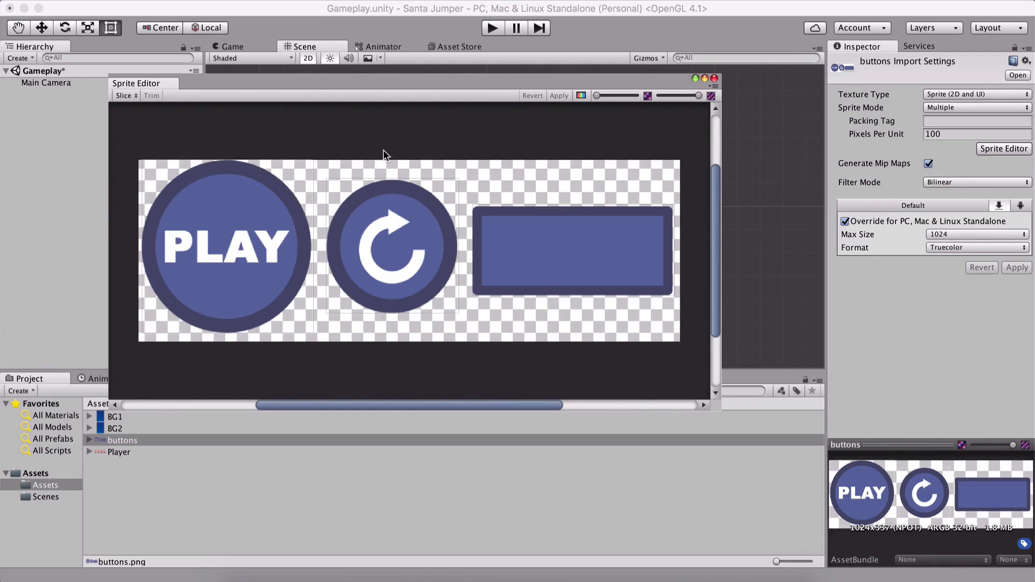
left_click(571, 251)
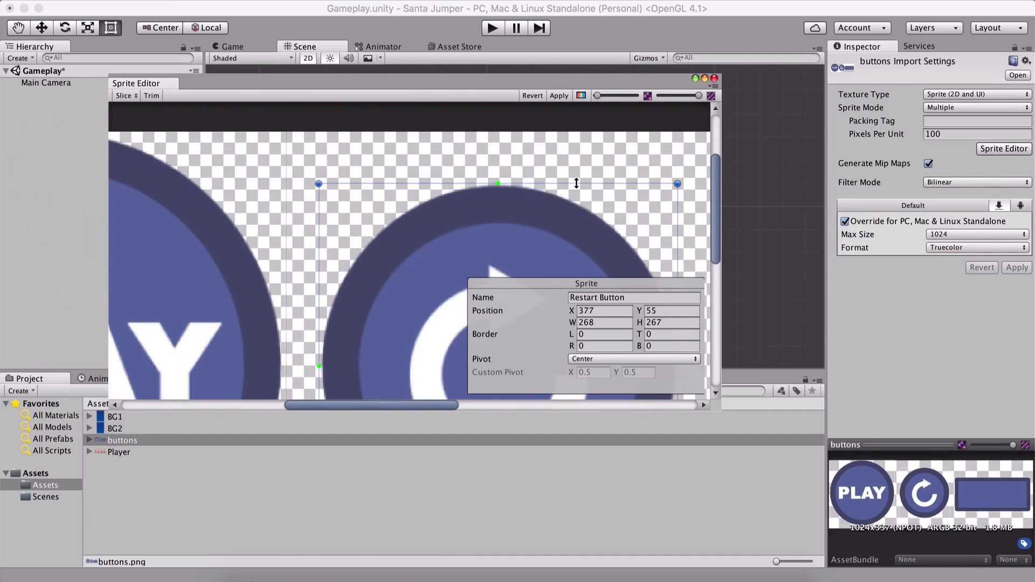
left_click(530, 200)
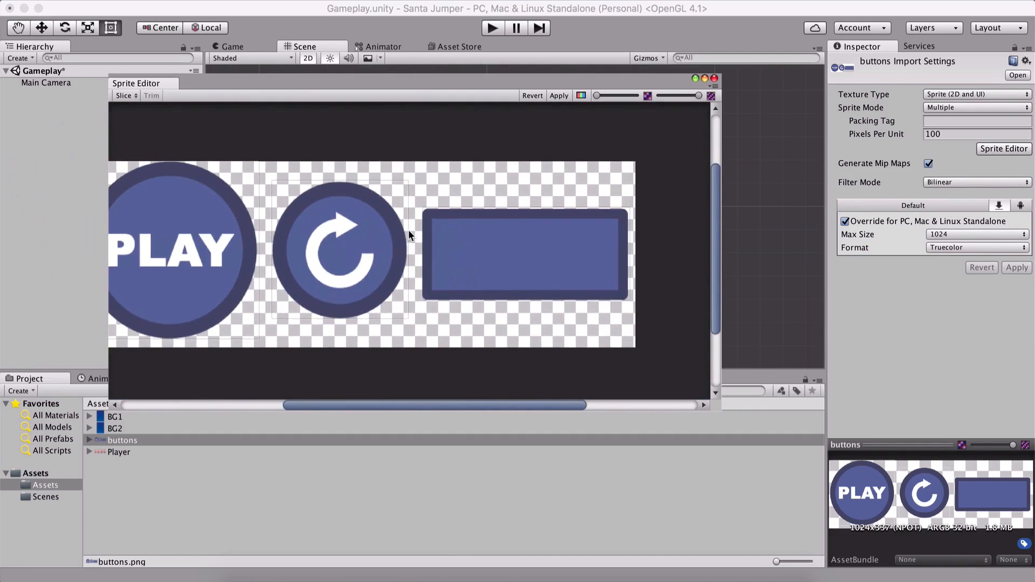
scroll("up", 3)
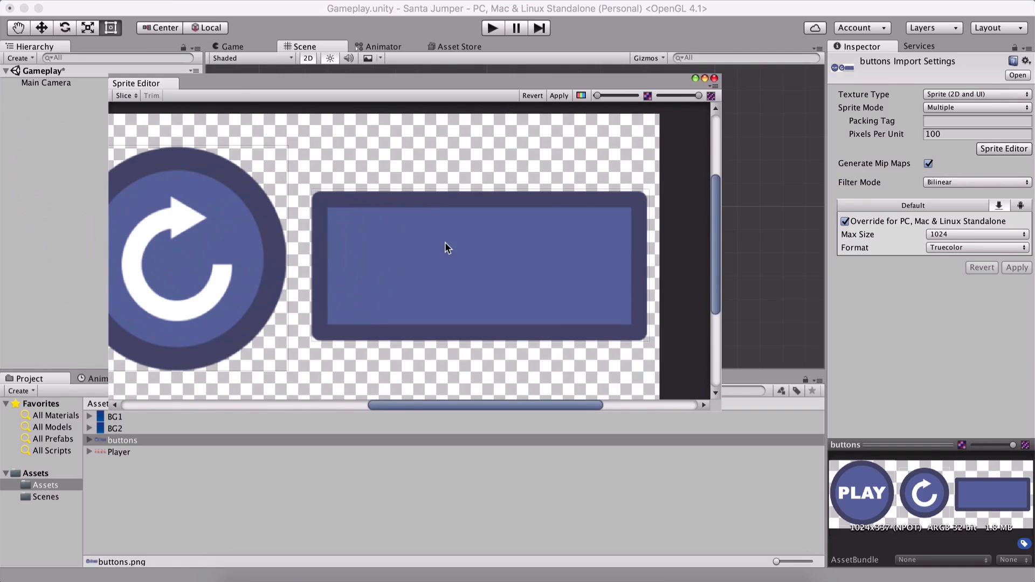
left_click(475, 264)
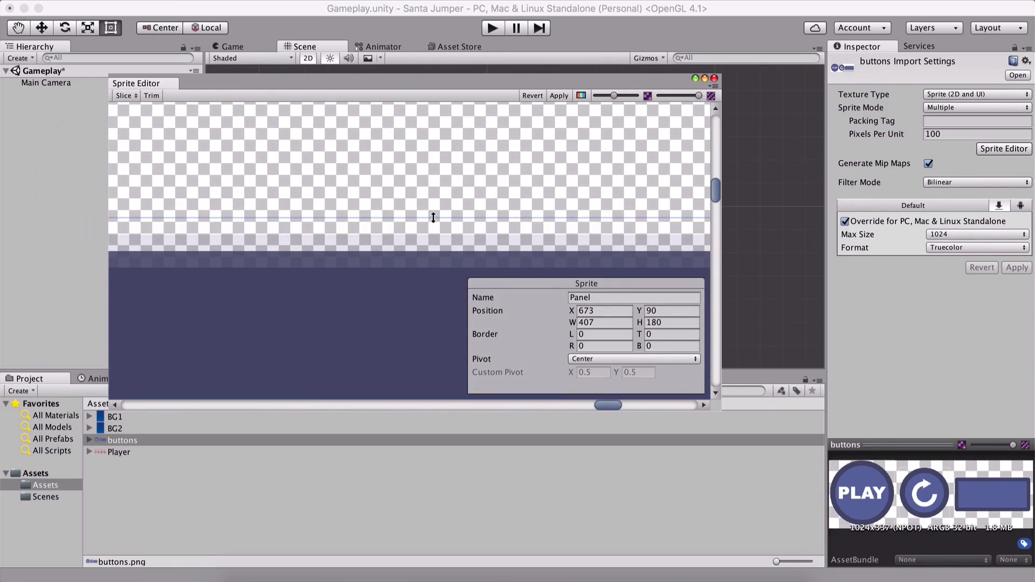
mouse_move(472, 399)
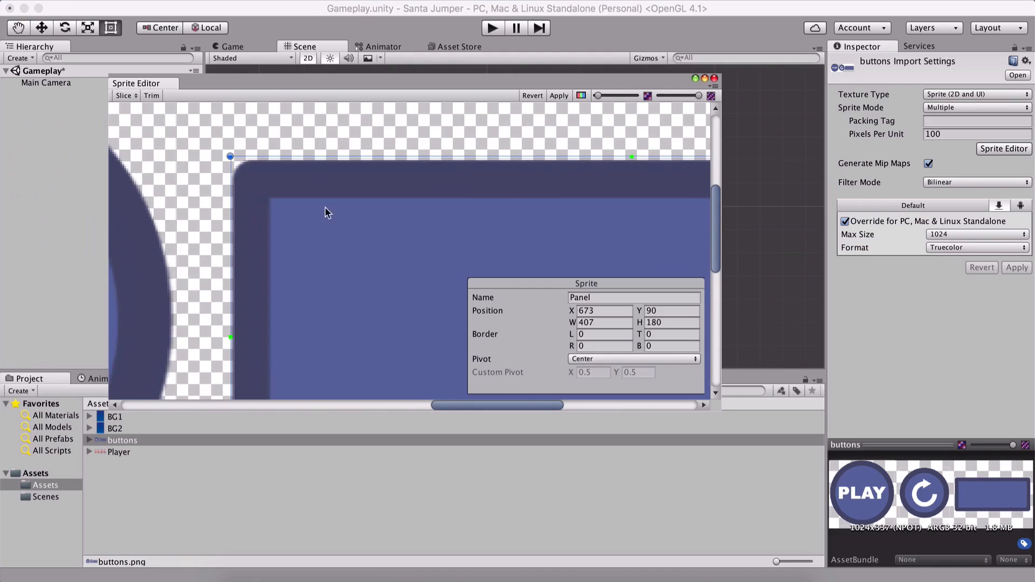
Resize the Panel sprite rect to 404 by 176, then inspect the Play Button sprite.
scroll("down", 3)
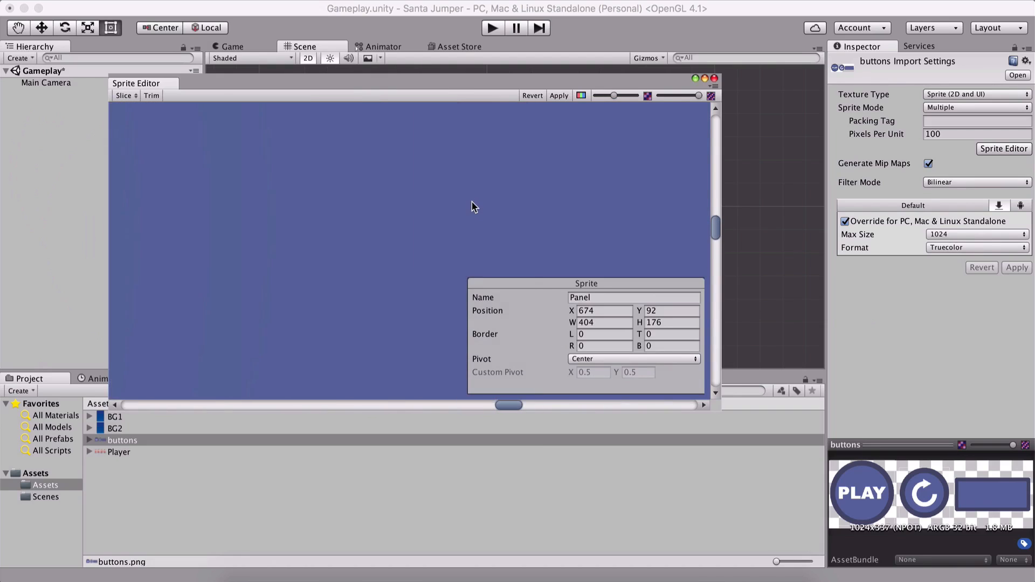
left_click(487, 222)
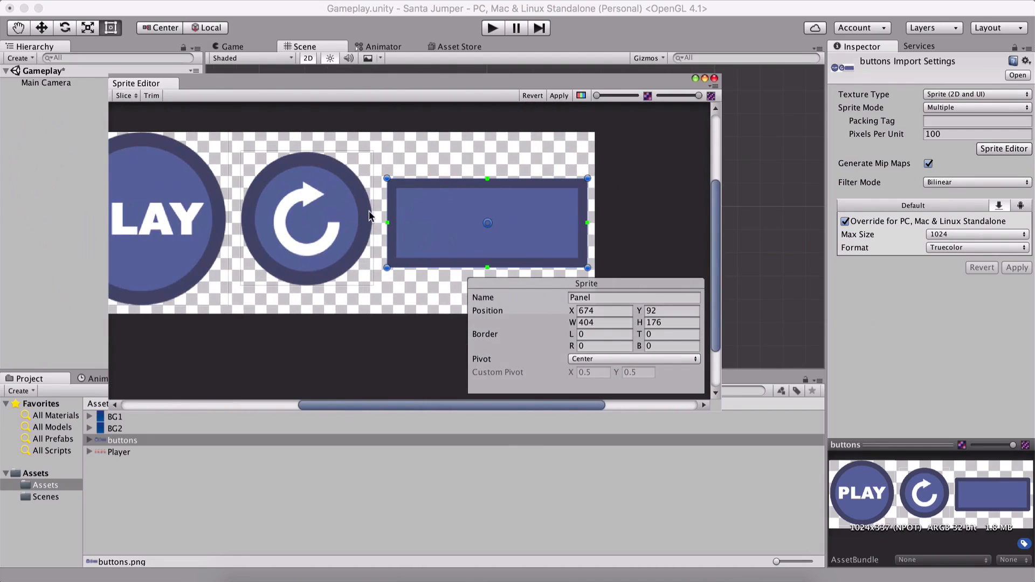
mouse_move(279, 190)
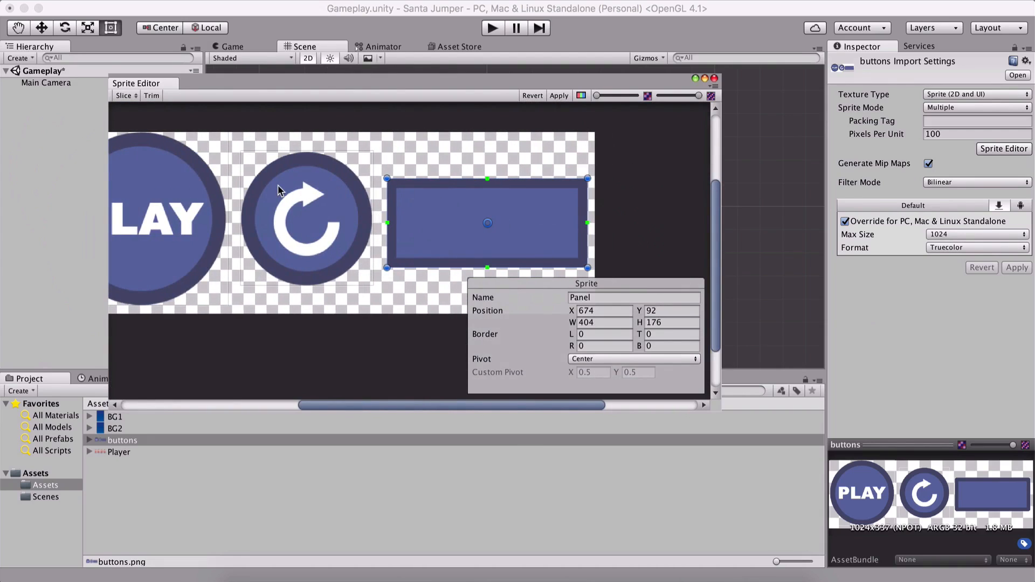
left_click(306, 218)
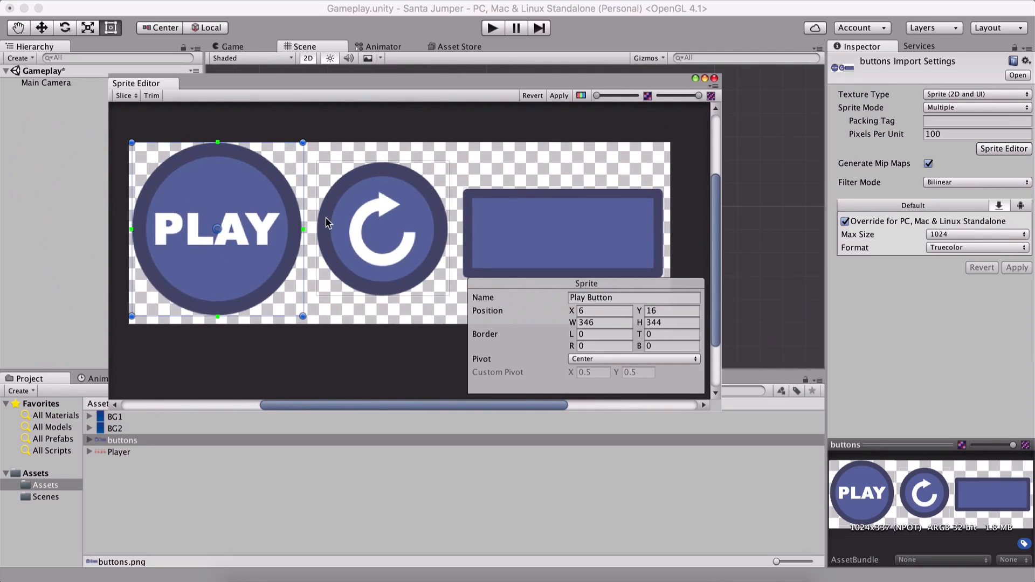
left_click(541, 171)
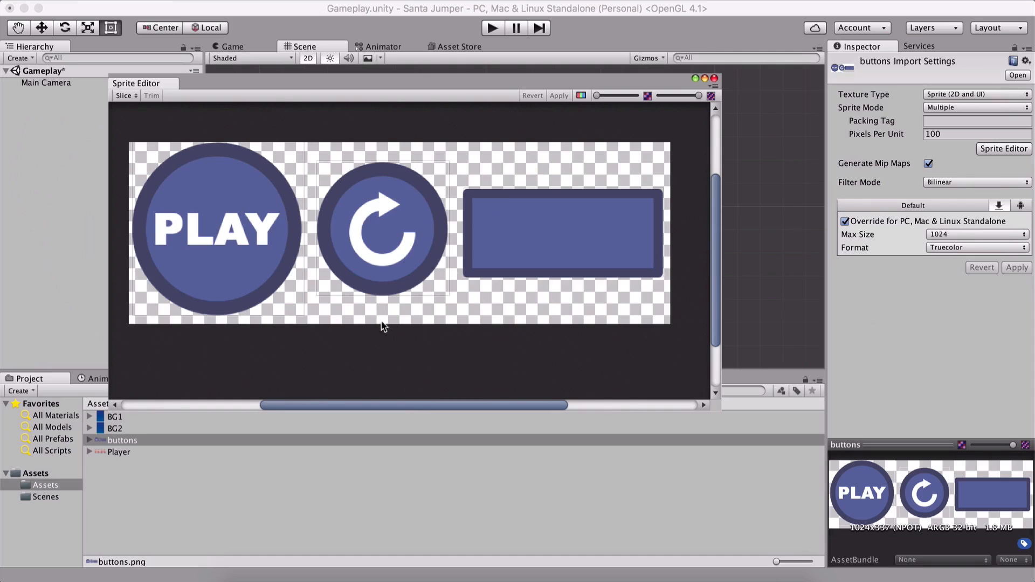
left_click(215, 231)
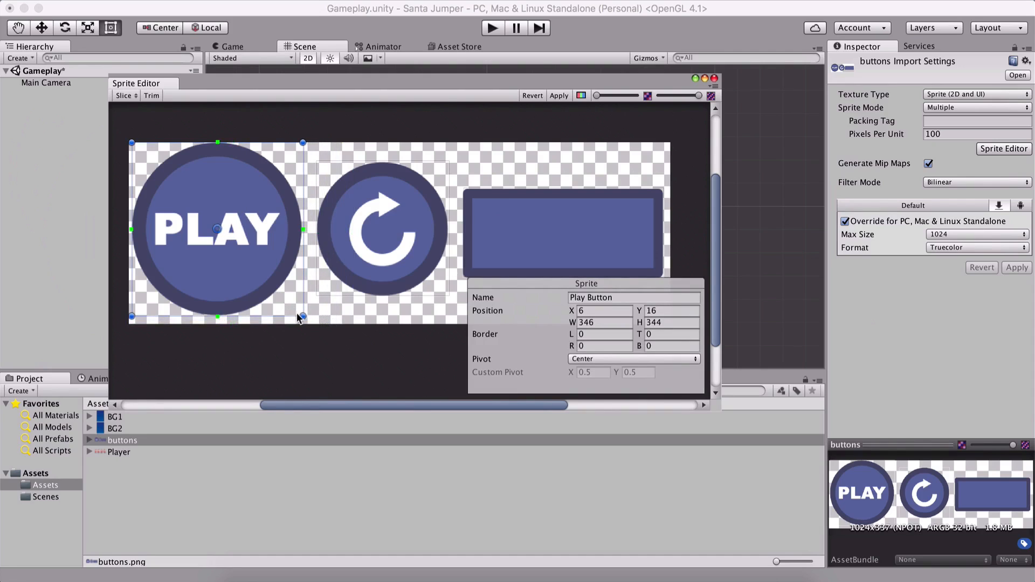
mouse_move(375, 282)
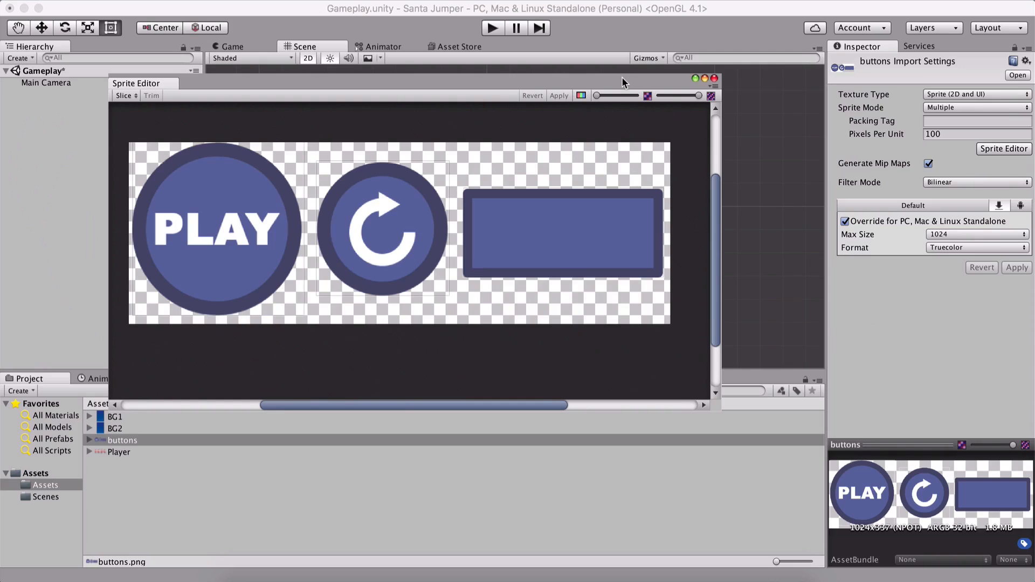
mouse_move(277, 288)
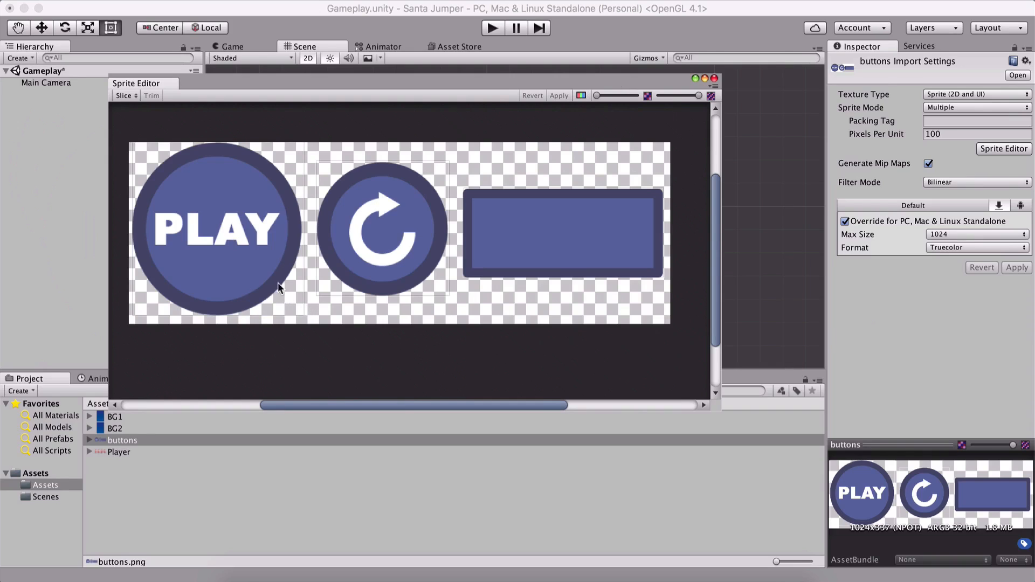
mouse_move(330, 189)
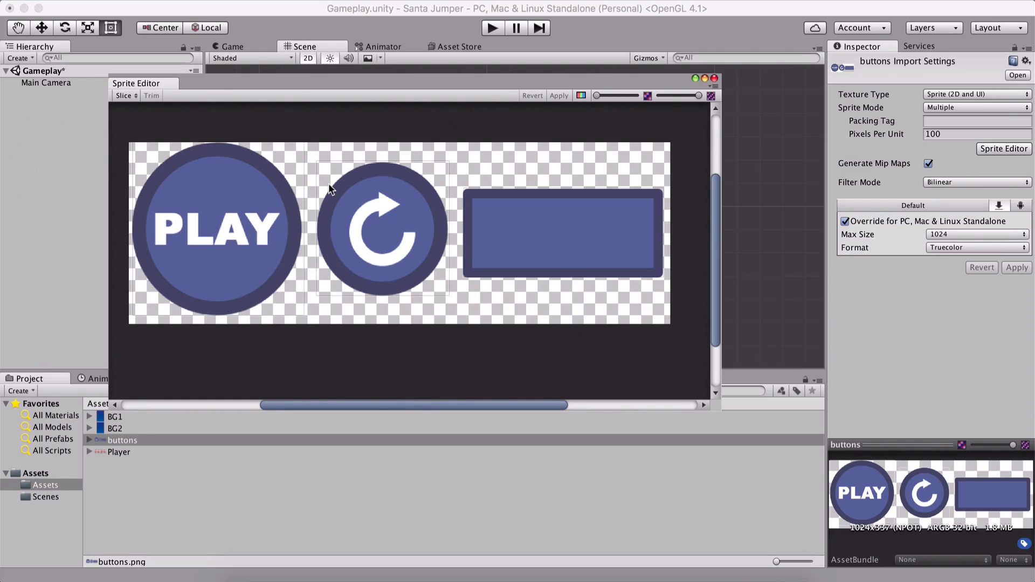
mouse_move(374, 169)
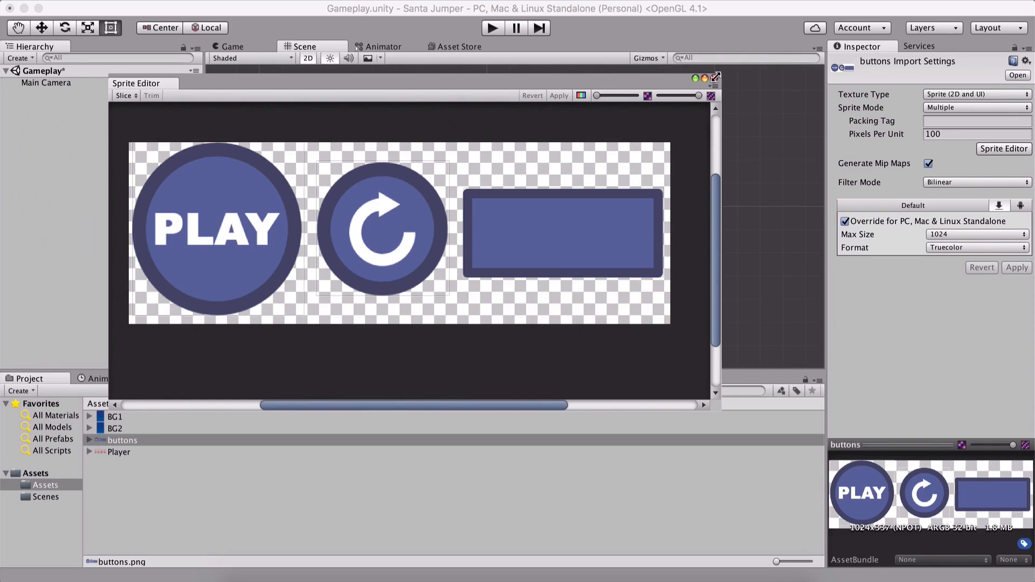
Close the Sprite Editor, check Game view resolutions at 1280x720, and show BG2's import settings.
left_click(90, 441)
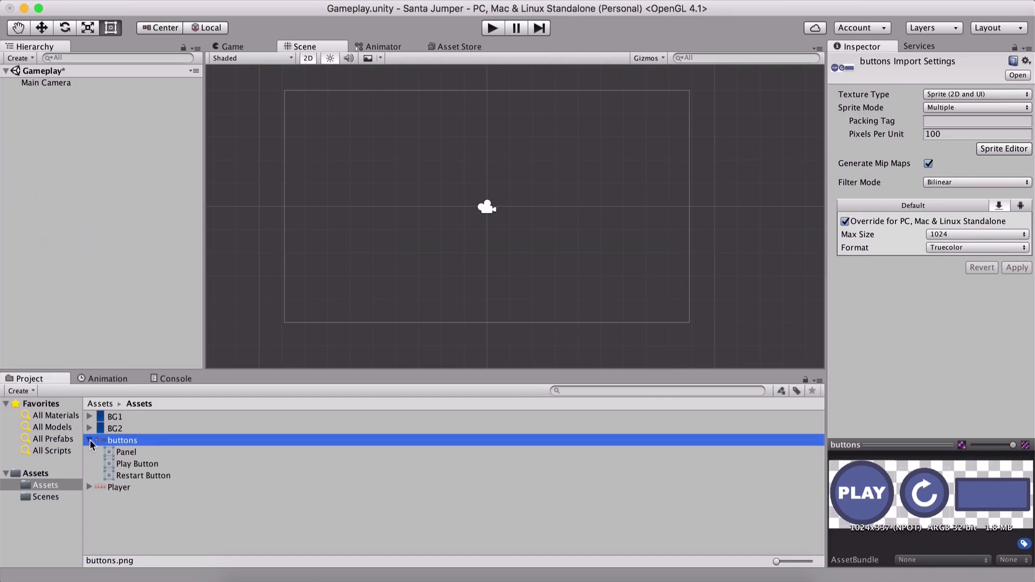
left_click(90, 441)
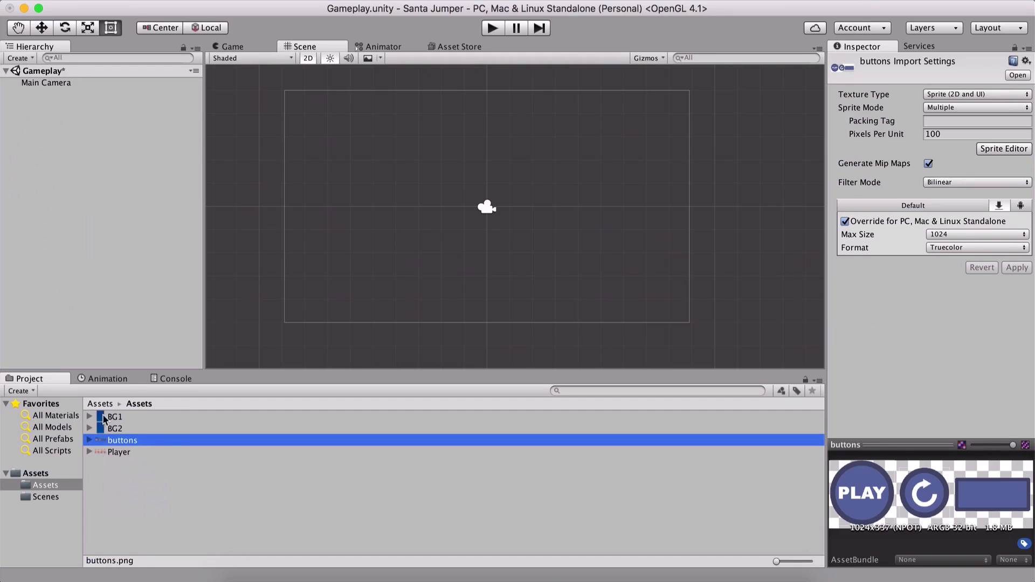
mouse_move(312, 120)
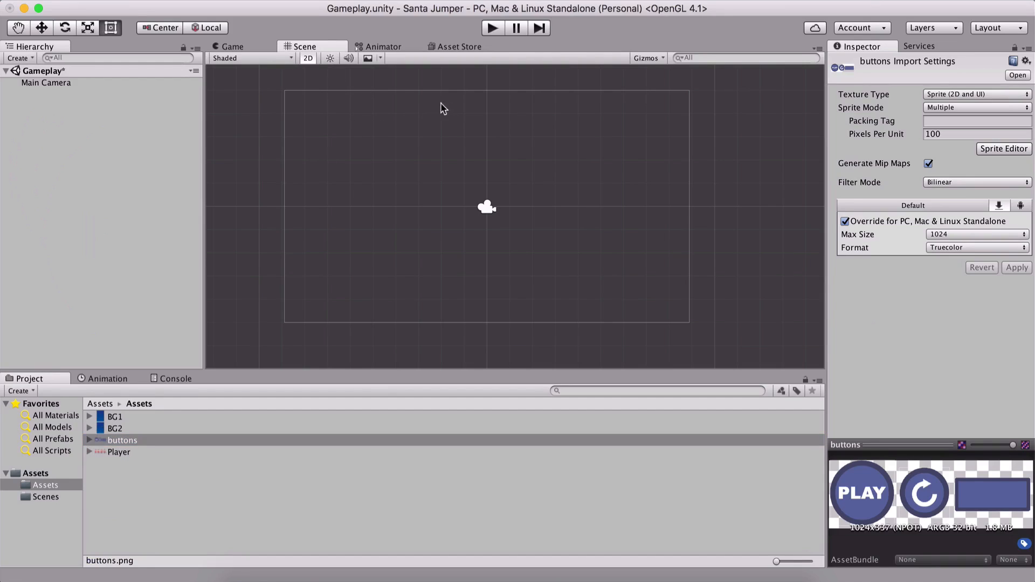
mouse_move(394, 147)
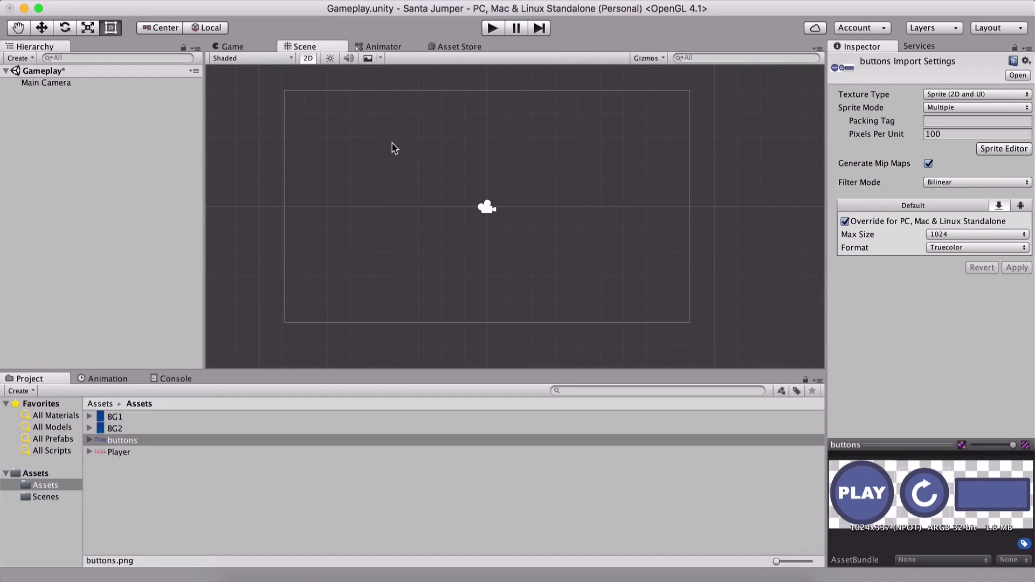
mouse_move(236, 51)
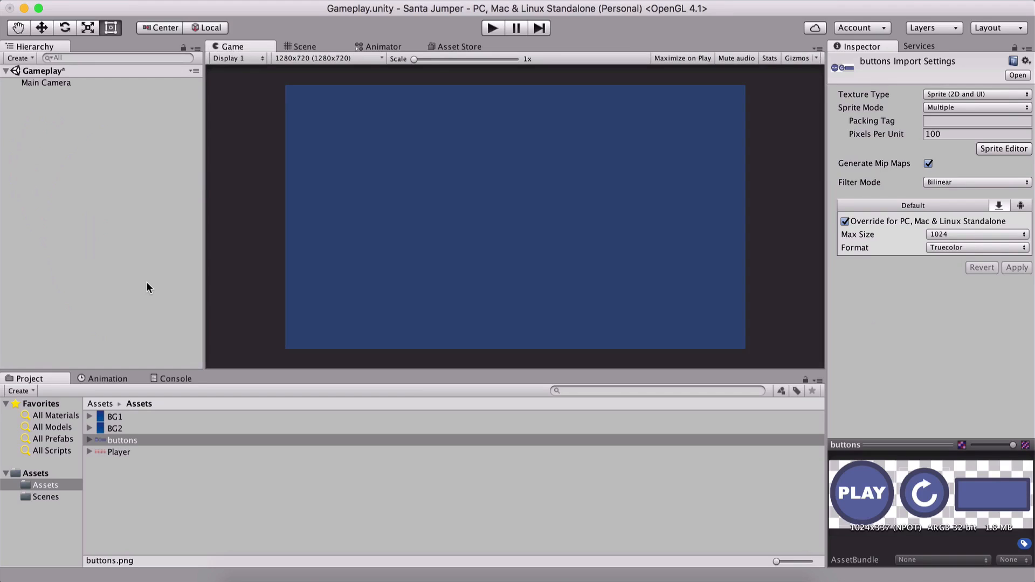
mouse_move(208, 120)
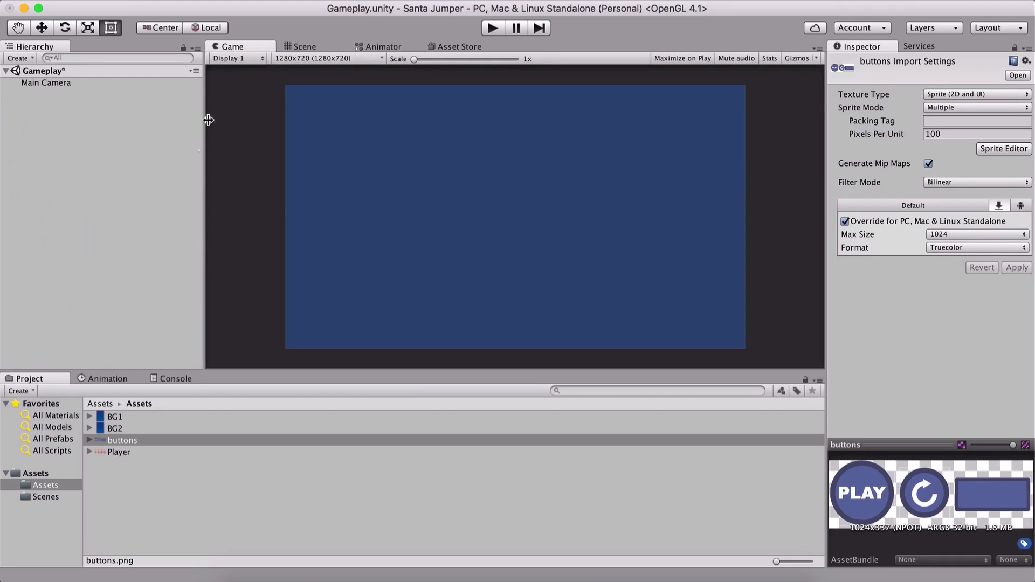
mouse_move(294, 65)
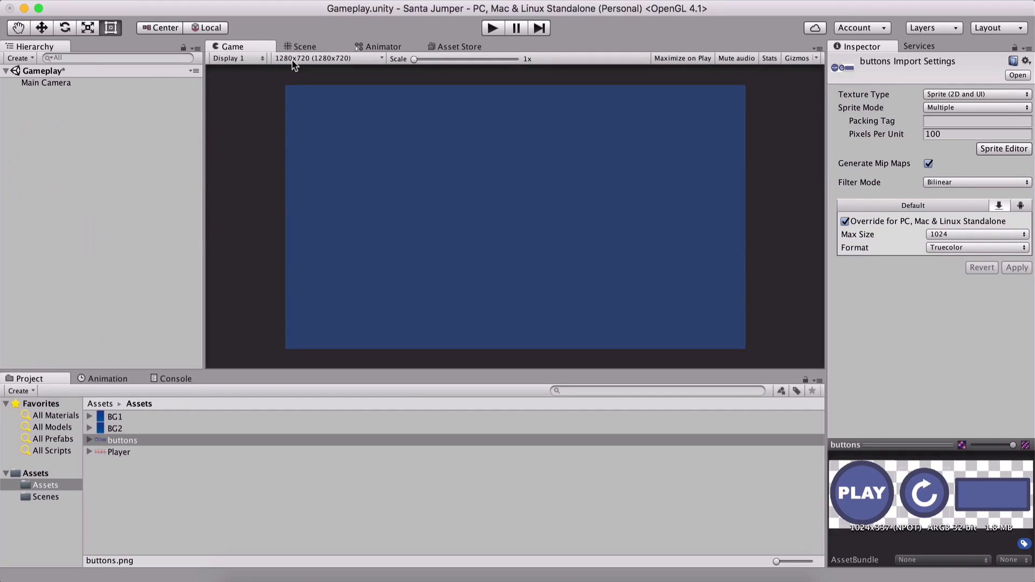
left_click(327, 58)
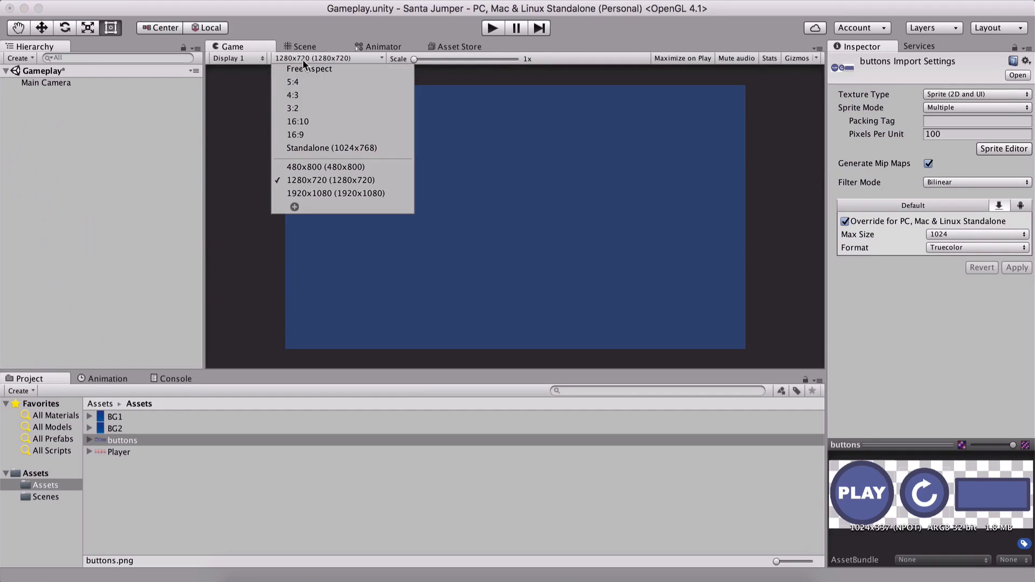
mouse_move(343, 147)
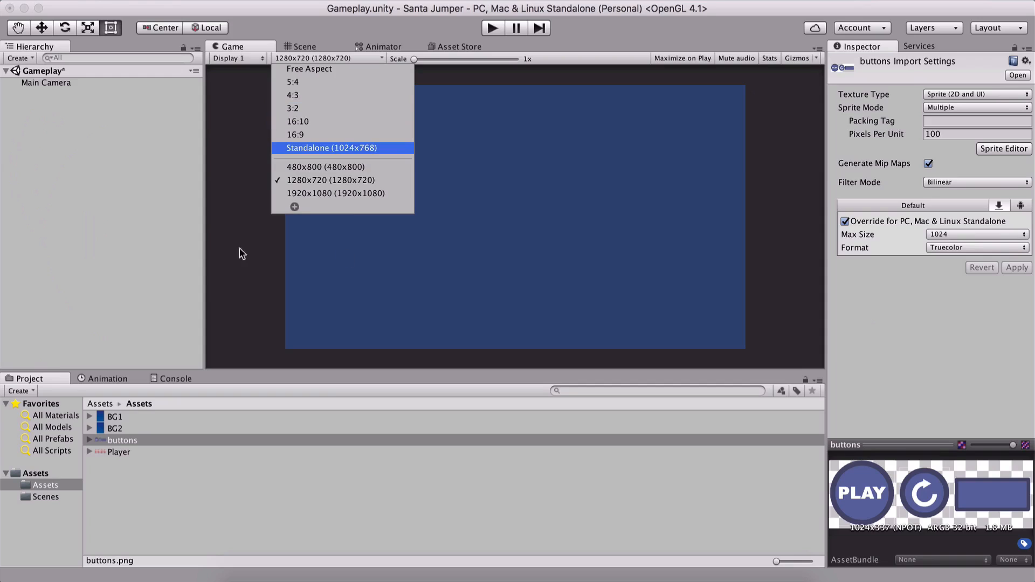
mouse_move(308, 69)
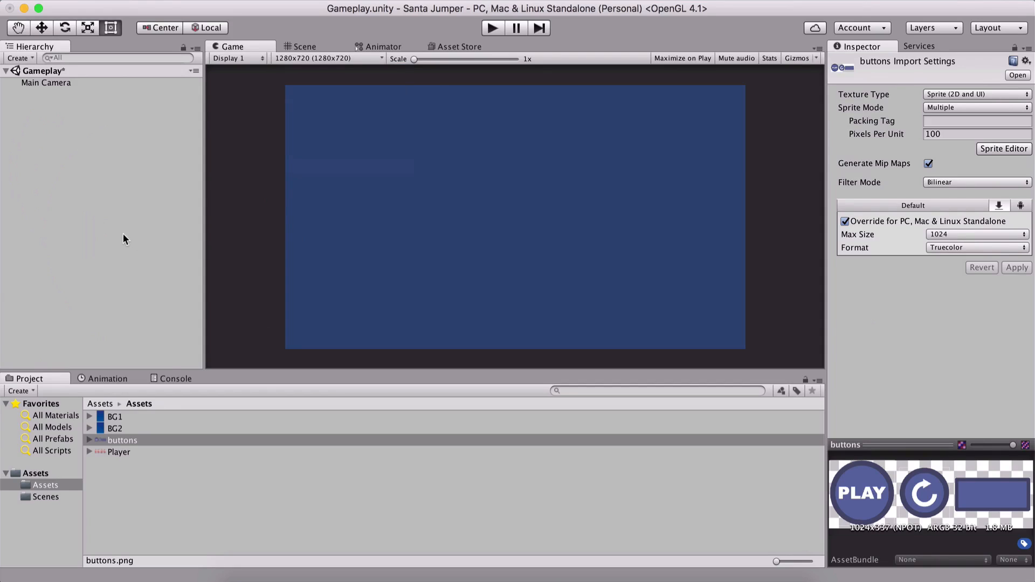
left_click(115, 429)
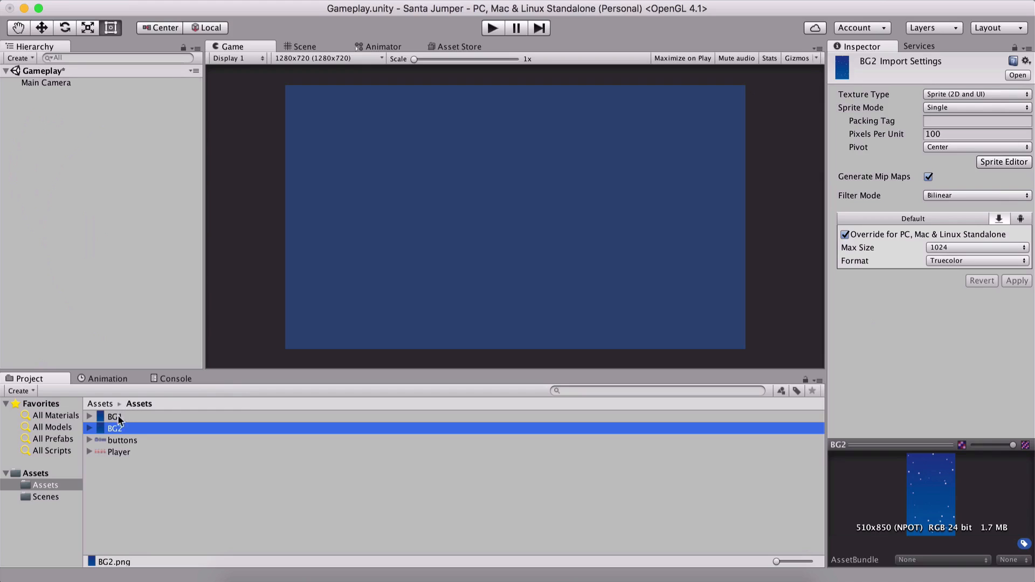
Turn off Generate Mip Maps for BG1, BG2, buttons and Player together and apply.
left_click(118, 452)
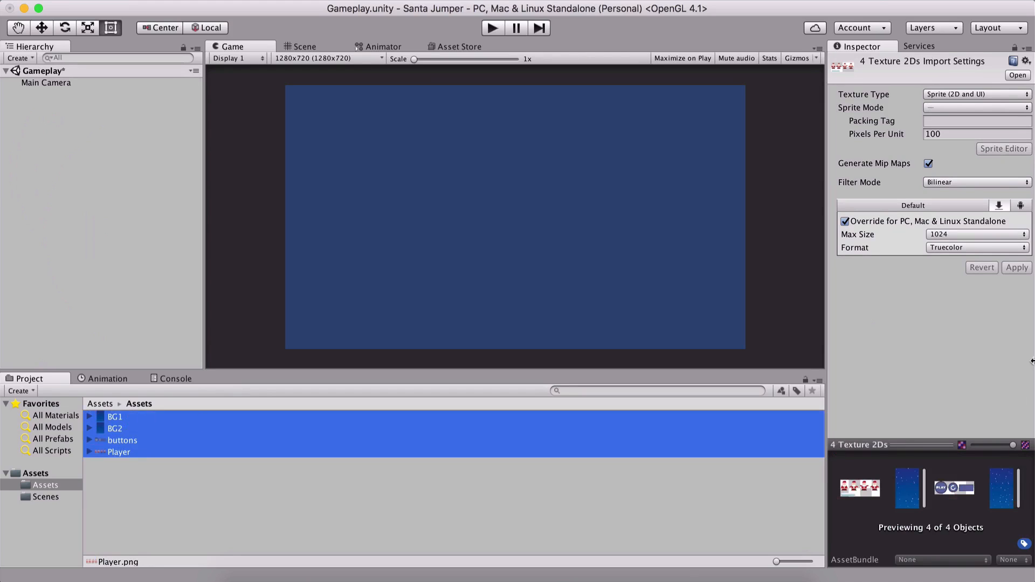
left_click(929, 163)
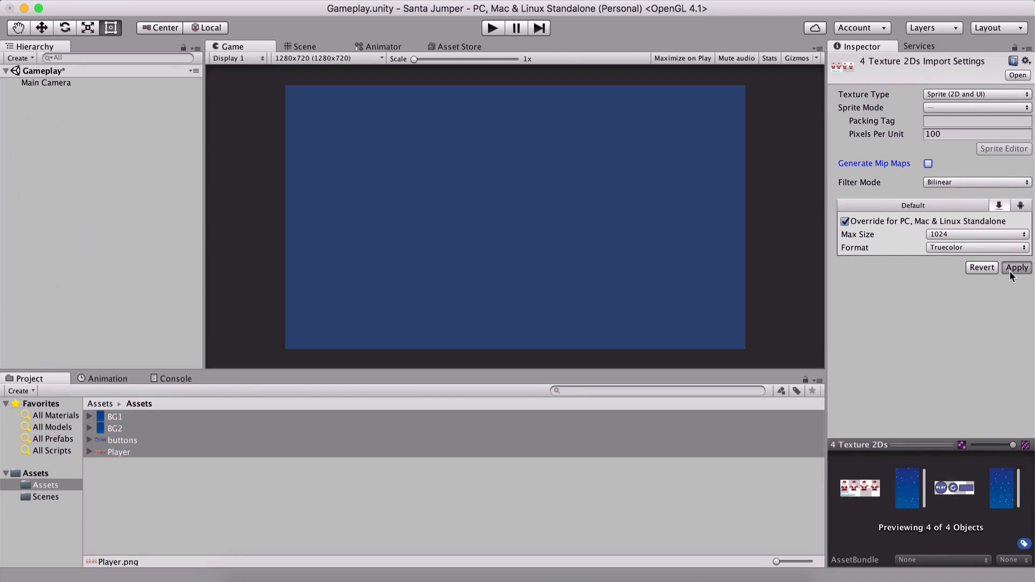
left_click(115, 417)
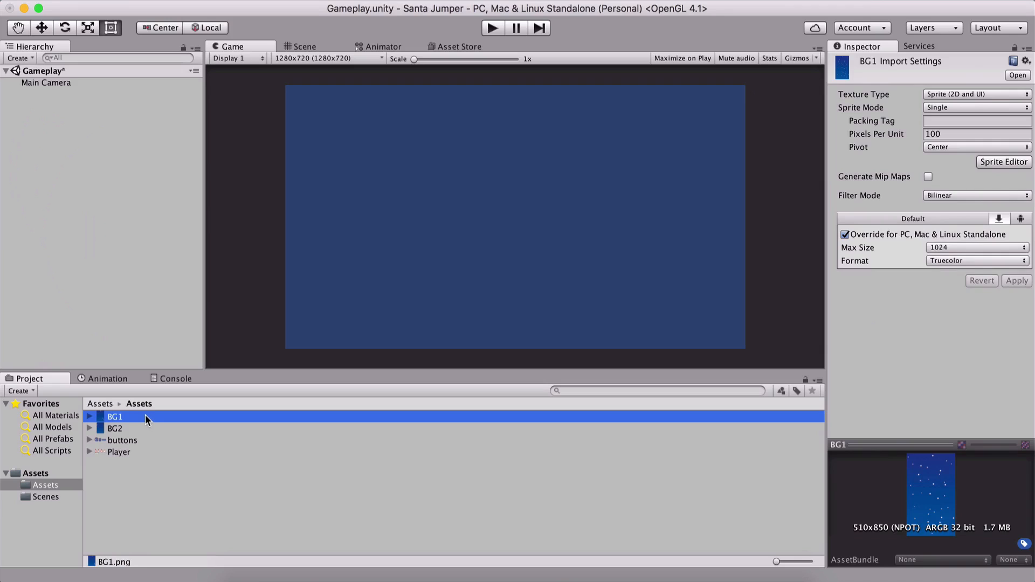
Verify the mipmap setting on the buttons, BG2 and BG1 textures.
left_click(122, 440)
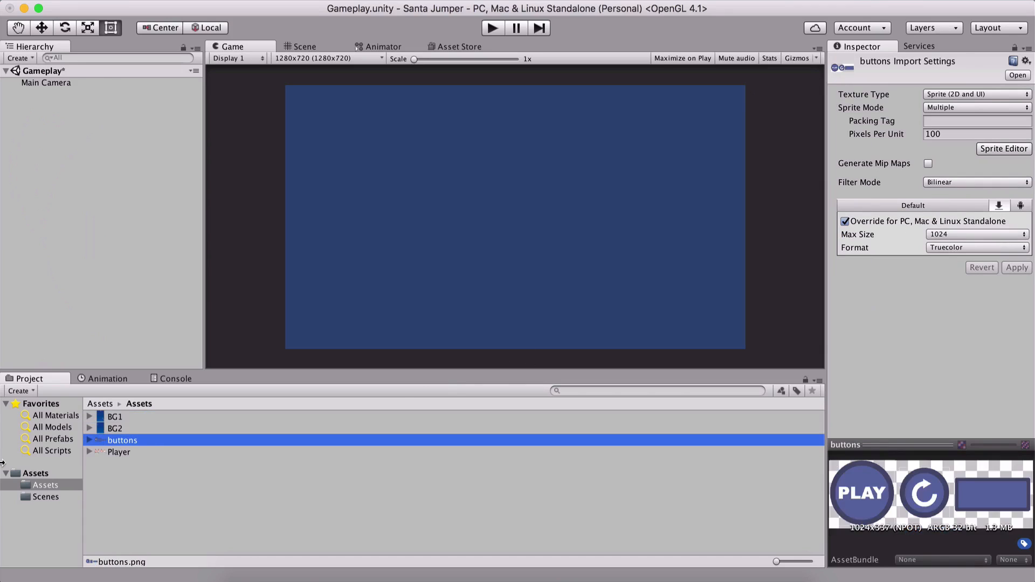
left_click(113, 428)
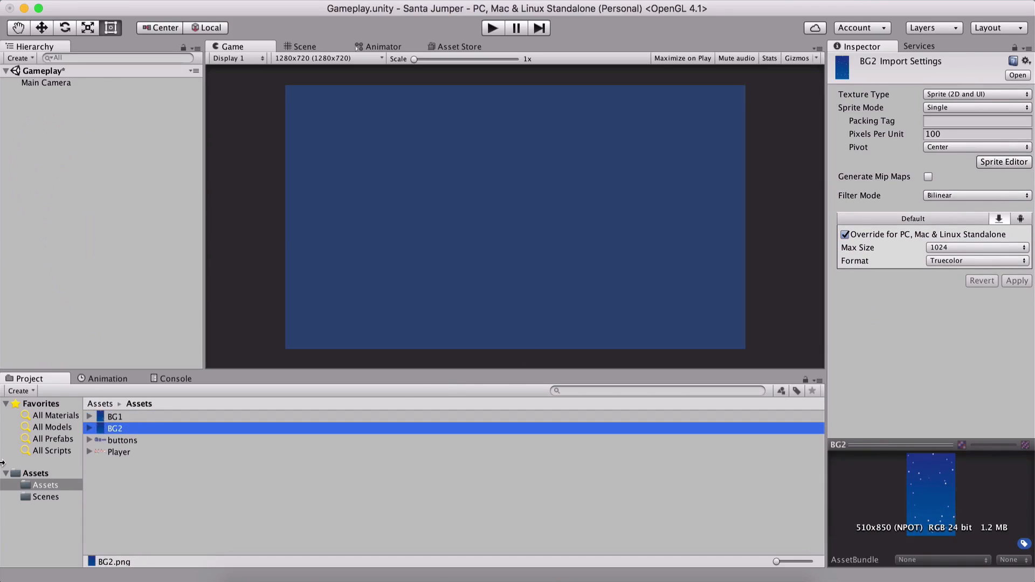
left_click(115, 416)
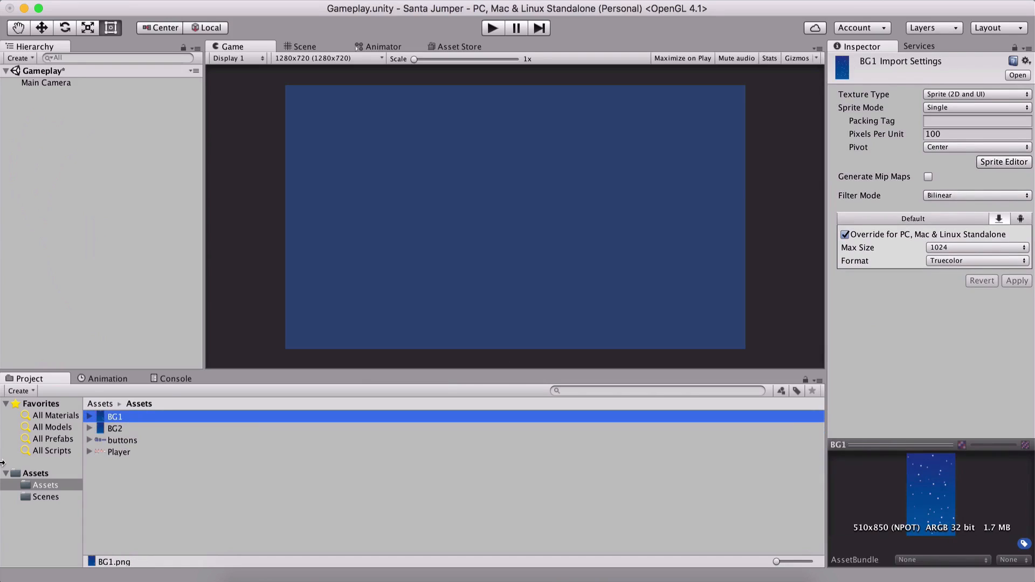
mouse_move(1001, 185)
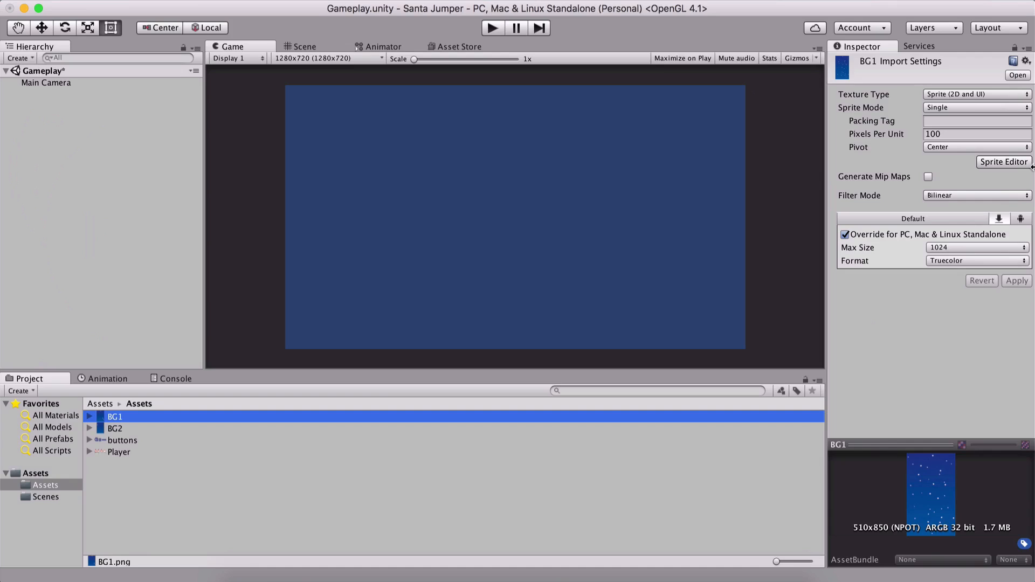
mouse_move(167, 233)
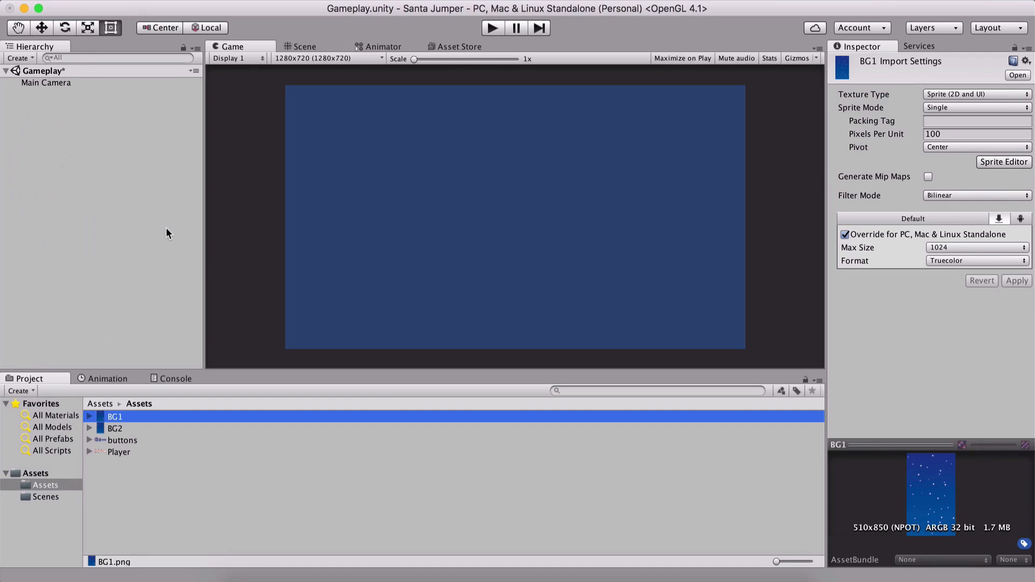
mouse_move(239, 227)
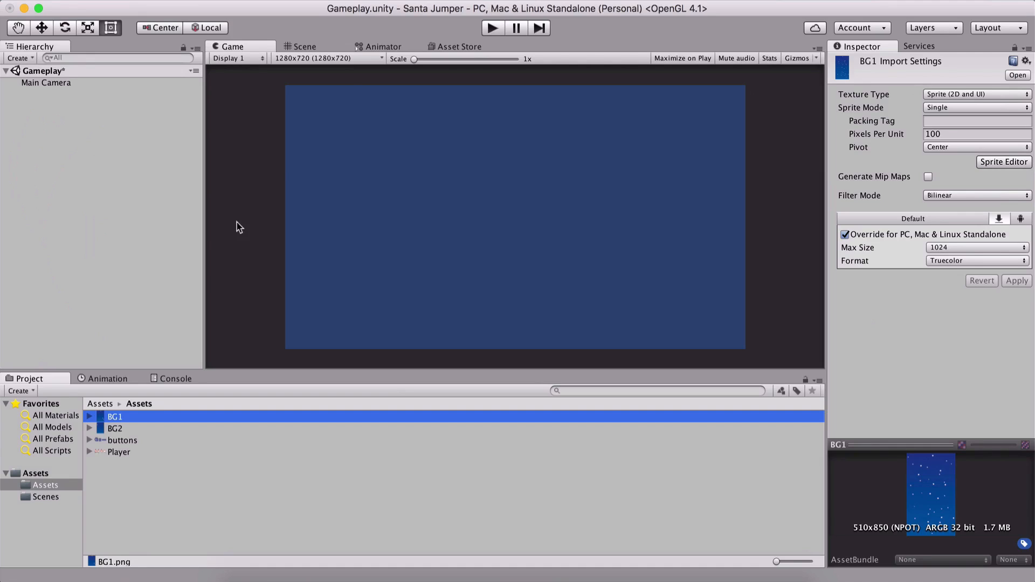
Set the Game view preview to 480x800 portrait, then cancel the Add resolution dialog.
left_click(327, 58)
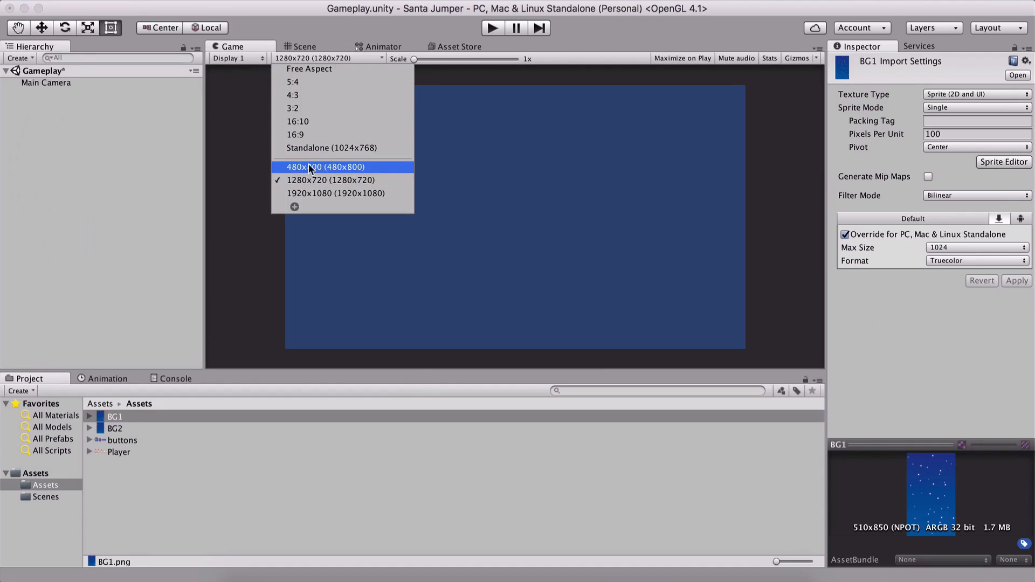
left_click(325, 167)
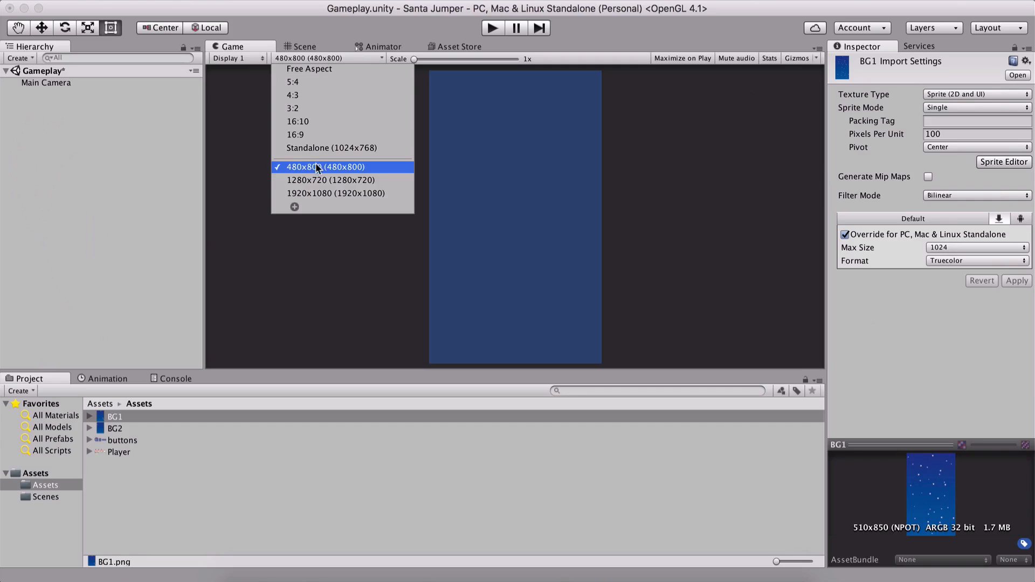
left_click(294, 207)
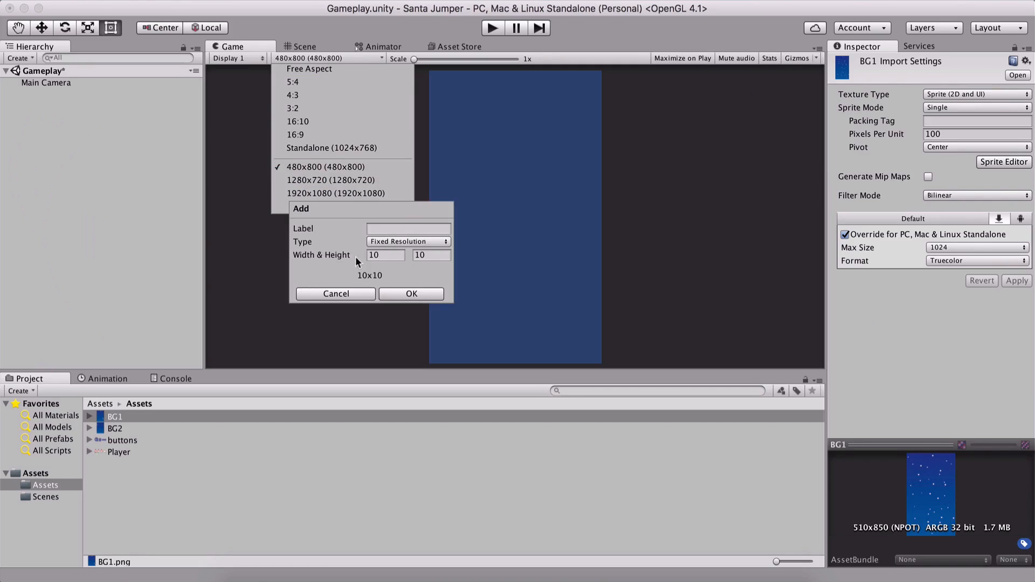
left_click(335, 293)
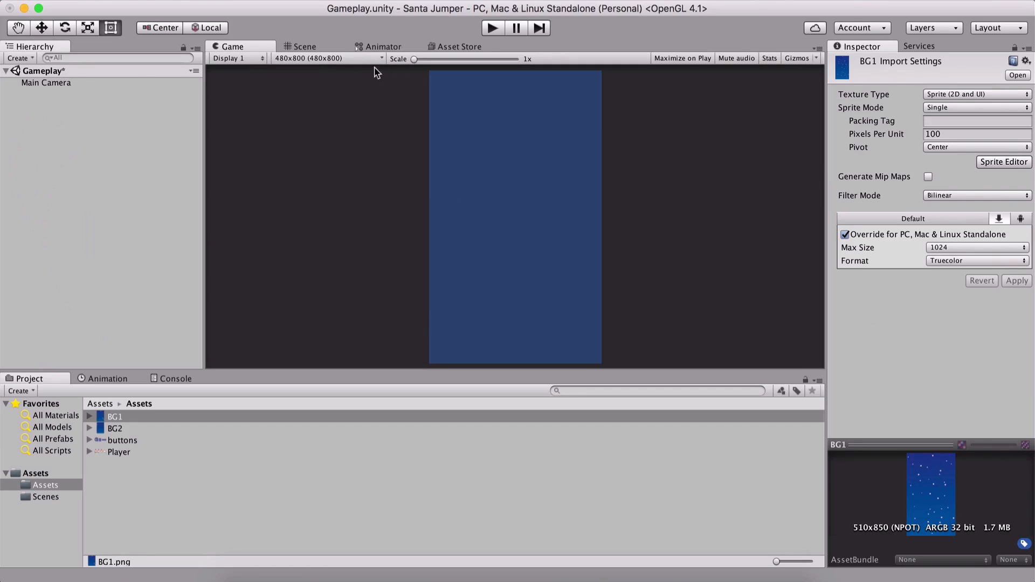
mouse_move(355, 229)
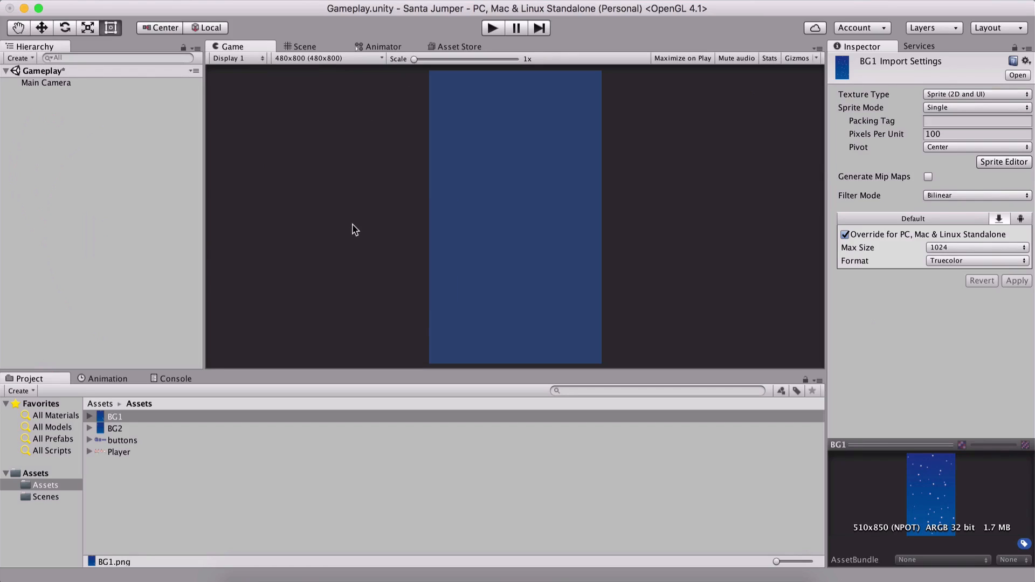